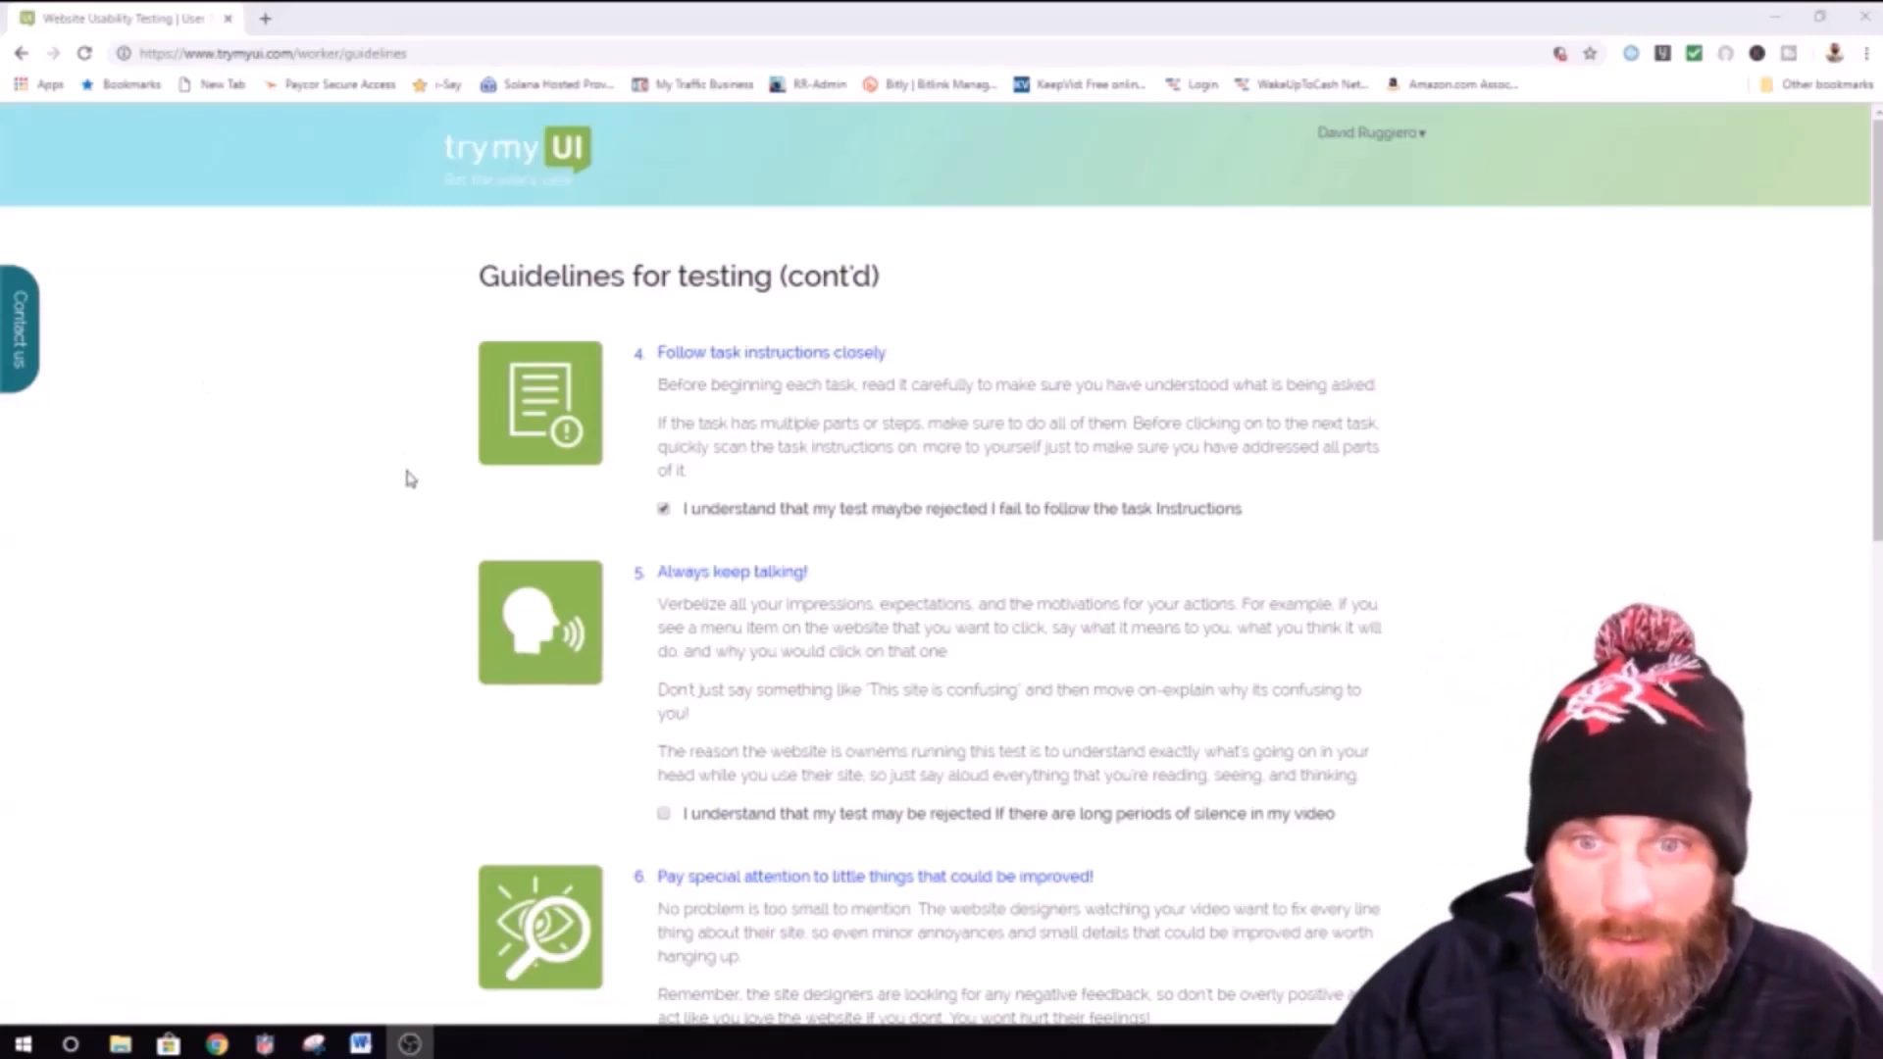
# Step: Scroll down the guidelines page to the long-silence acknowledgement under item 5
pyautogui.scroll(-3)
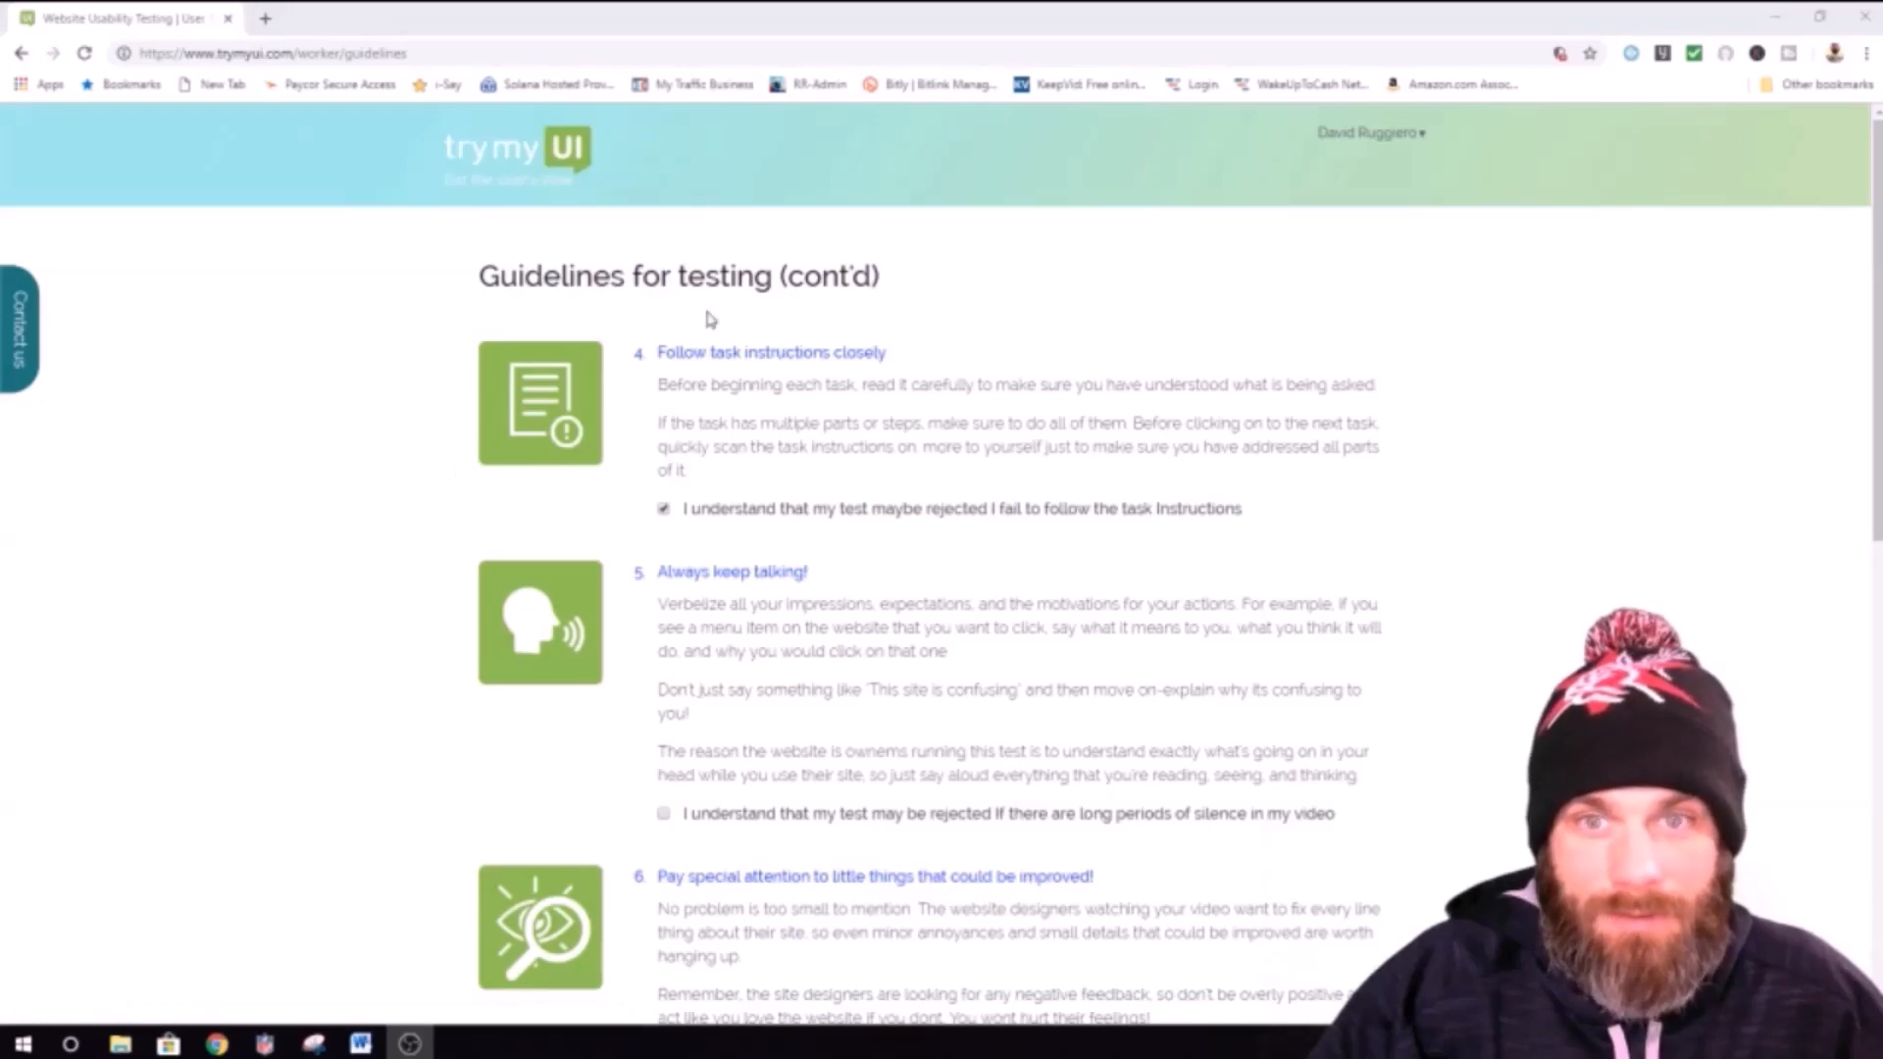
pyautogui.scroll(-3)
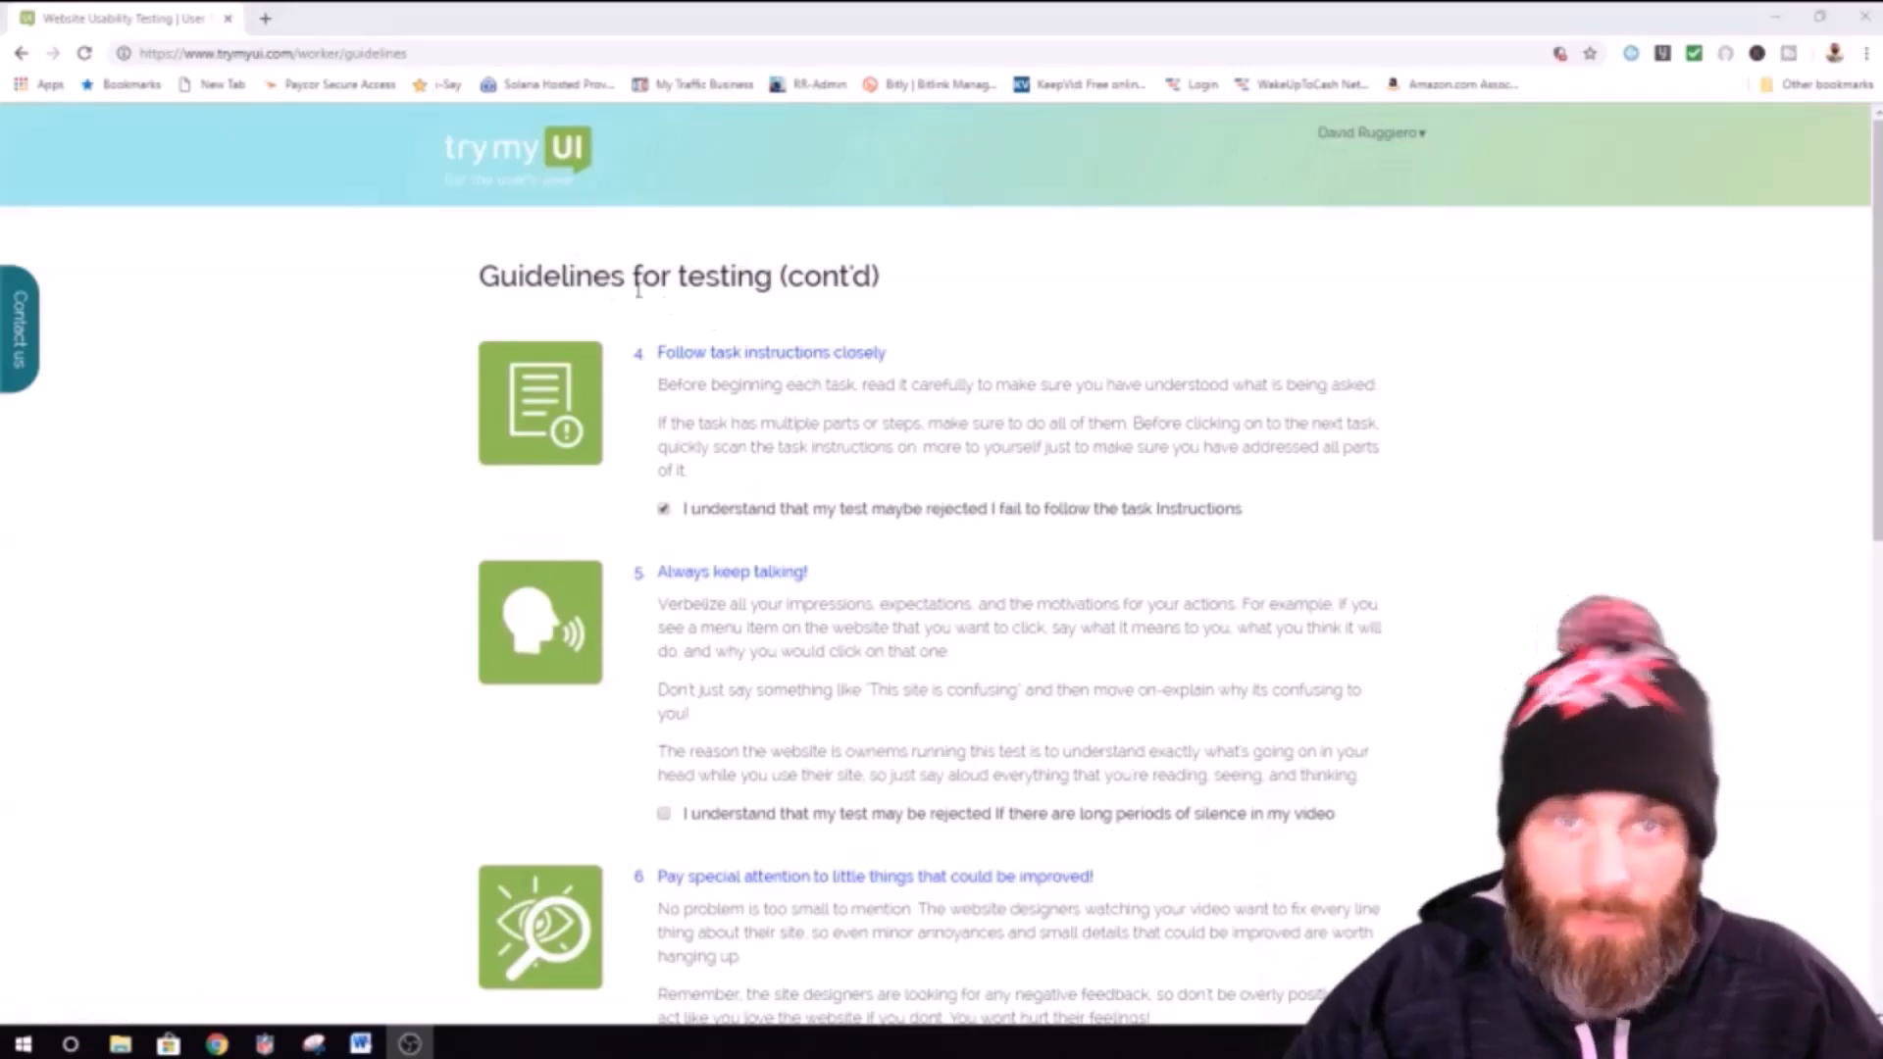
pyautogui.scroll(-3)
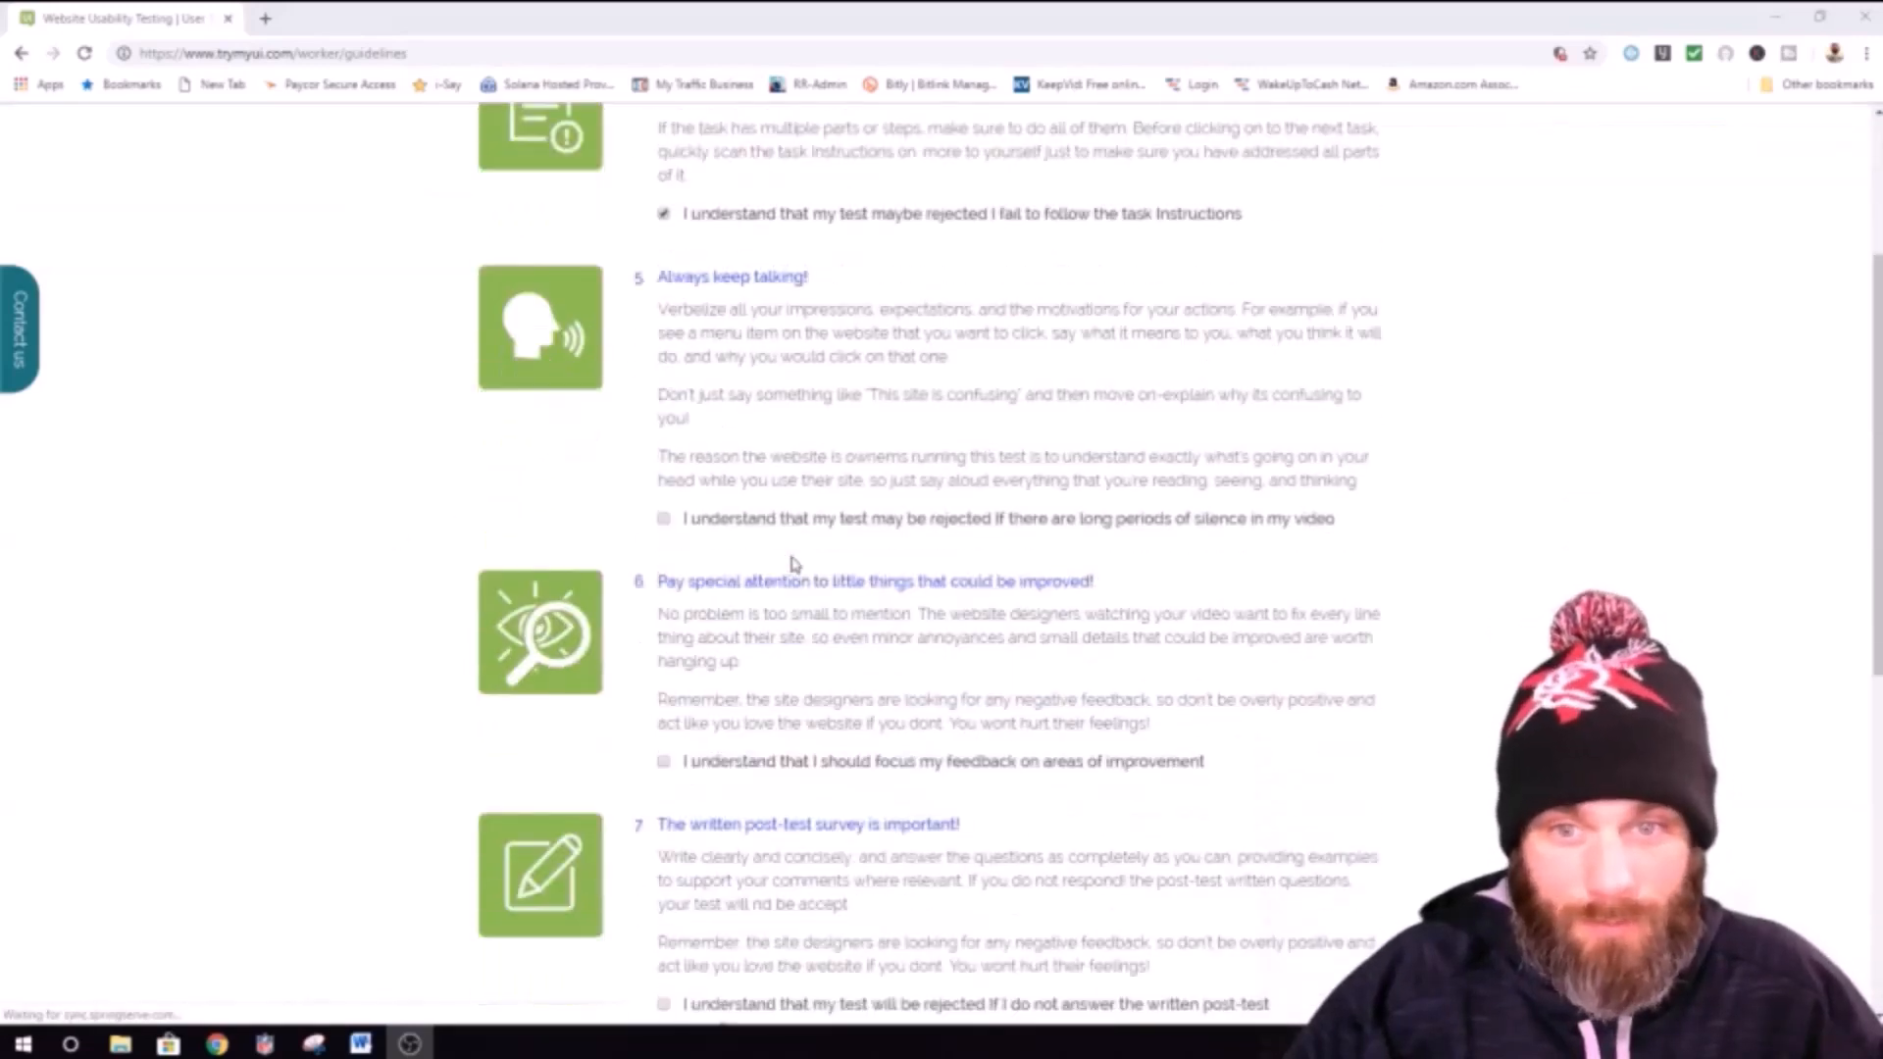
pyautogui.scroll(-3)
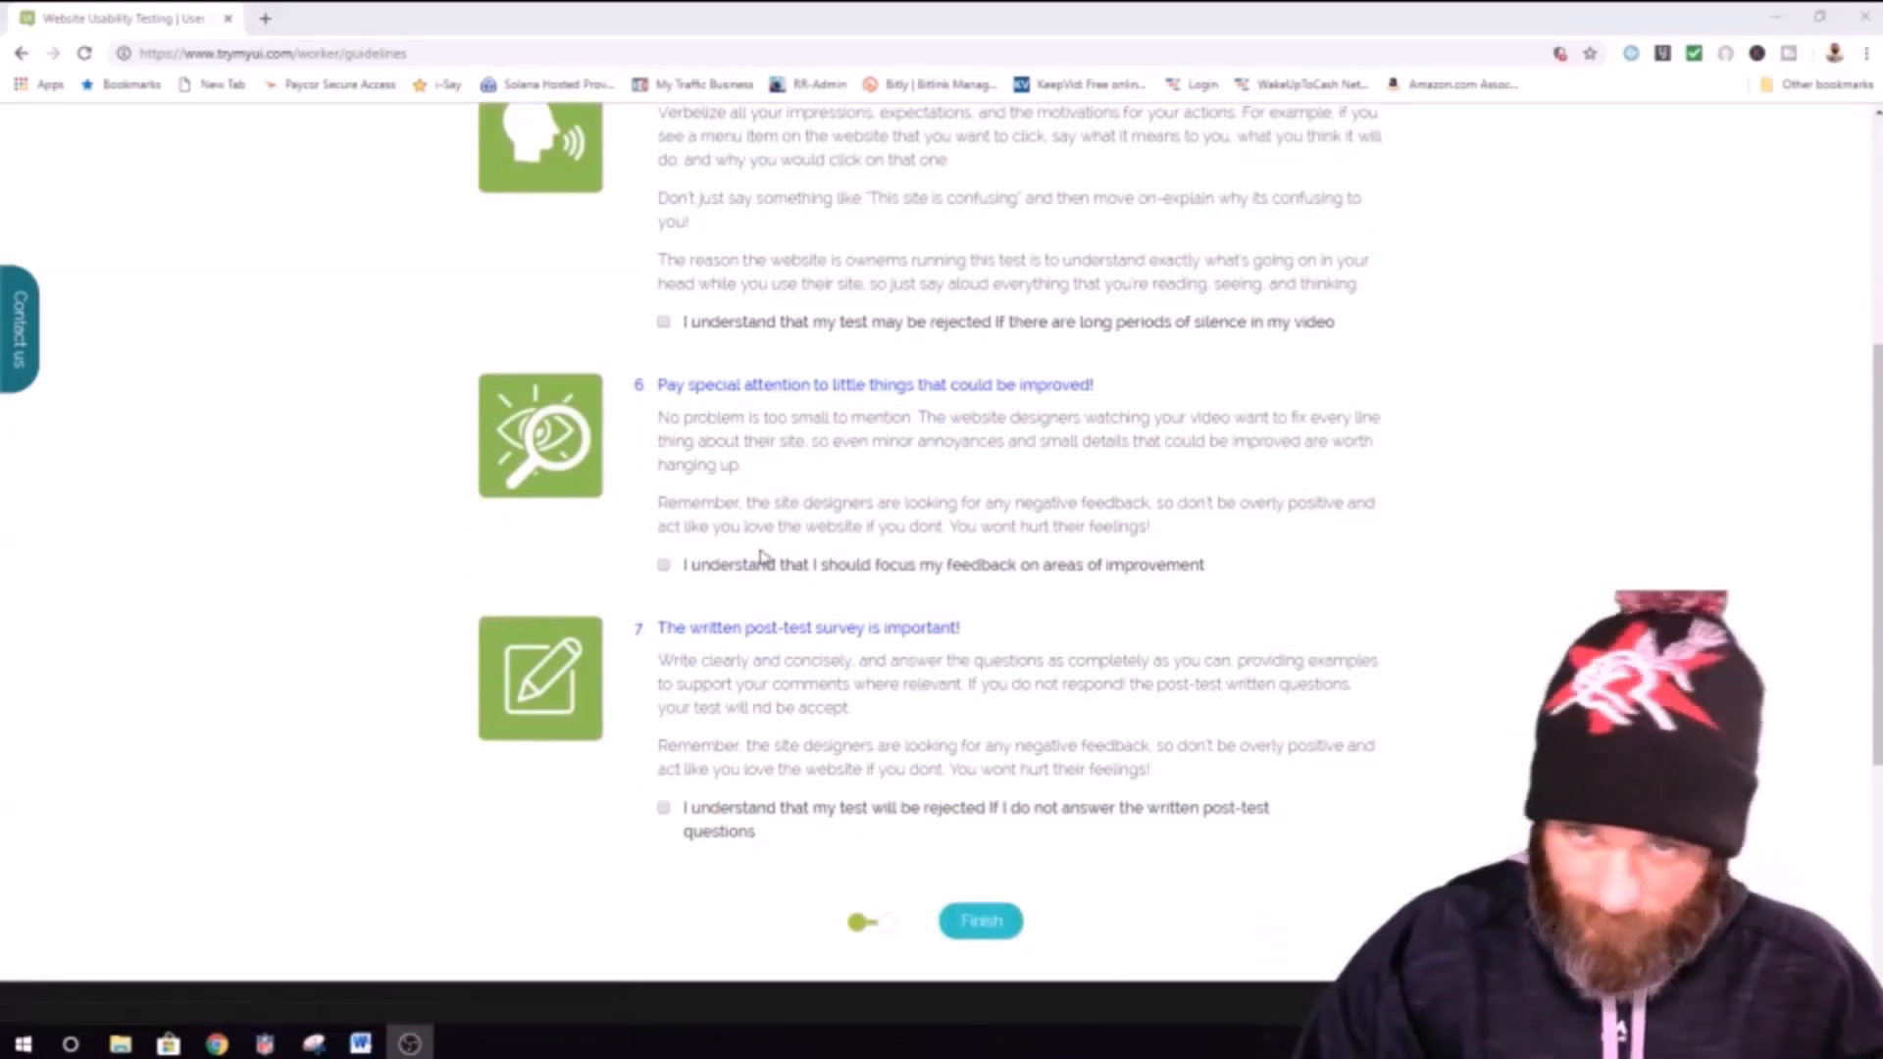
pyautogui.scroll(-3)
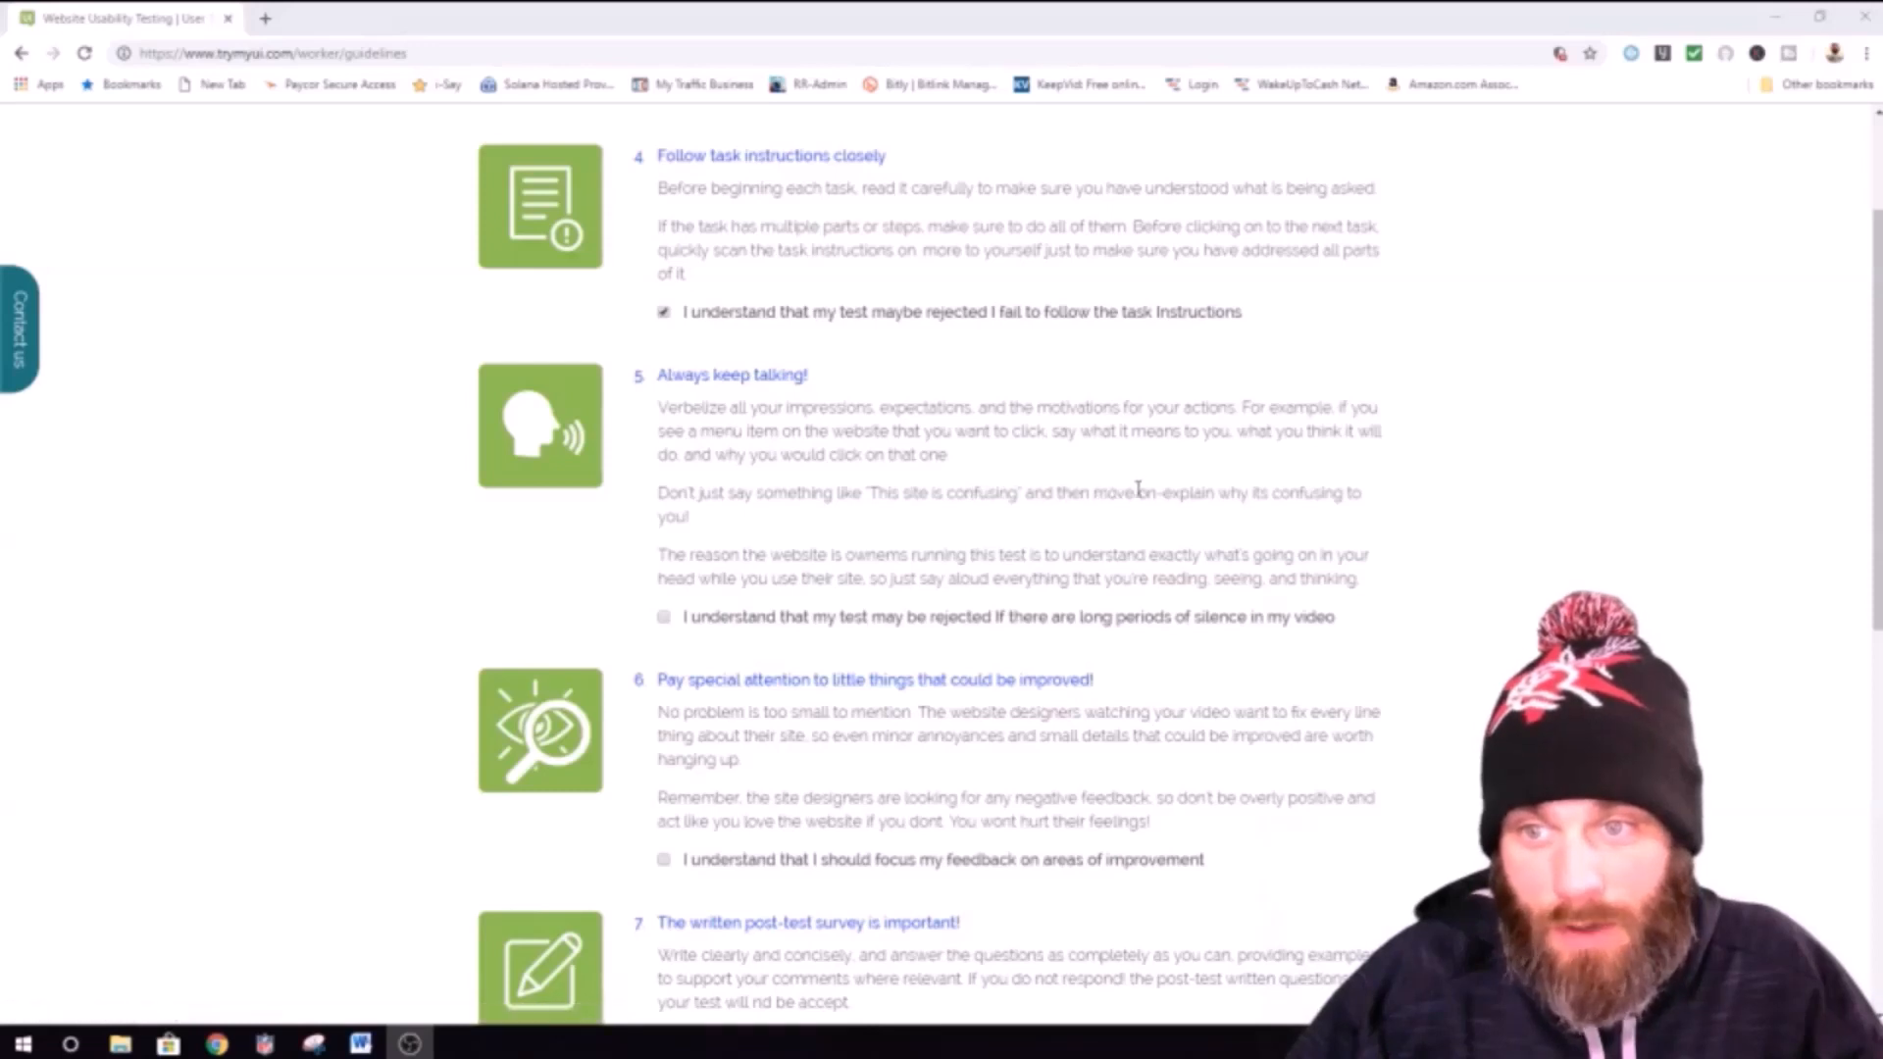
pyautogui.moveTo(690, 543)
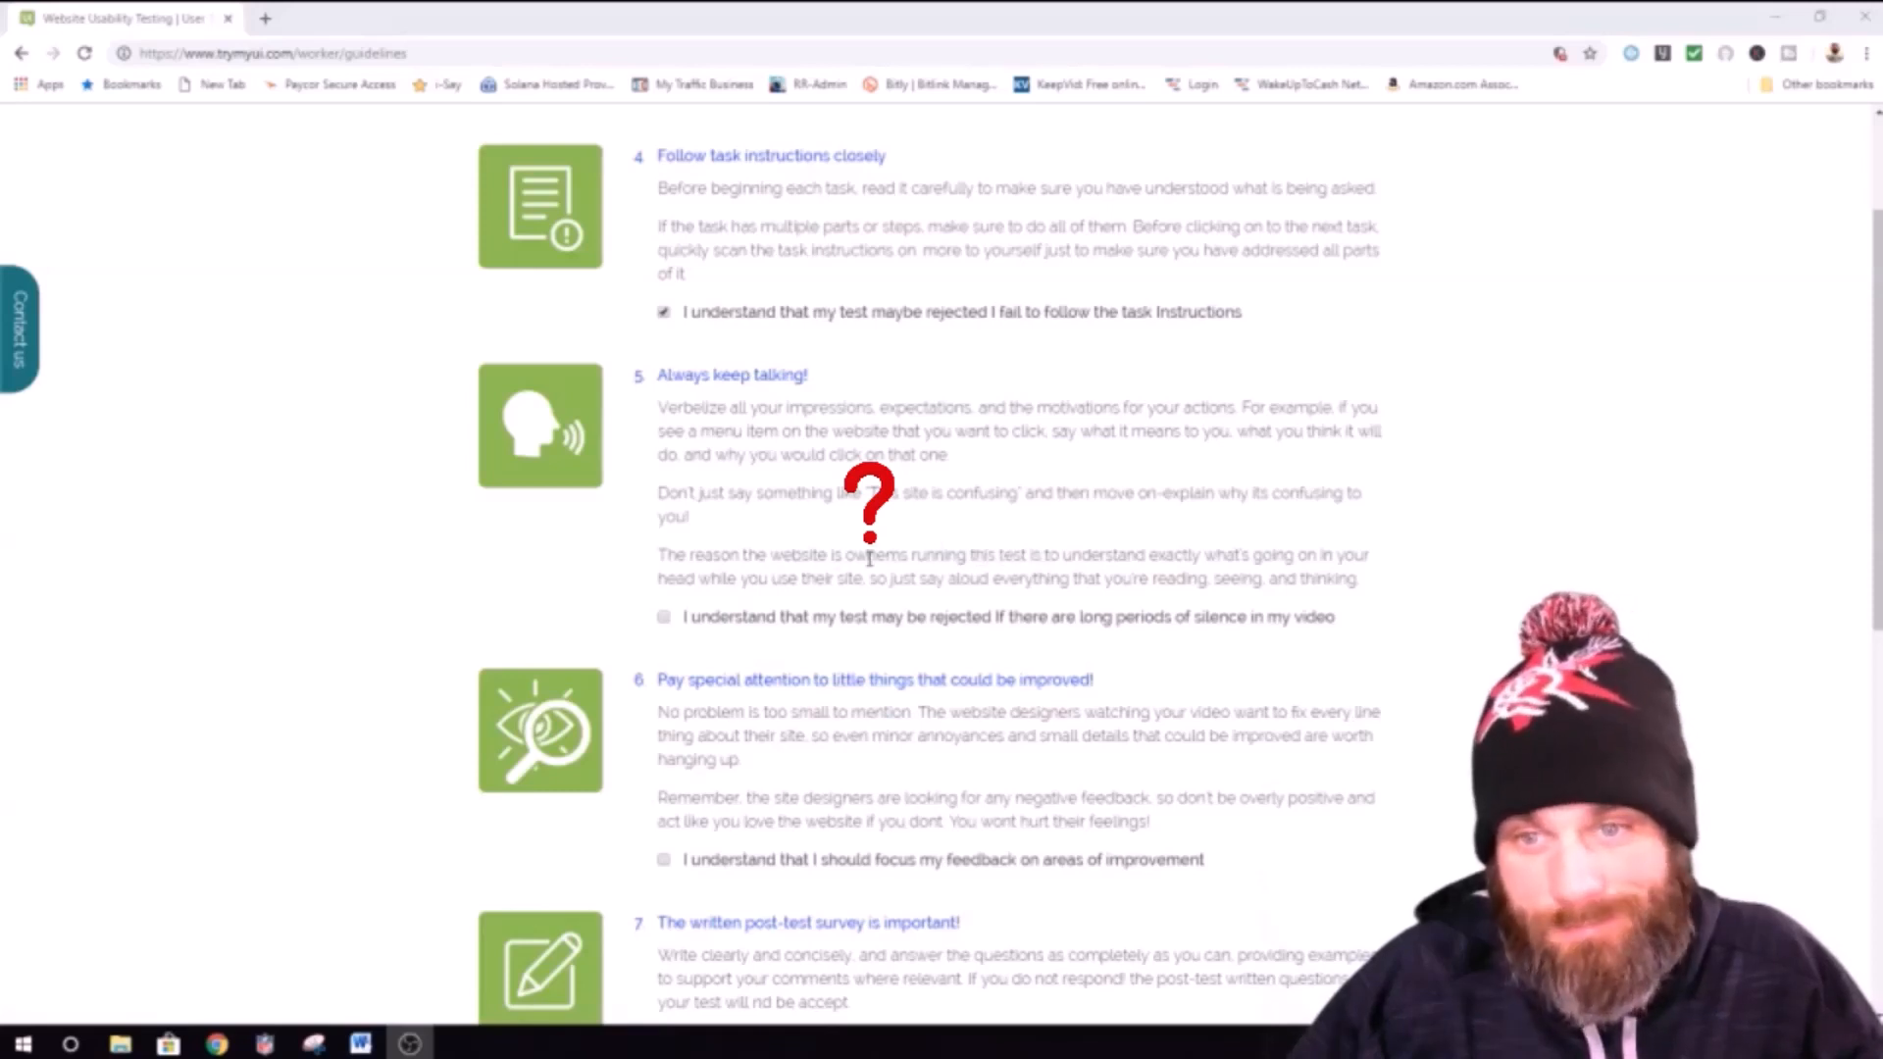
pyautogui.moveTo(791, 555)
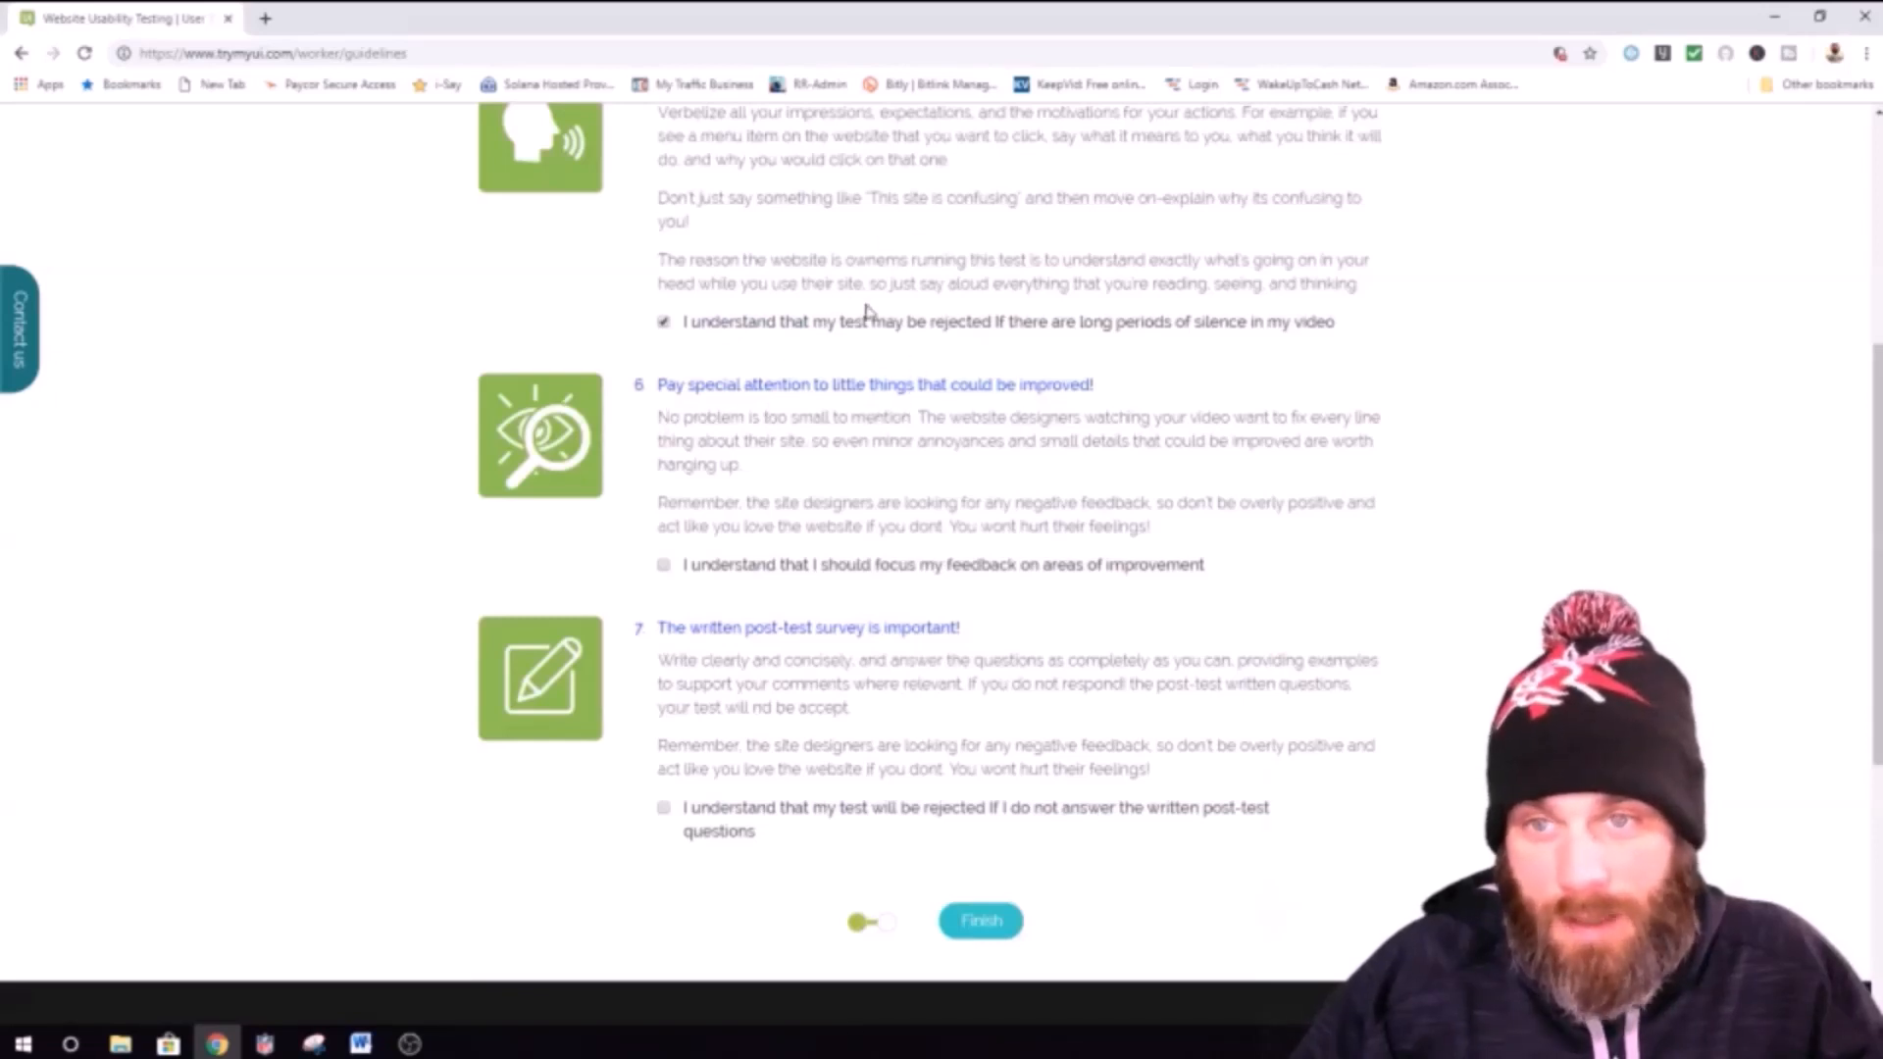
pyautogui.moveTo(671, 521)
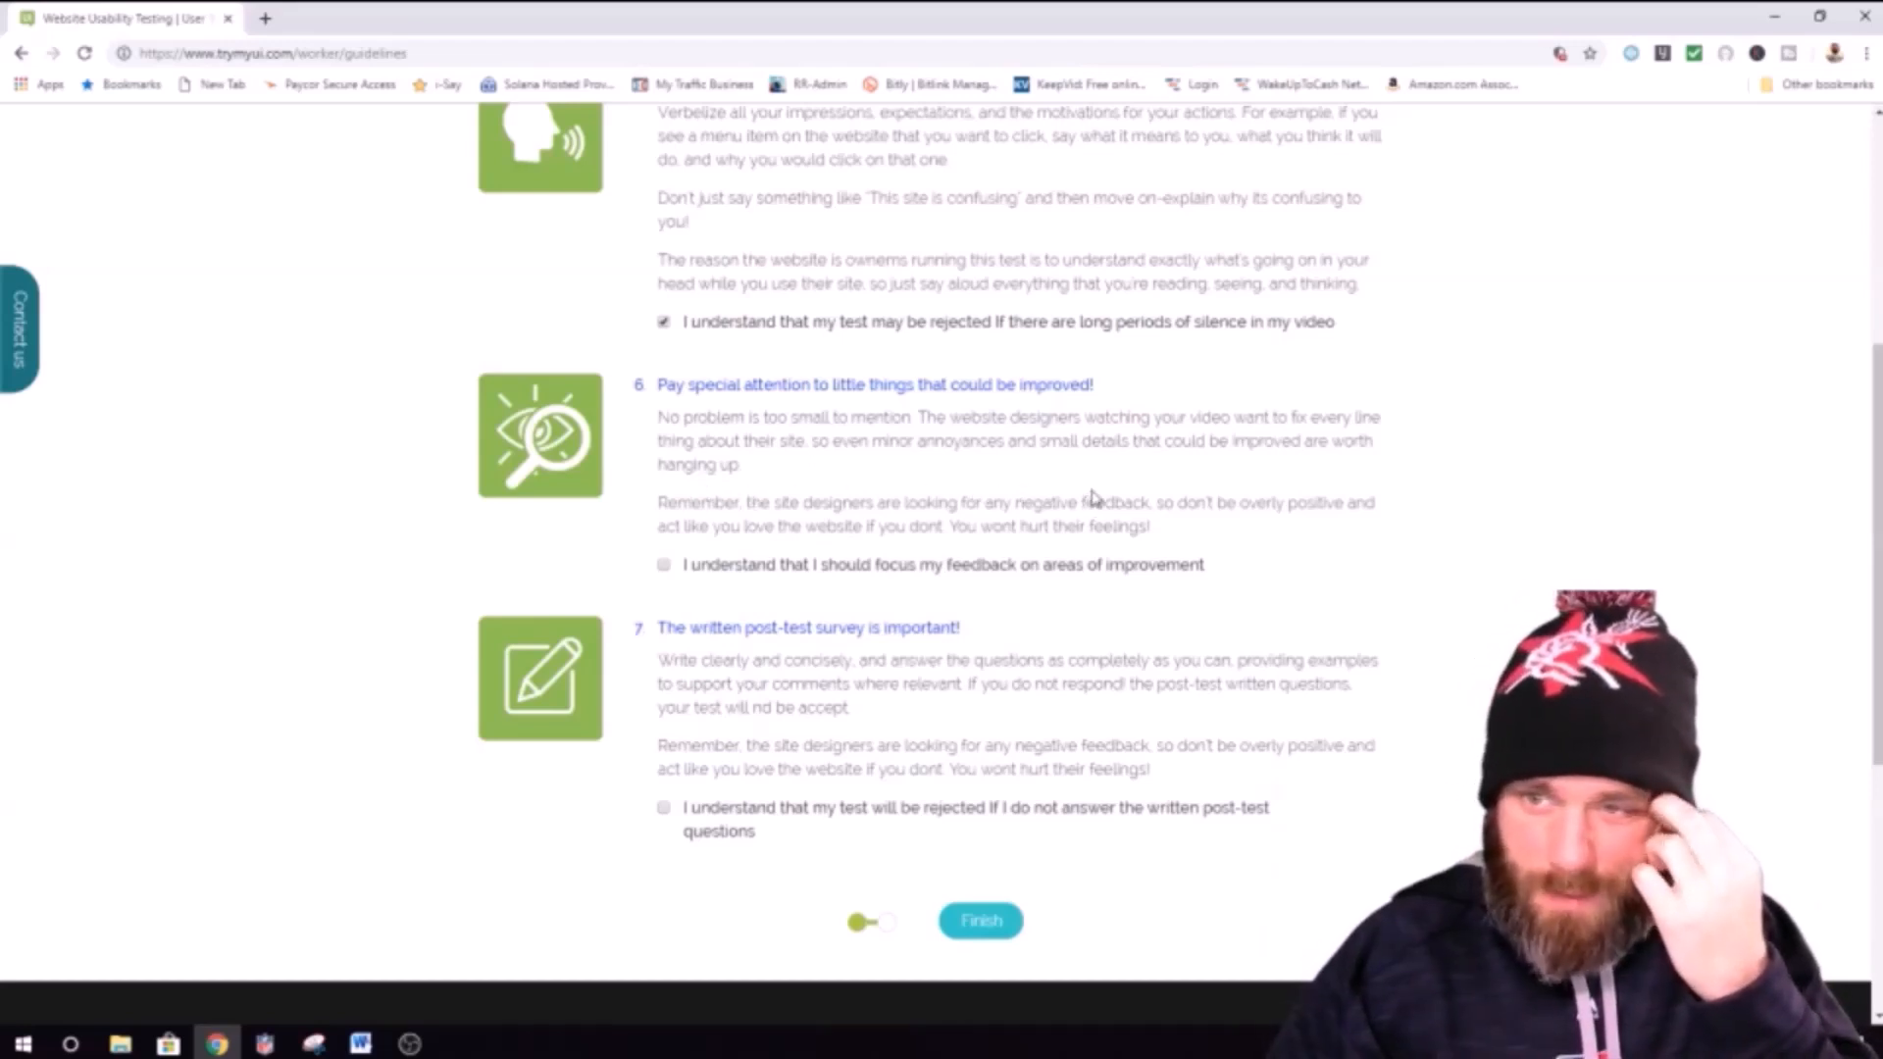
pyautogui.moveTo(1108, 495)
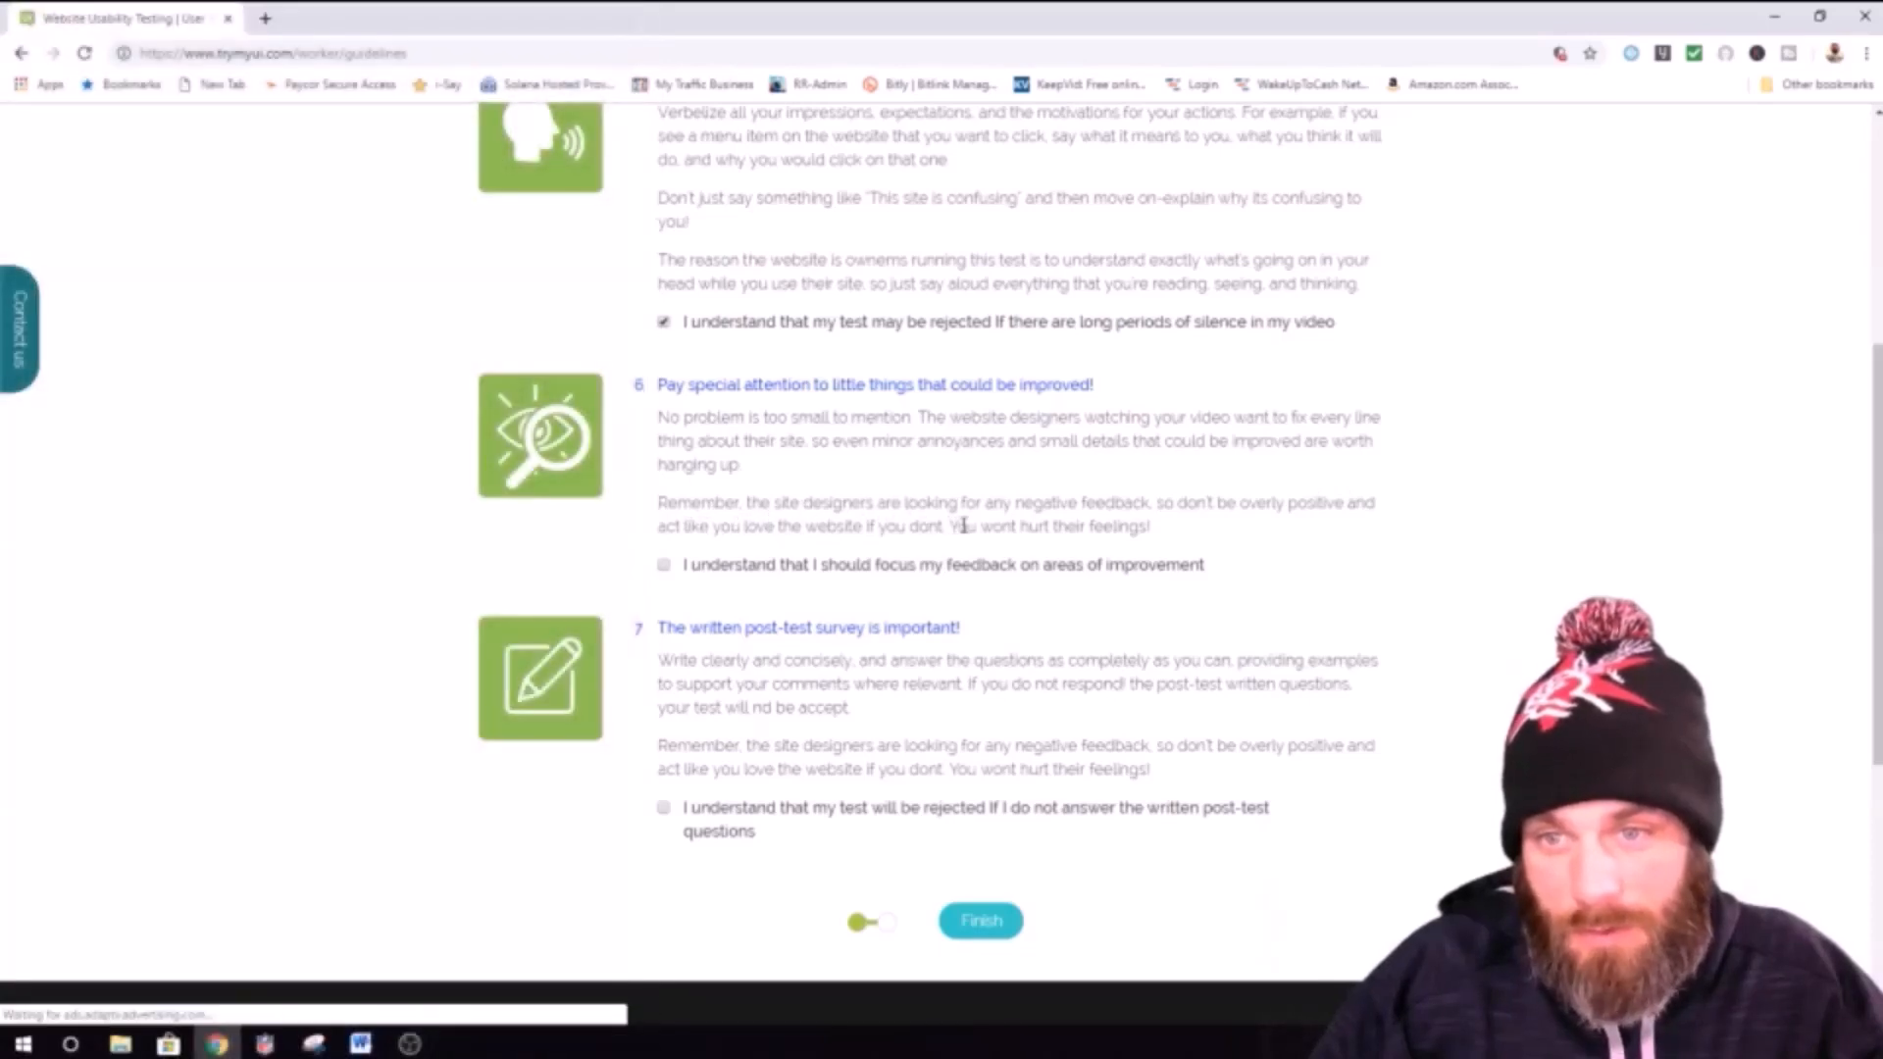
# Step: Tick the improvement-focus and post-test-survey acknowledgements, then Finish the checklist
pyautogui.click(663, 565)
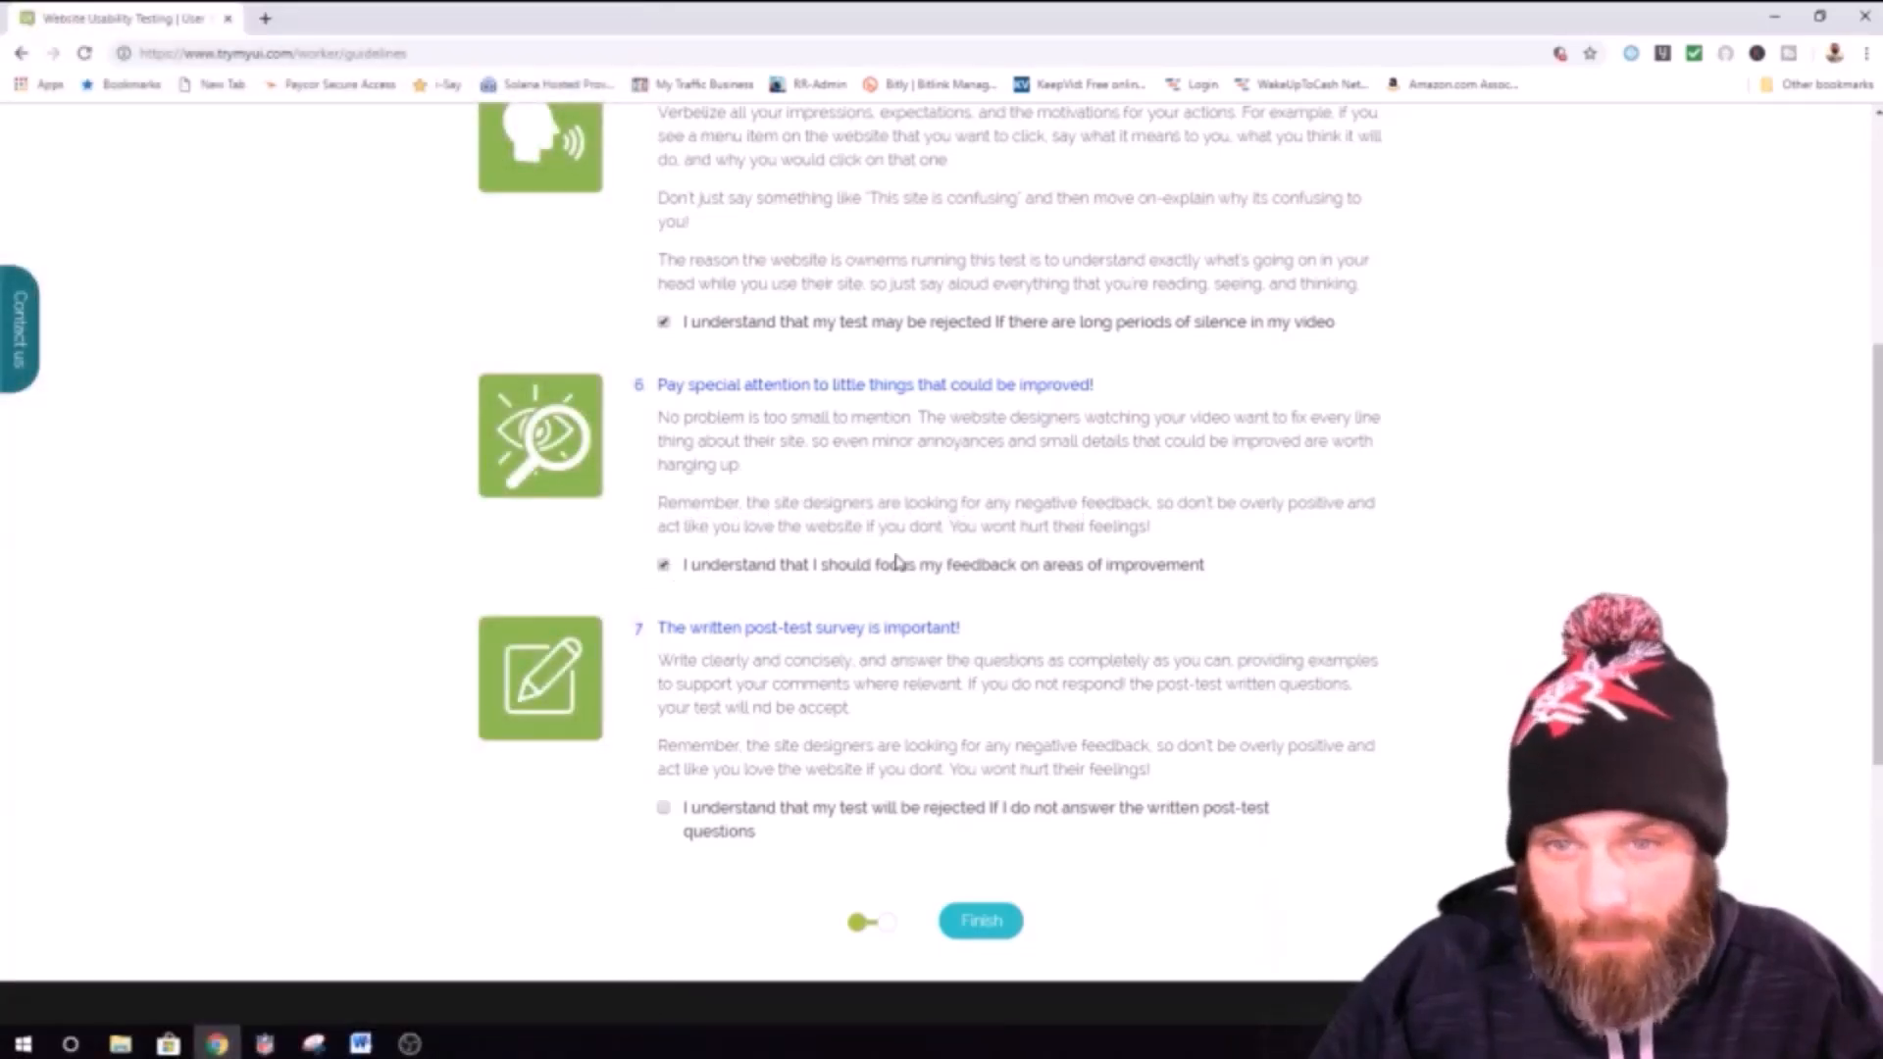
pyautogui.scroll(-3)
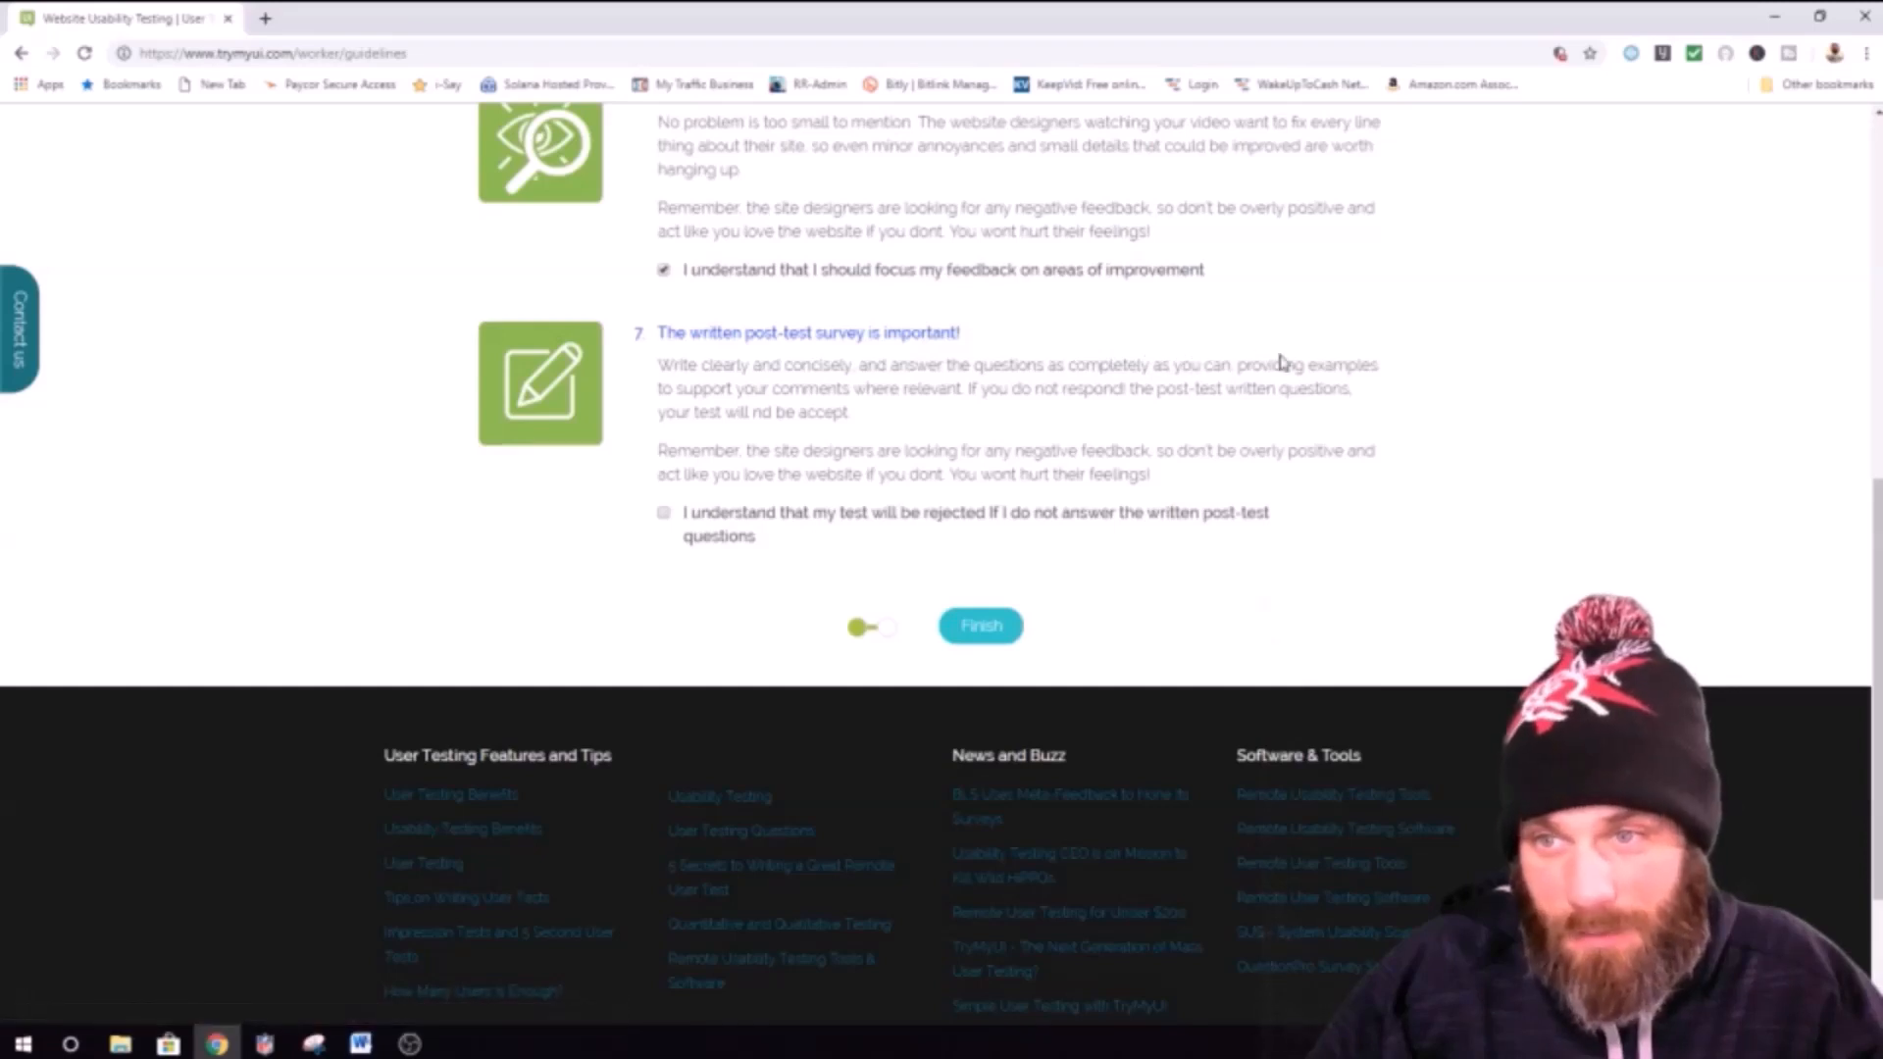
pyautogui.moveTo(867, 385)
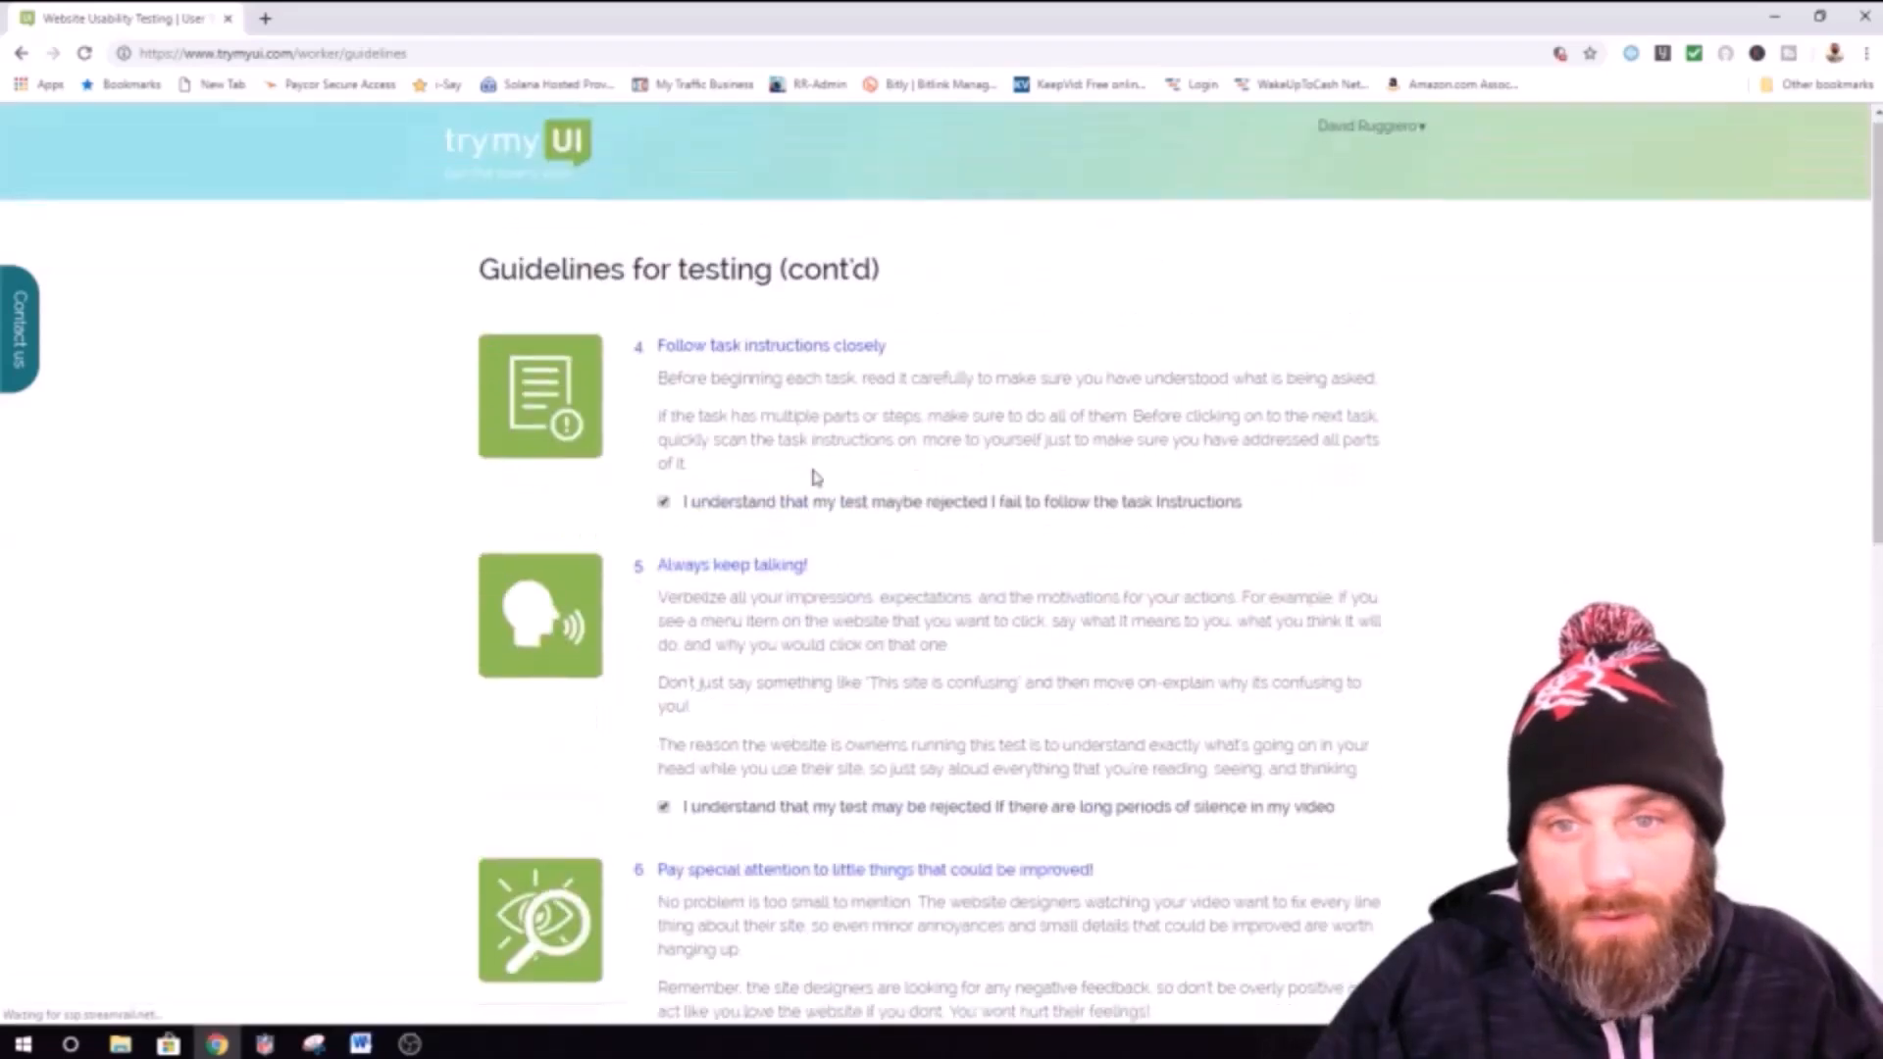
pyautogui.scroll(-3)
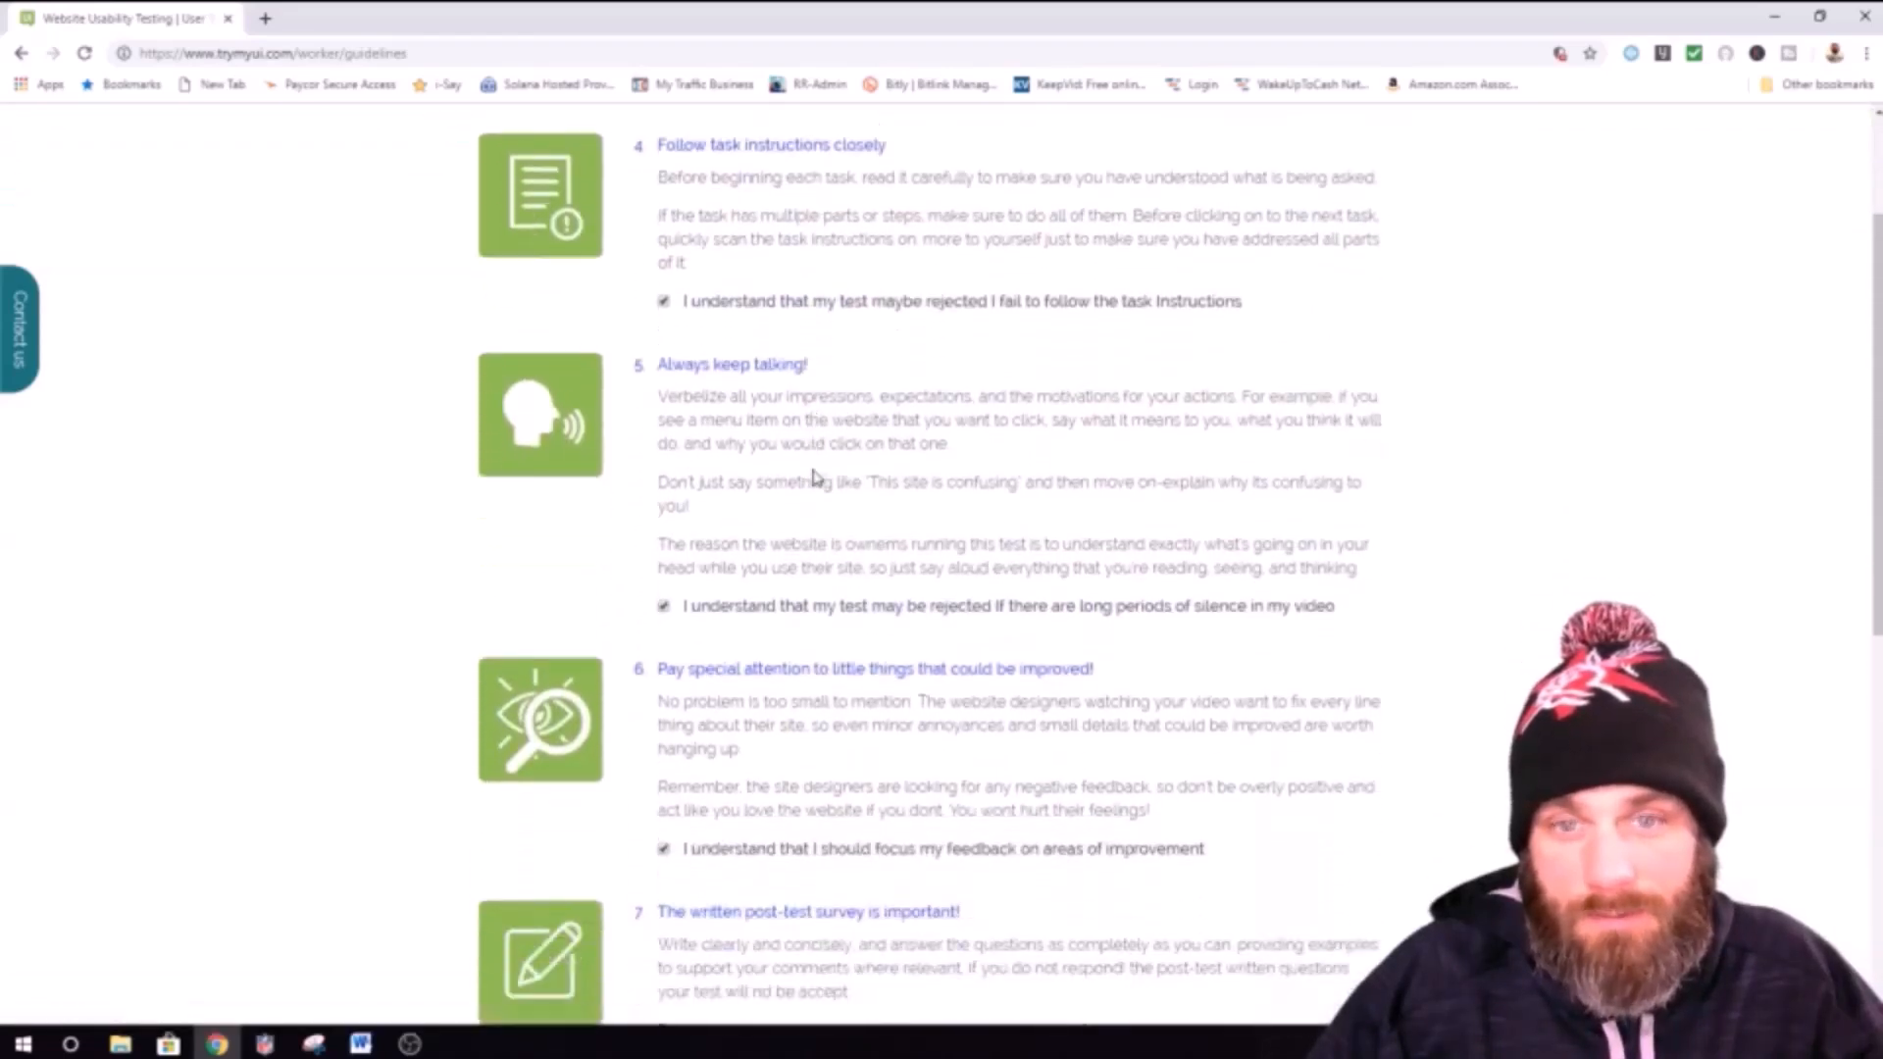
pyautogui.scroll(-3)
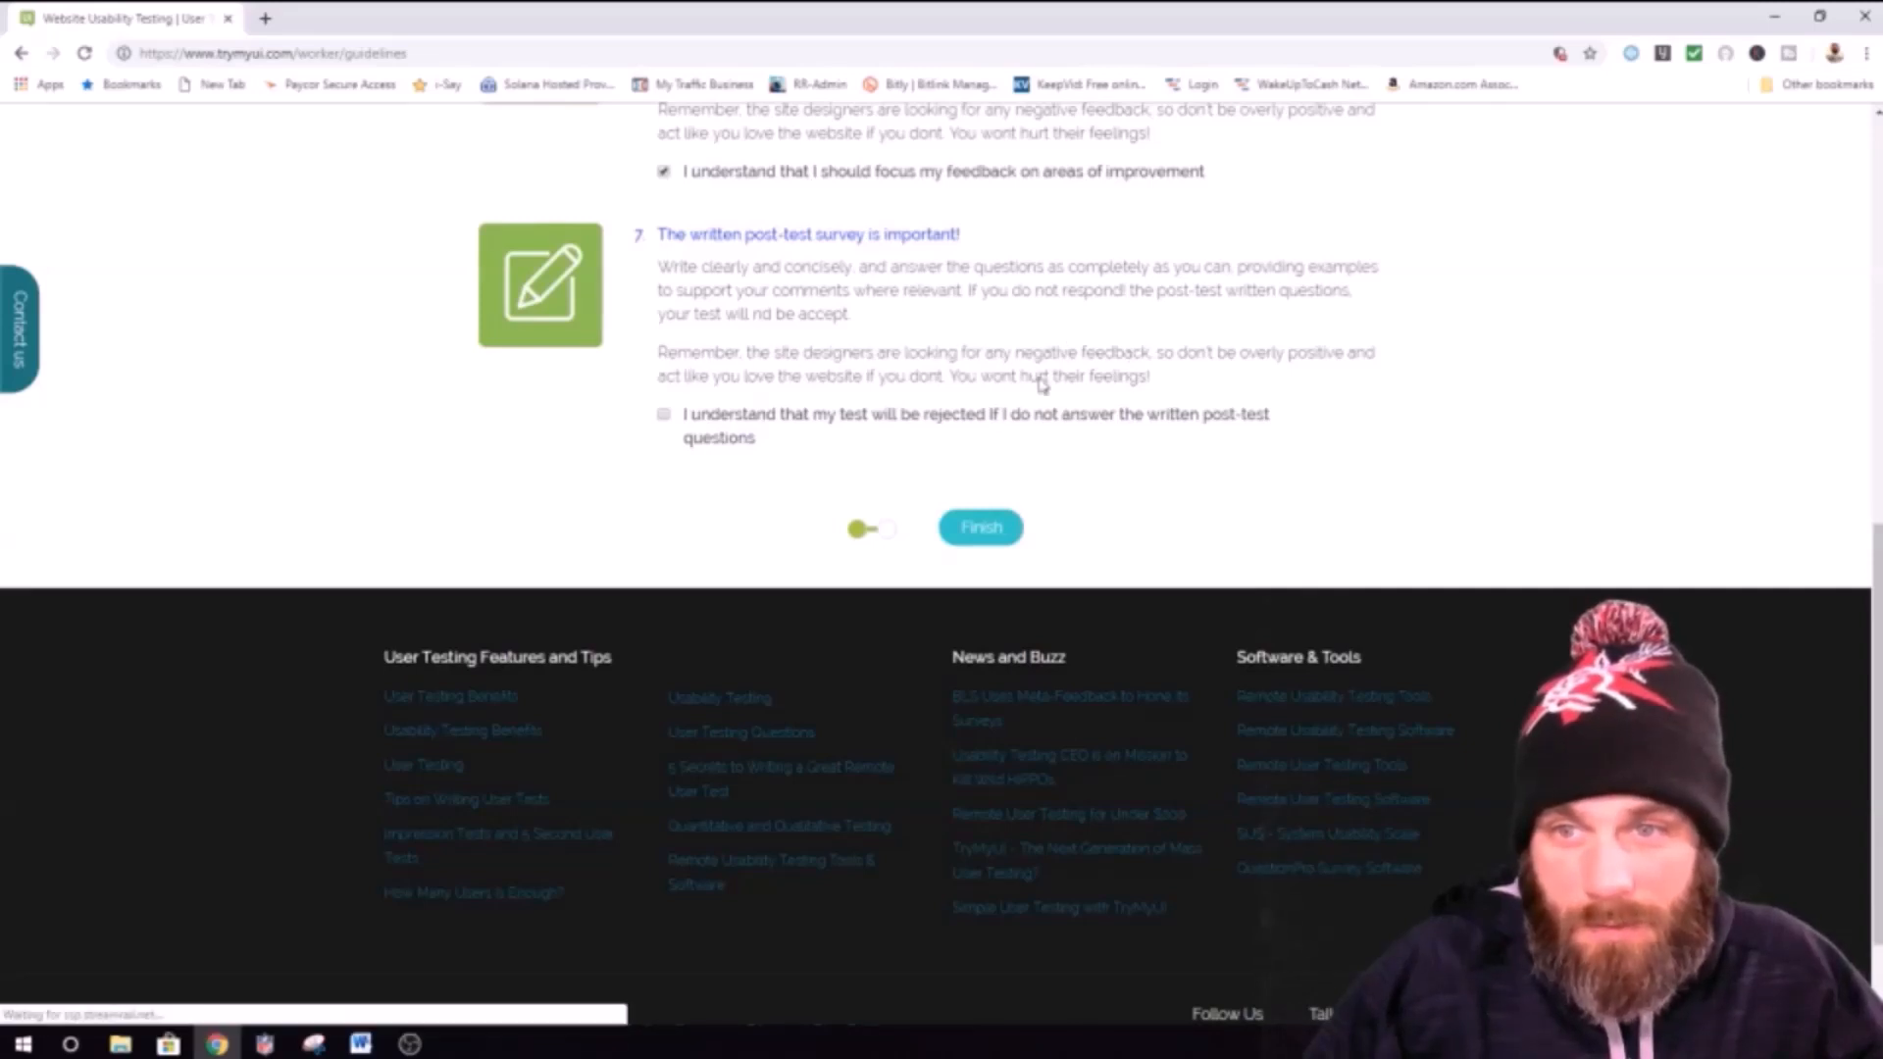
pyautogui.click(663, 414)
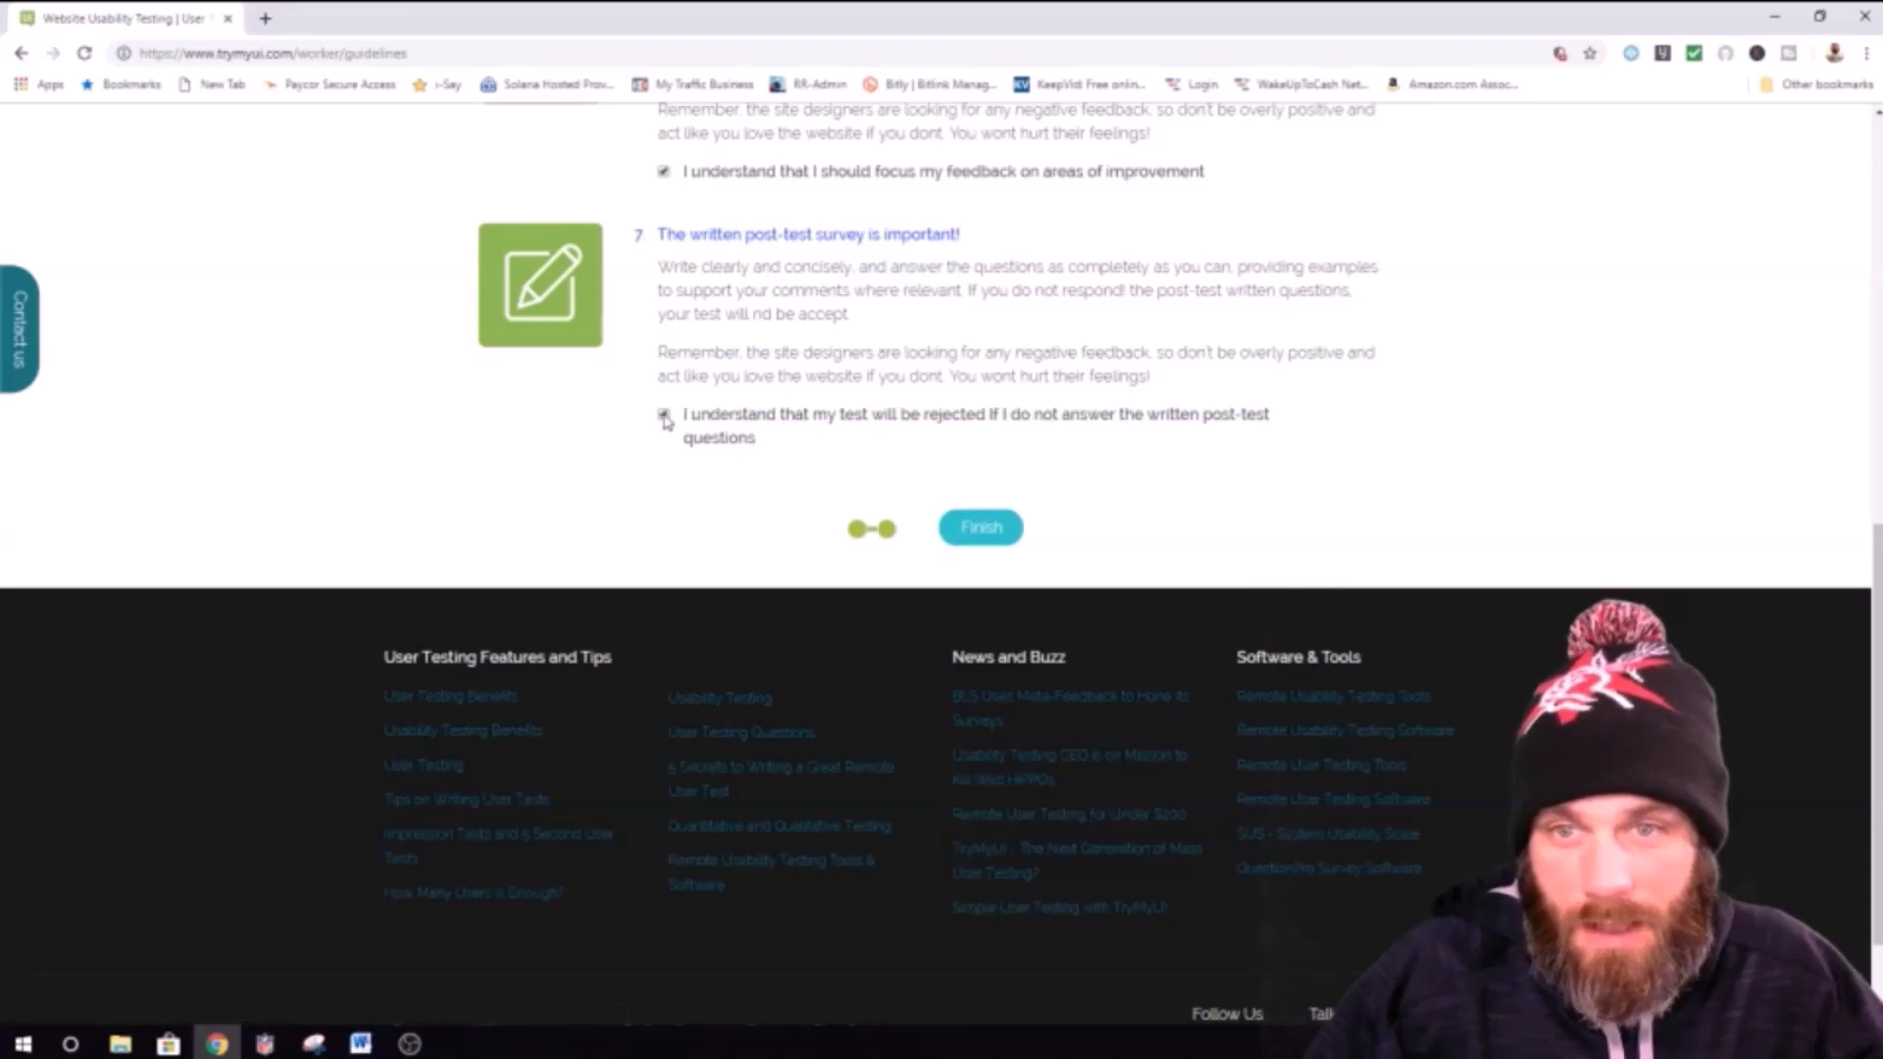
pyautogui.click(981, 528)
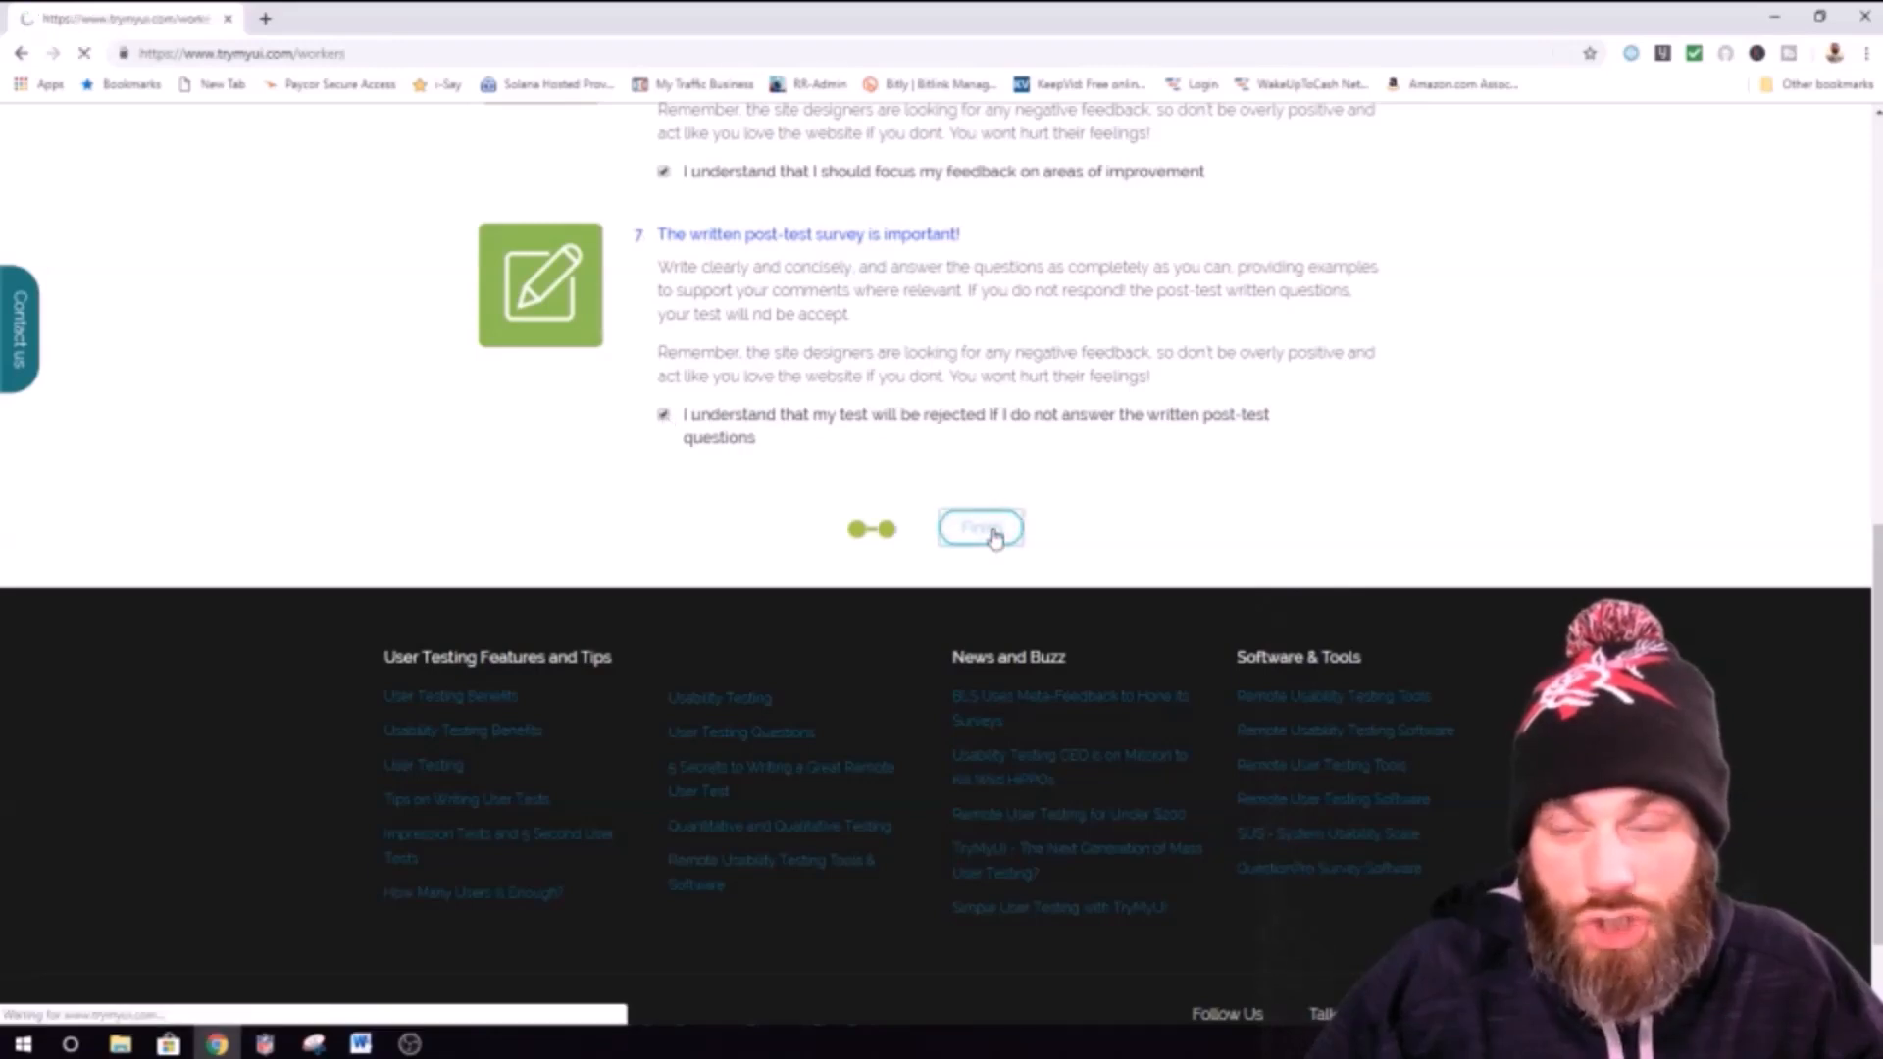
# Step: Go to the qualification test page and download the TryMyUI screen recorder installer
pyautogui.click(981, 528)
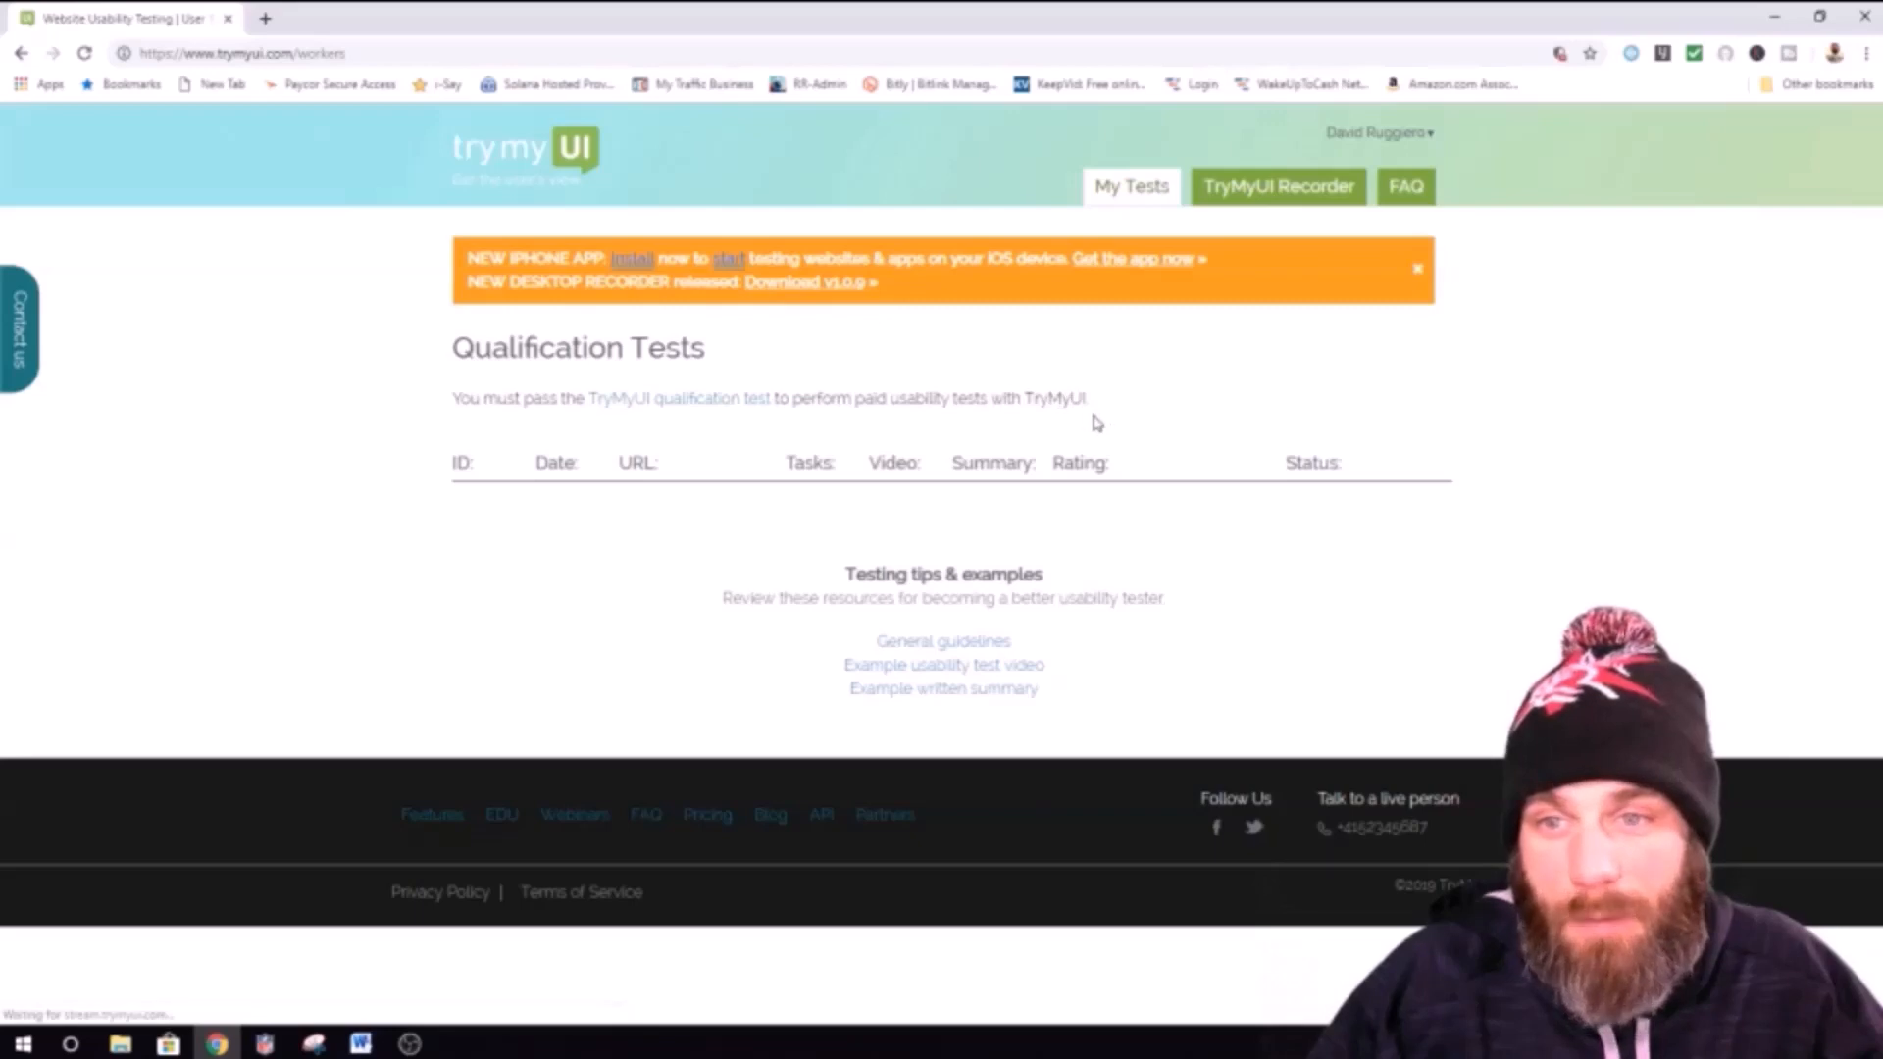
pyautogui.moveTo(669, 412)
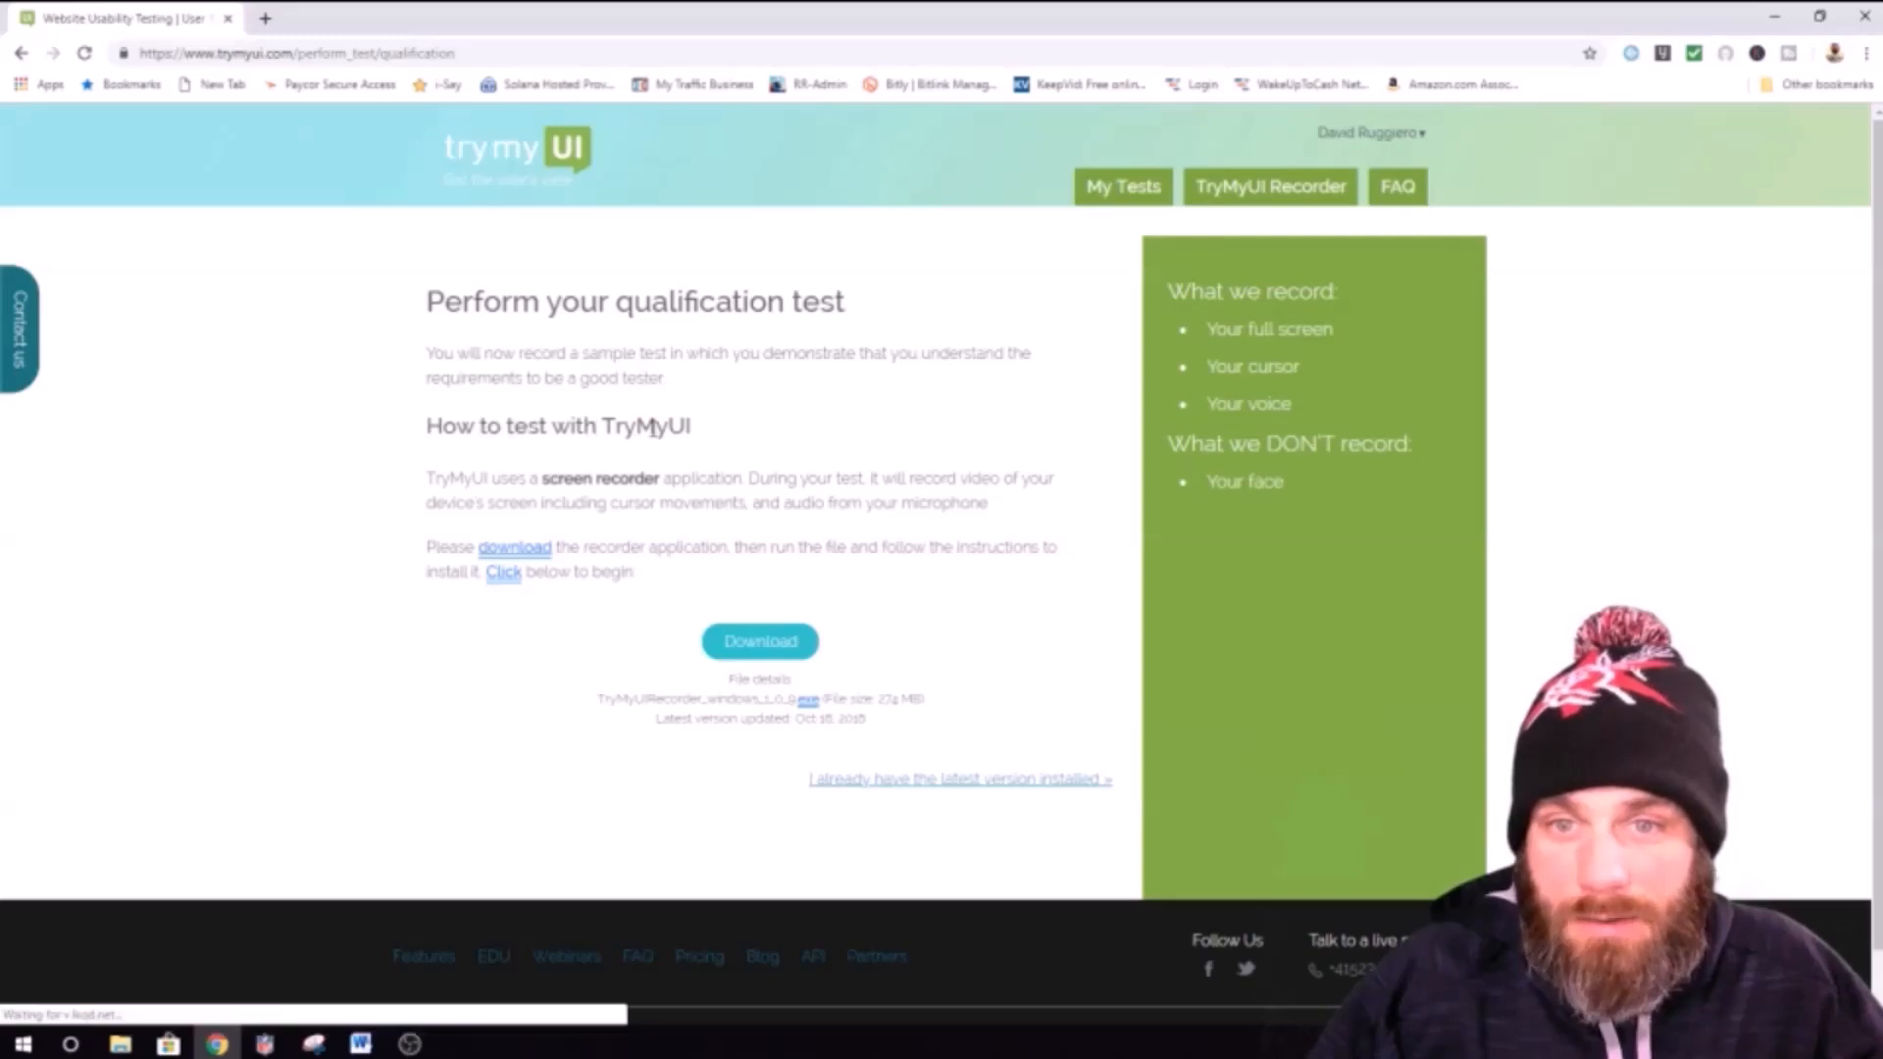
pyautogui.scroll(-3)
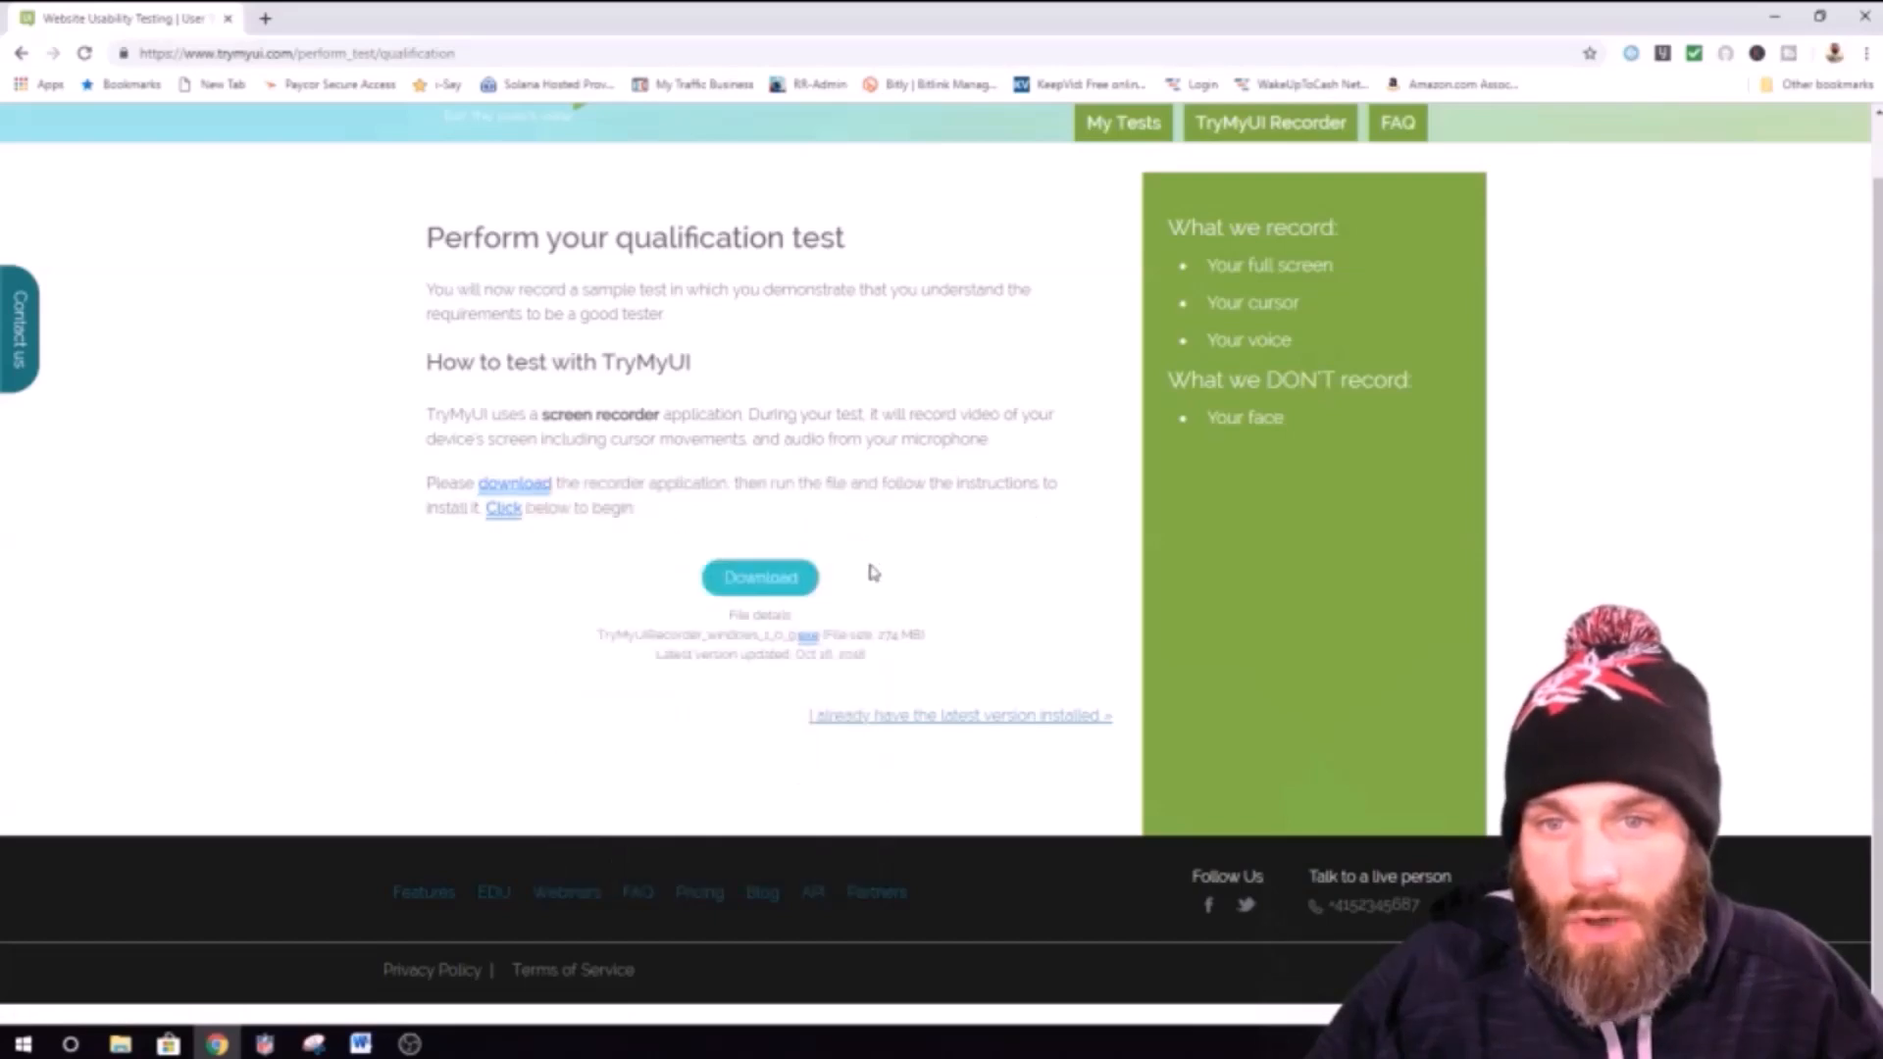
pyautogui.click(759, 576)
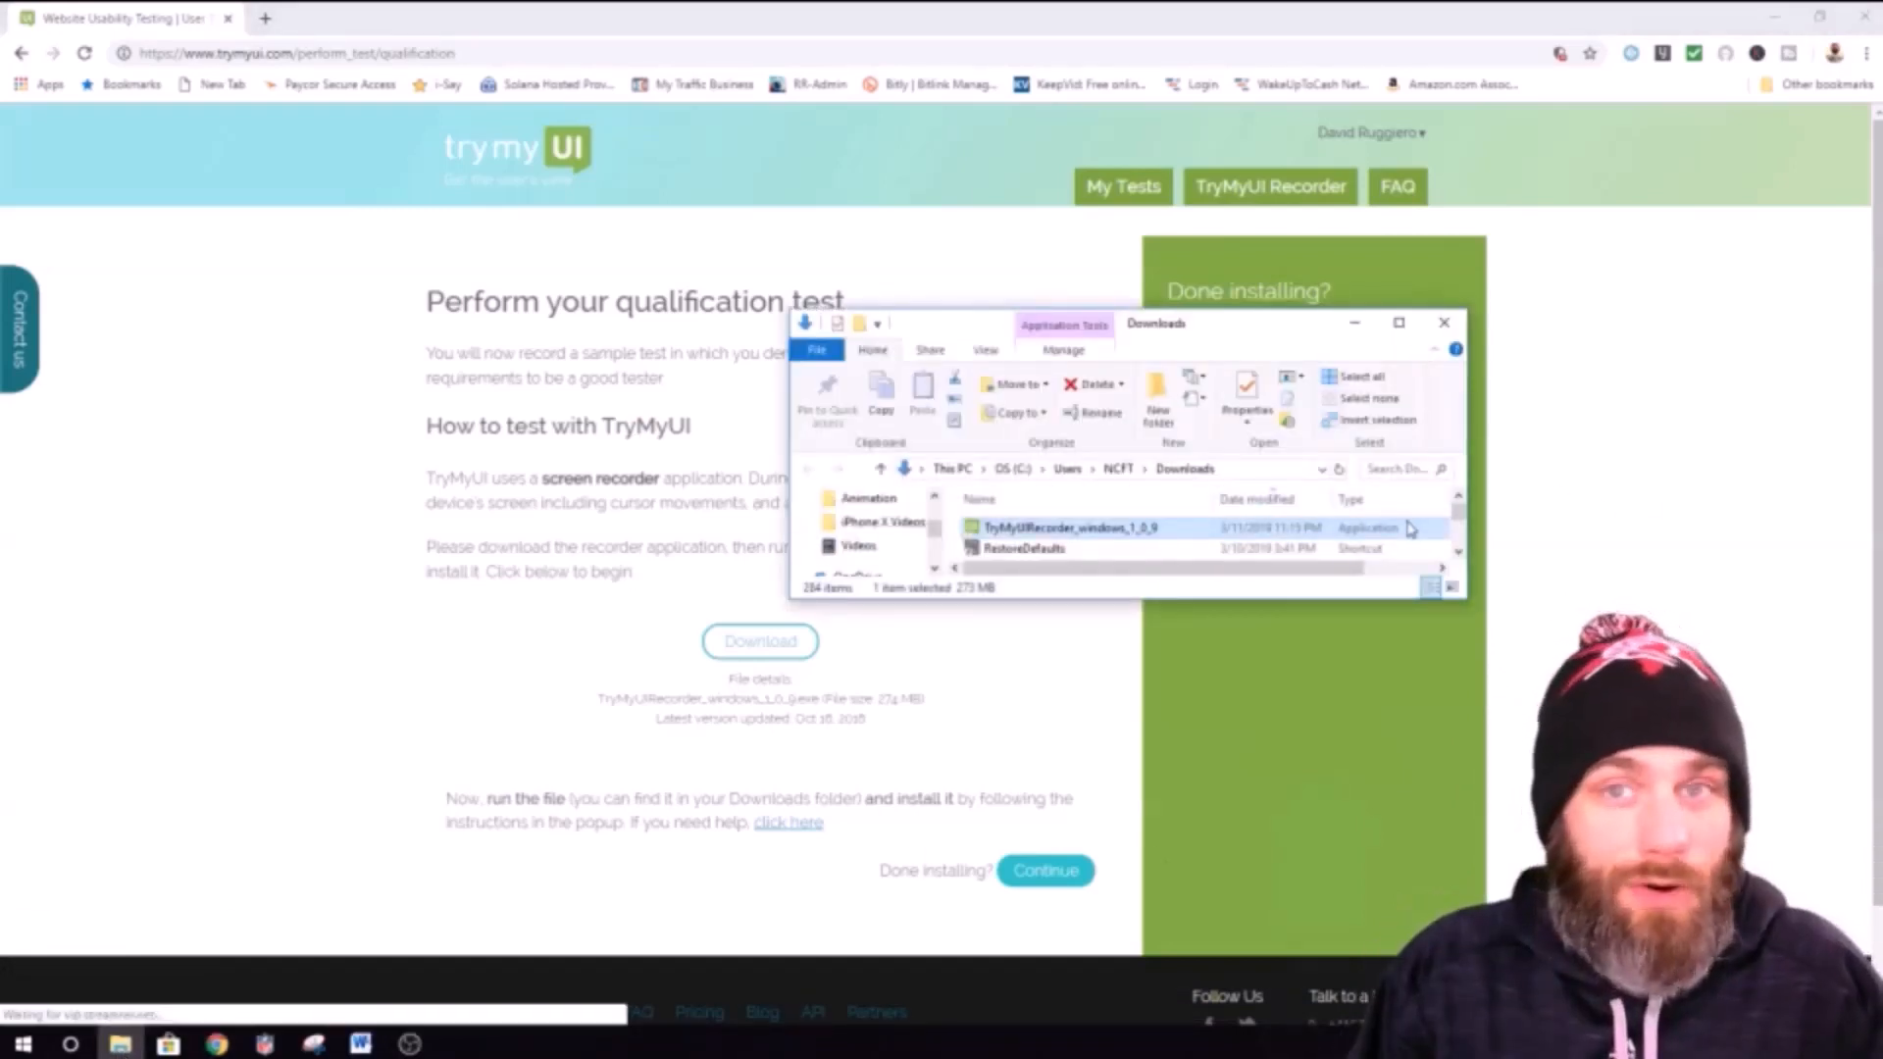
pyautogui.moveTo(1377, 538)
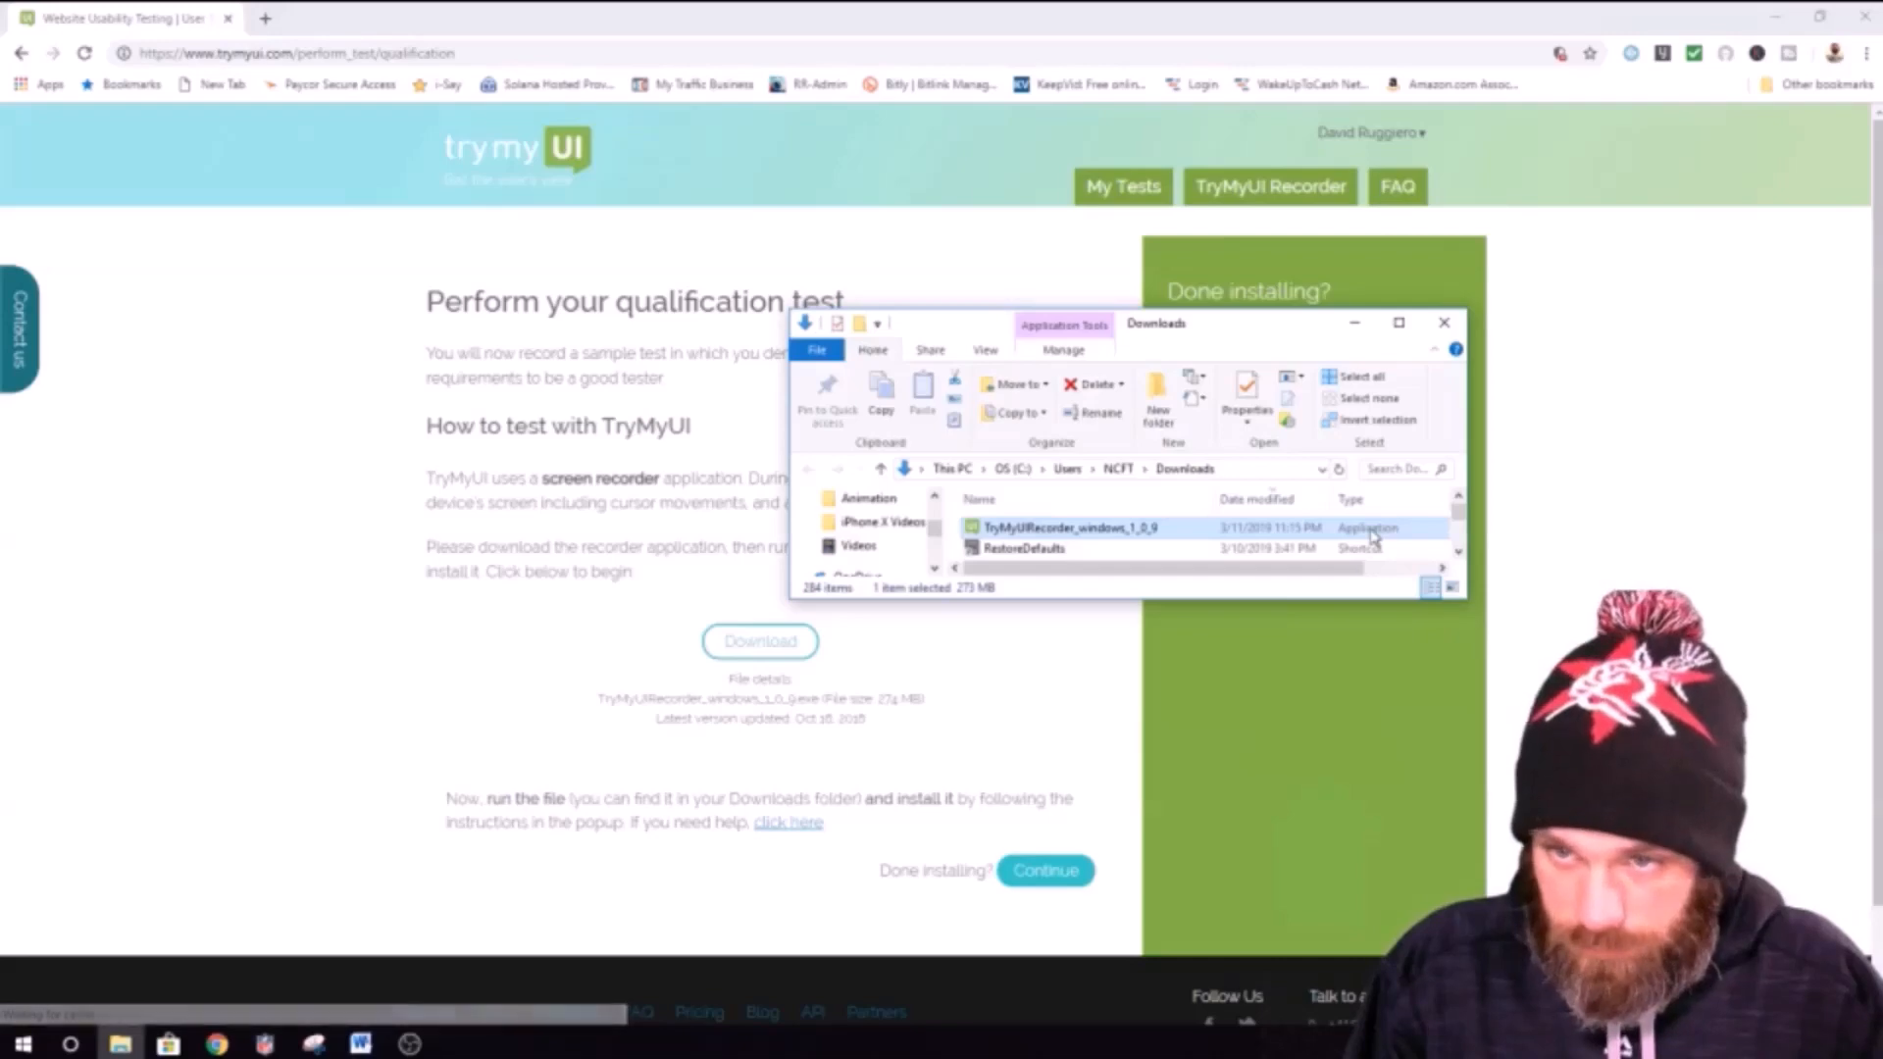
# Step: Run TryMyUIRecorder_windows_1_0_9 from the Downloads folder
pyautogui.rightClick(1067, 528)
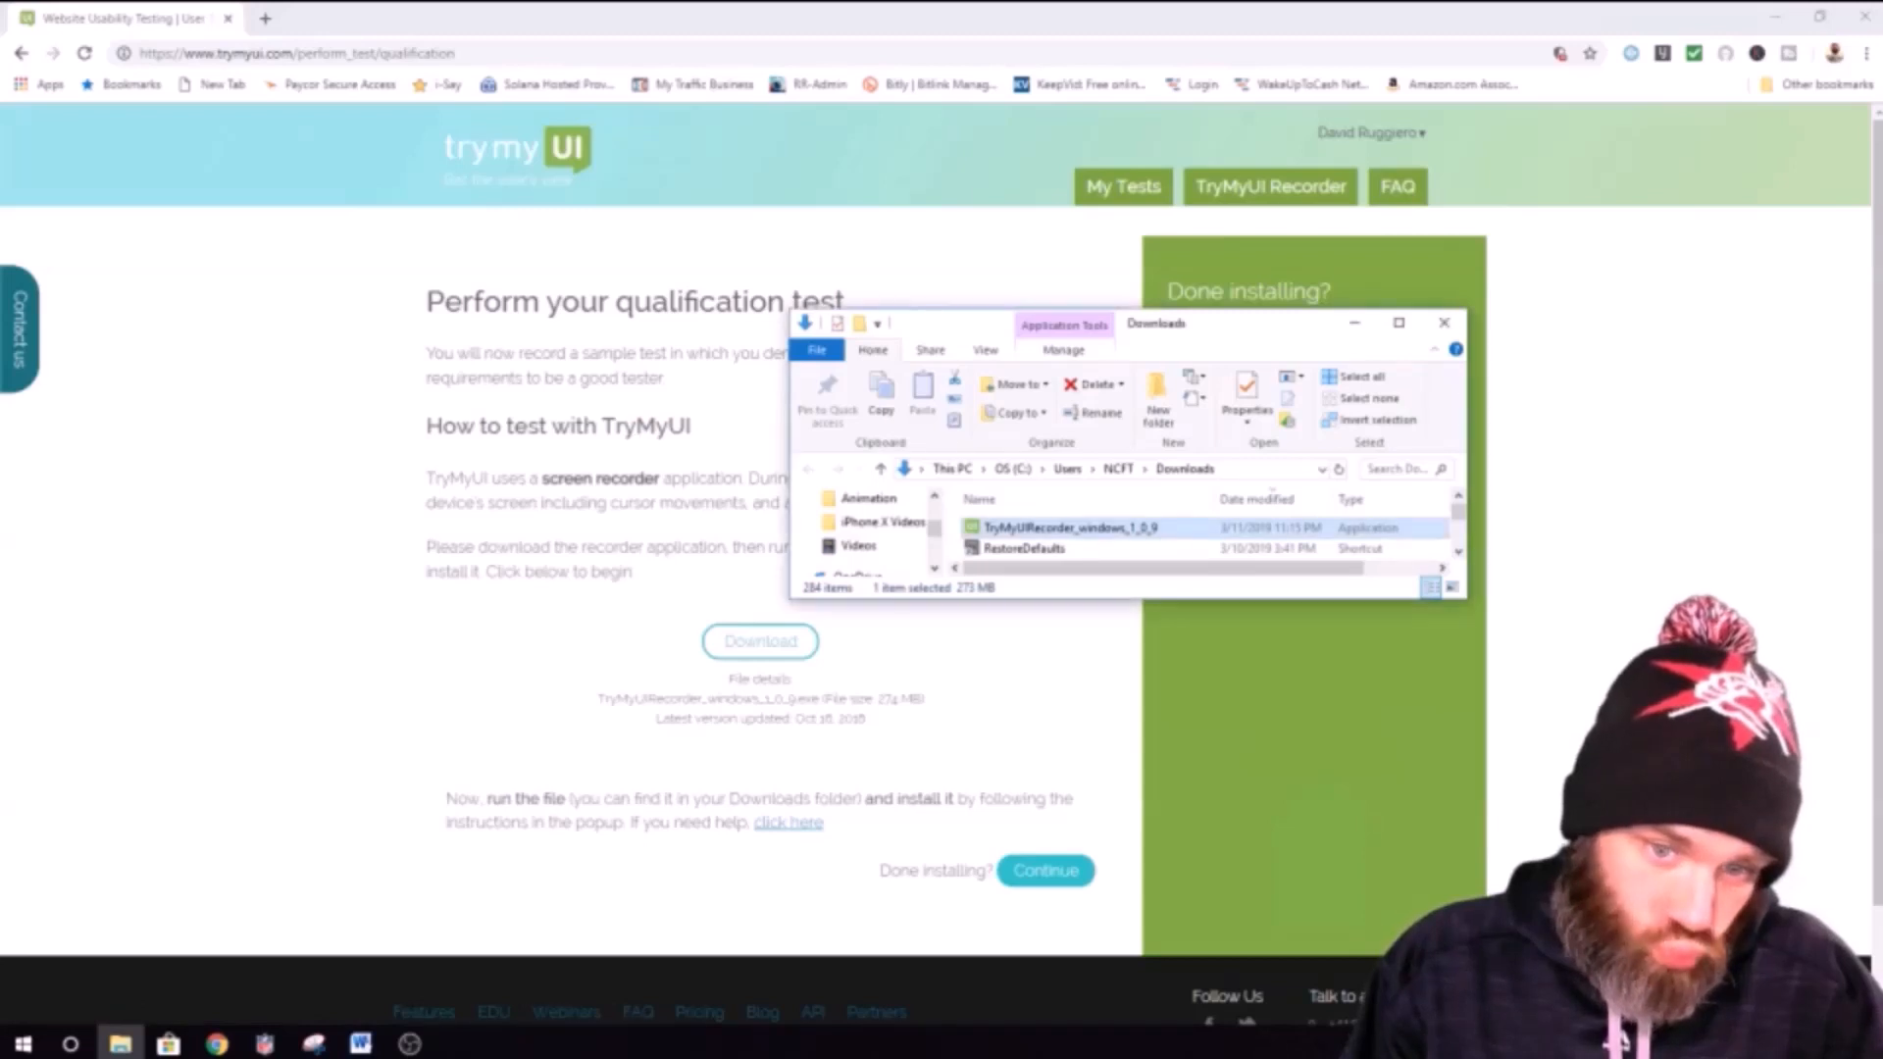
pyautogui.doubleClick(1065, 527)
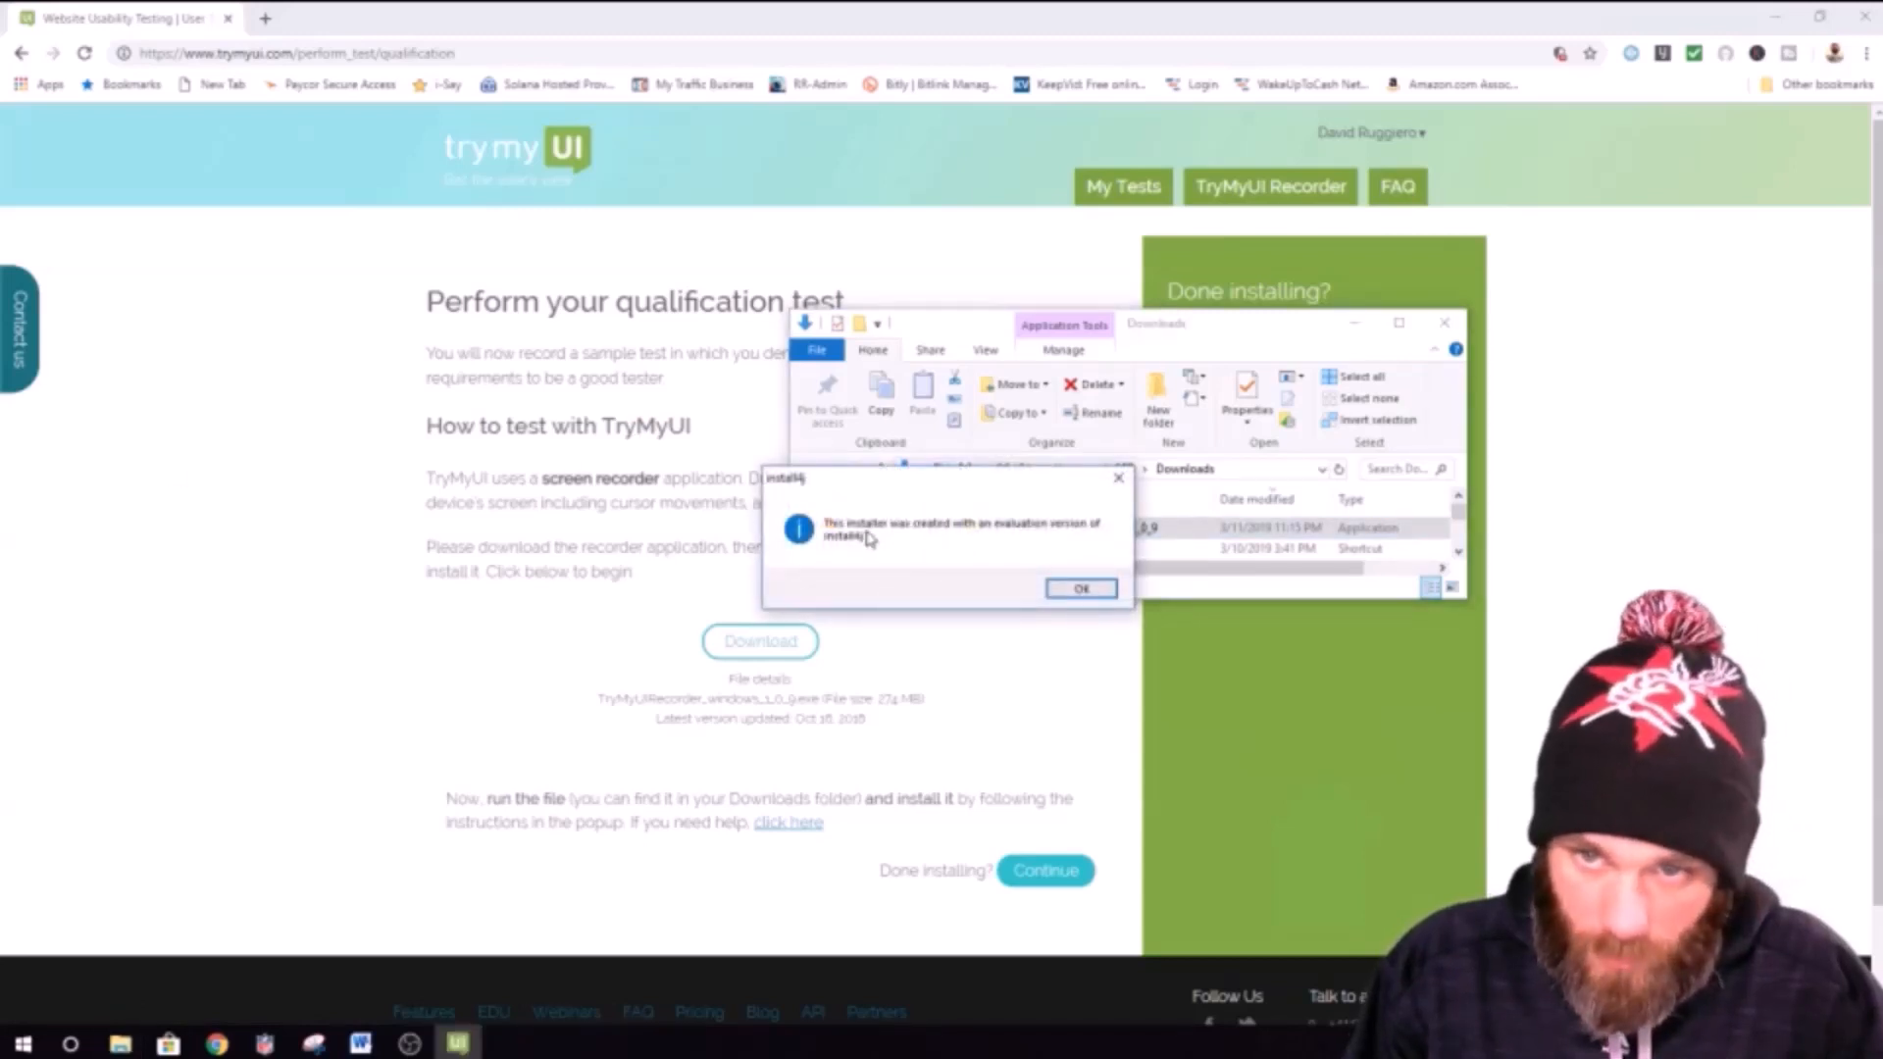
pyautogui.moveTo(994, 532)
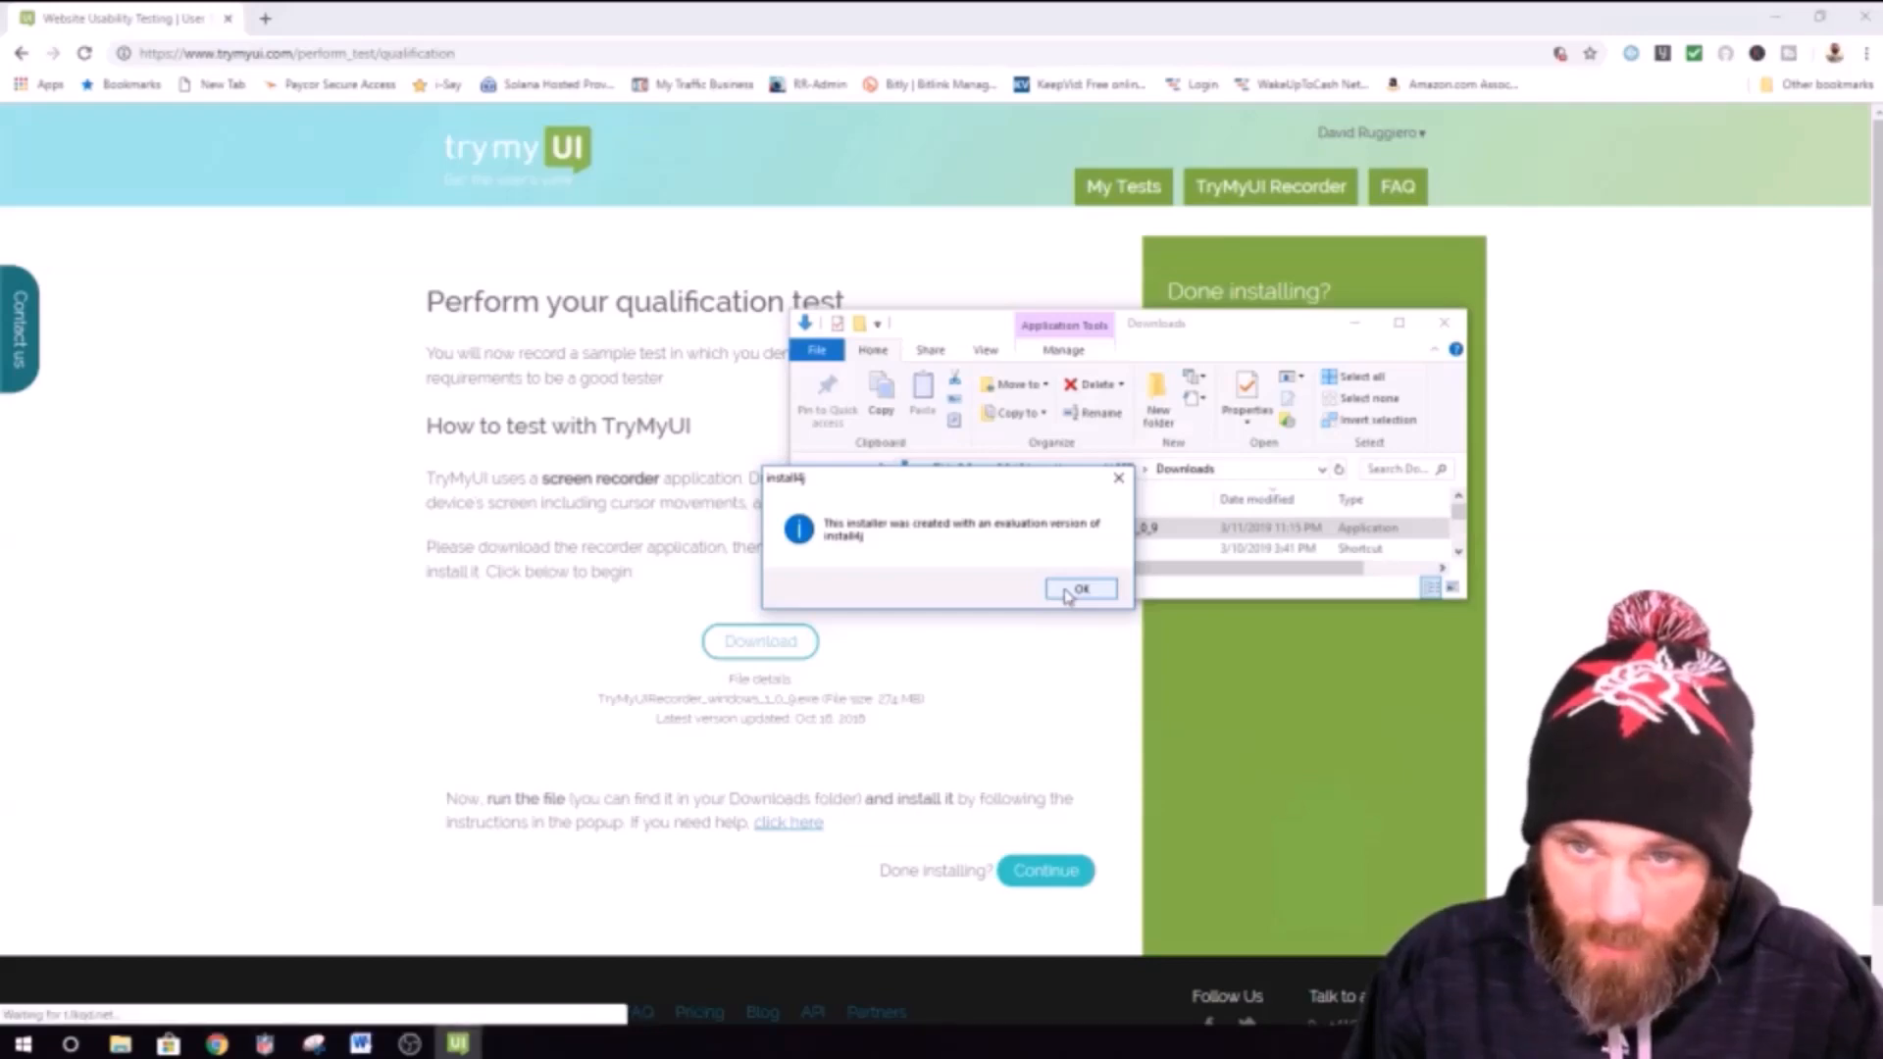
# Step: Install the recorder to the default Program Files folder, finish setup, and close the Downloads window
pyautogui.click(1079, 588)
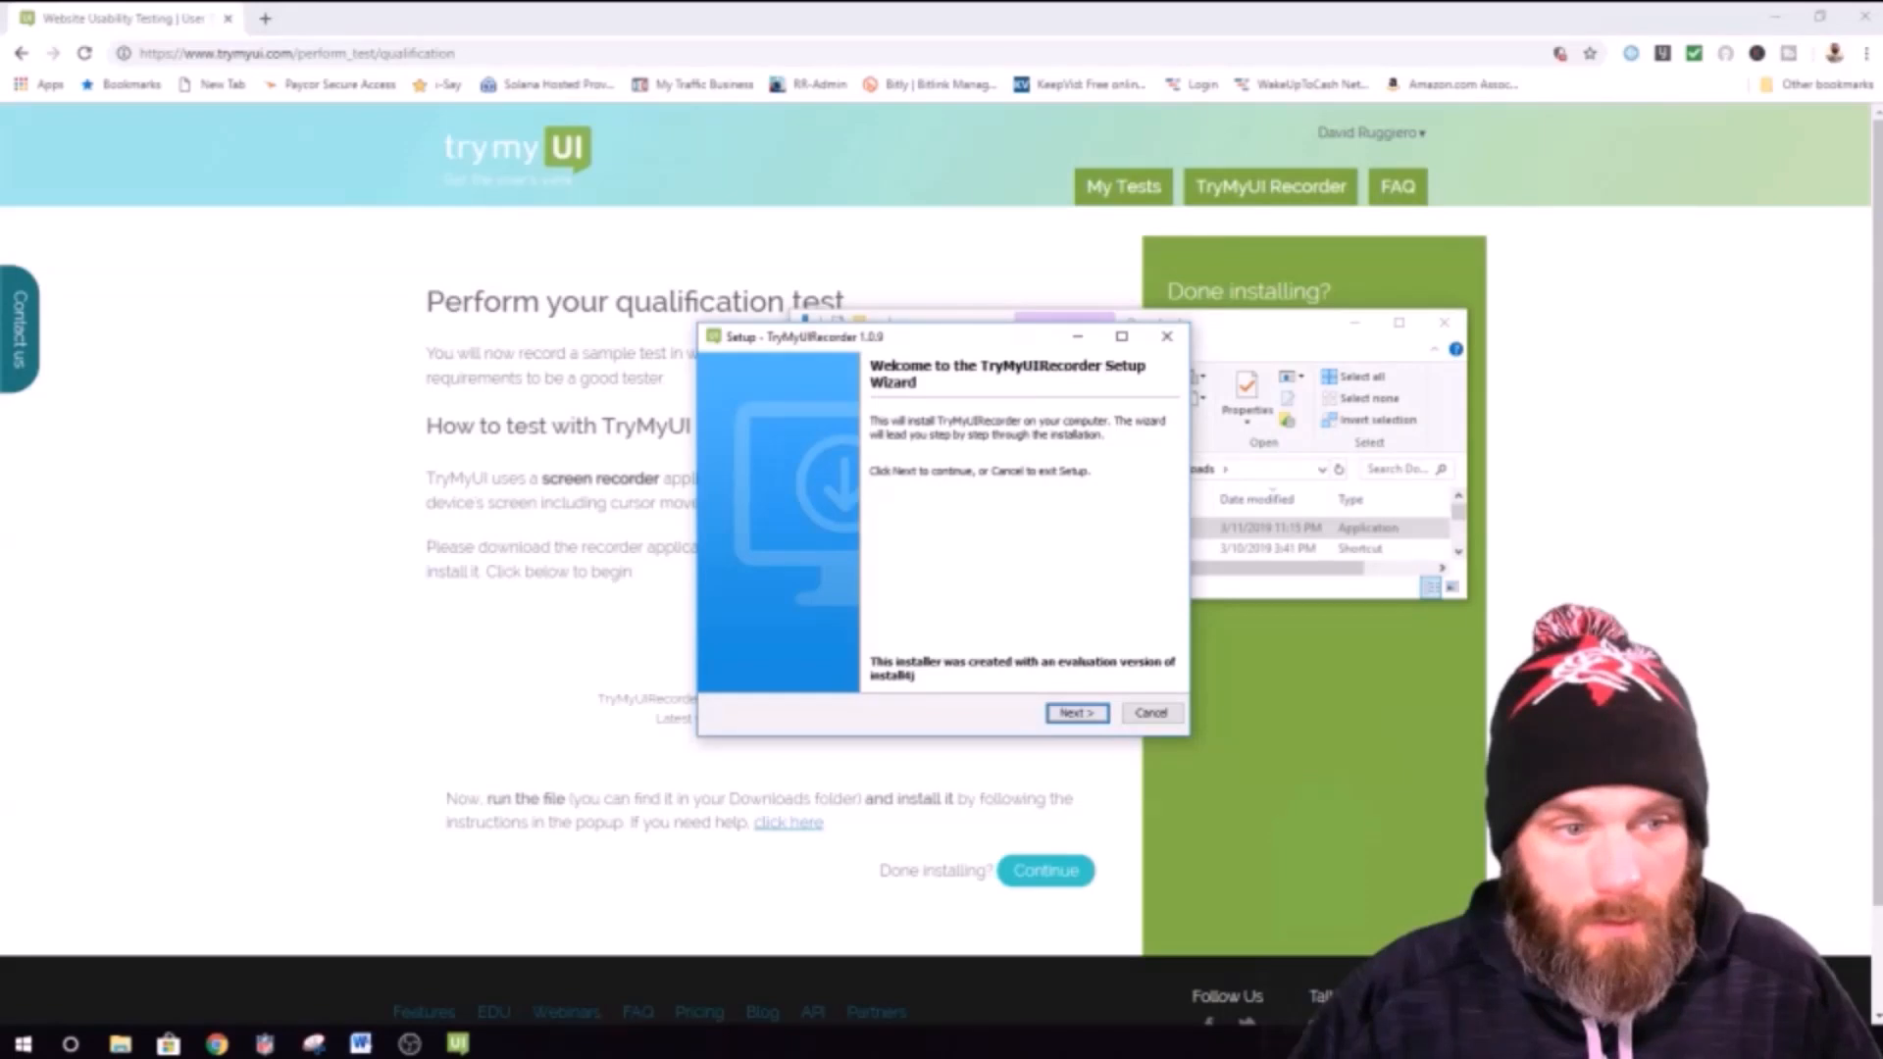
pyautogui.moveTo(816, 651)
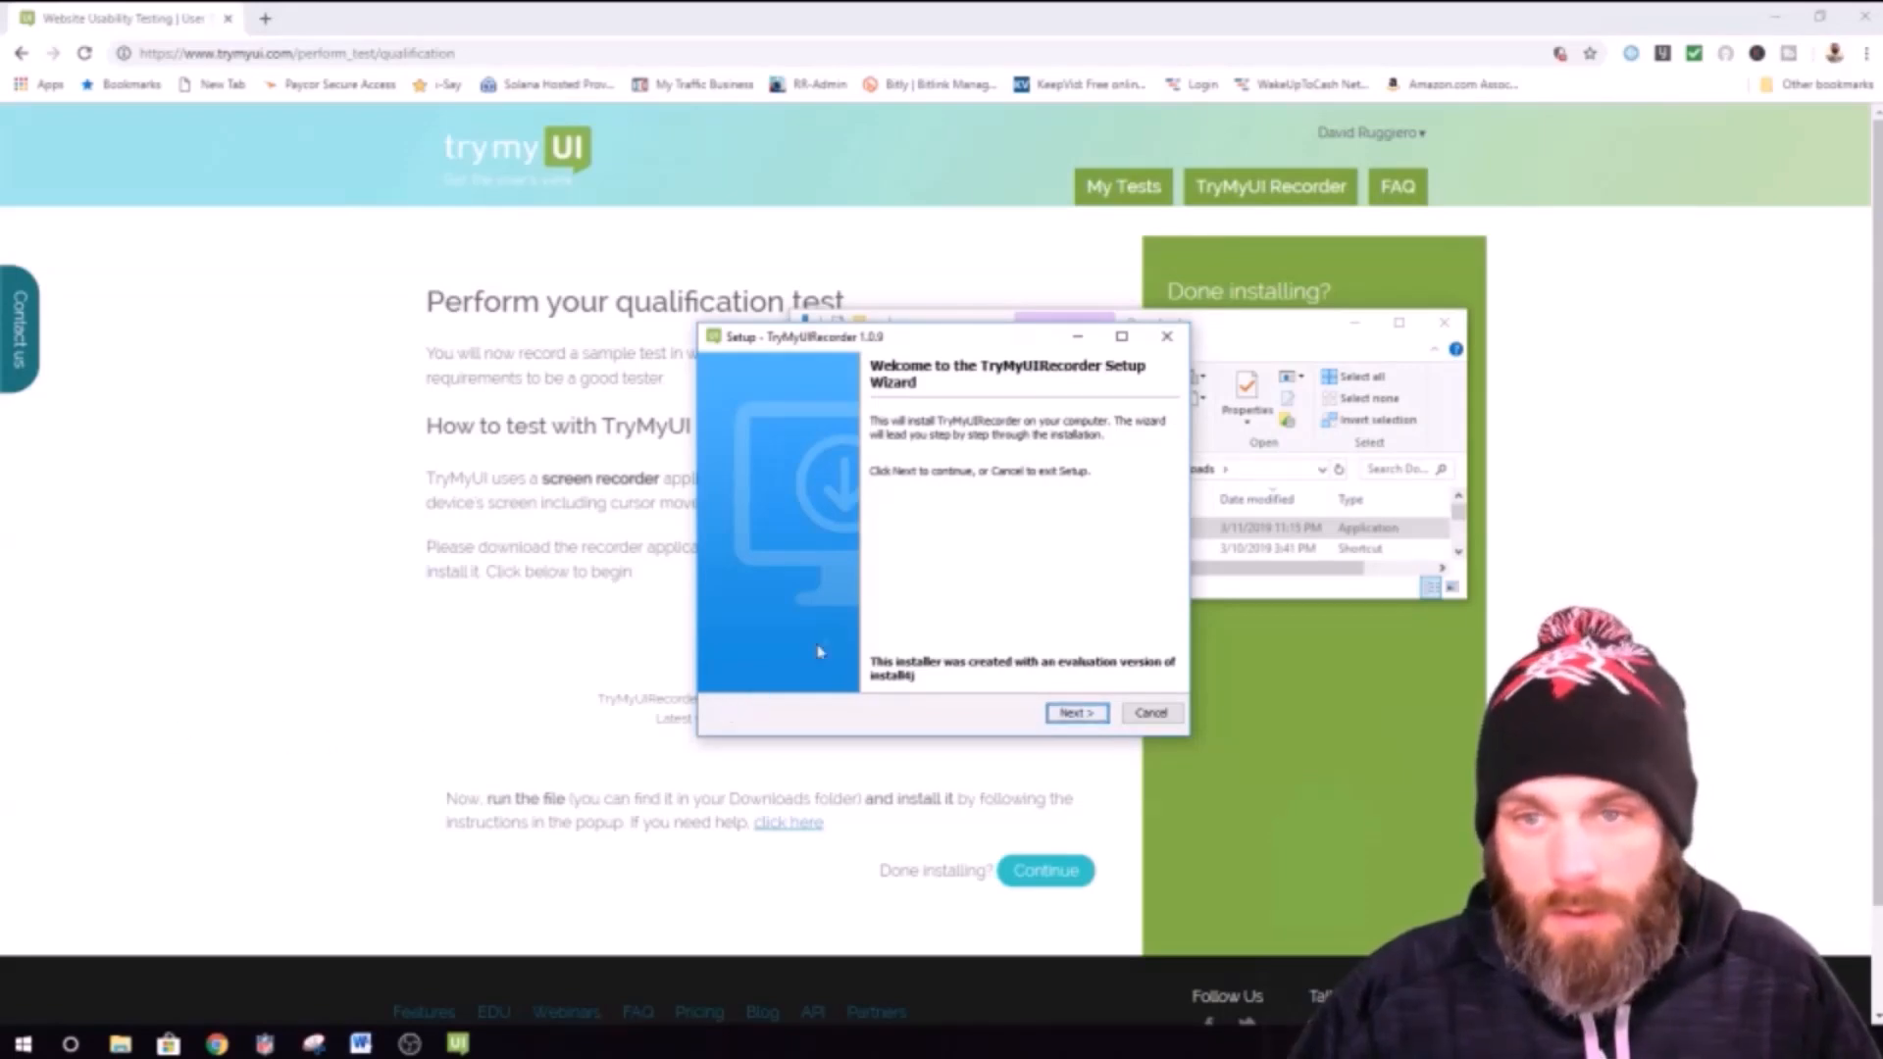
pyautogui.moveTo(673, 341)
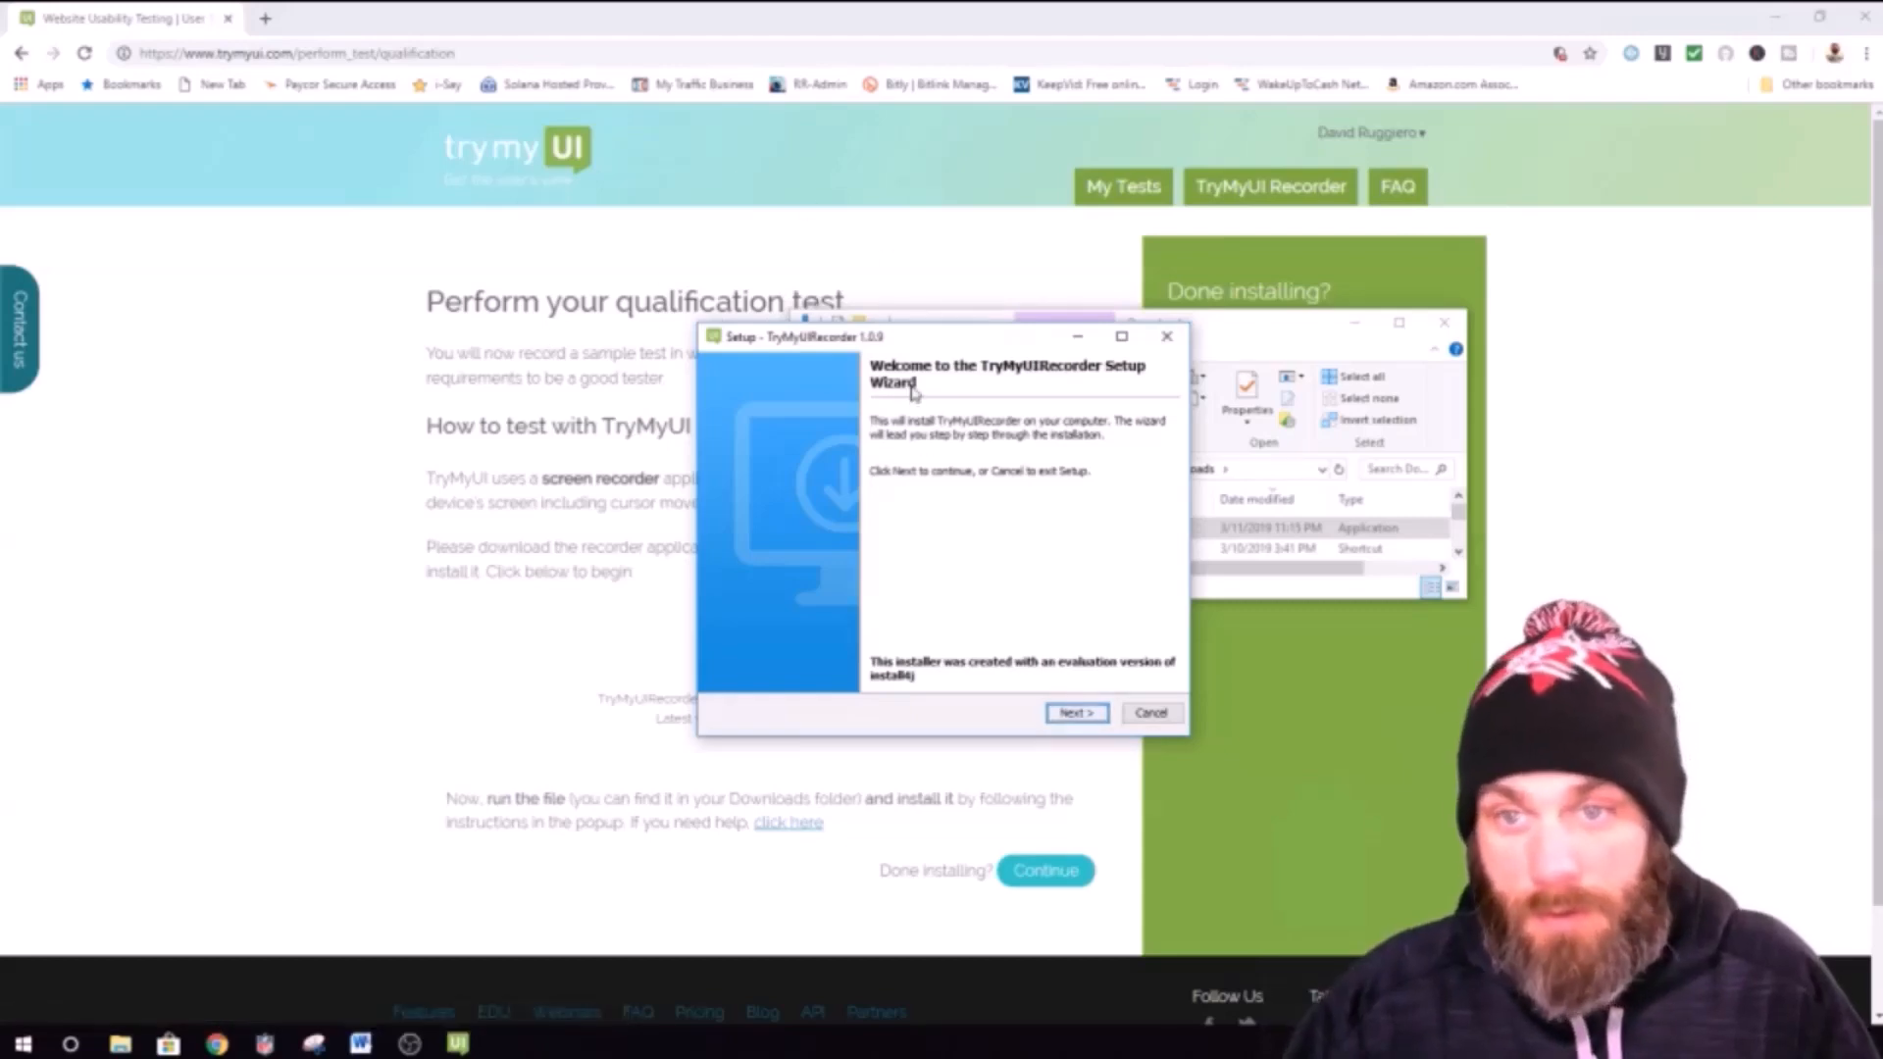
pyautogui.moveTo(1100, 651)
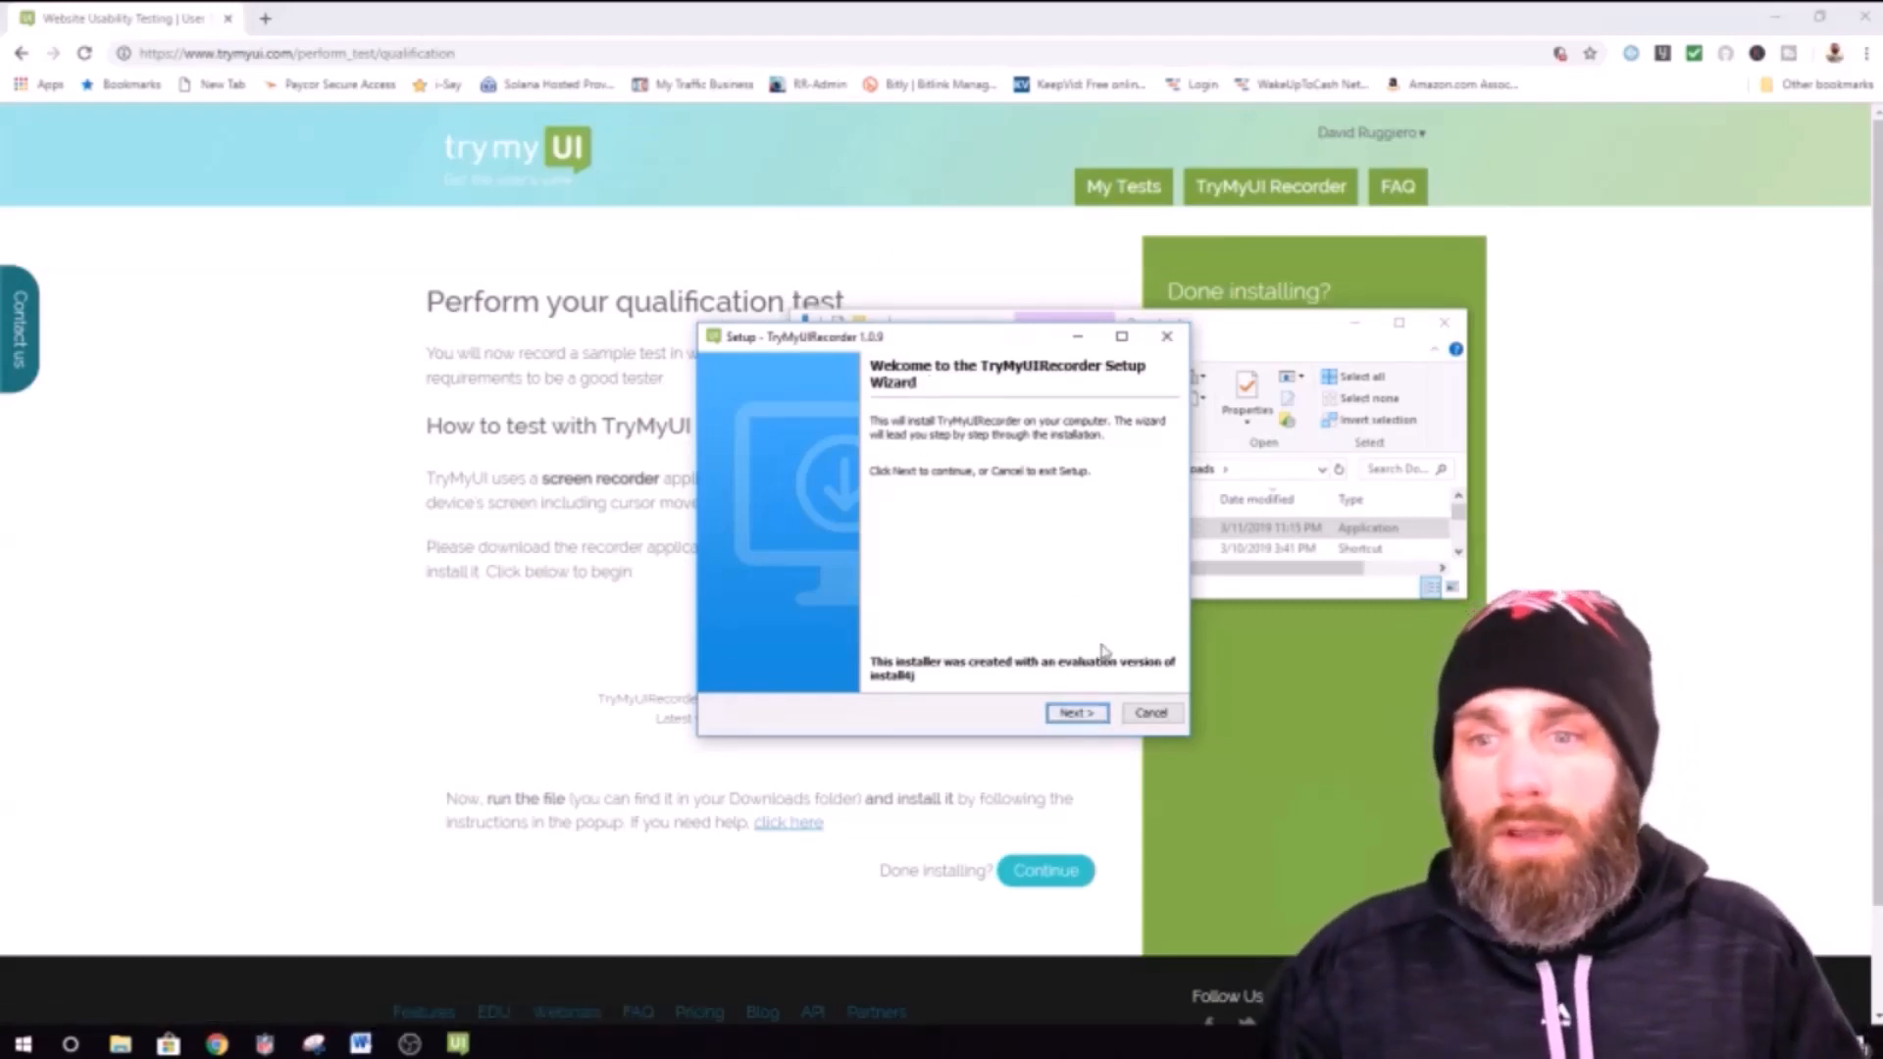
pyautogui.click(1075, 712)
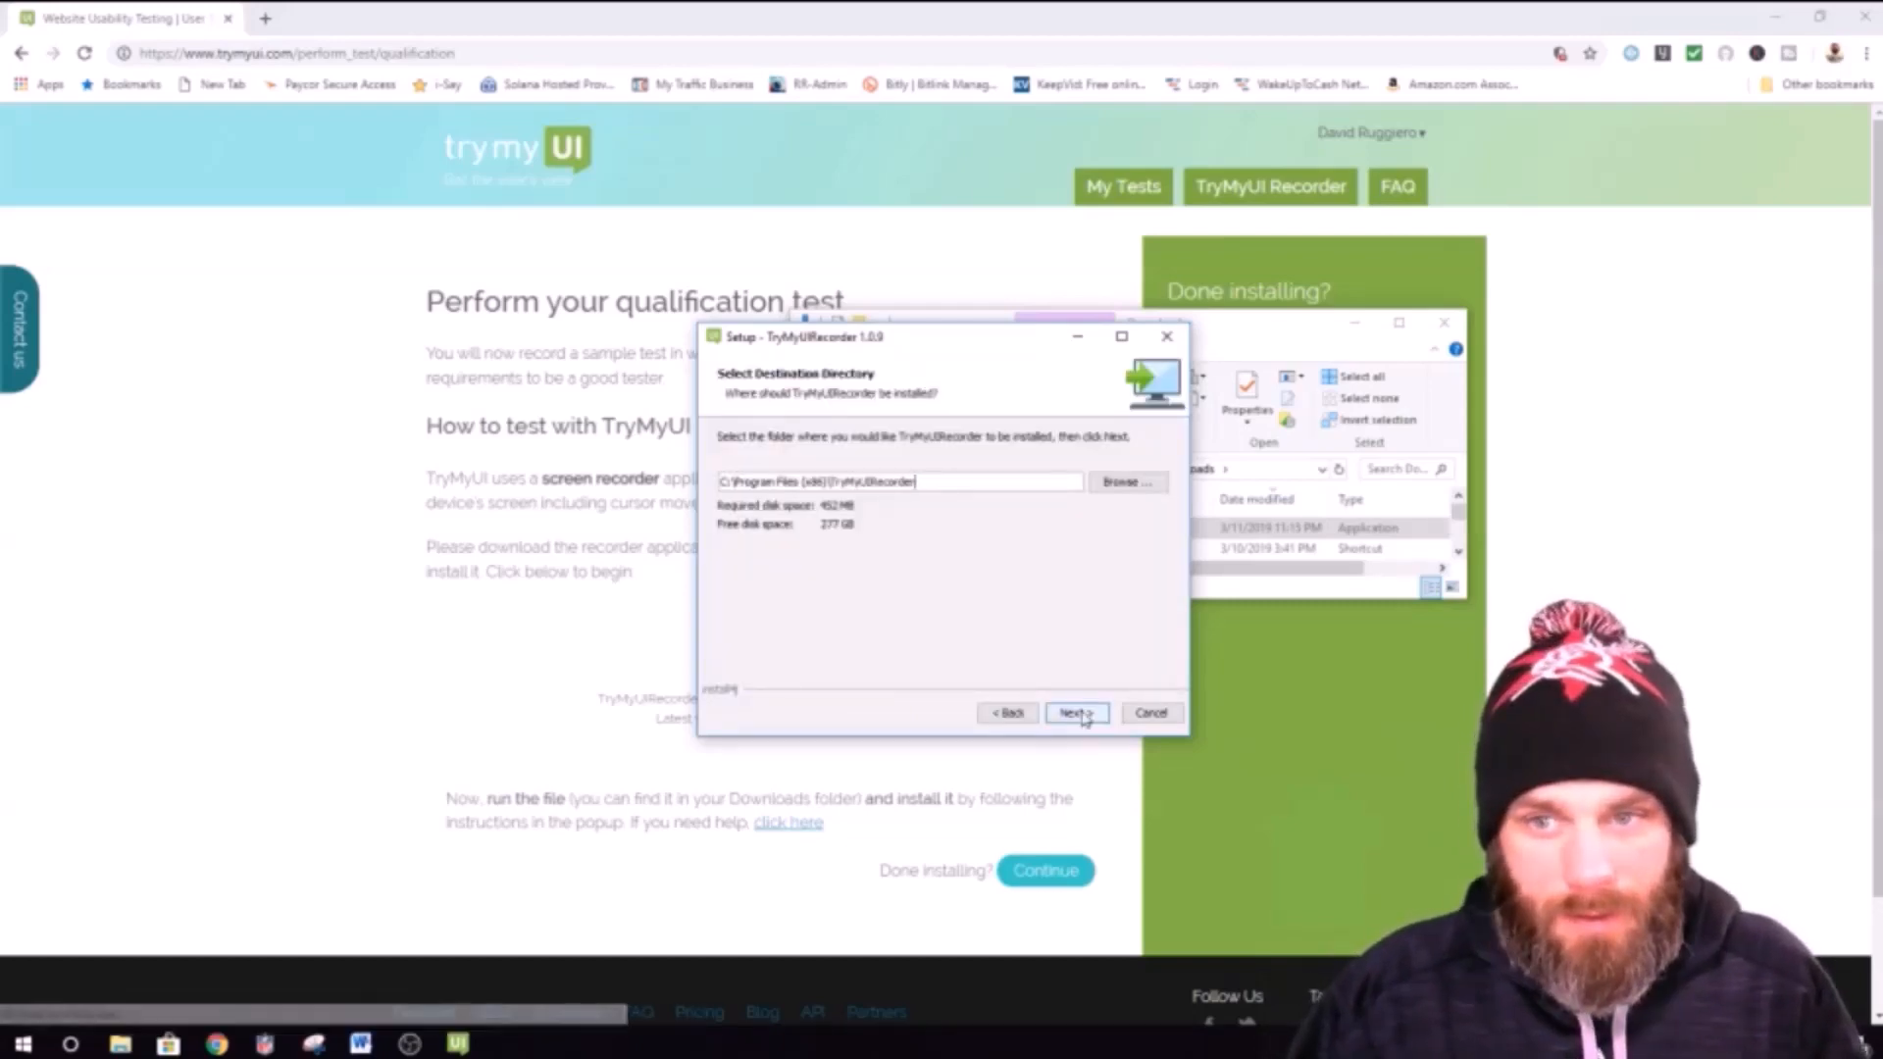
pyautogui.click(1073, 712)
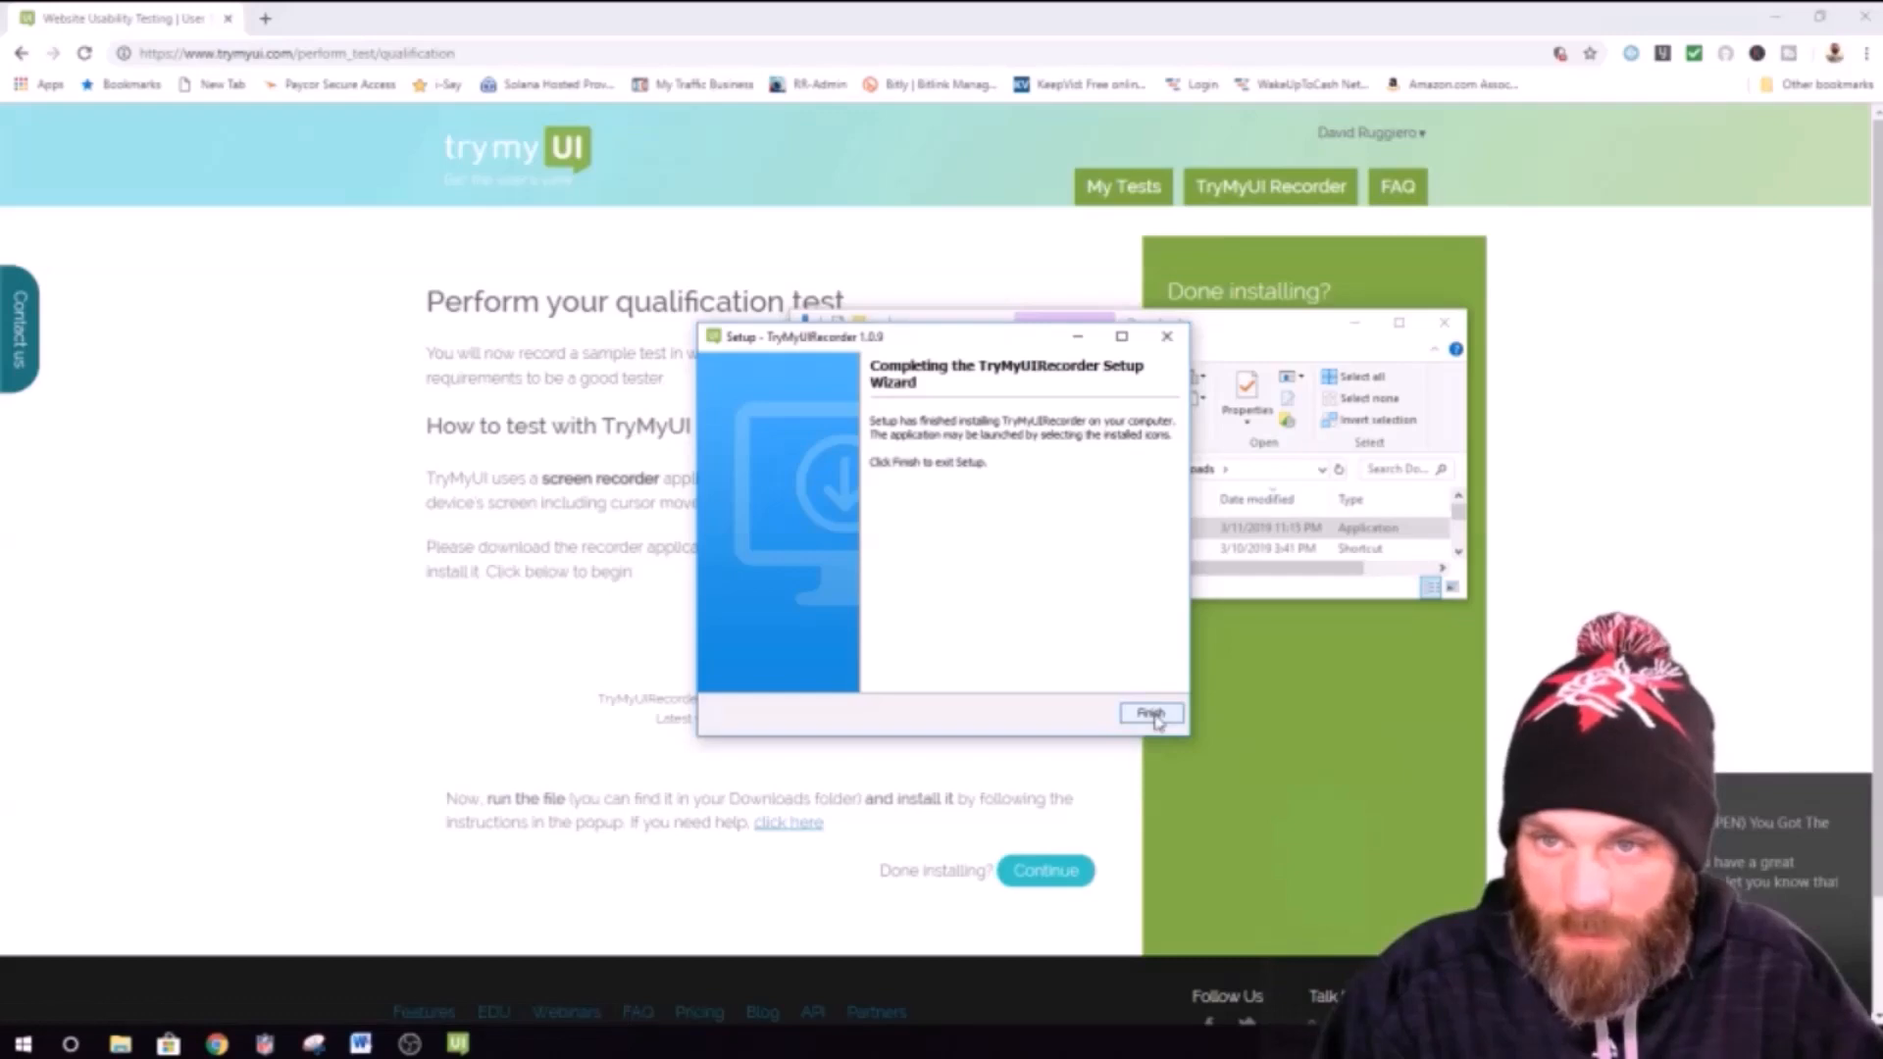
pyautogui.click(1148, 712)
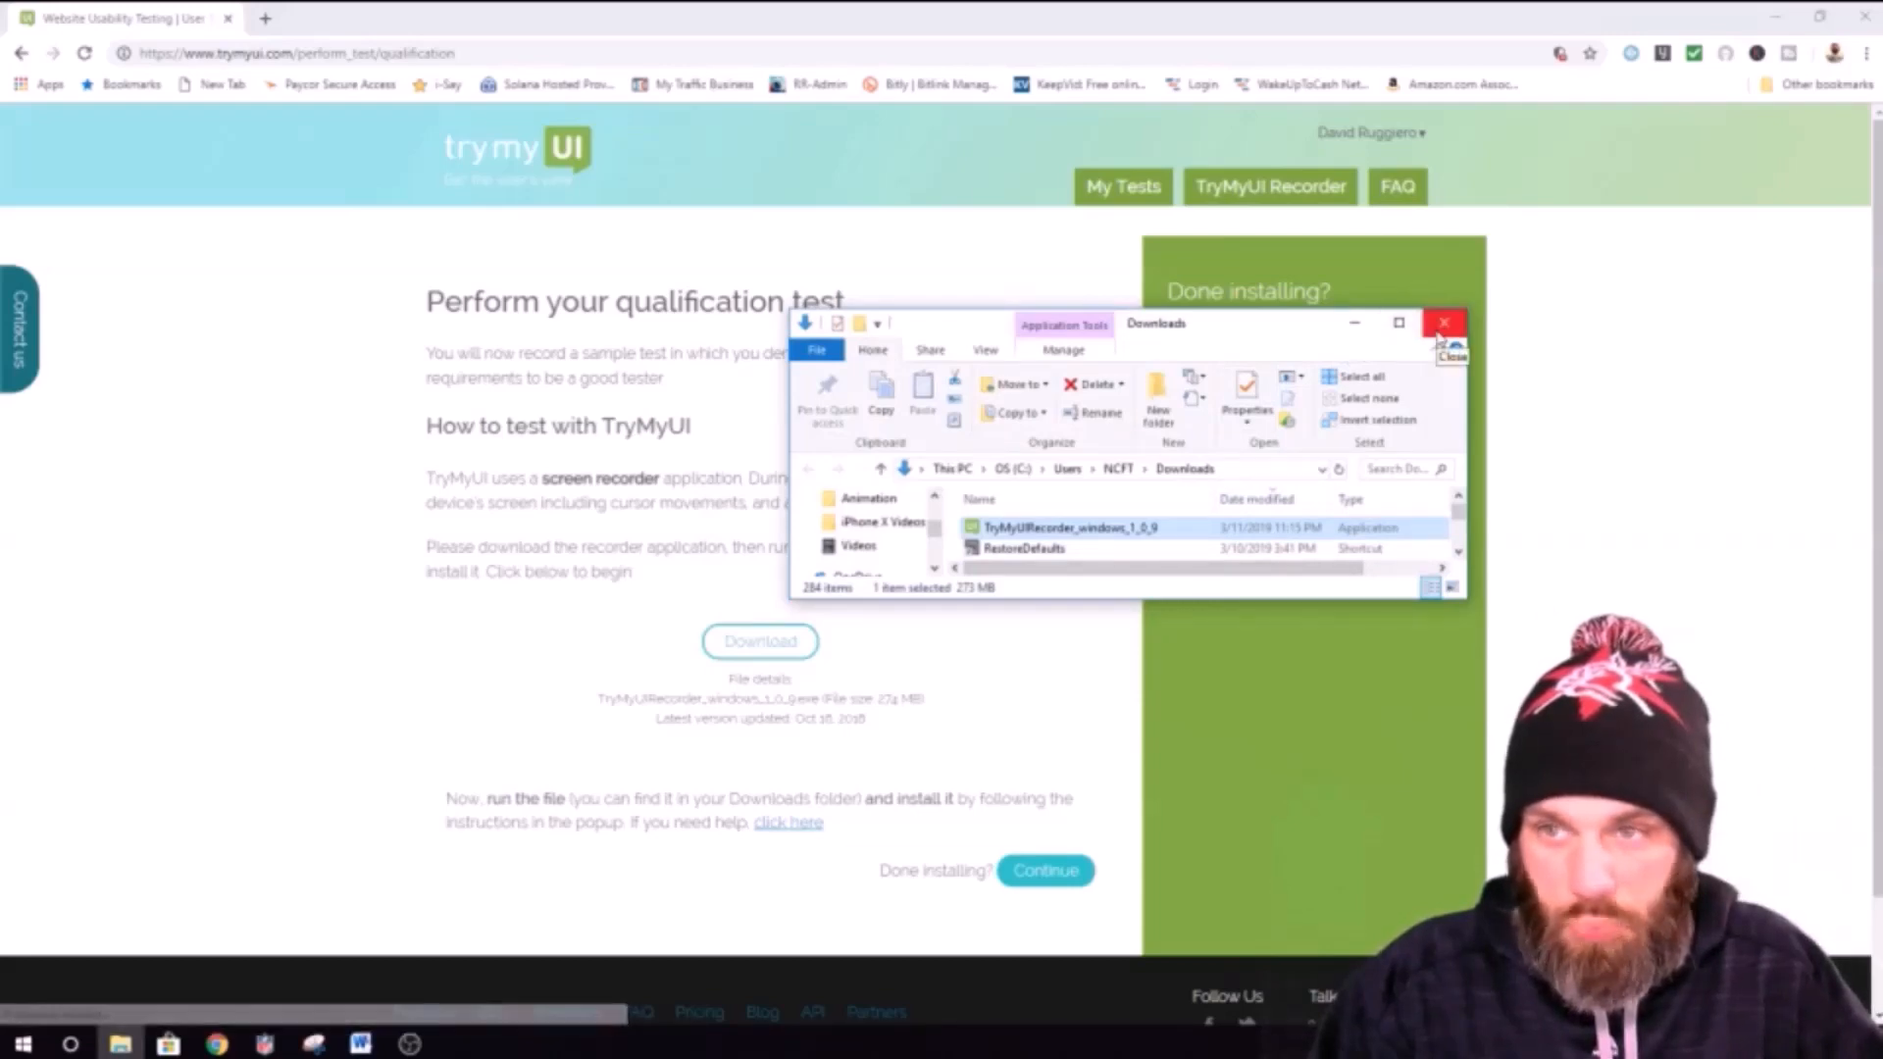
pyautogui.click(1446, 323)
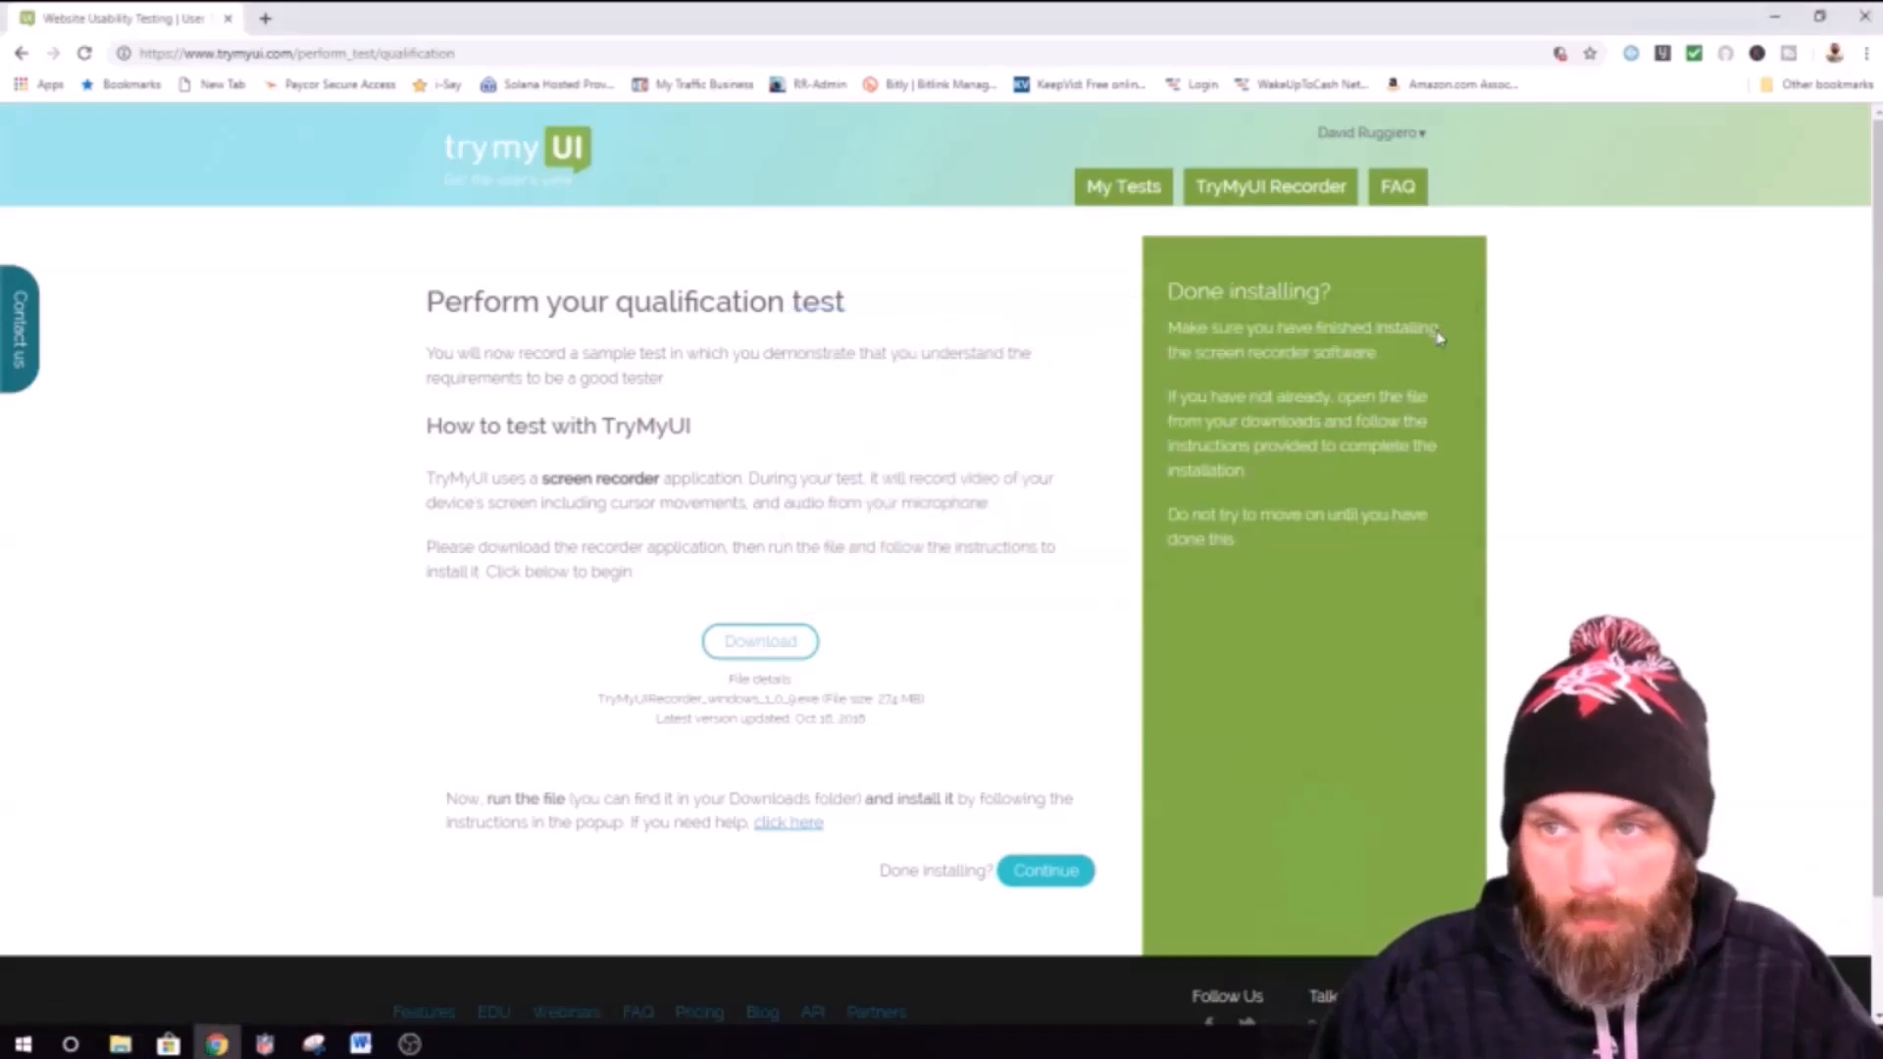
# Step: Confirm 'Done installing?' with Continue and scroll the What to expect page
pyautogui.click(1044, 869)
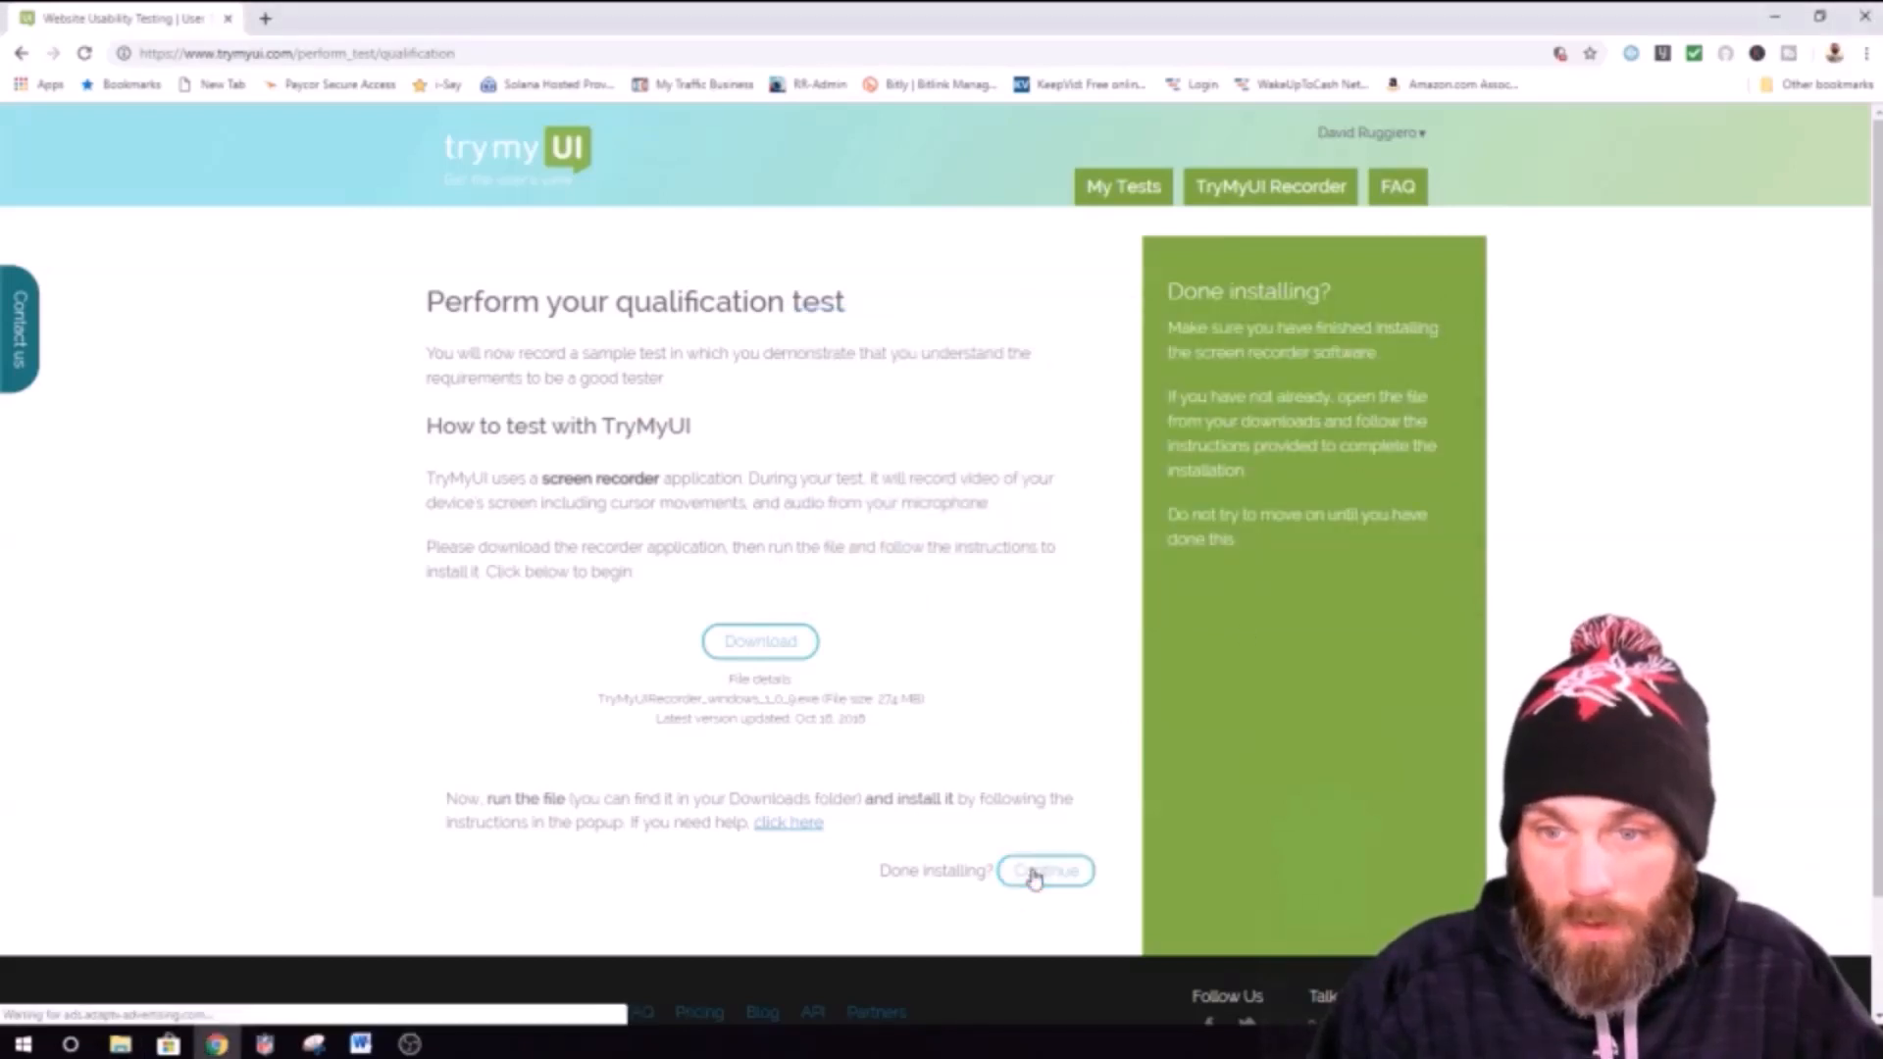
pyautogui.click(1042, 869)
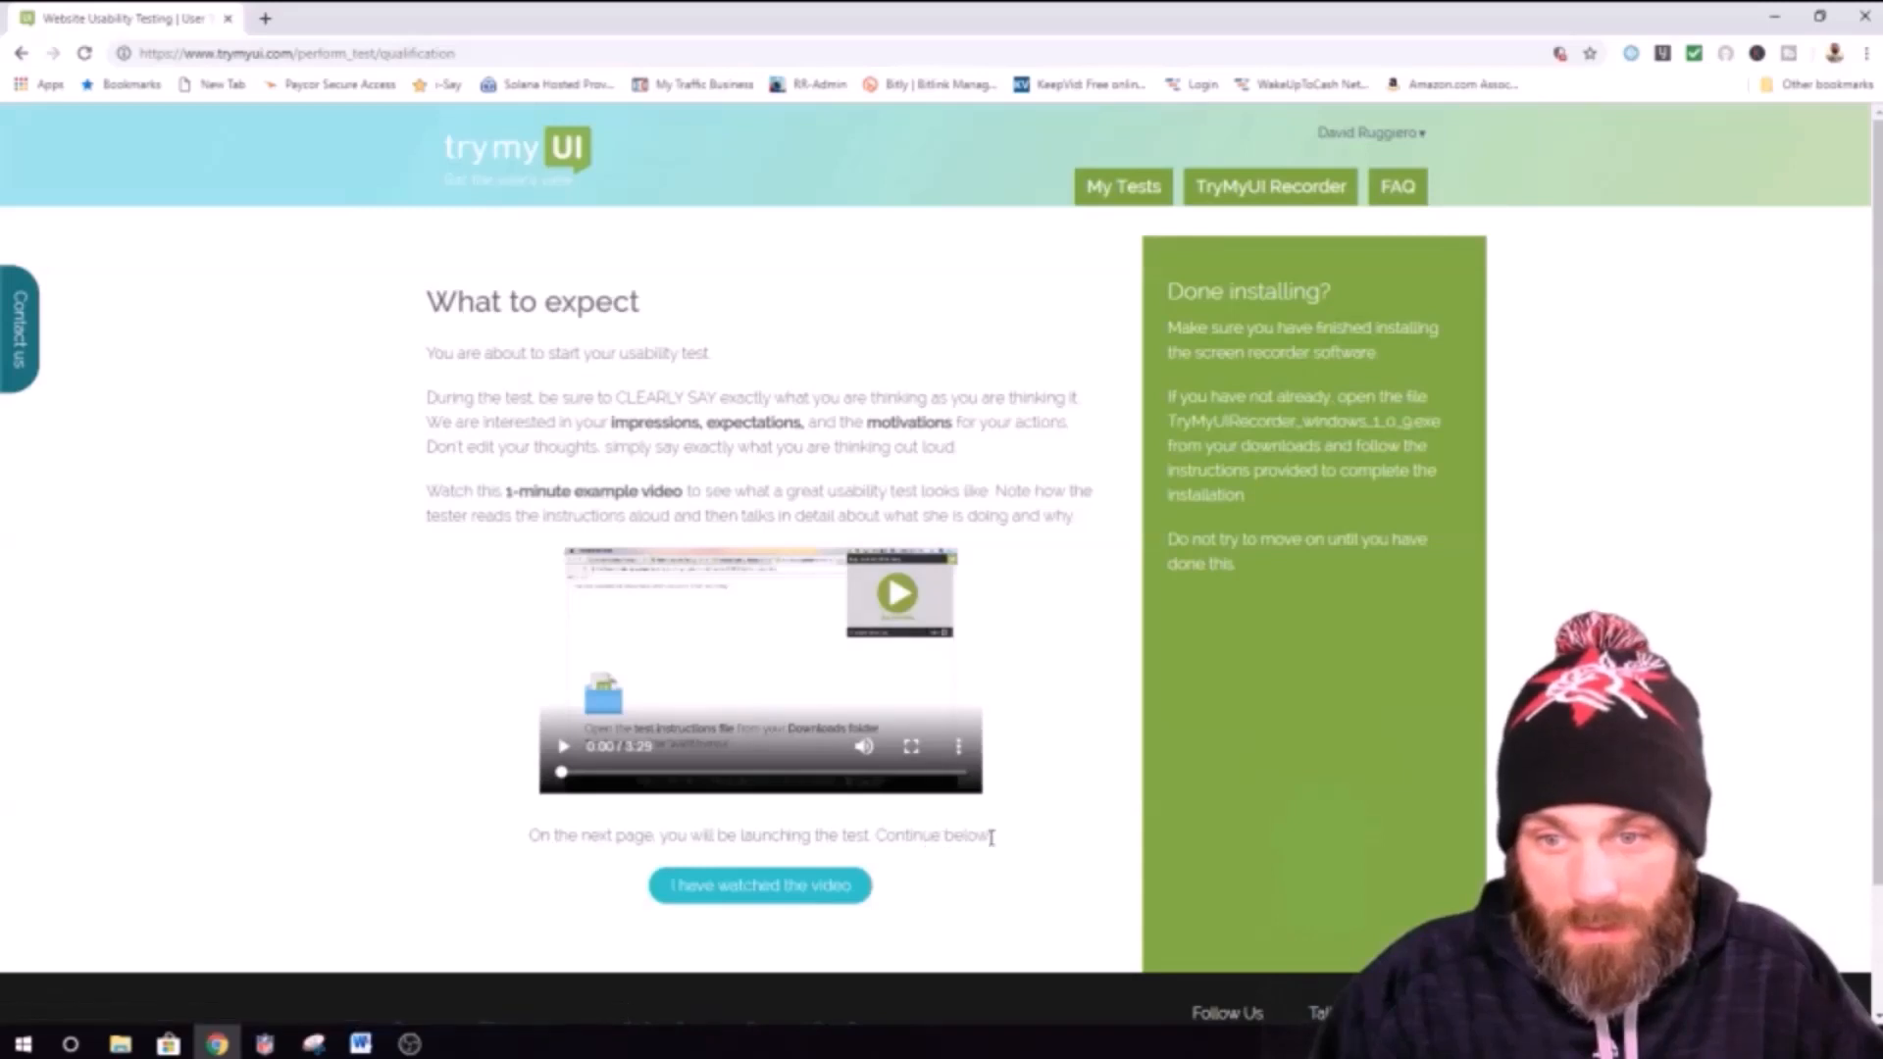
pyautogui.scroll(-3)
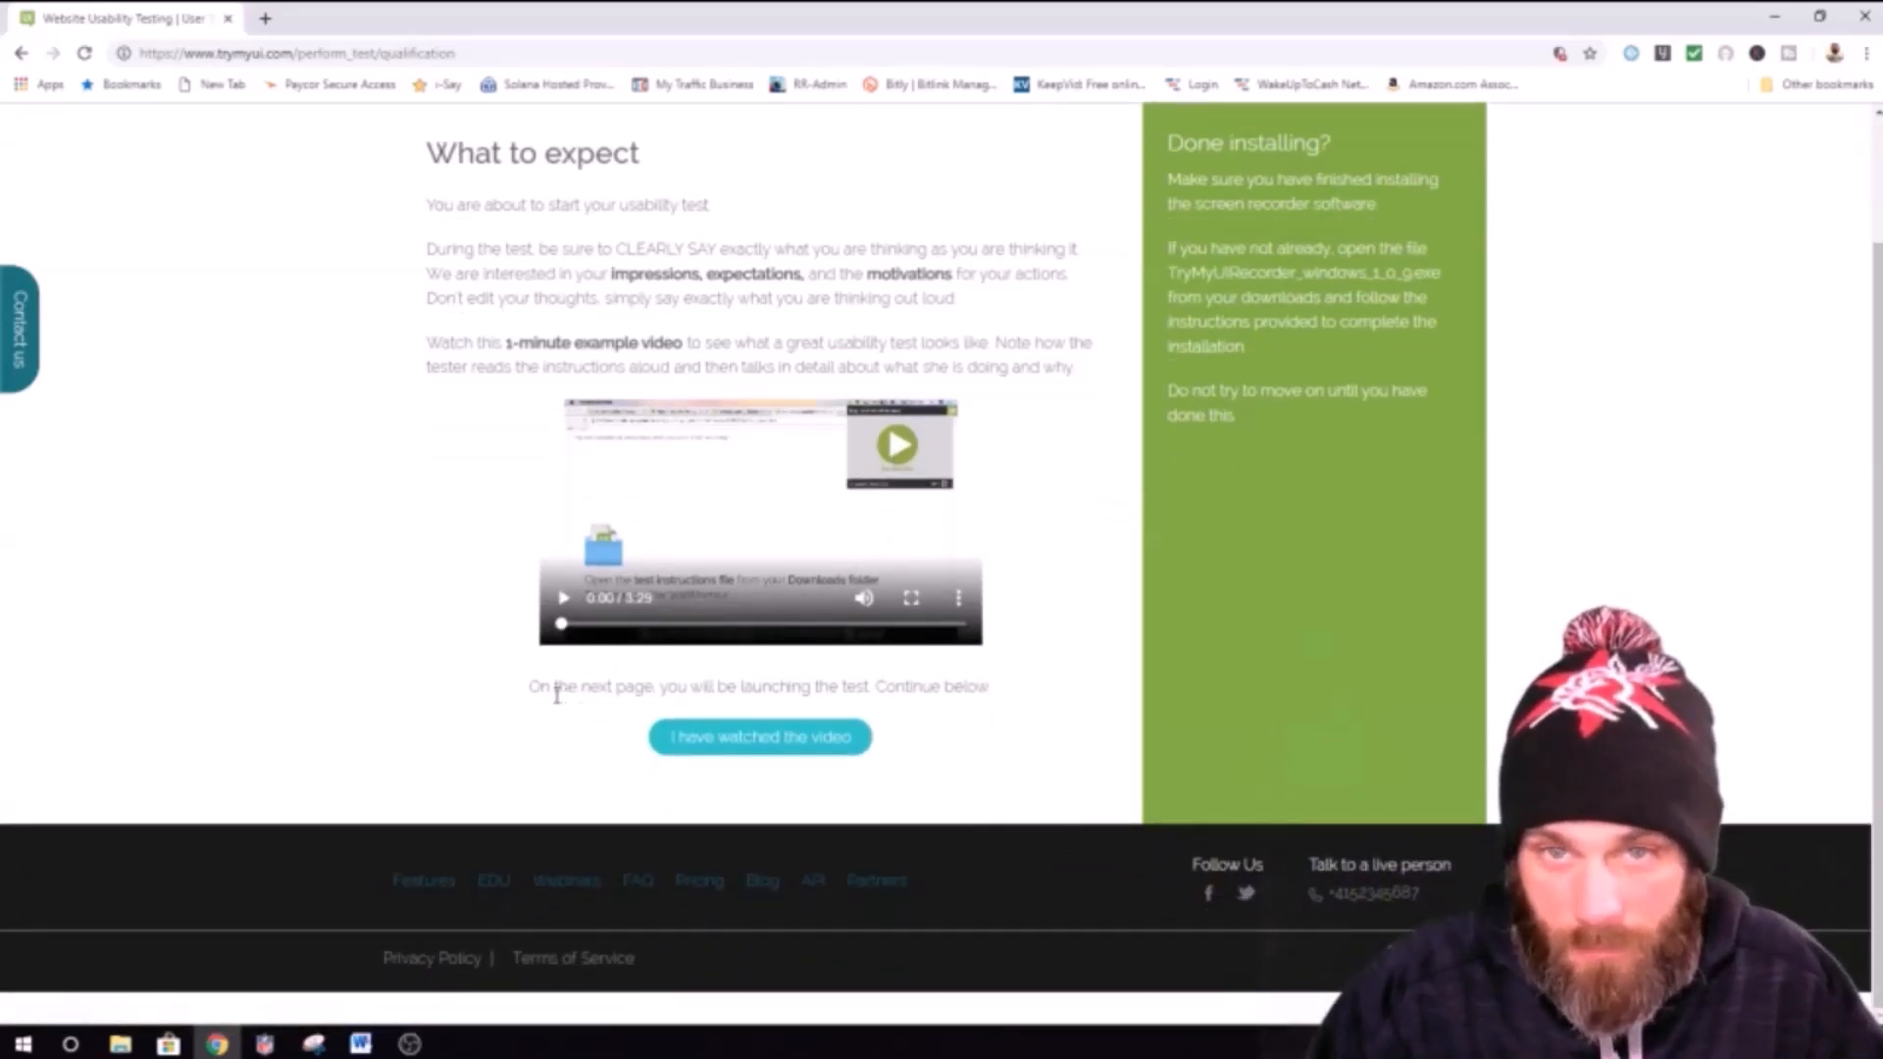
pyautogui.moveTo(505, 630)
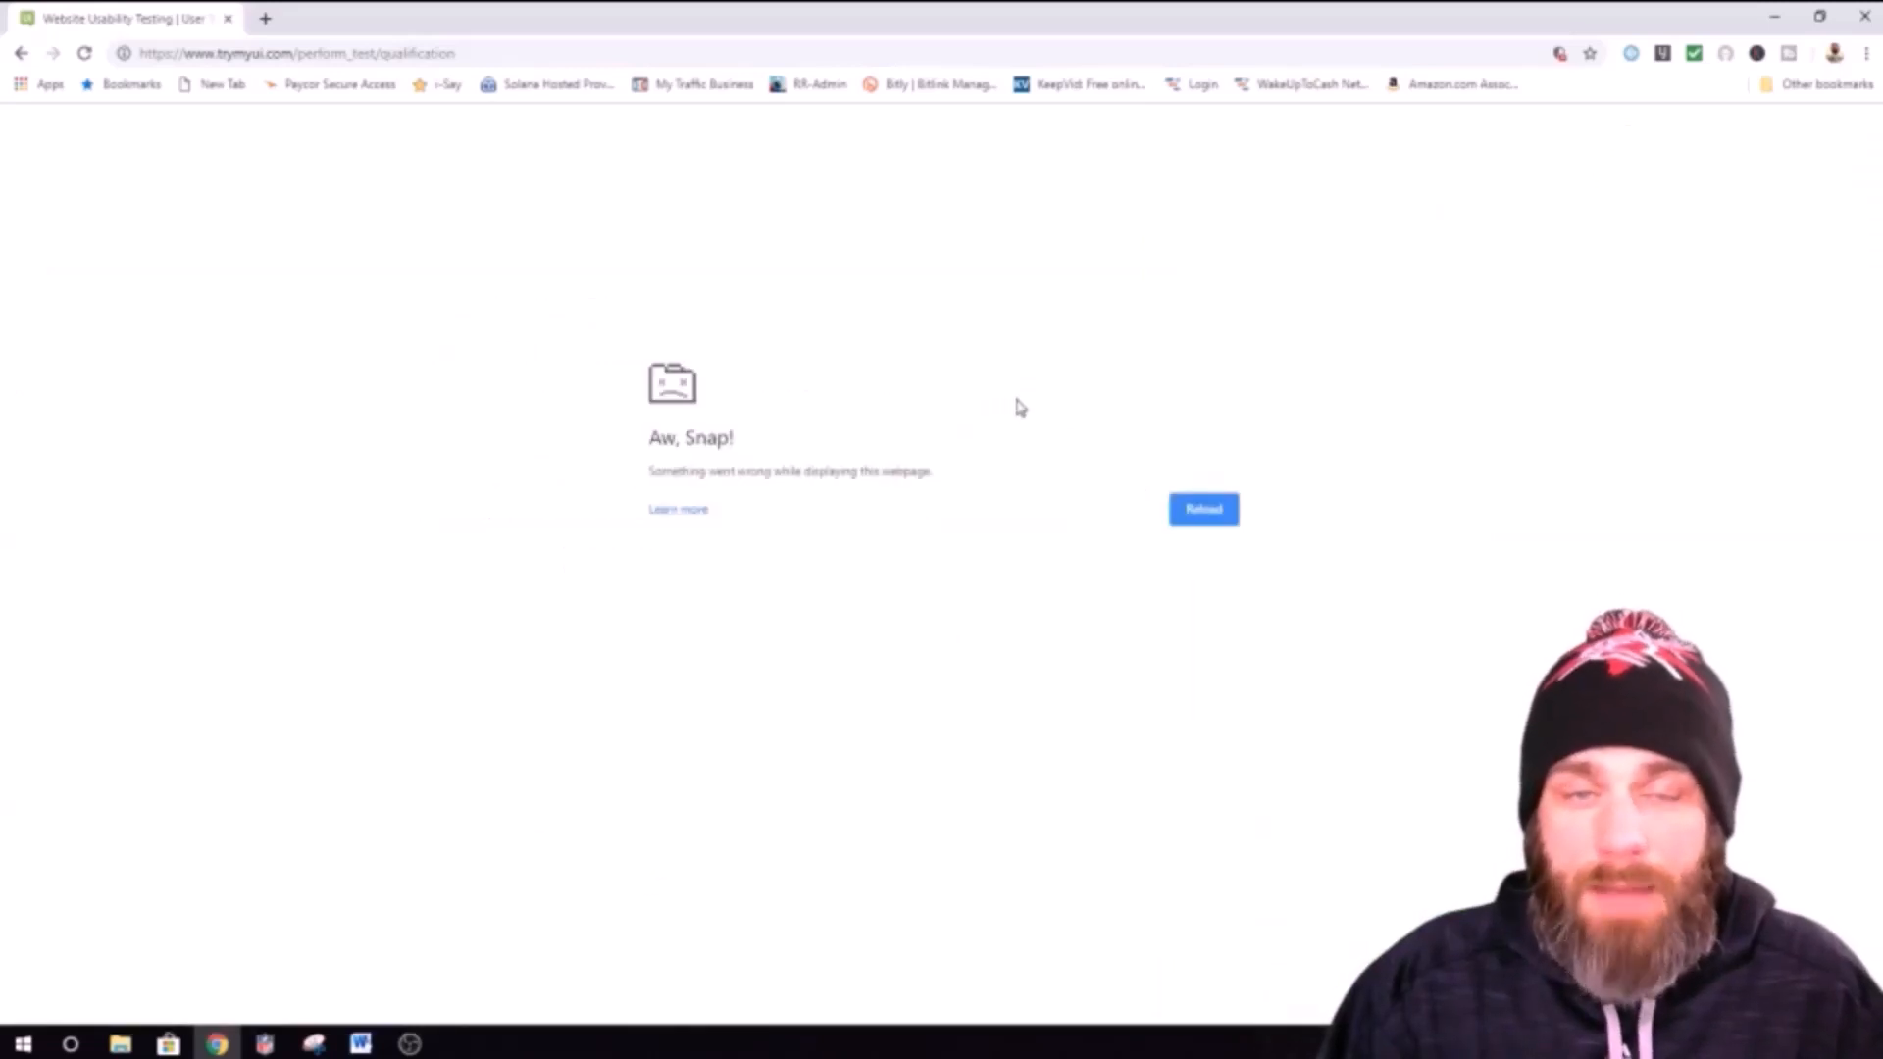
pyautogui.moveTo(1029, 412)
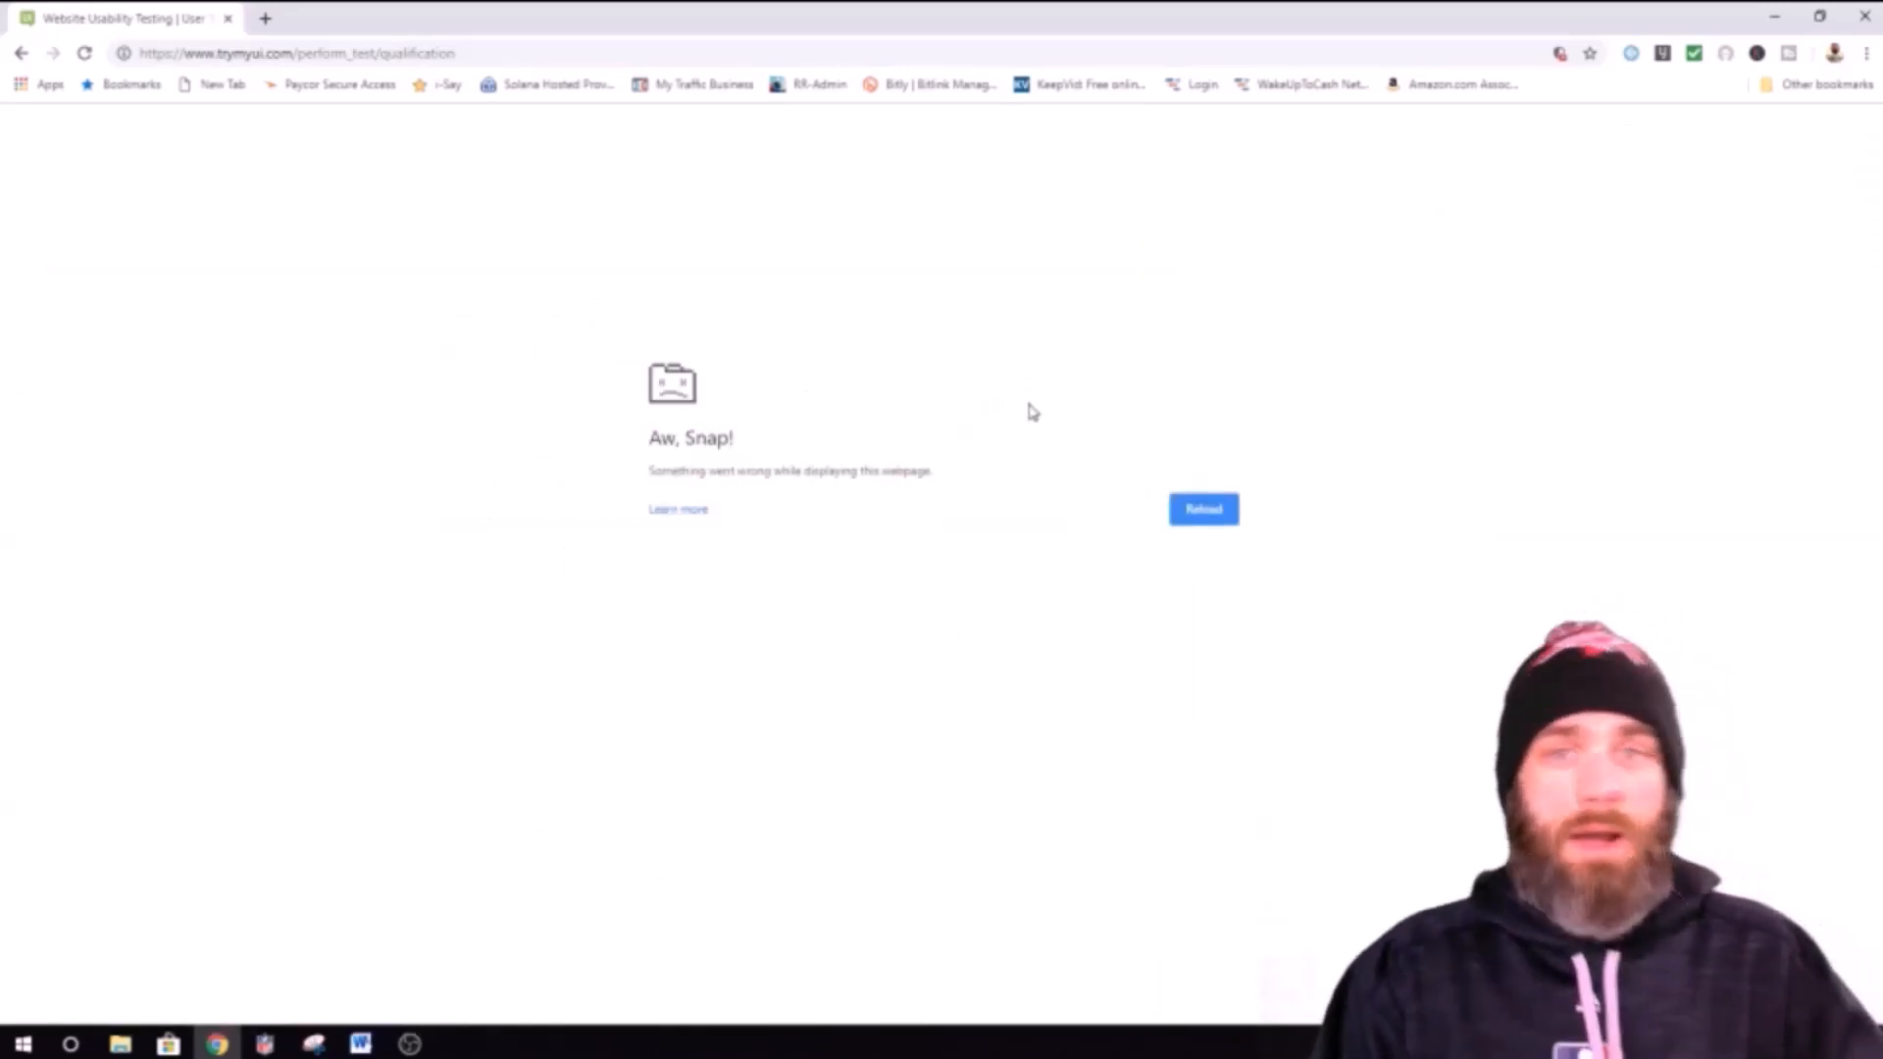
# Step: Reload the crashed 'Aw, Snap!' tab back to the qualification download page
pyautogui.click(1202, 508)
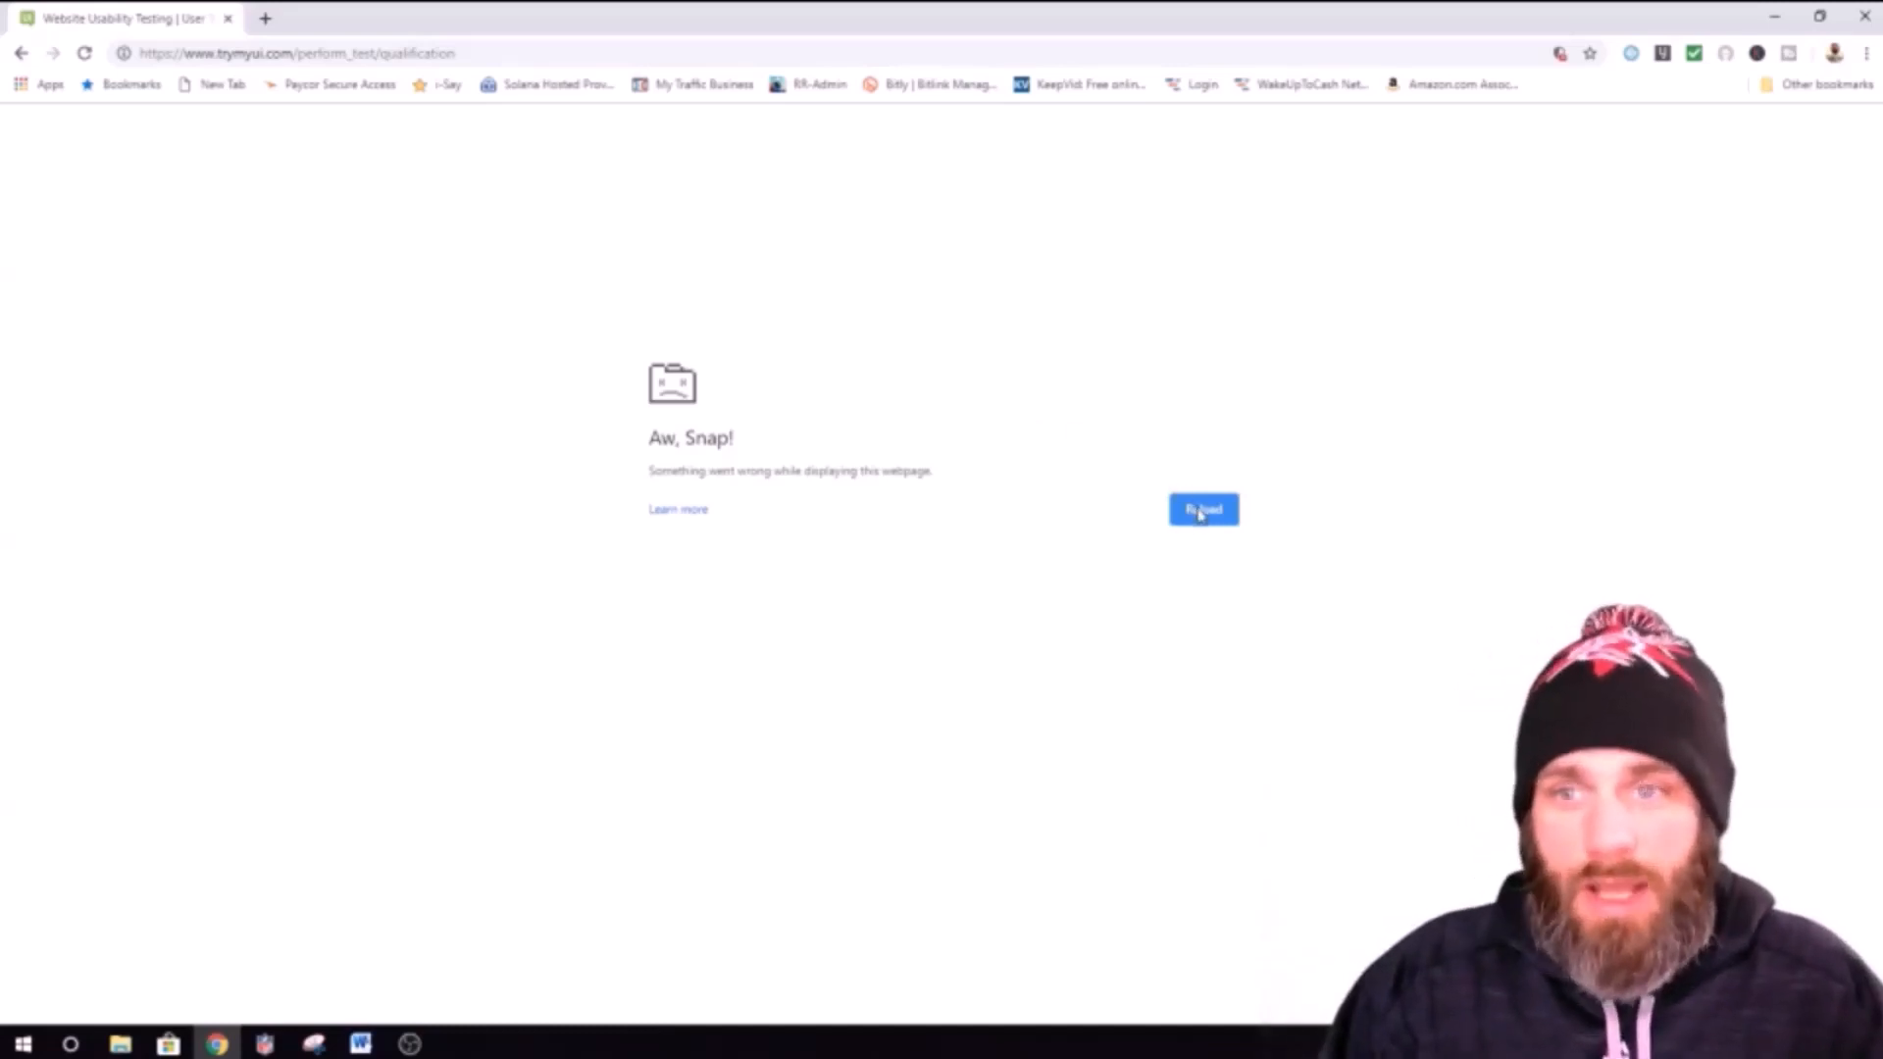
pyautogui.click(1202, 510)
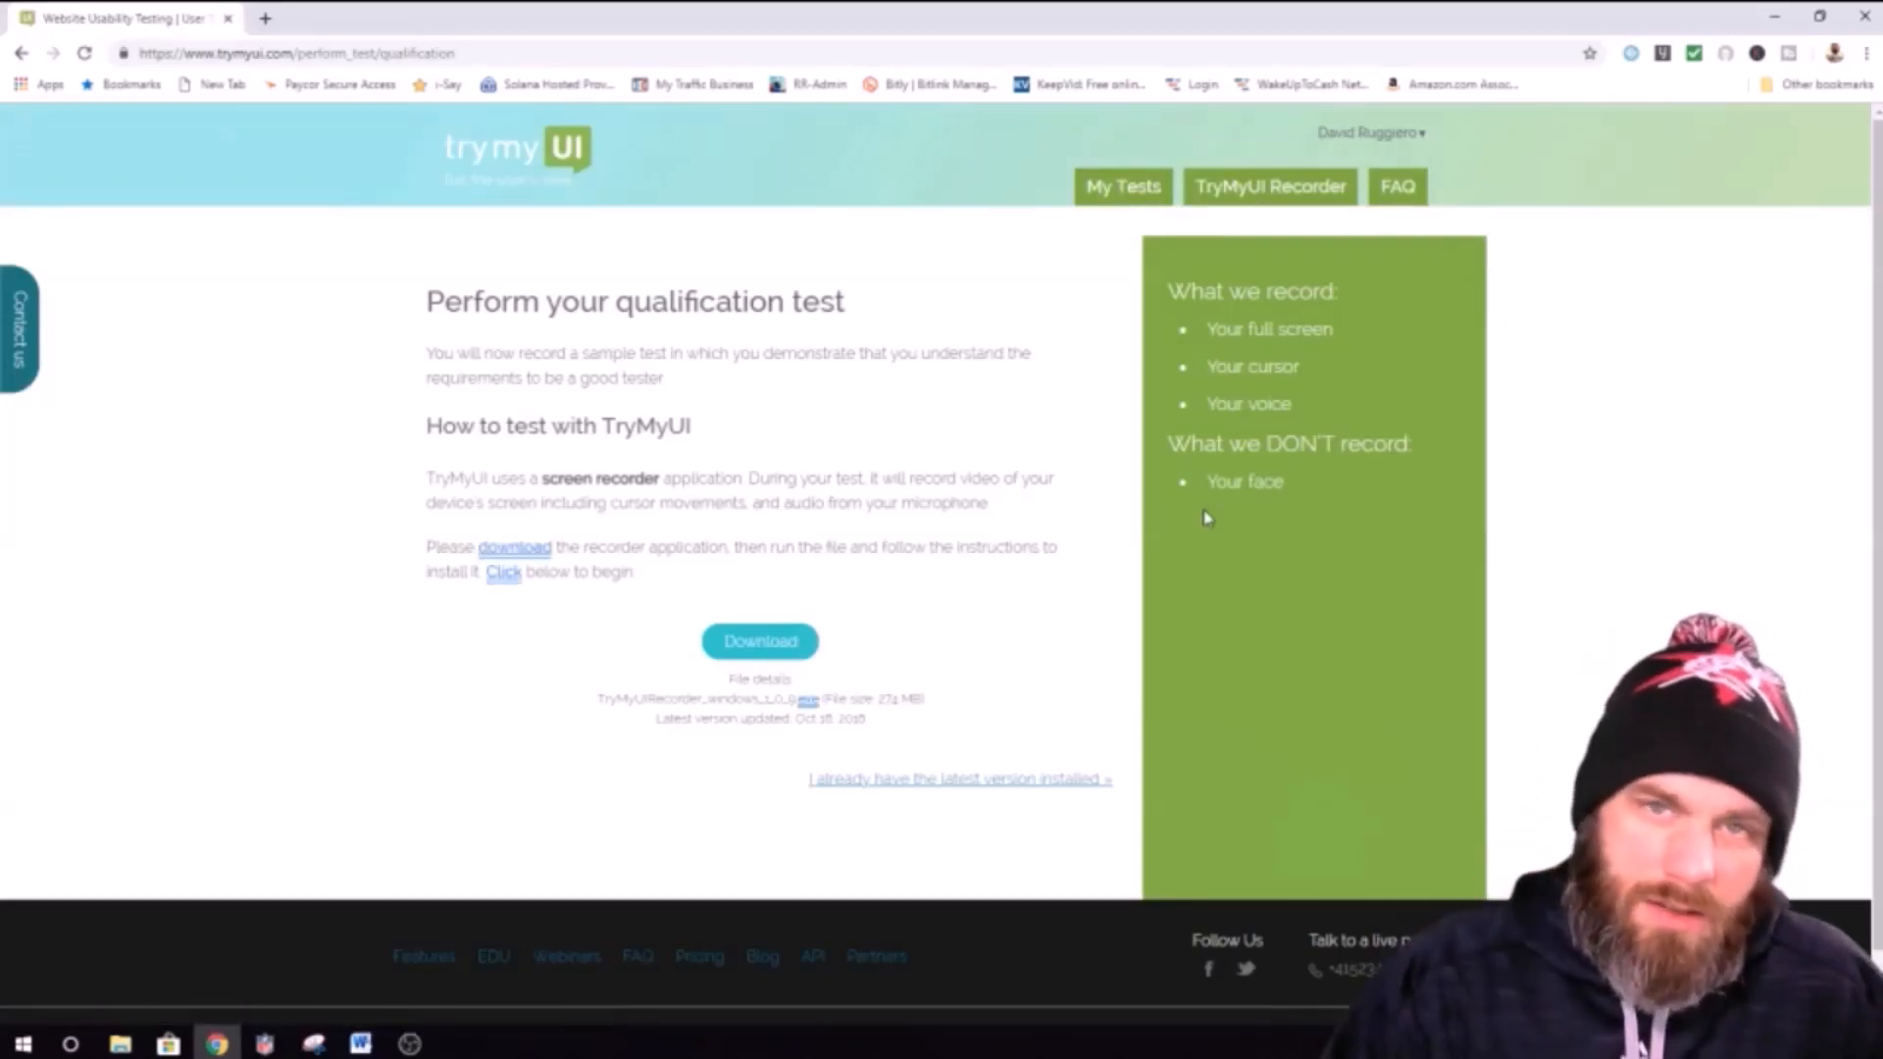
pyautogui.moveTo(971, 506)
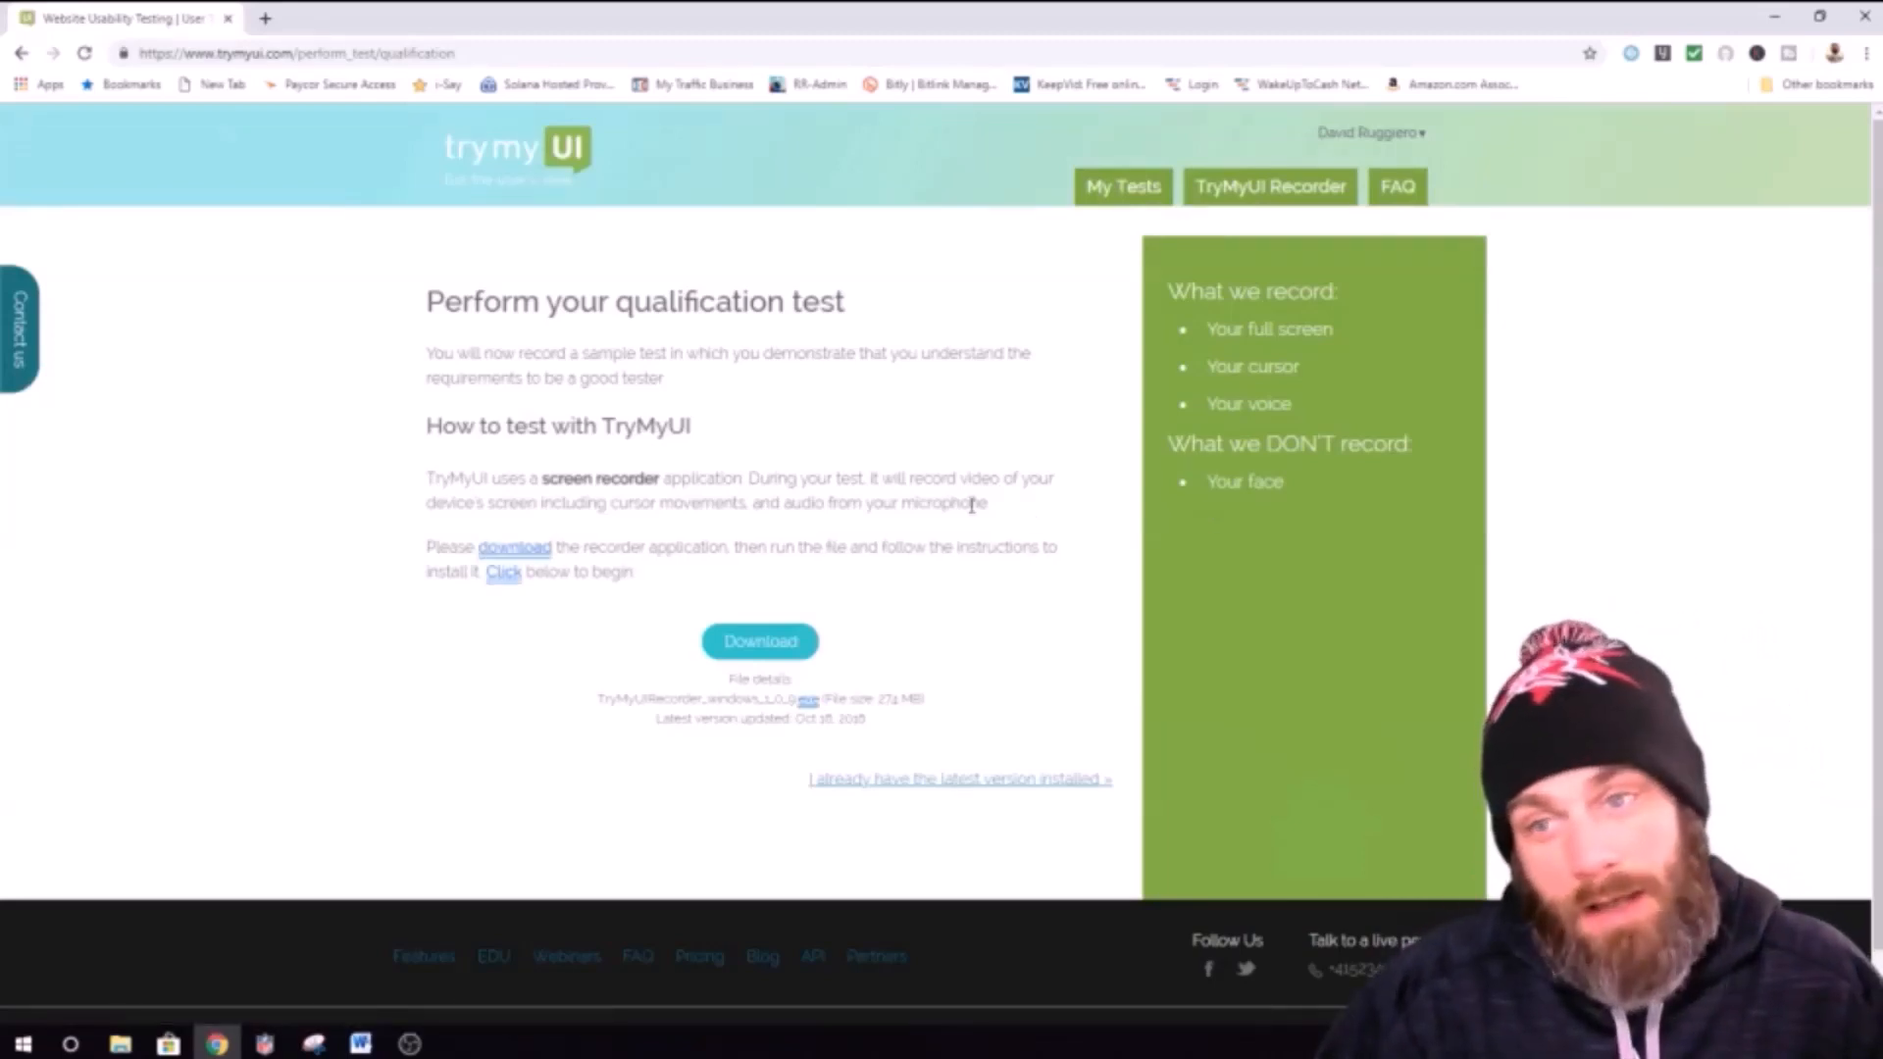
pyautogui.moveTo(675, 459)
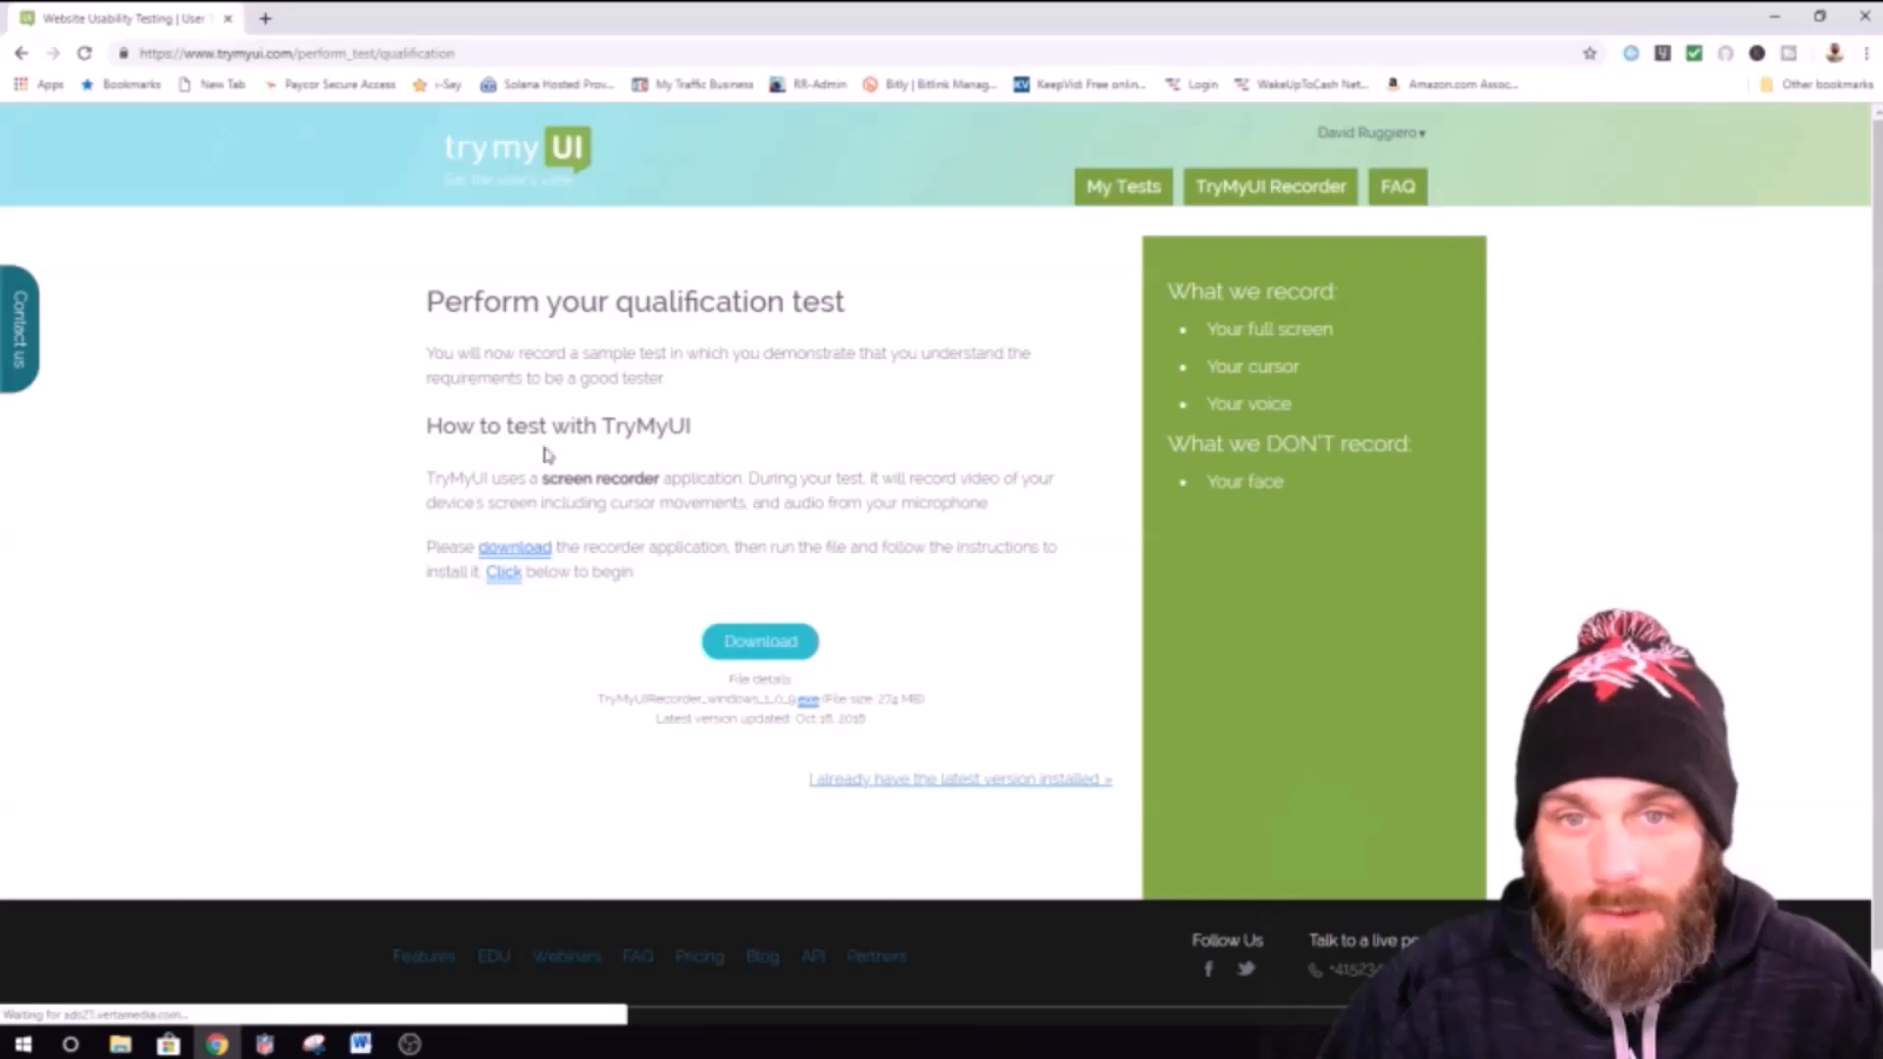
pyautogui.moveTo(583, 345)
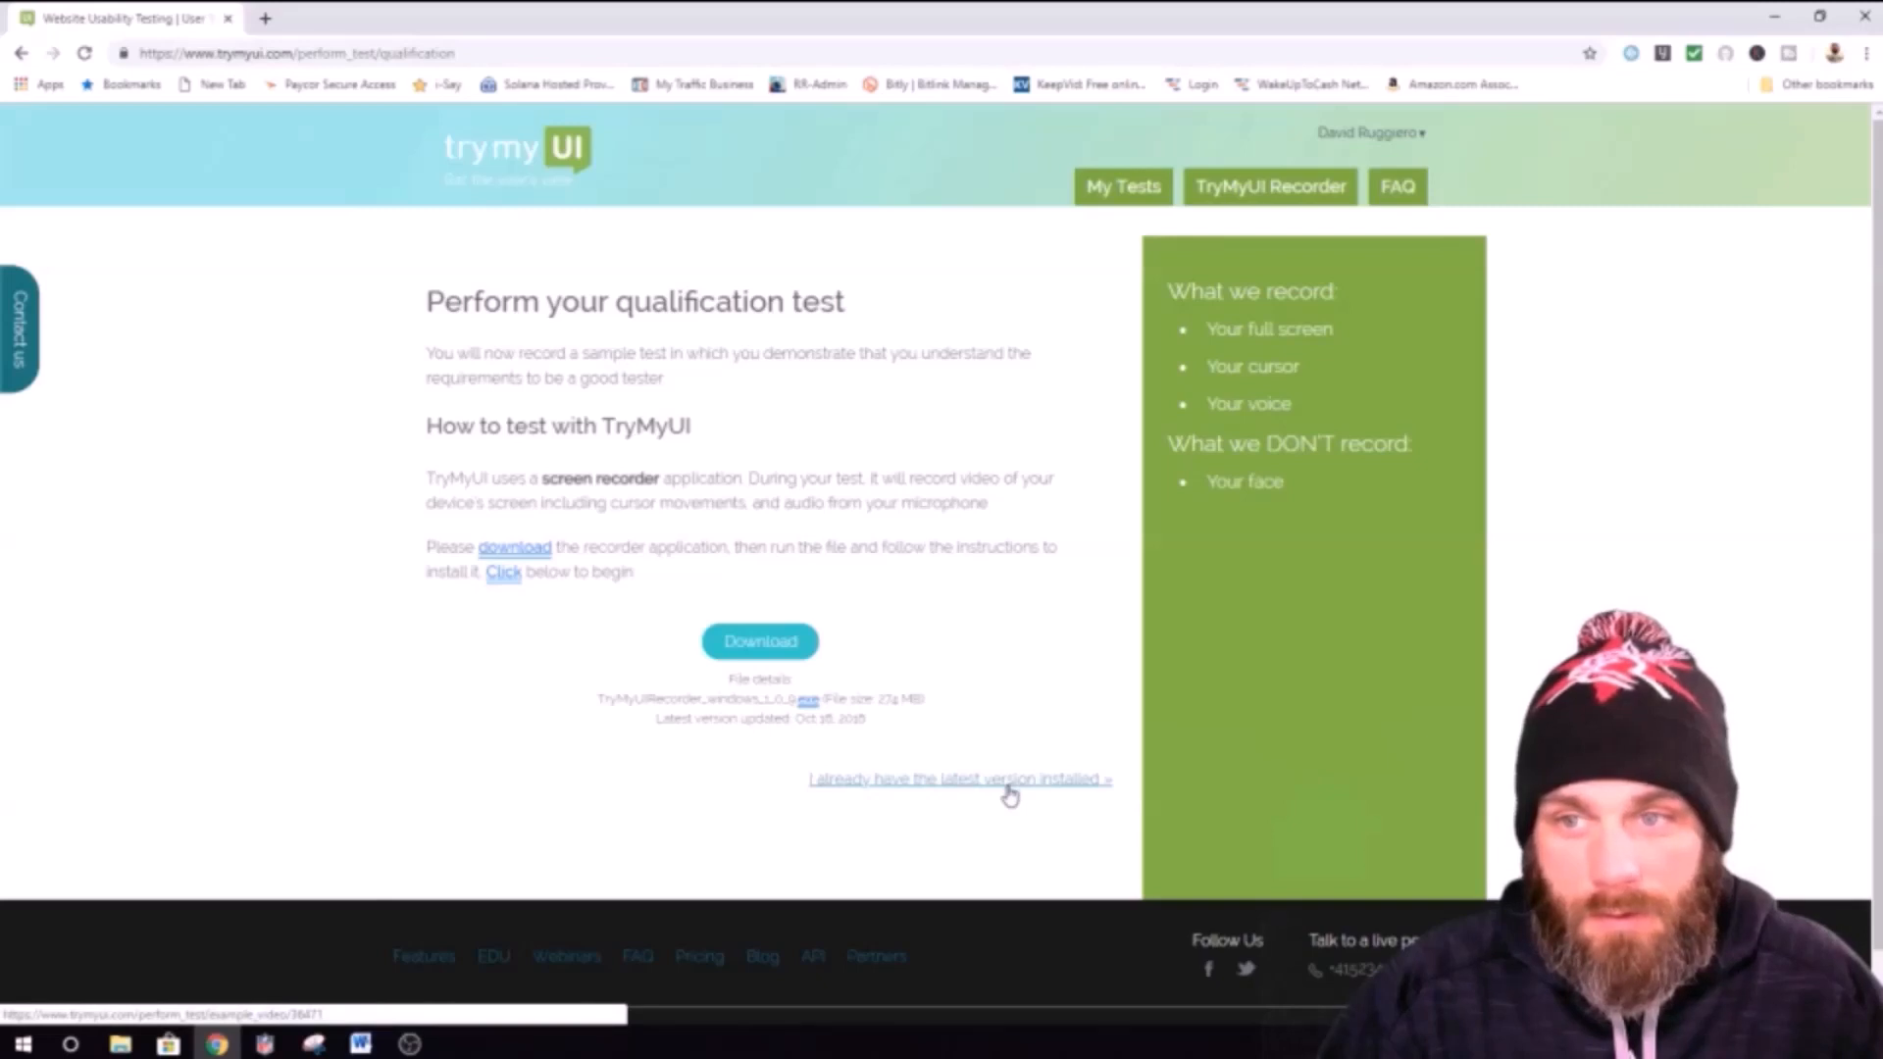
pyautogui.moveTo(1249, 318)
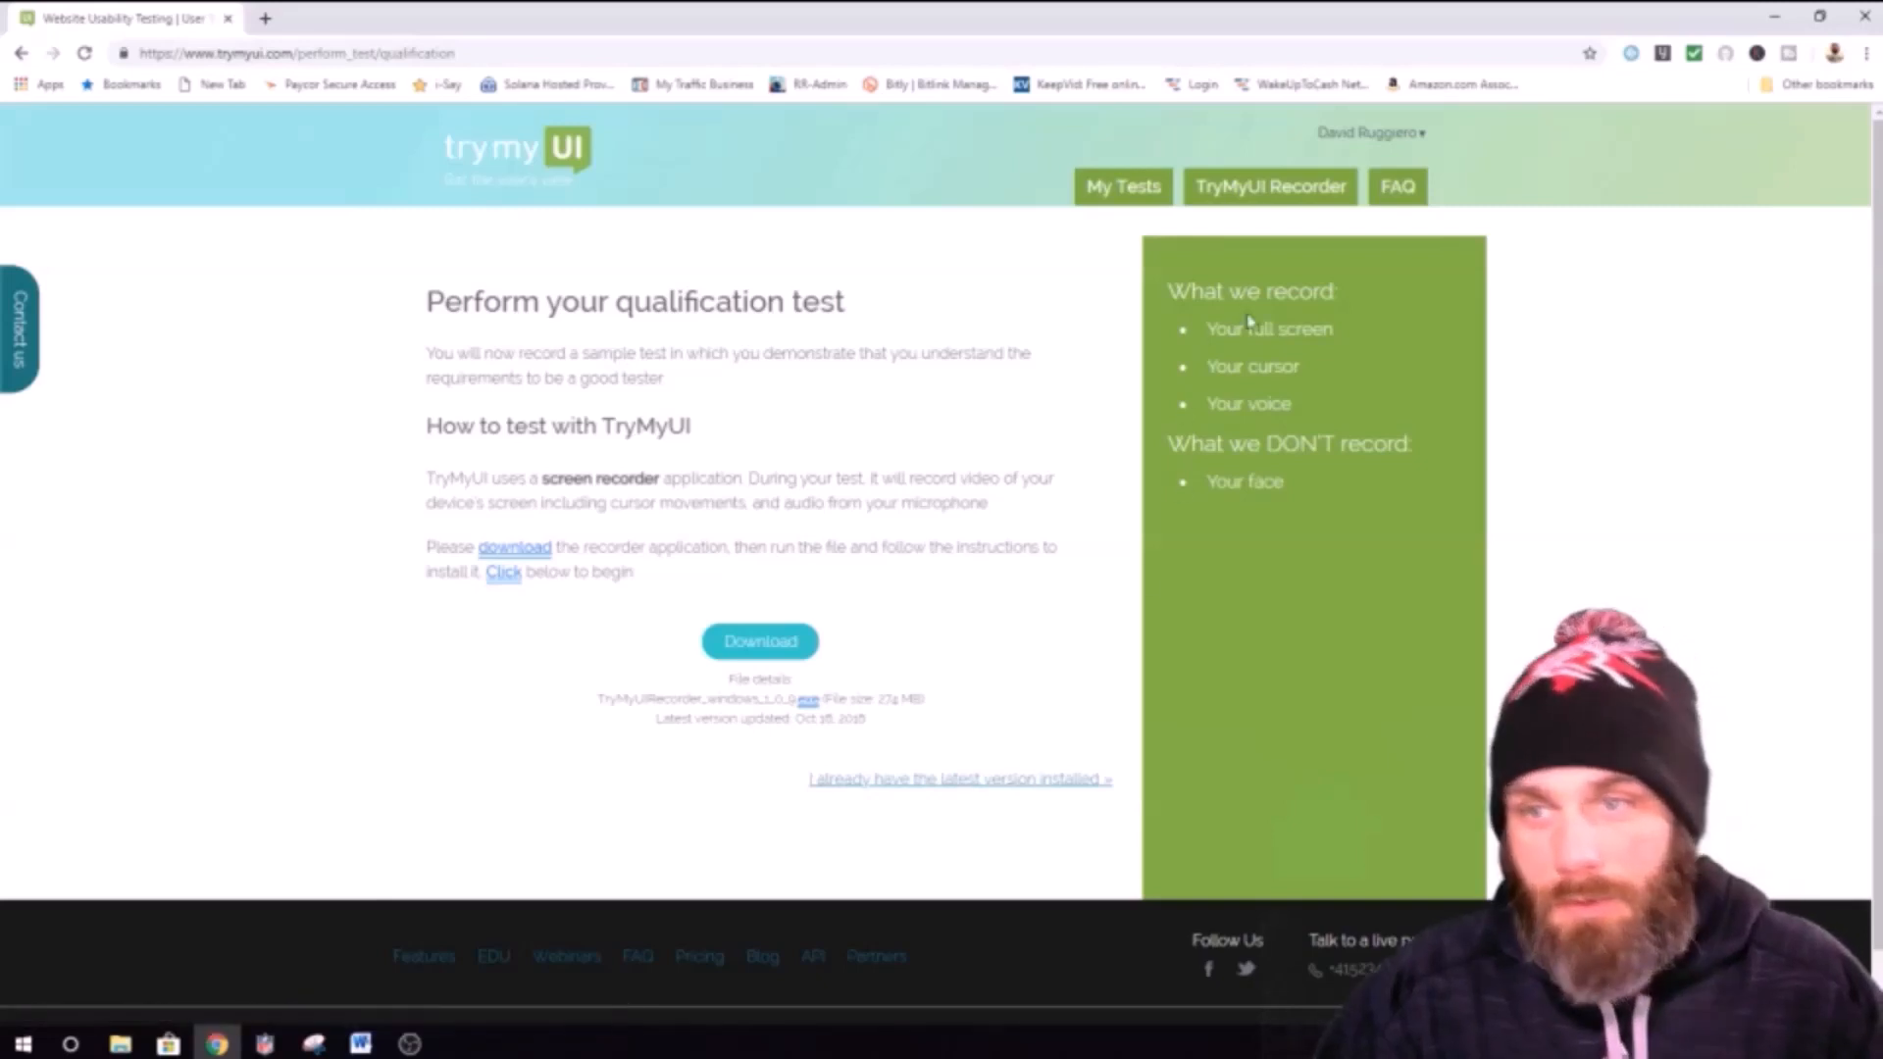
pyautogui.moveTo(1297, 351)
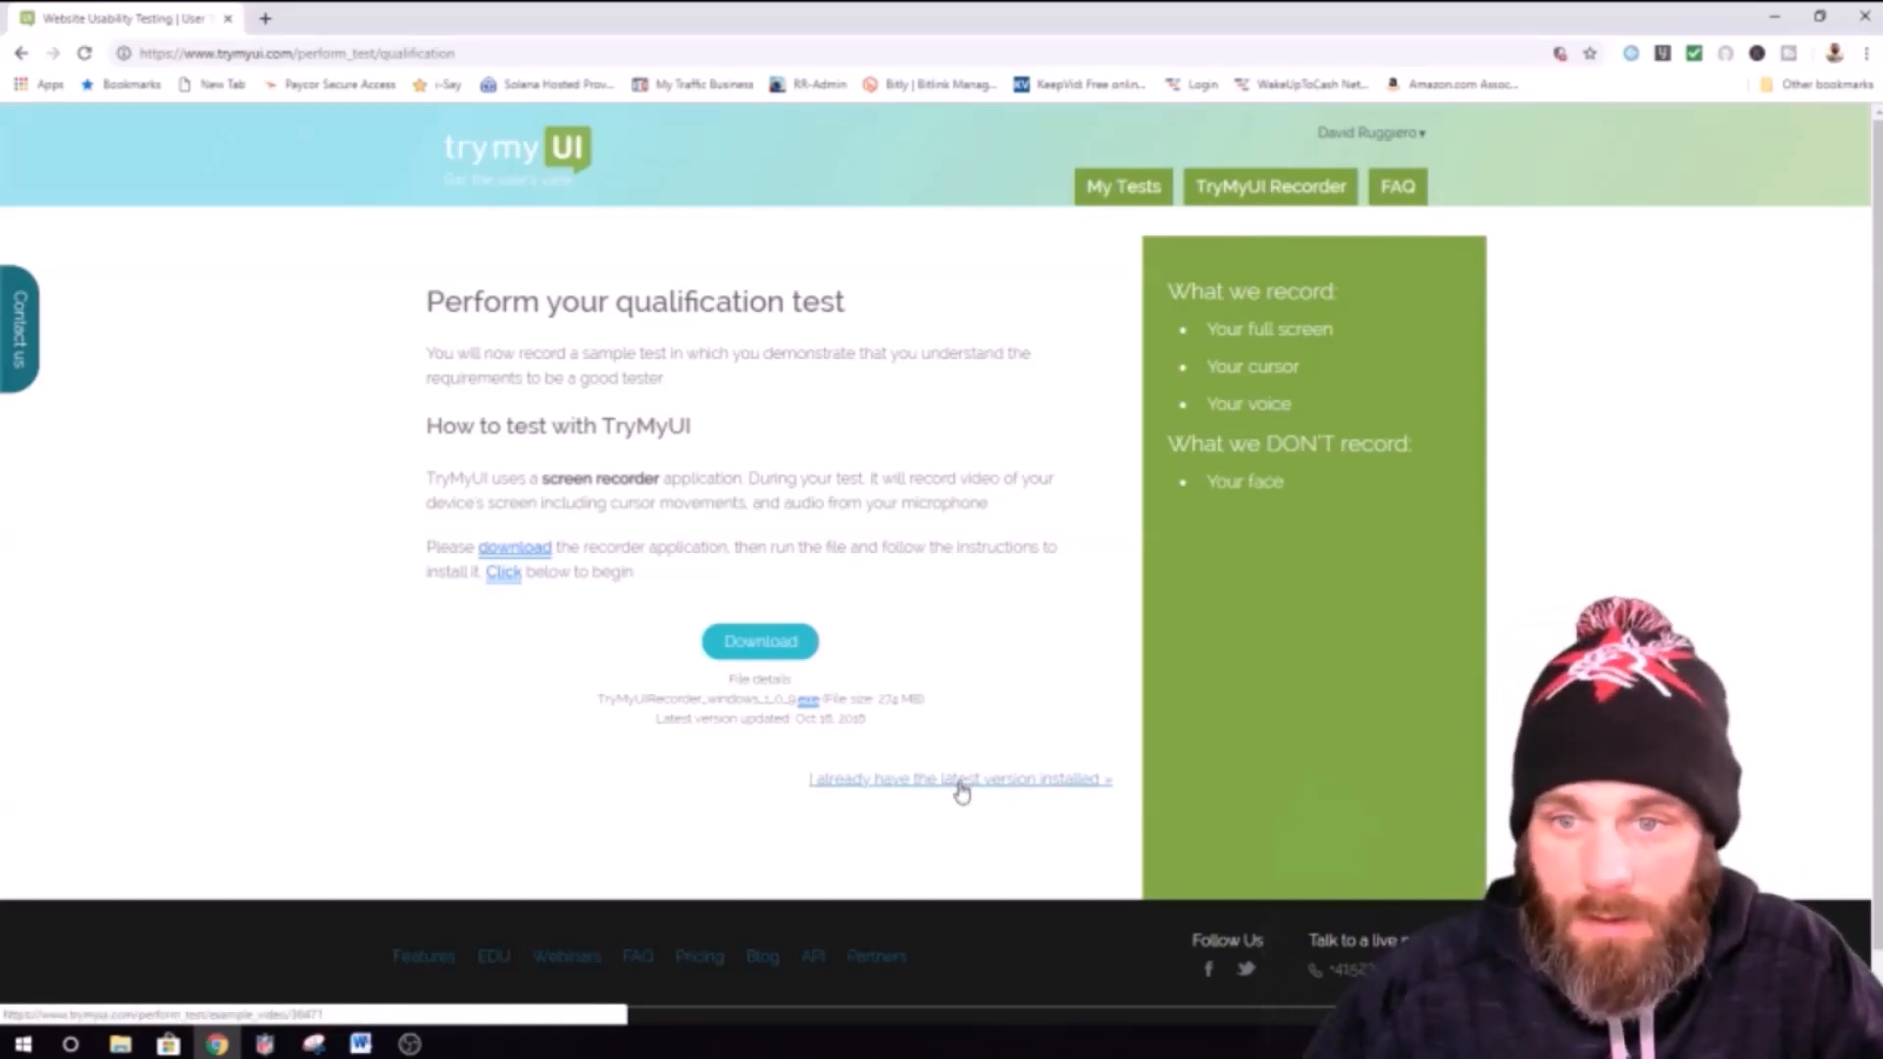
# Step: Choose 'I already have the latest version installed' and scroll to the example video
pyautogui.click(957, 779)
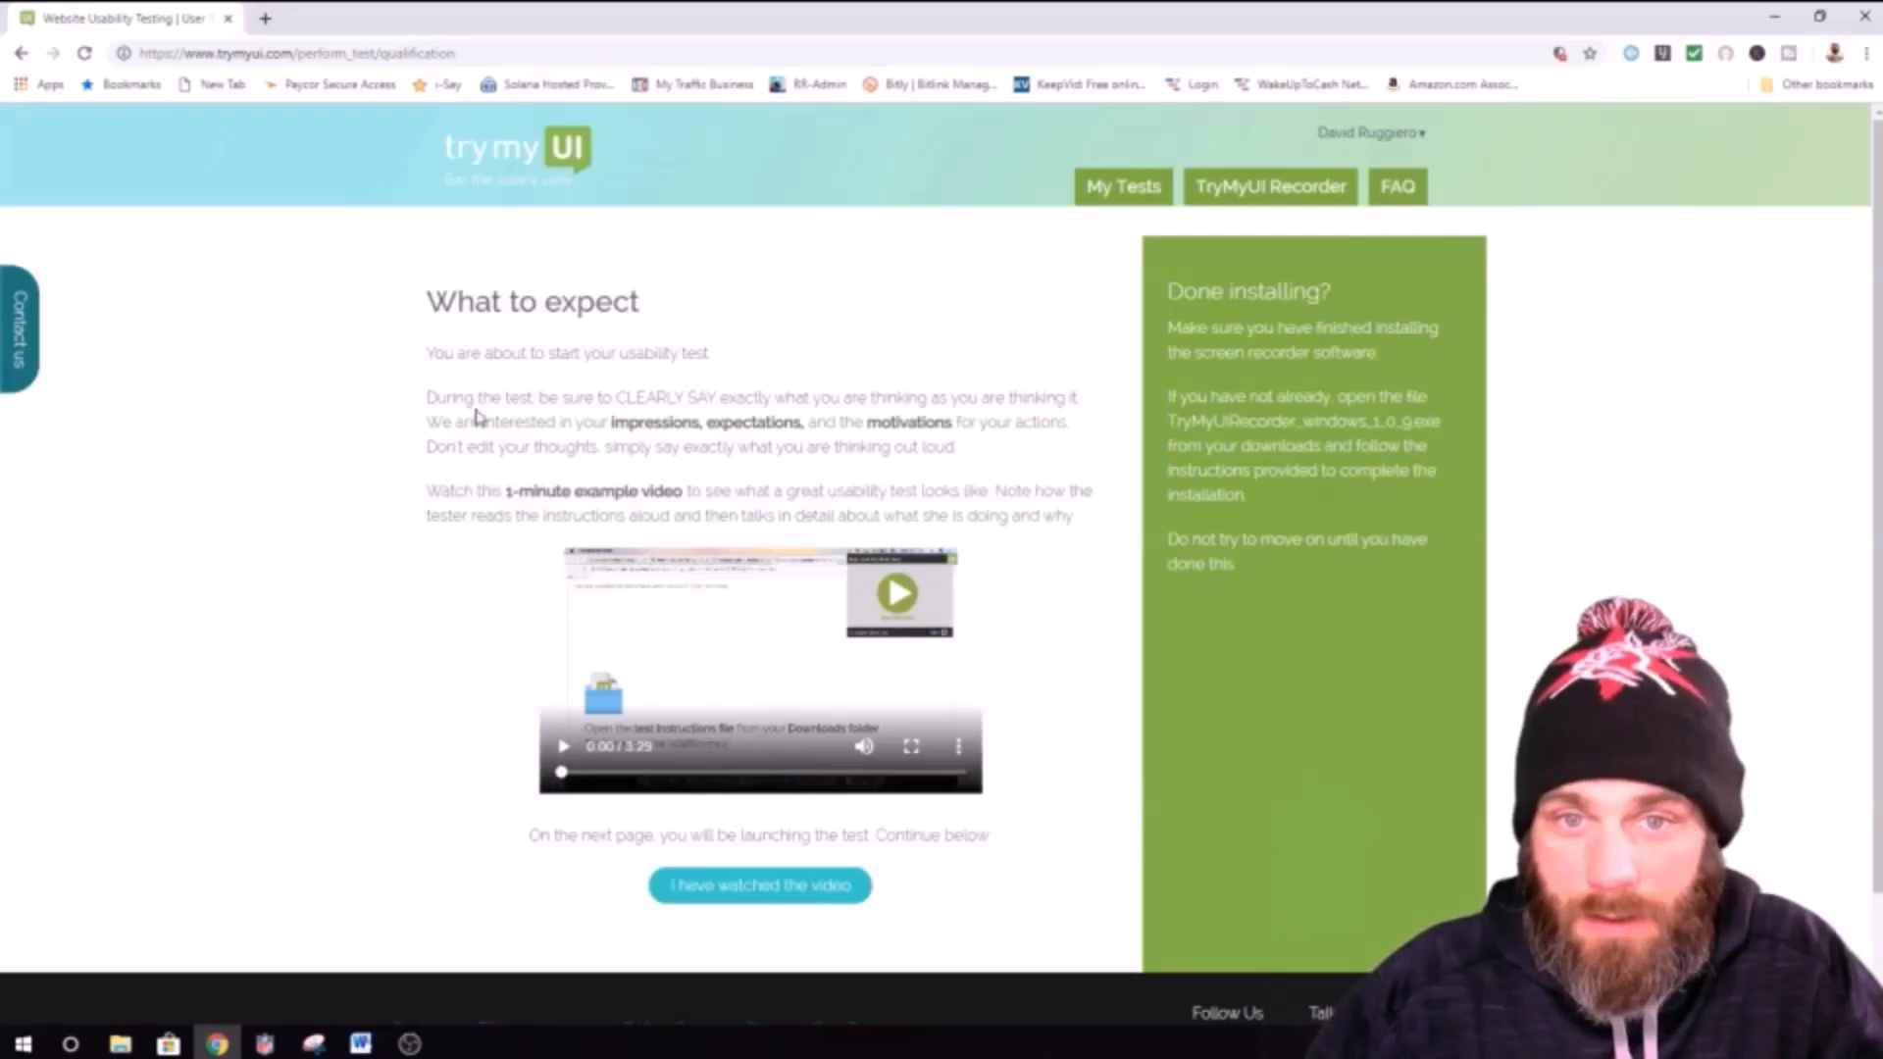
pyautogui.moveTo(667, 404)
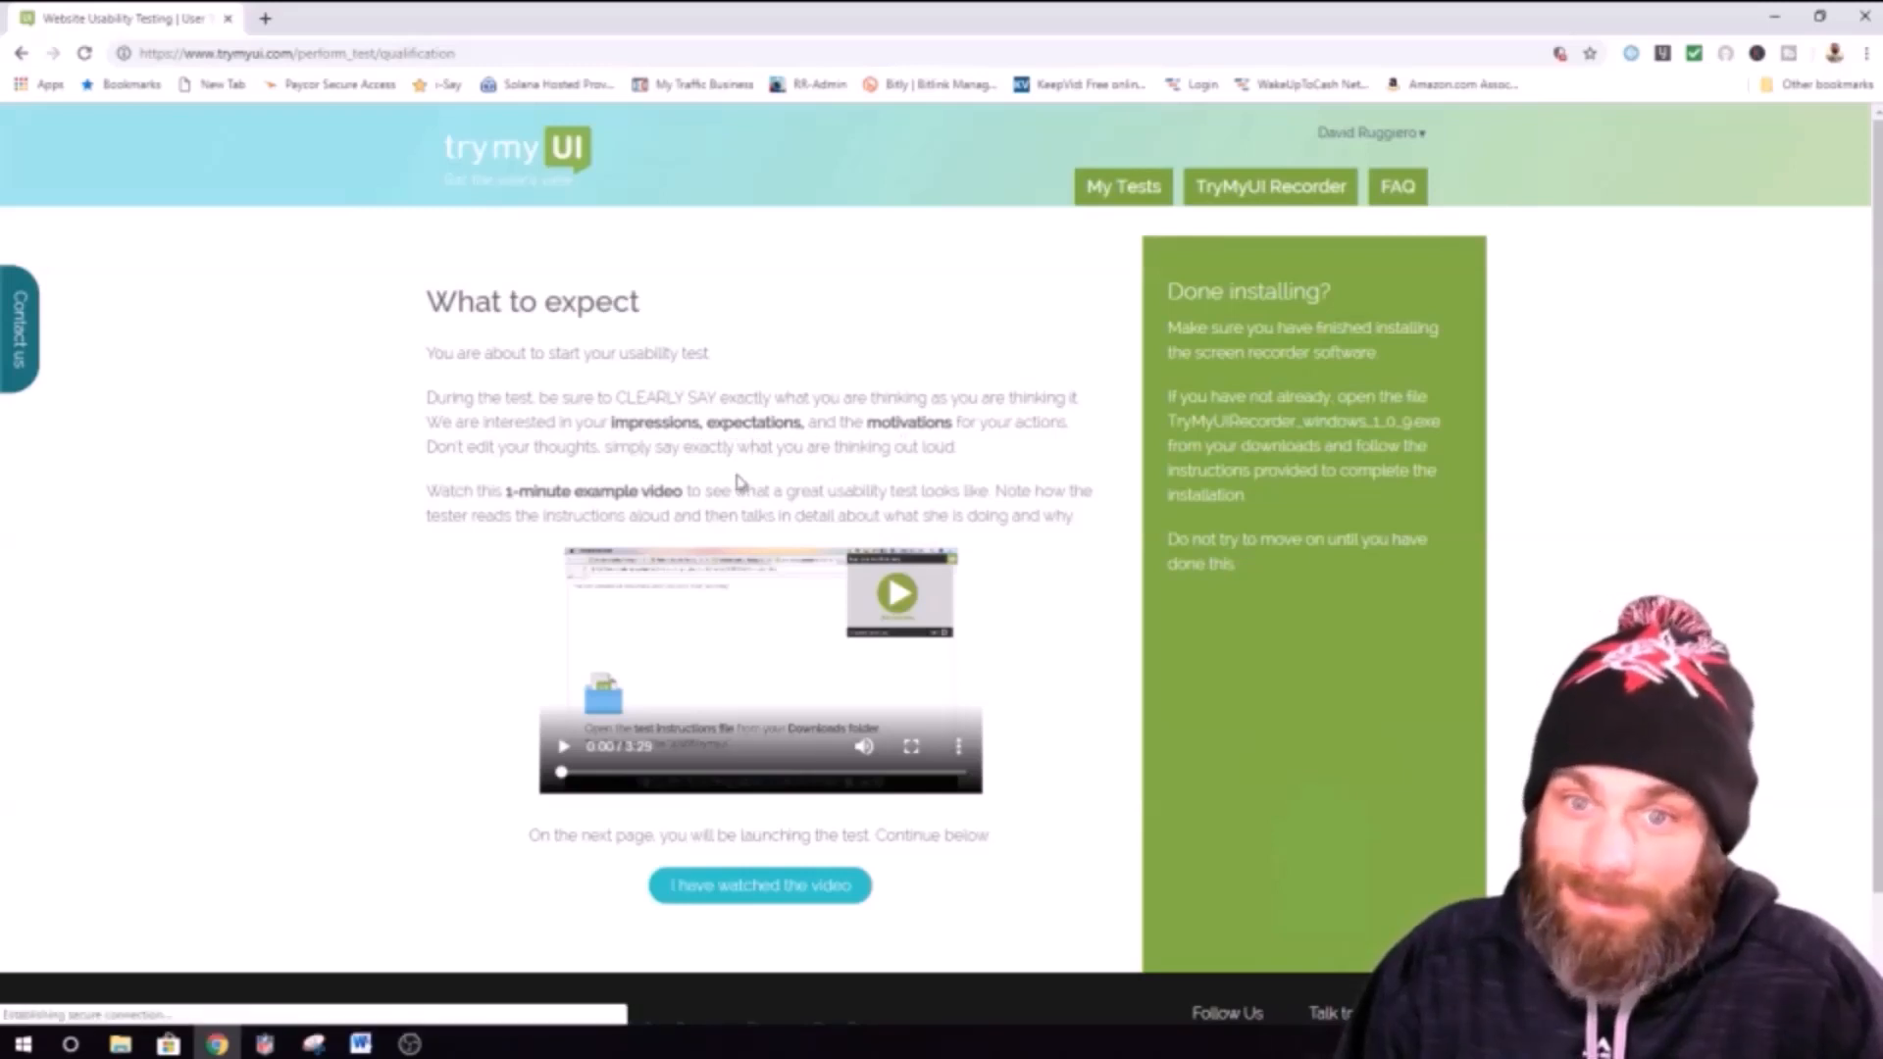
pyautogui.scroll(-3)
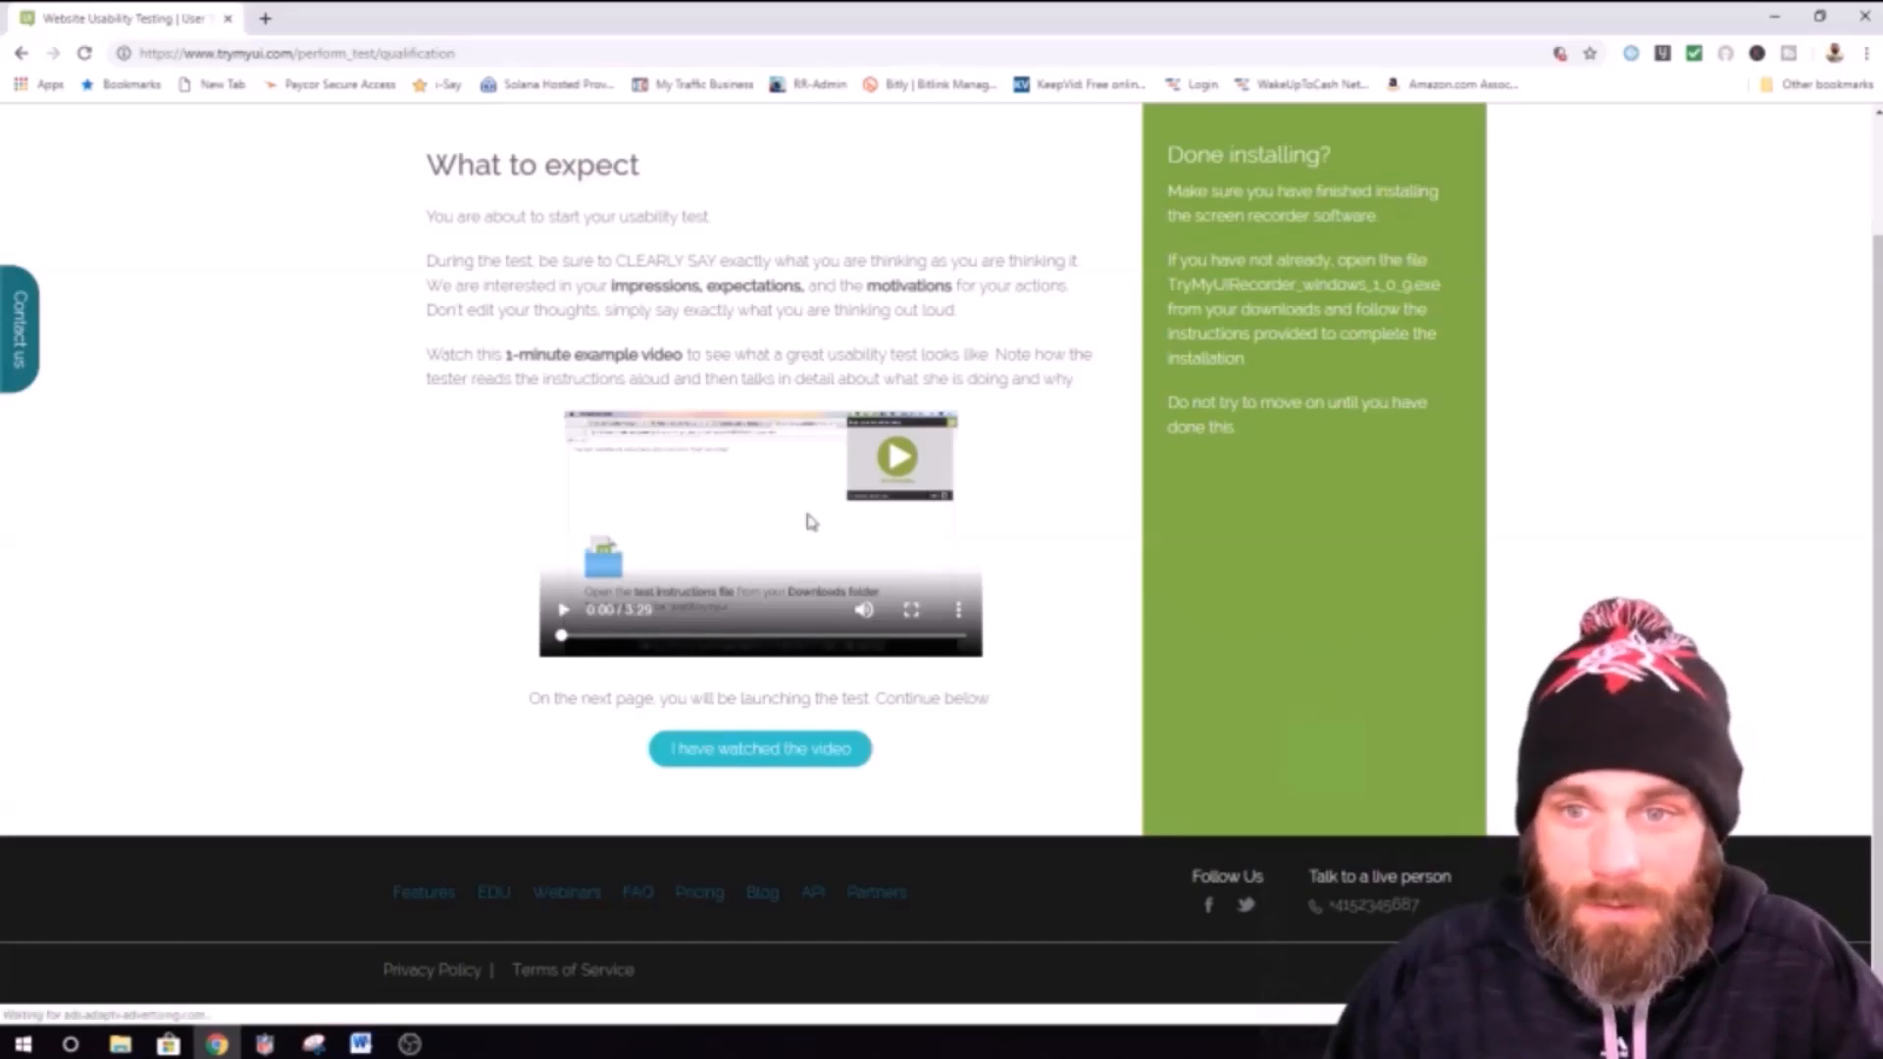
# Step: Play the example usability-test video in full screen through its impression test and first task
pyautogui.click(562, 608)
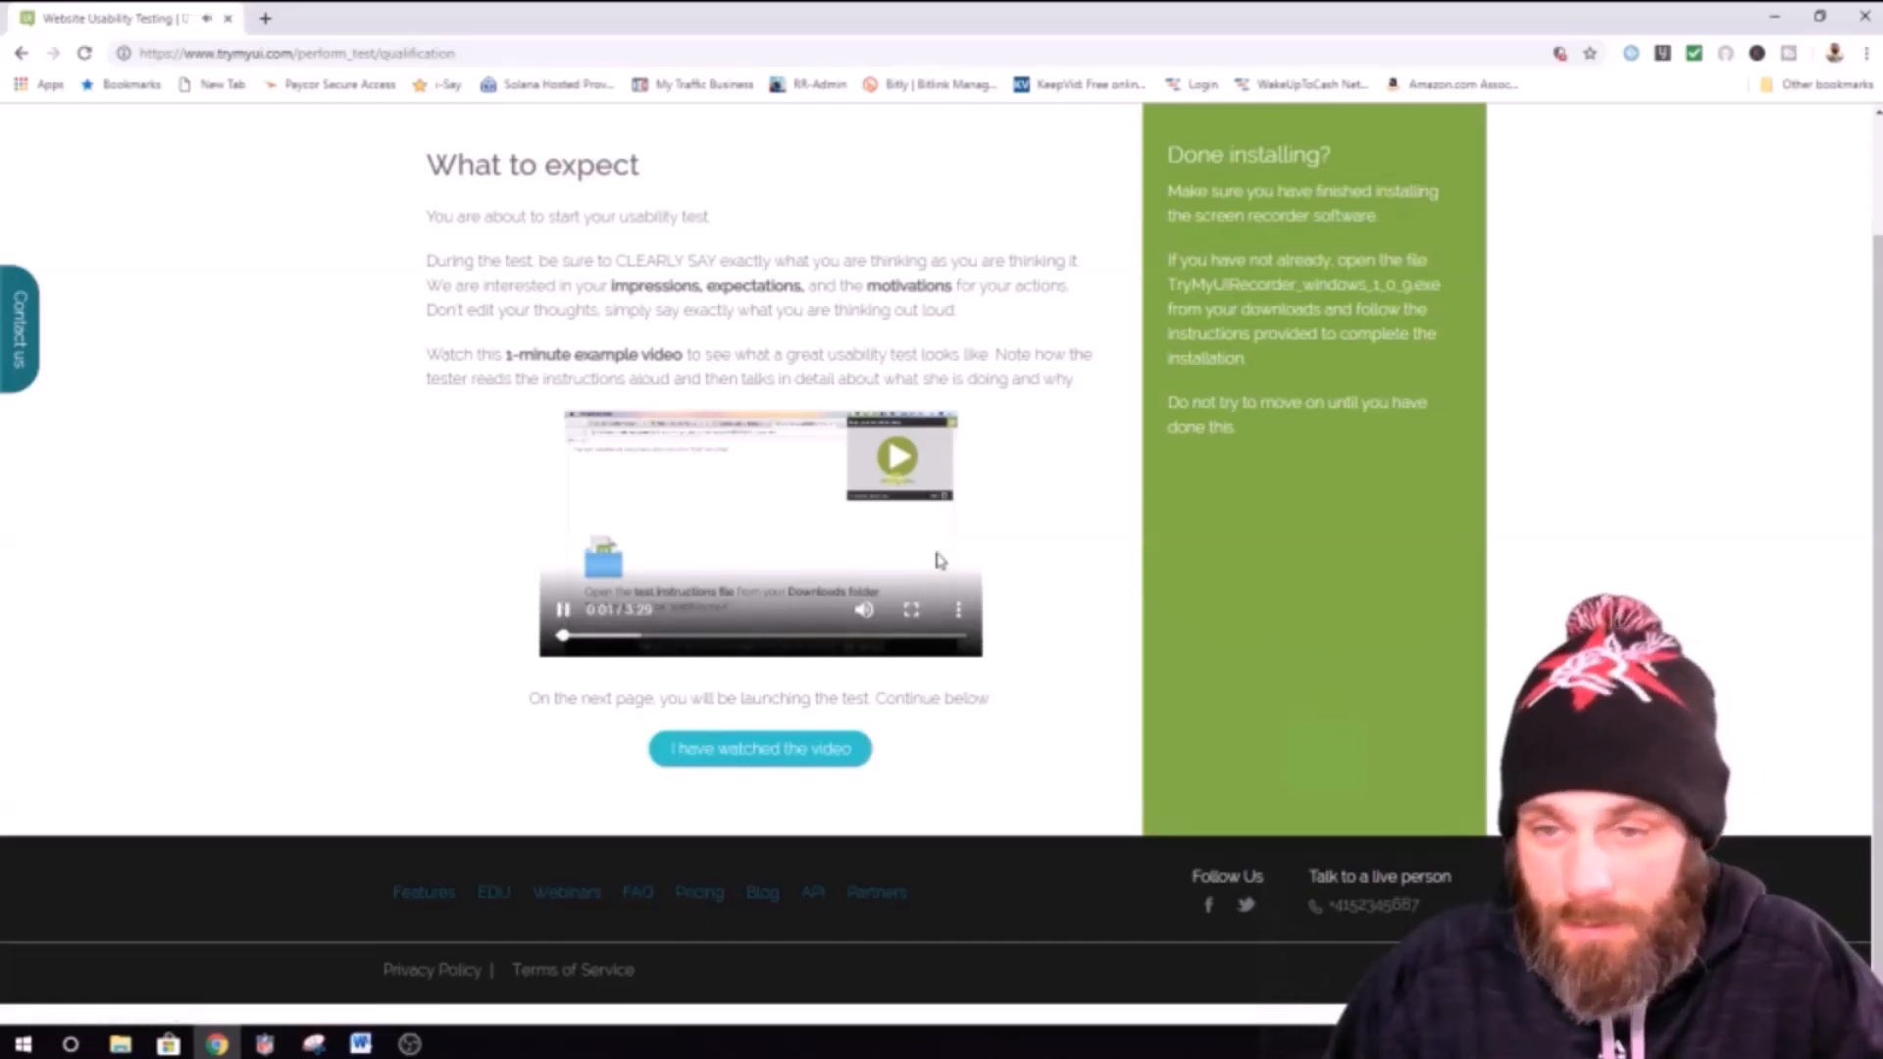
pyautogui.click(761, 747)
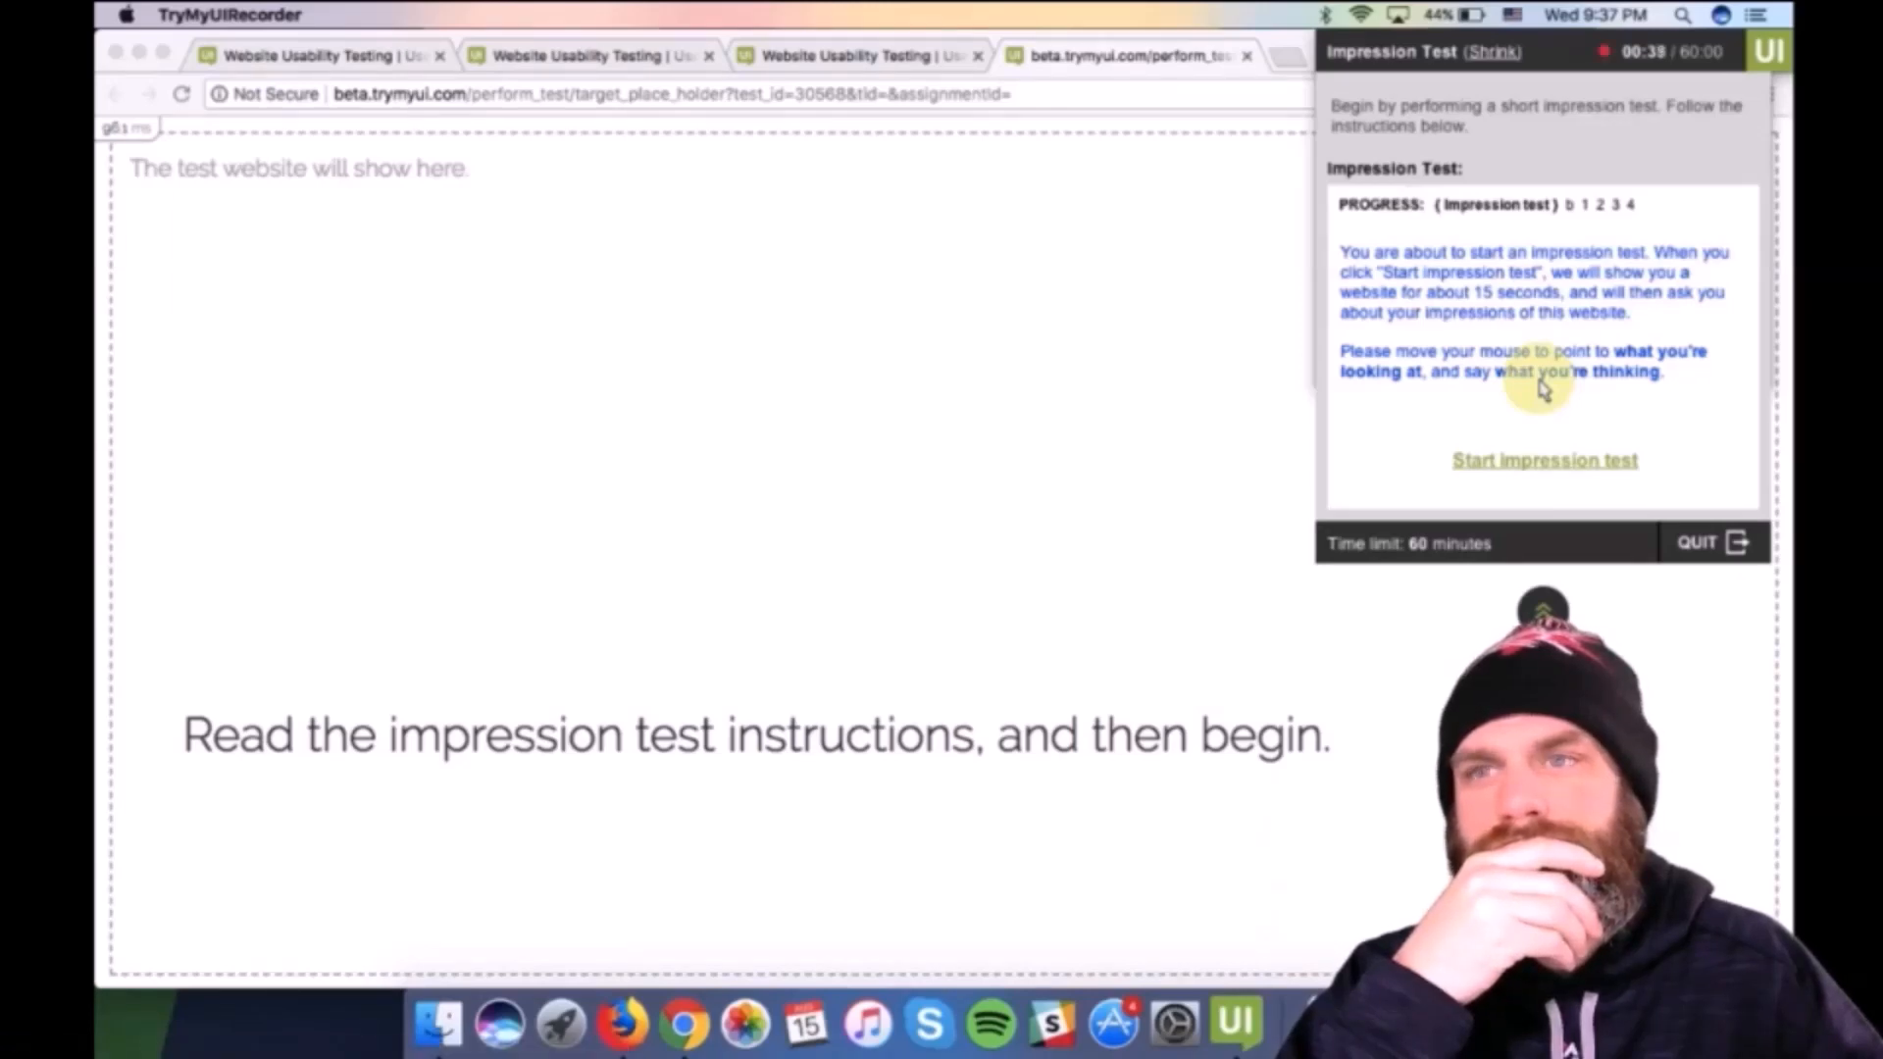
pyautogui.moveTo(853, 702)
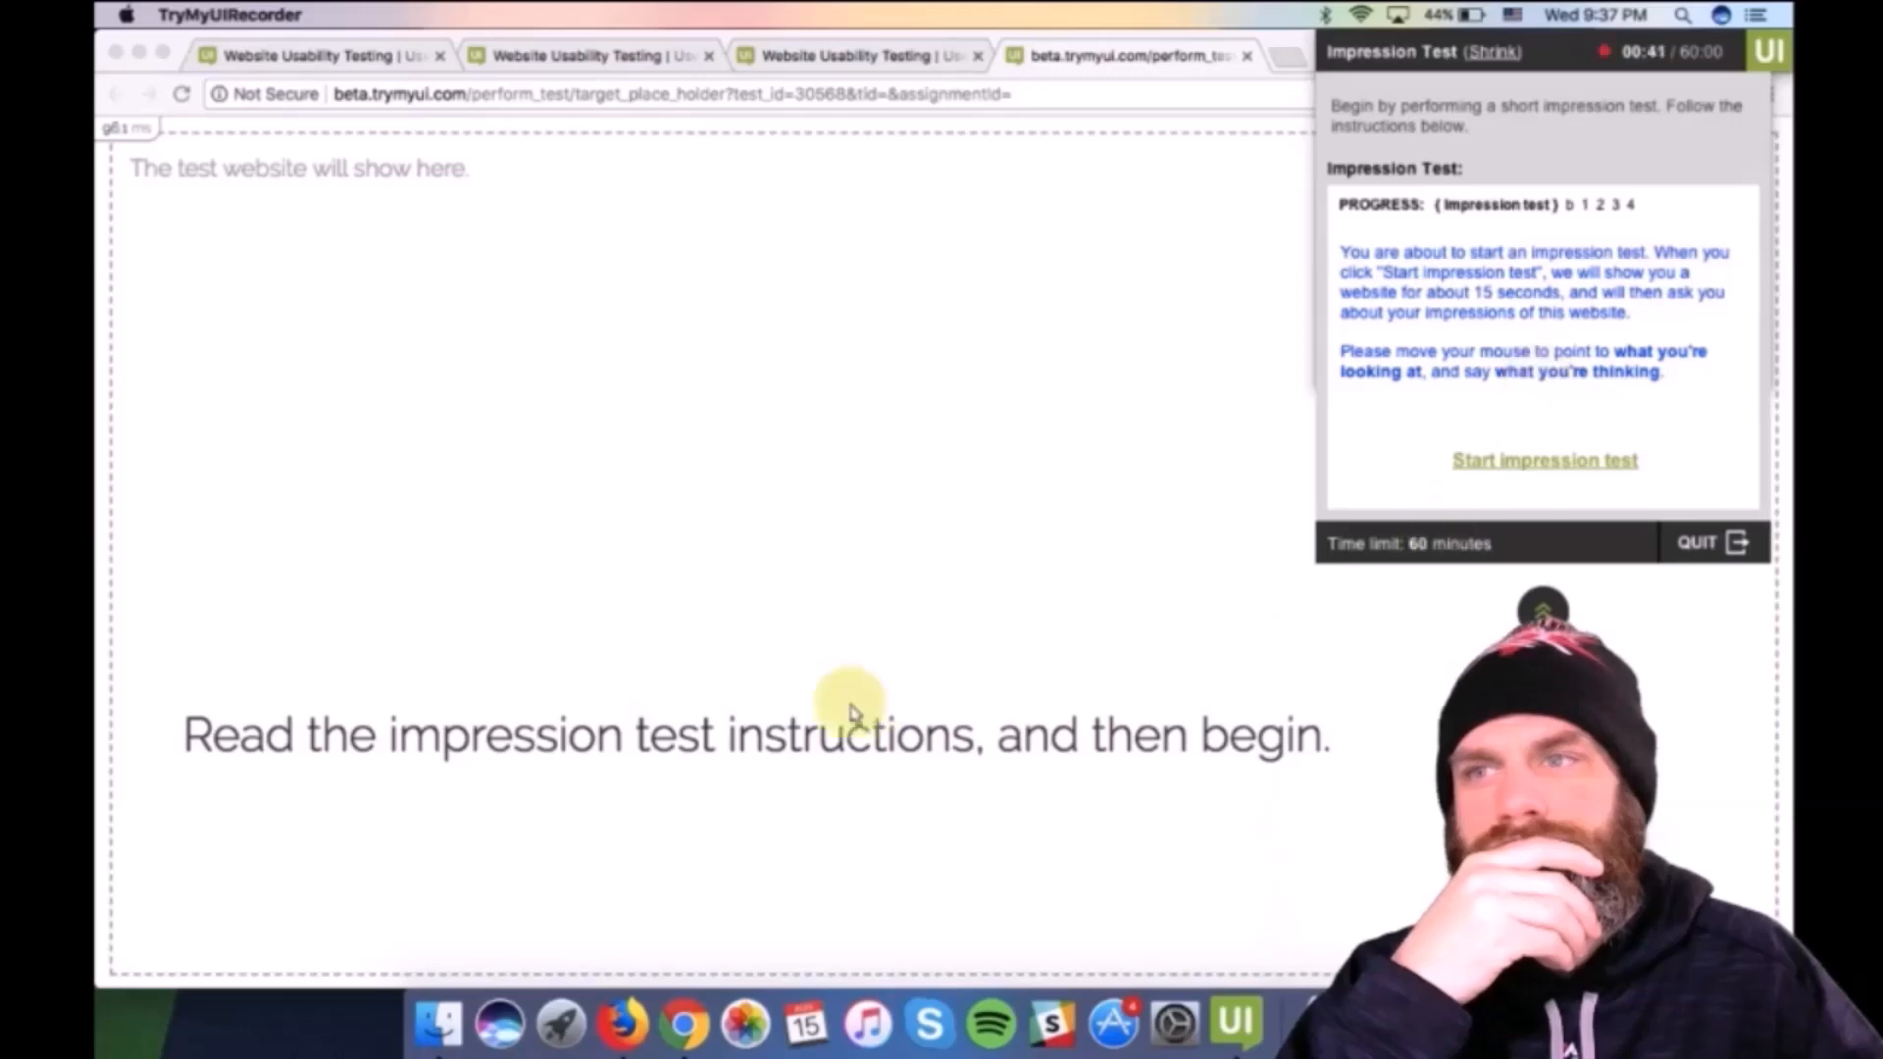
pyautogui.moveTo(1104, 649)
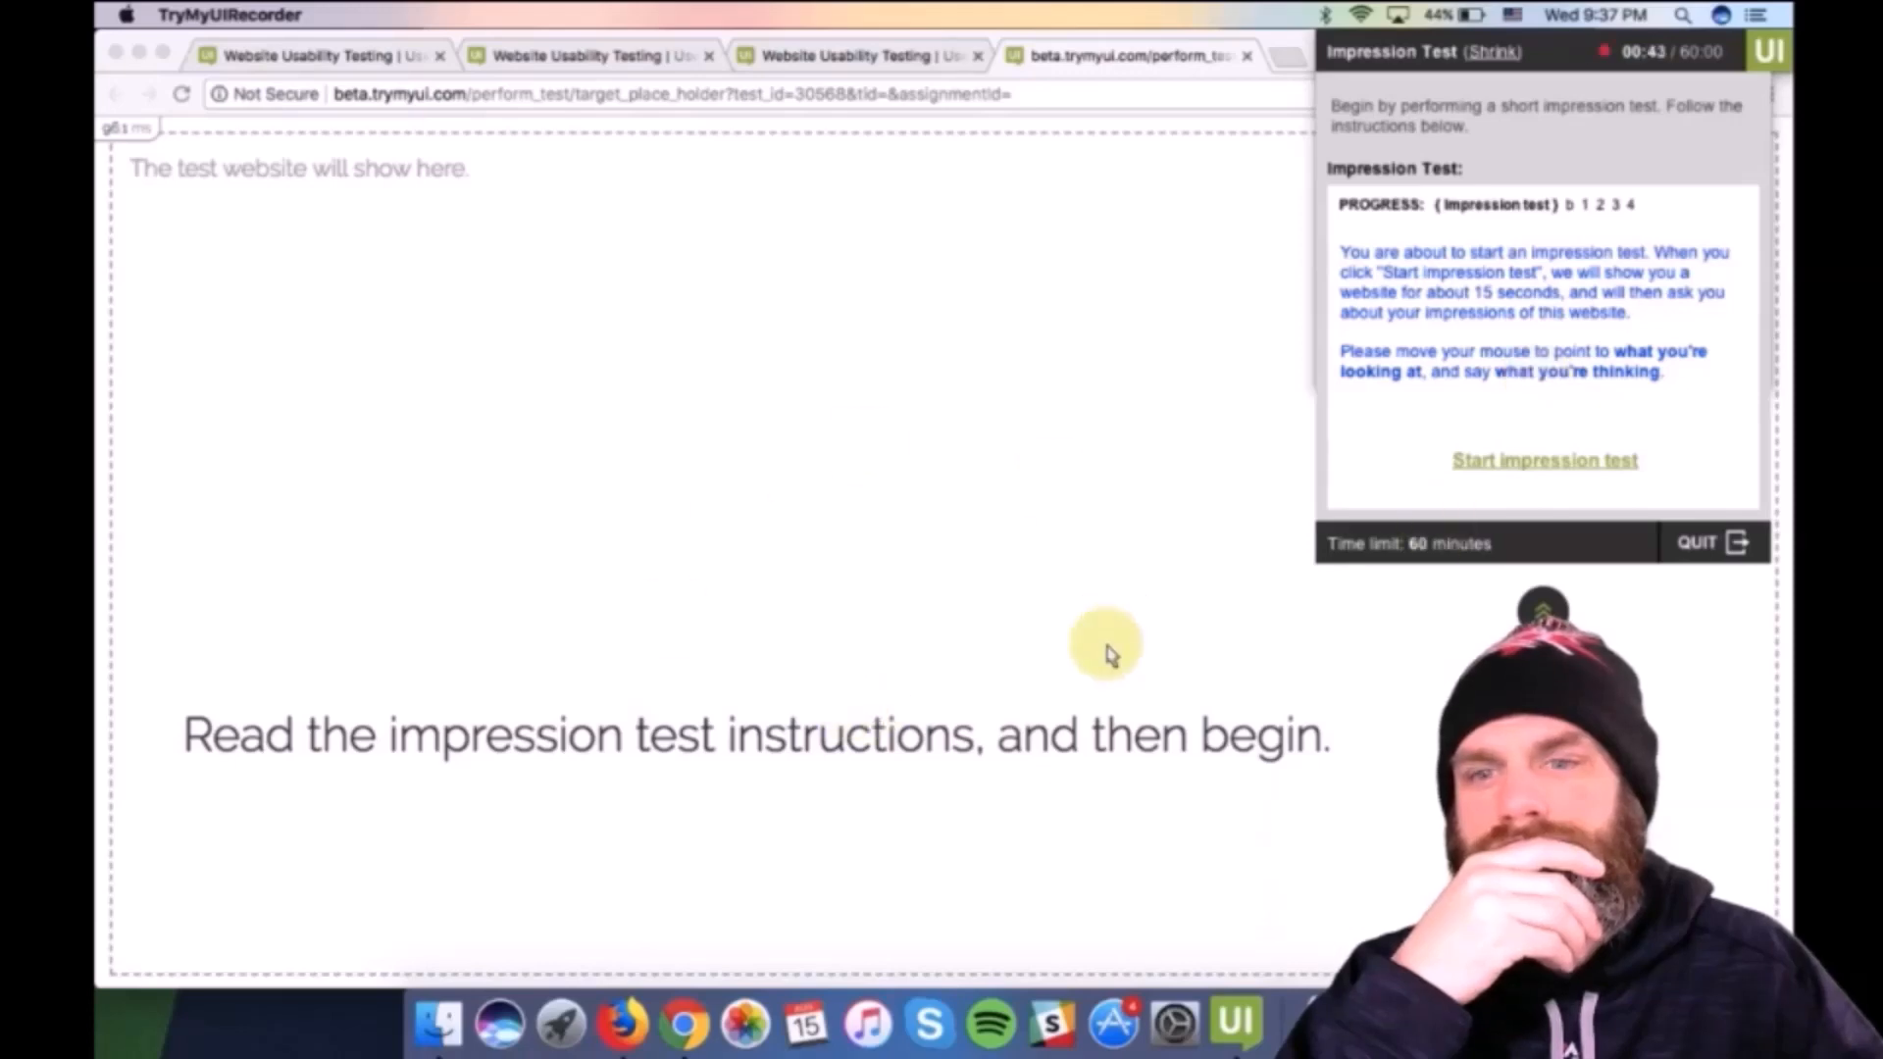
pyautogui.click(1543, 459)
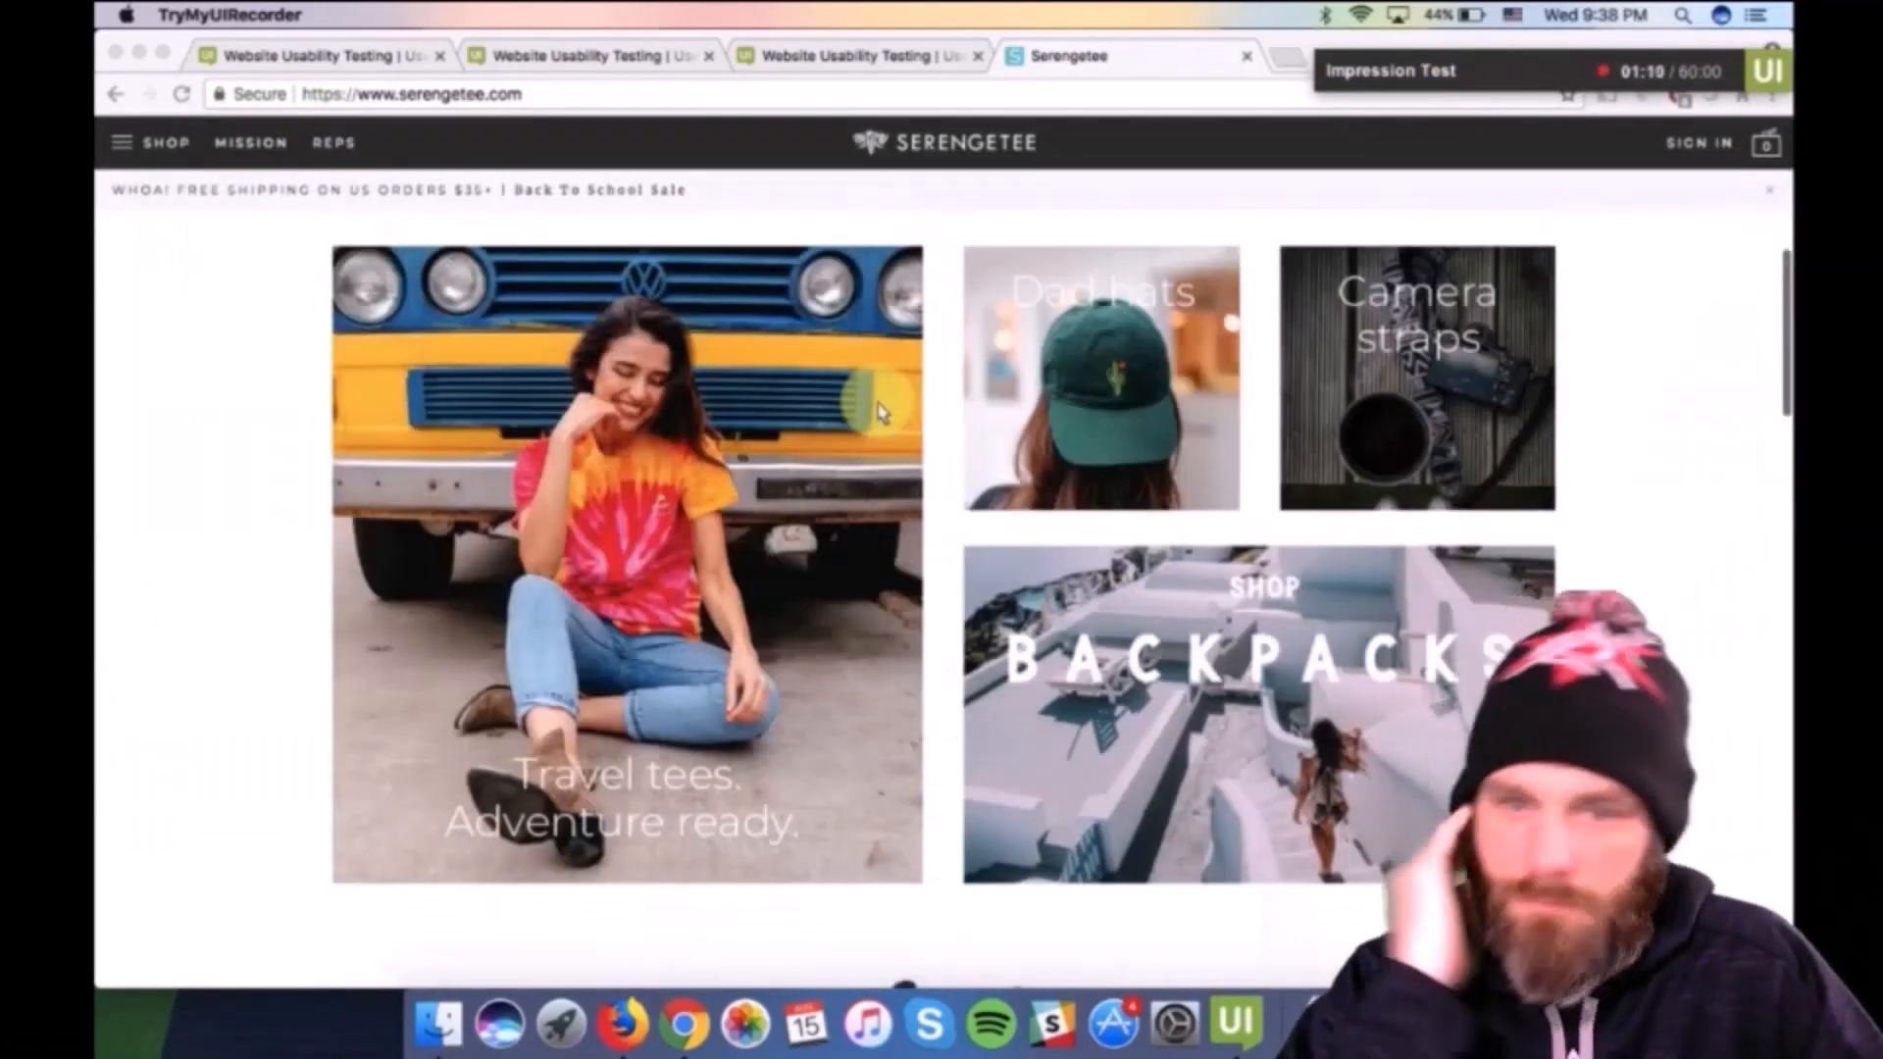
pyautogui.click(1575, 466)
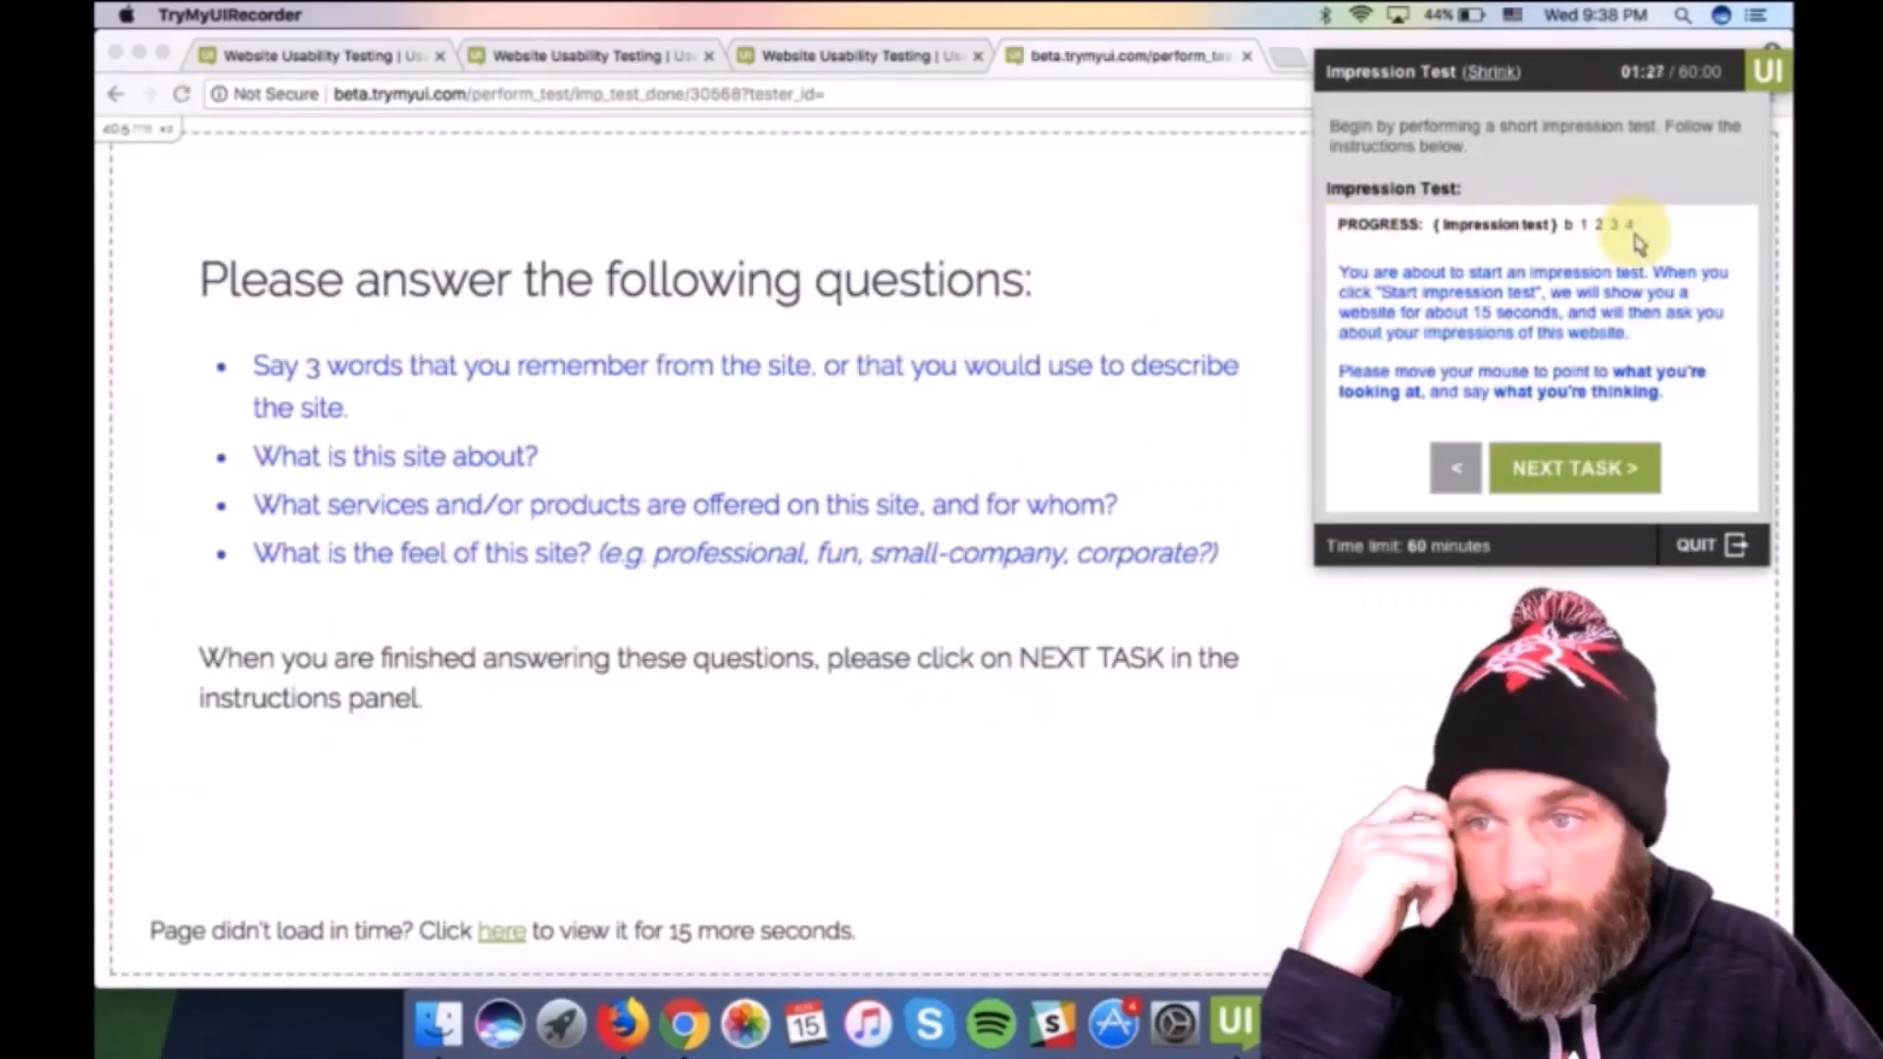
pyautogui.click(1573, 467)
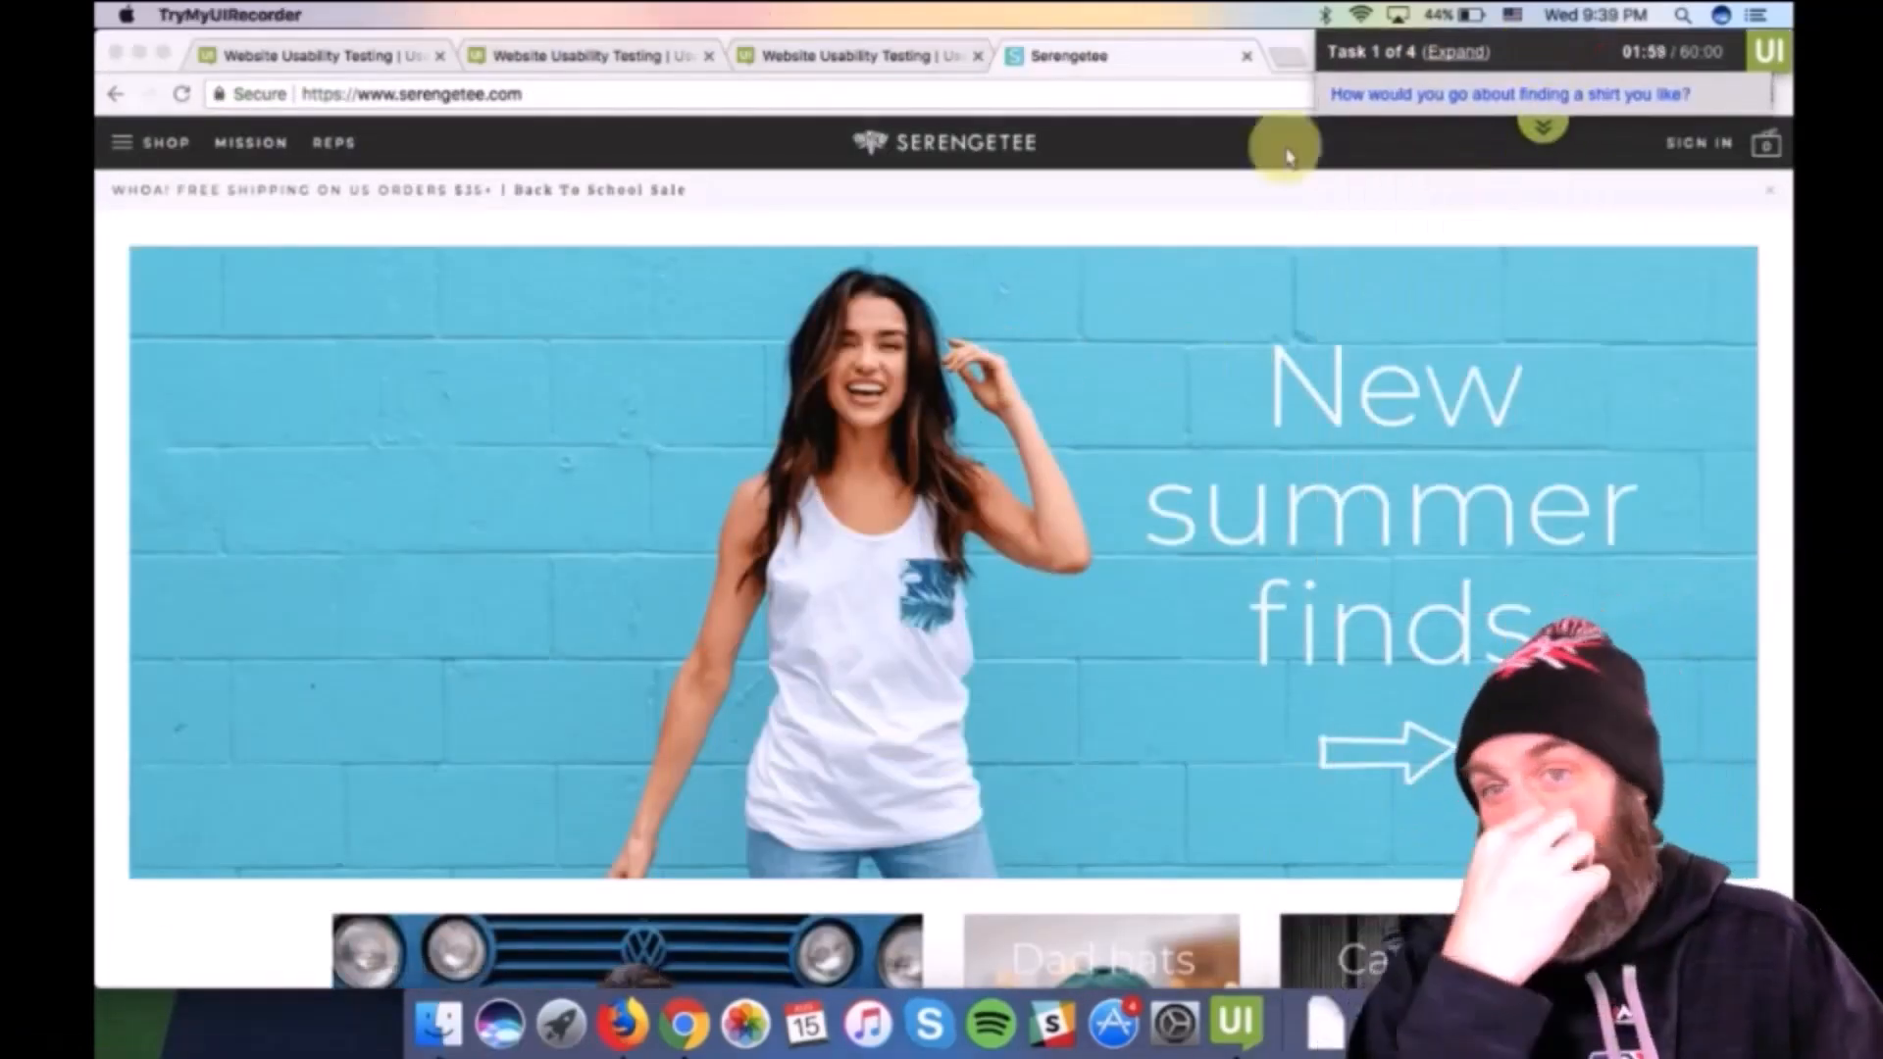
pyautogui.scroll(-3)
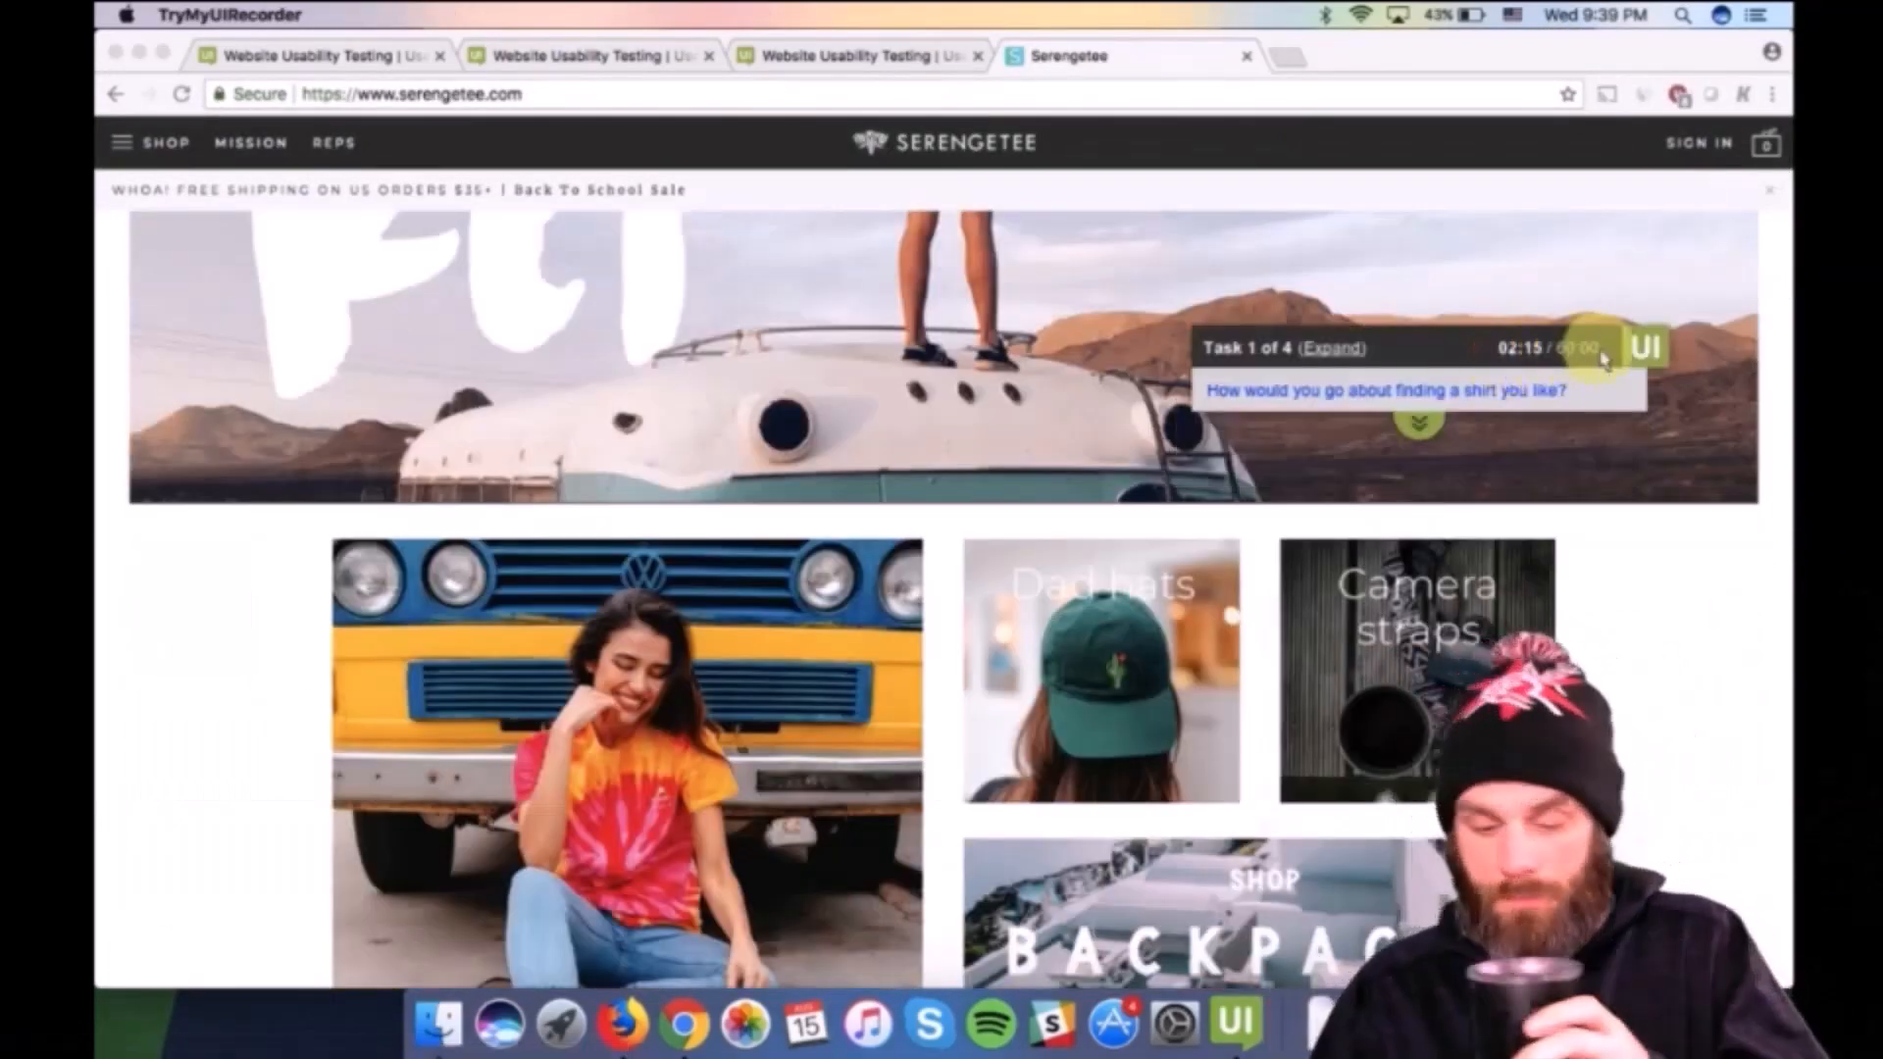
# Step: Let the video finish and exit full screen back to the What to expect page
pyautogui.click(1332, 350)
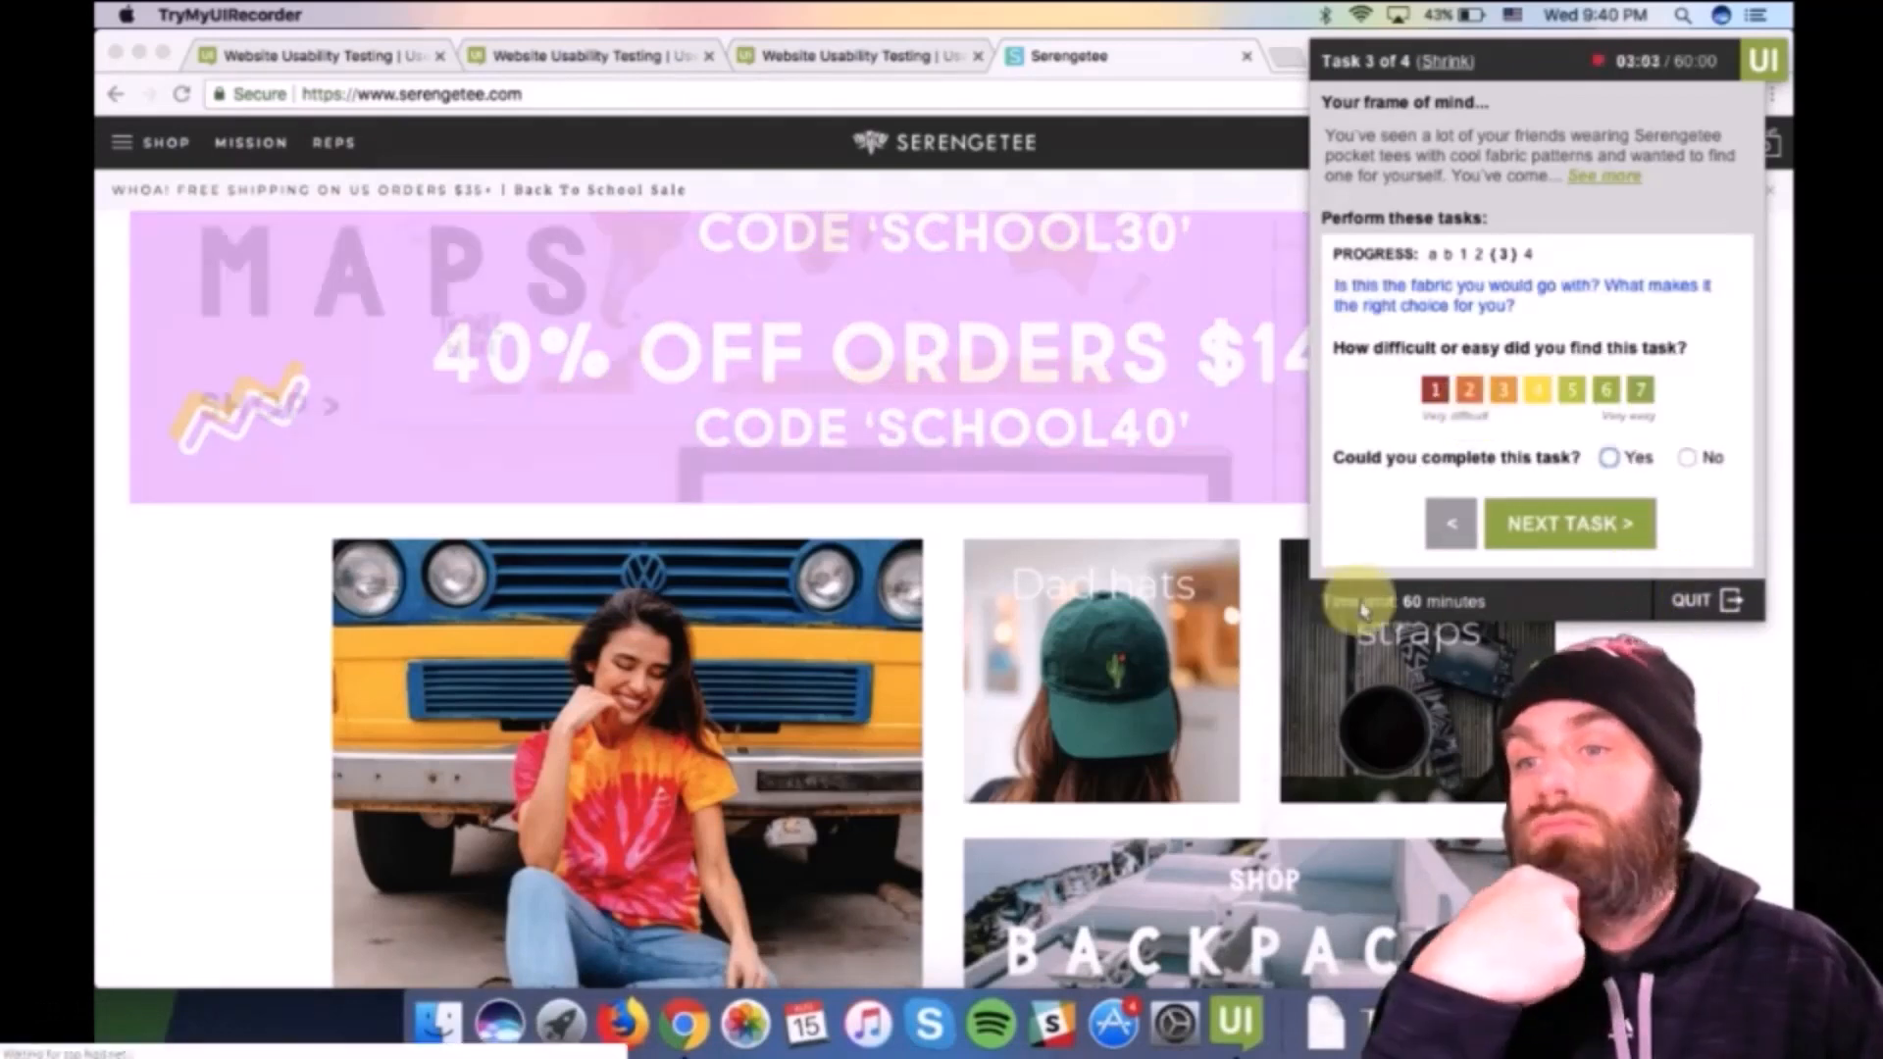
pyautogui.click(1569, 523)
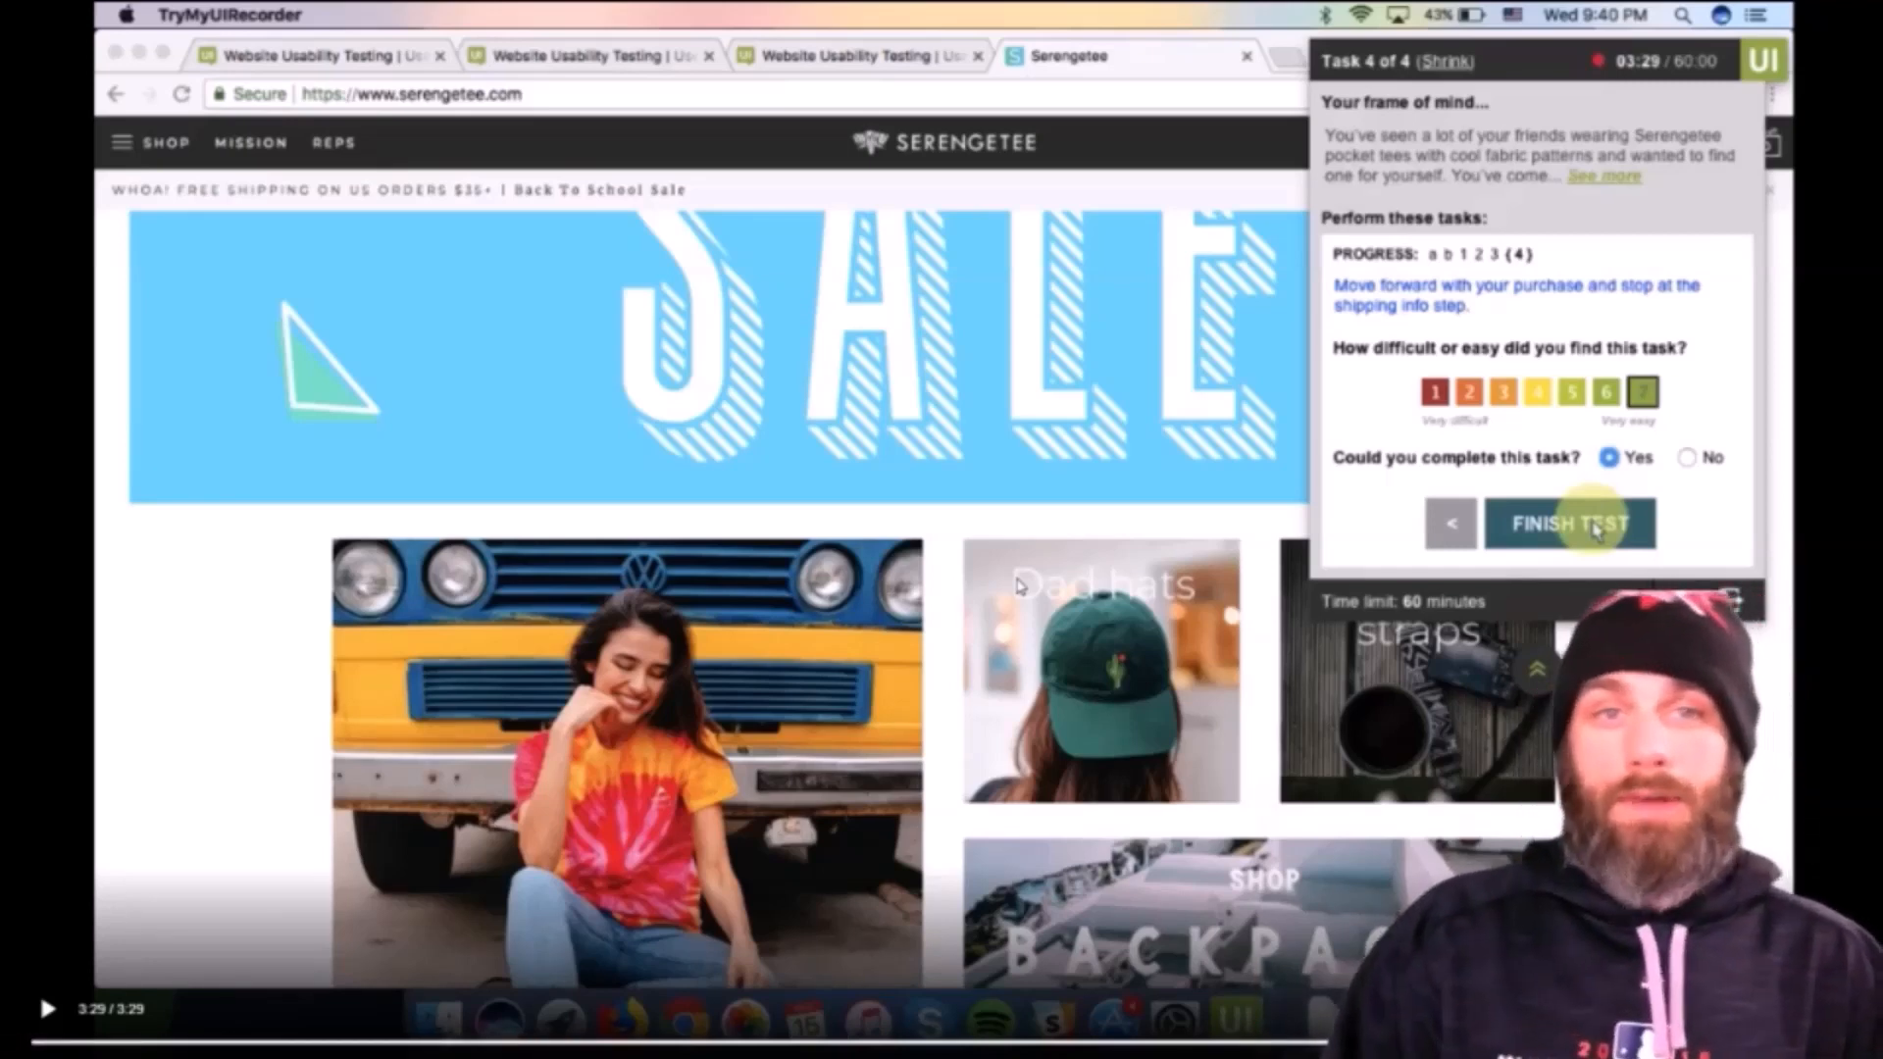
pyautogui.click(1569, 524)
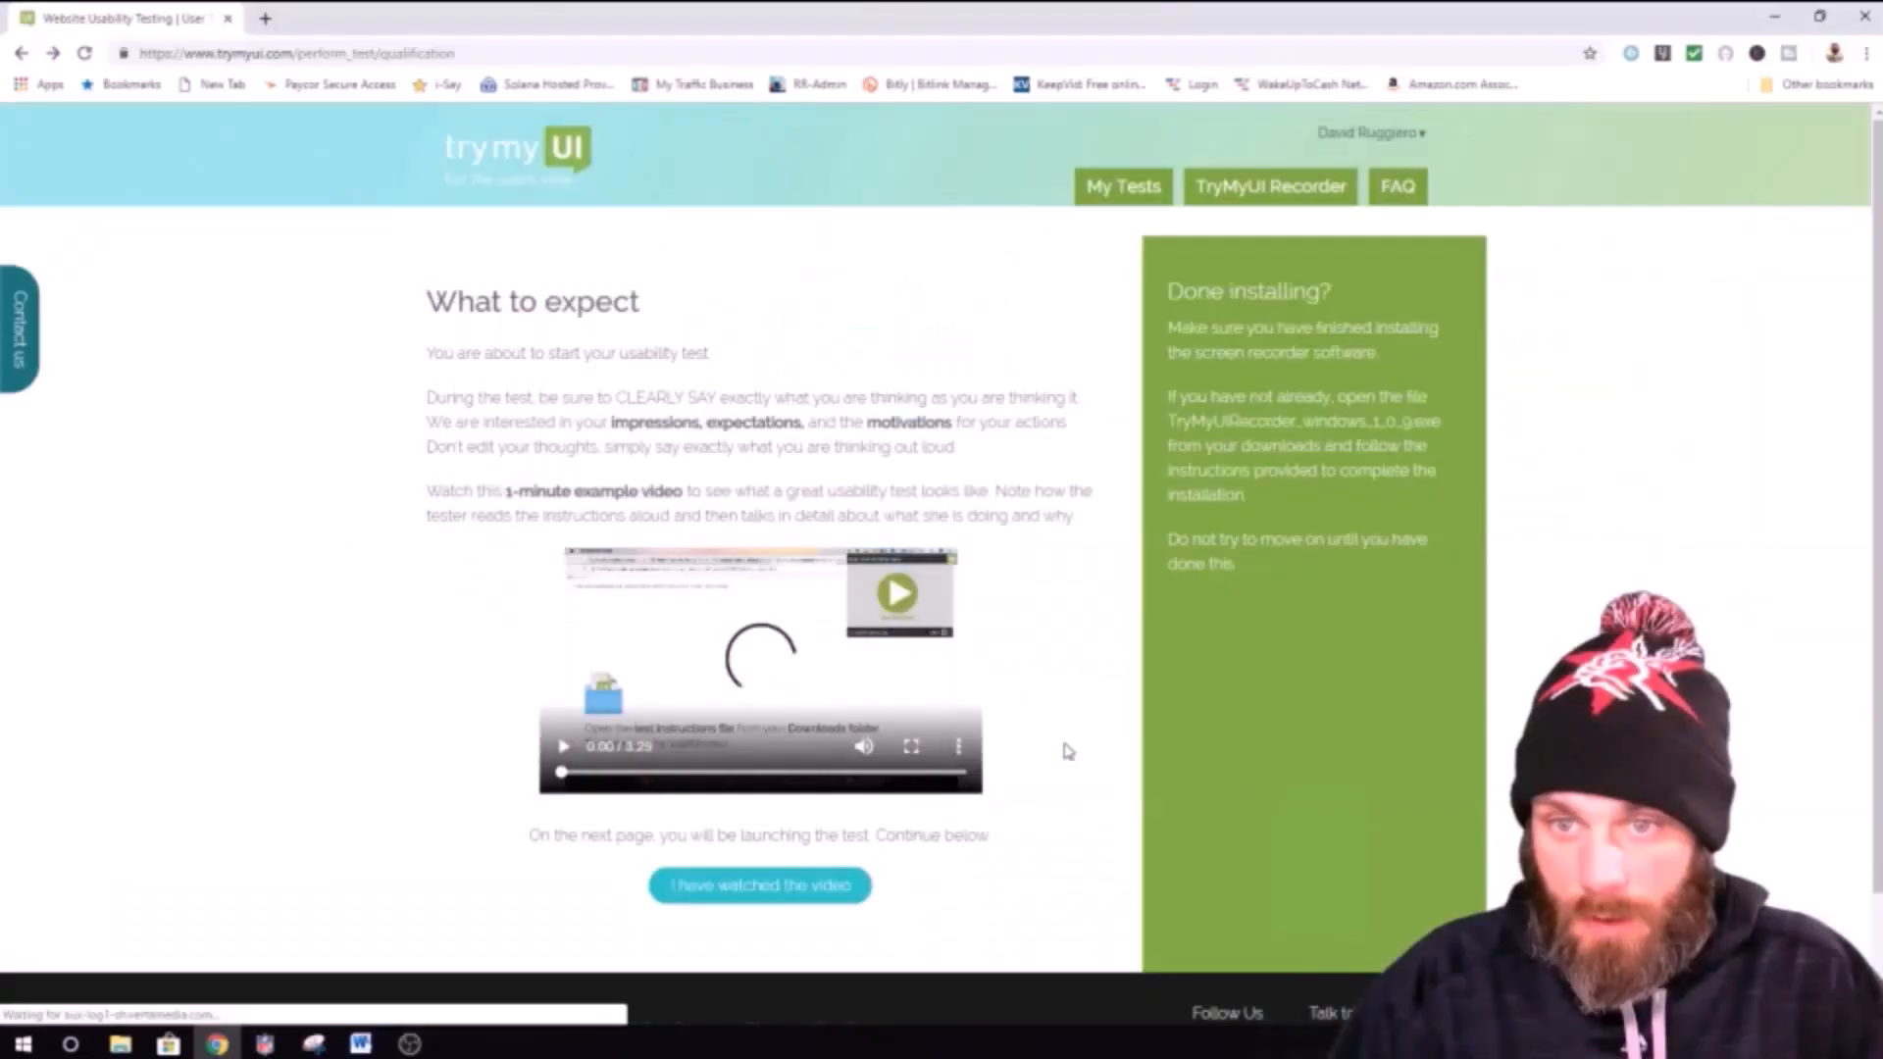
# Step: Confirm 'I have watched the video' to reach the Launch your test page
pyautogui.scroll(-3)
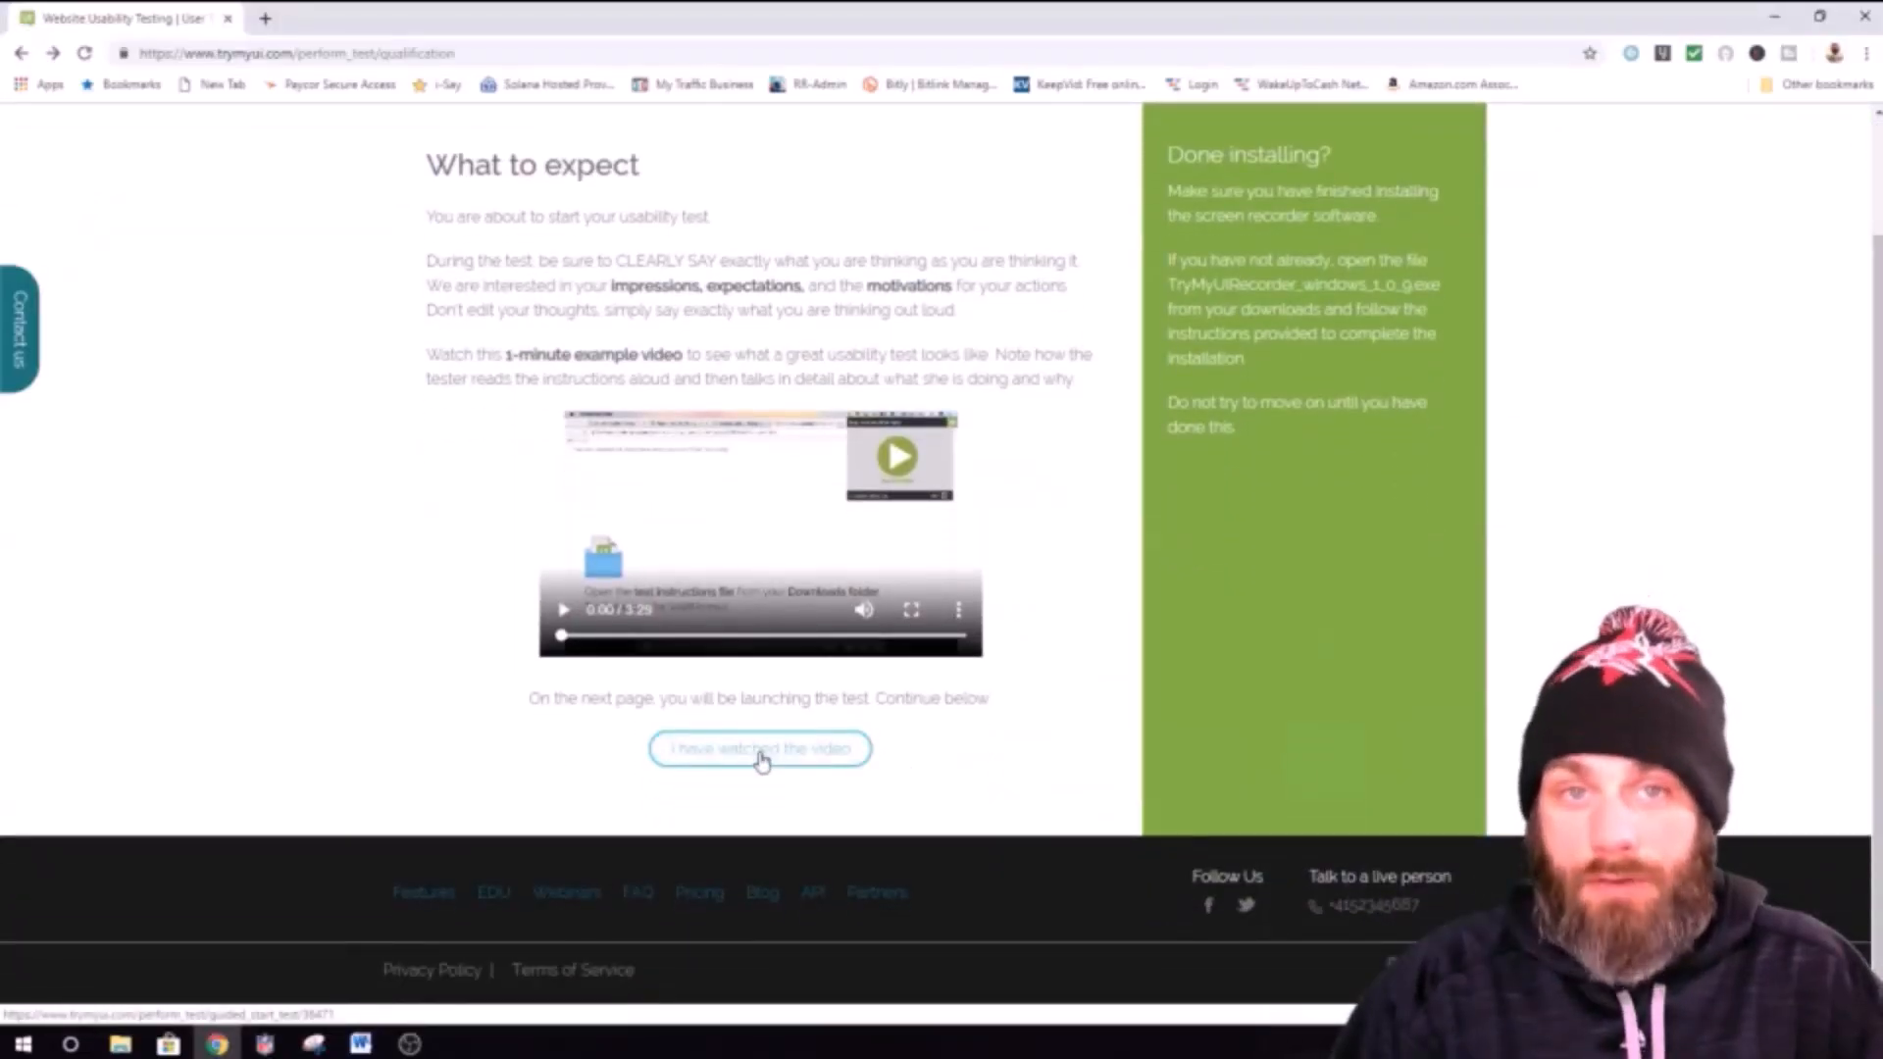
pyautogui.click(759, 748)
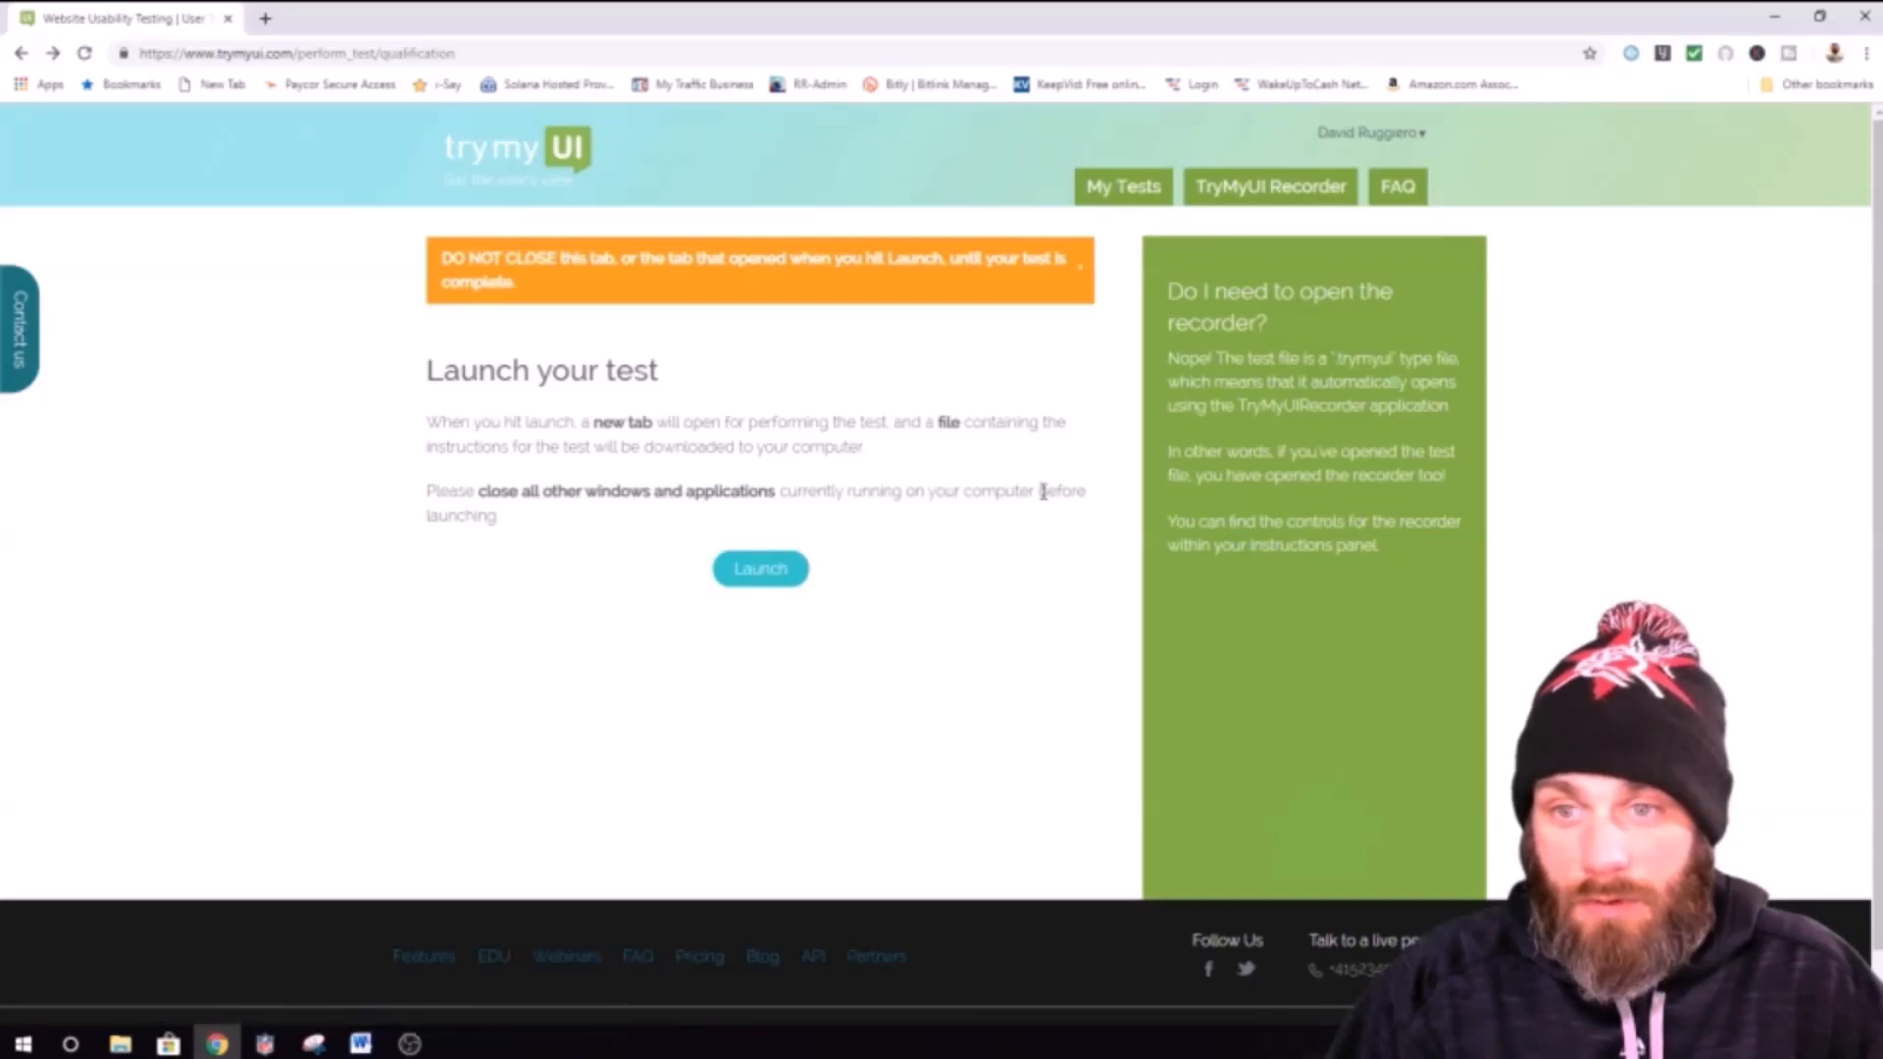
pyautogui.moveTo(577, 575)
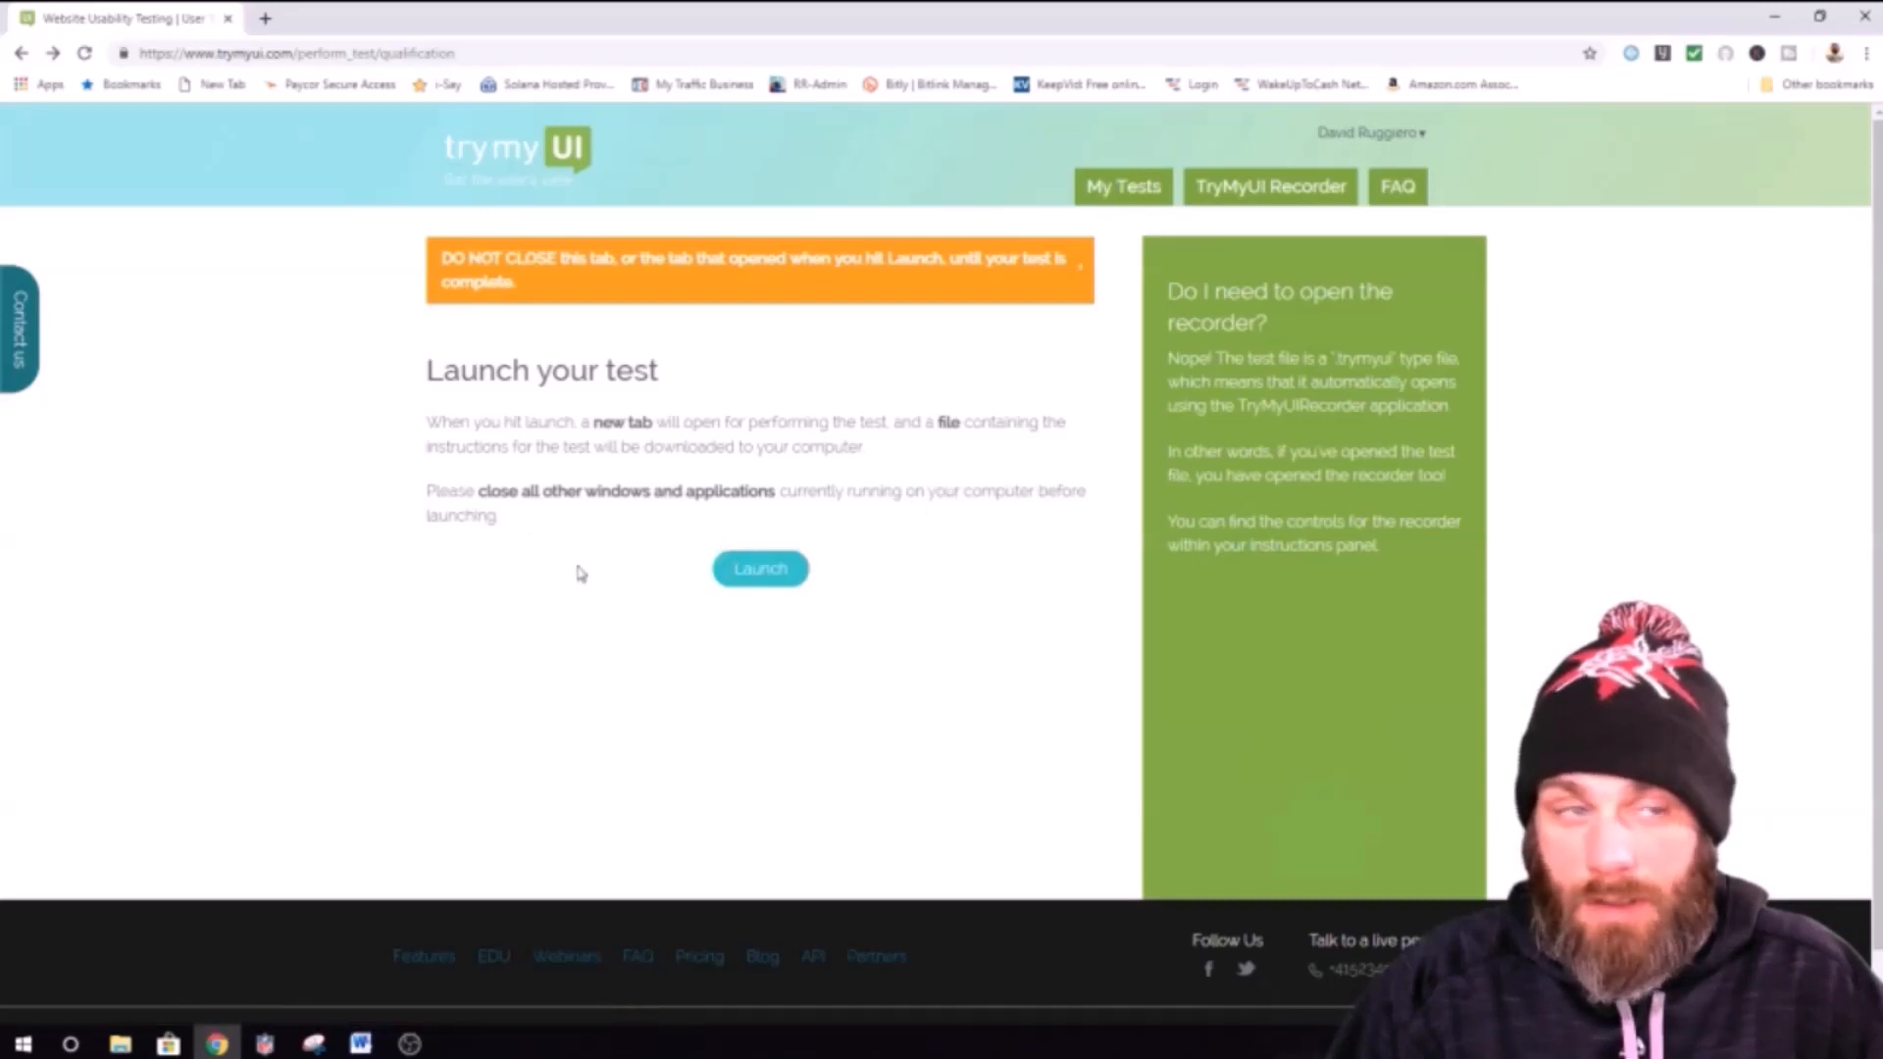
# Step: Launch and submit the qualification test, then view My Tests listing zomato.com as Pending
pyautogui.click(759, 569)
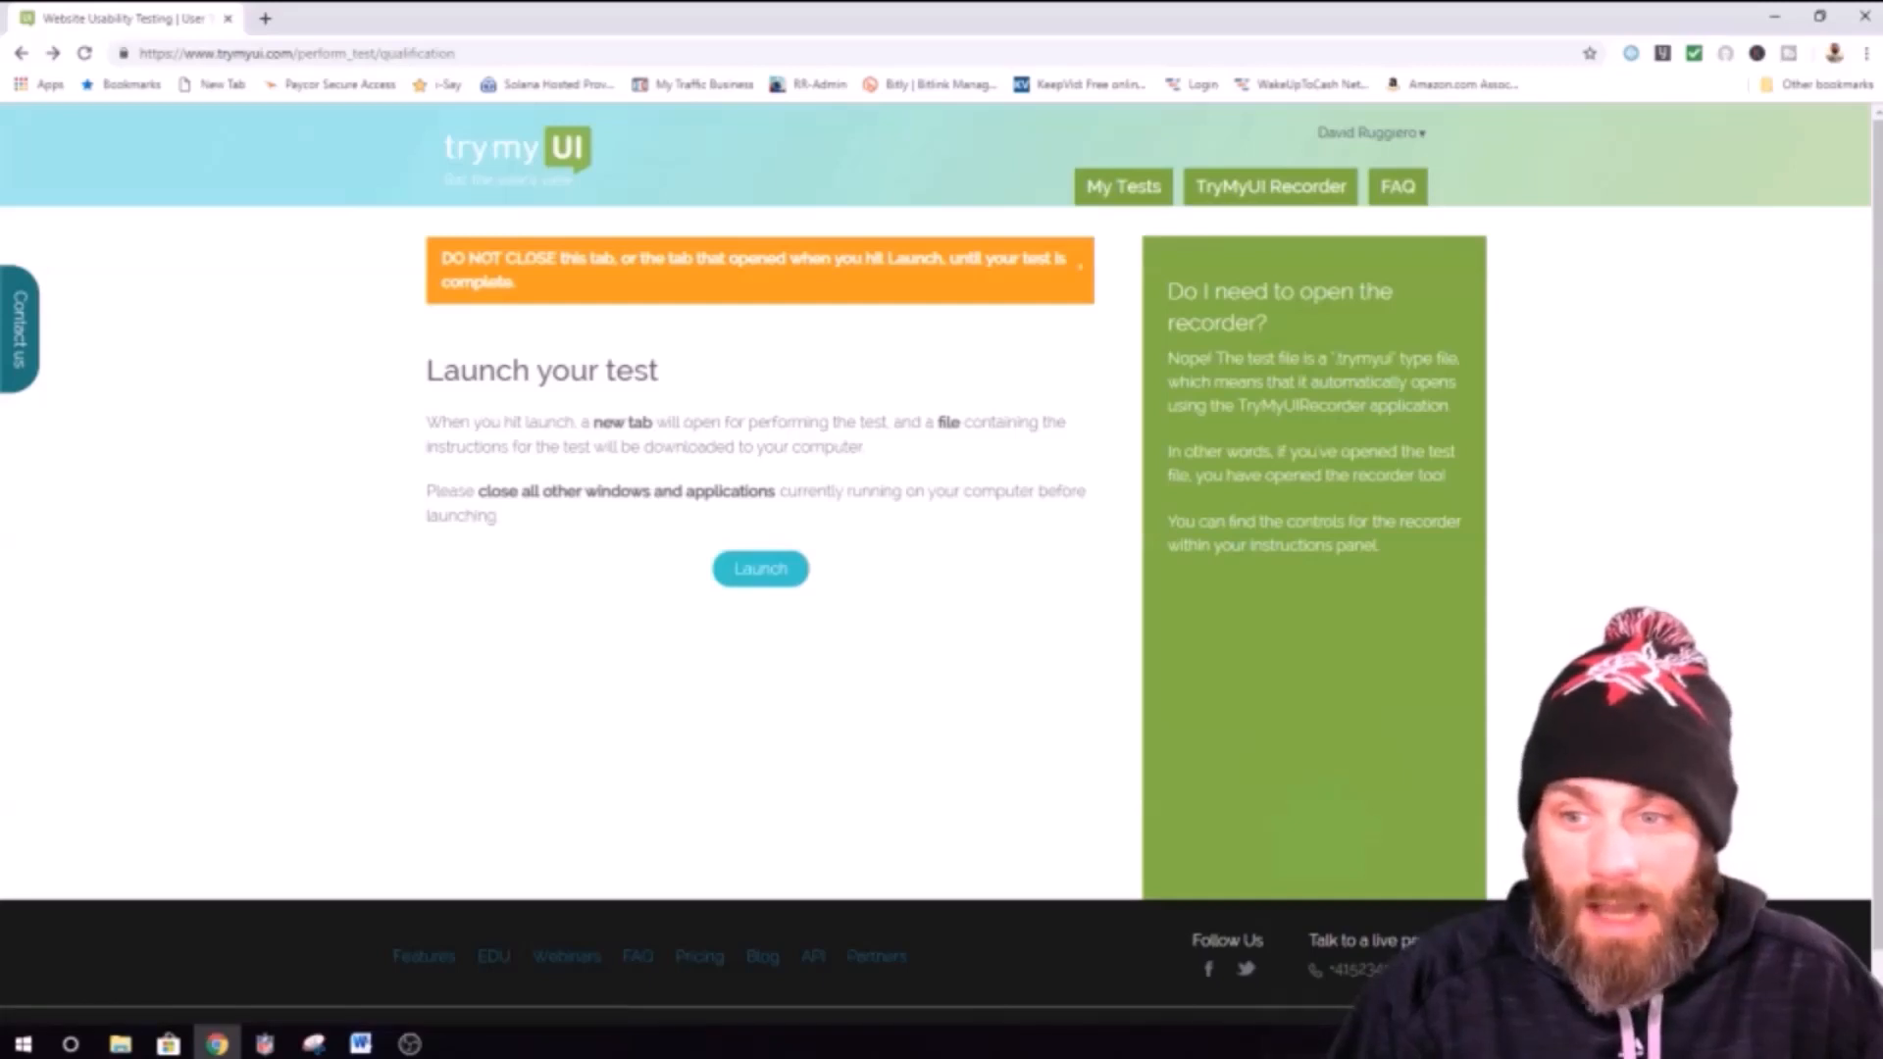
pyautogui.scroll(-3)
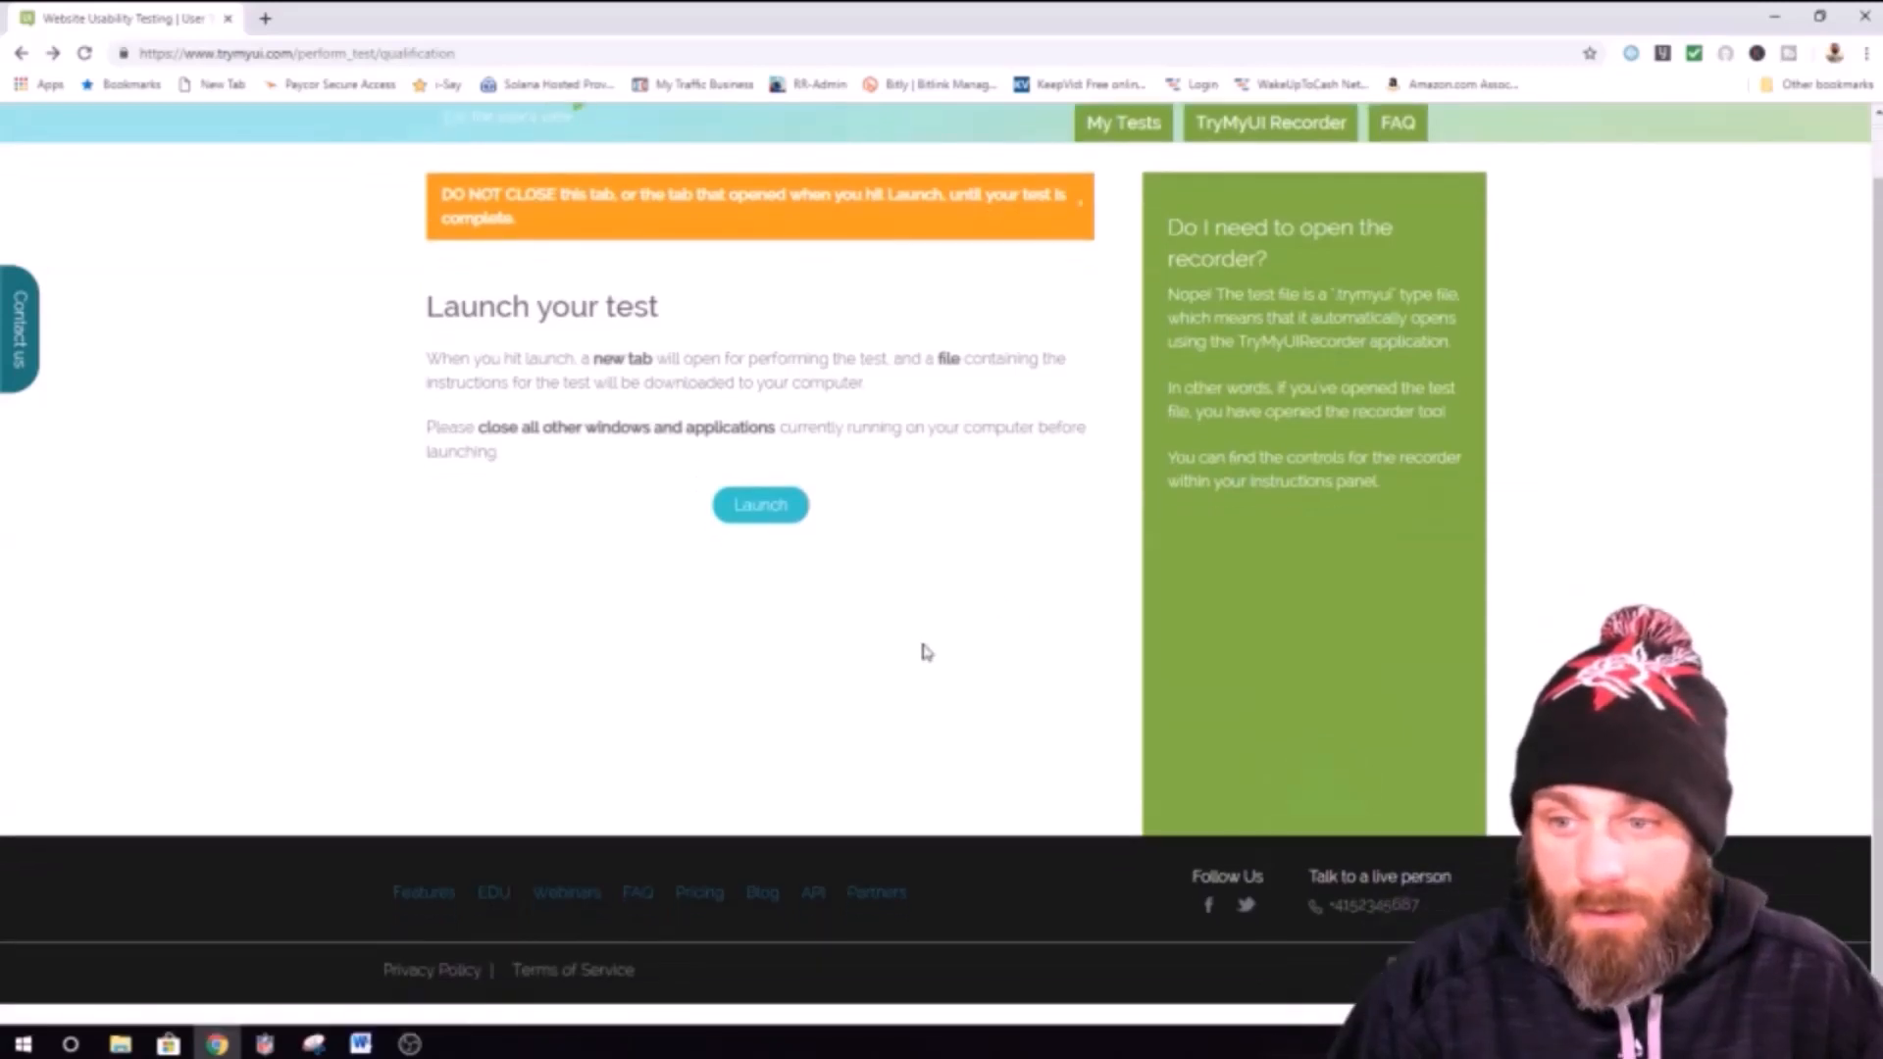
pyautogui.moveTo(640, 690)
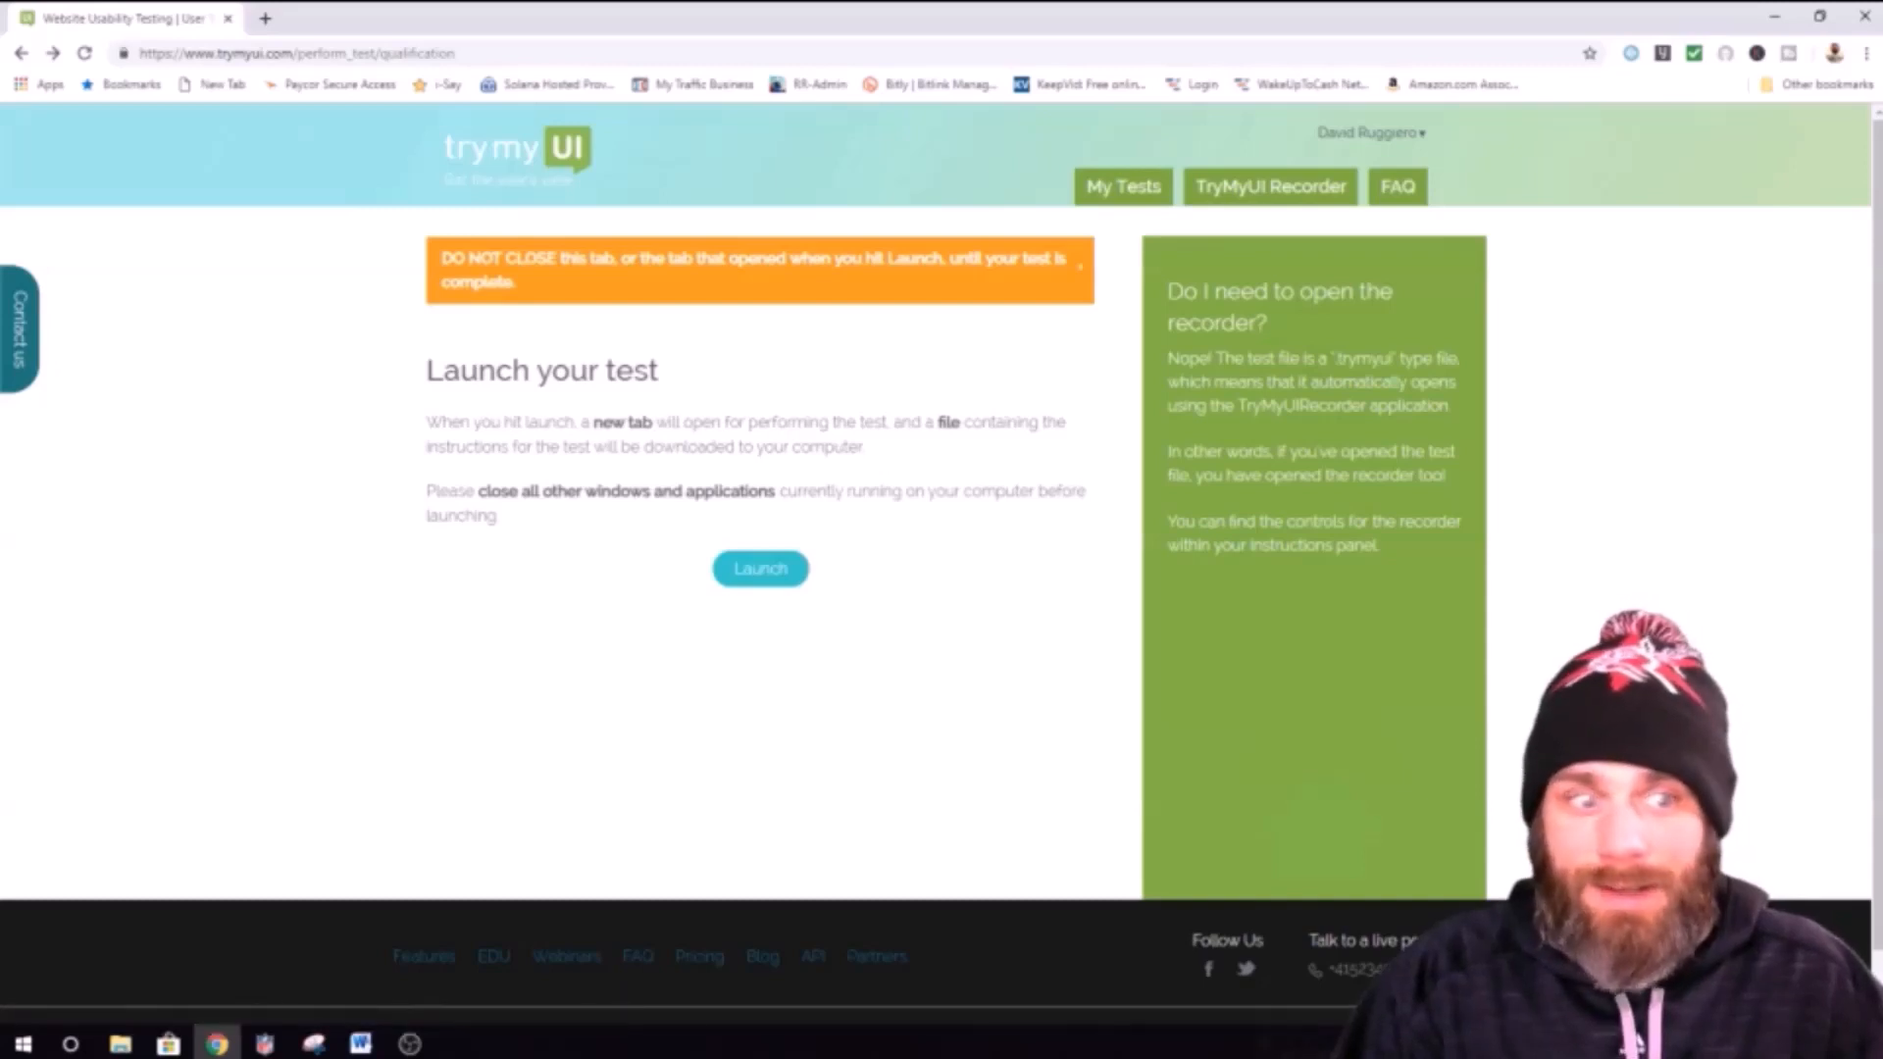
pyautogui.click(759, 569)
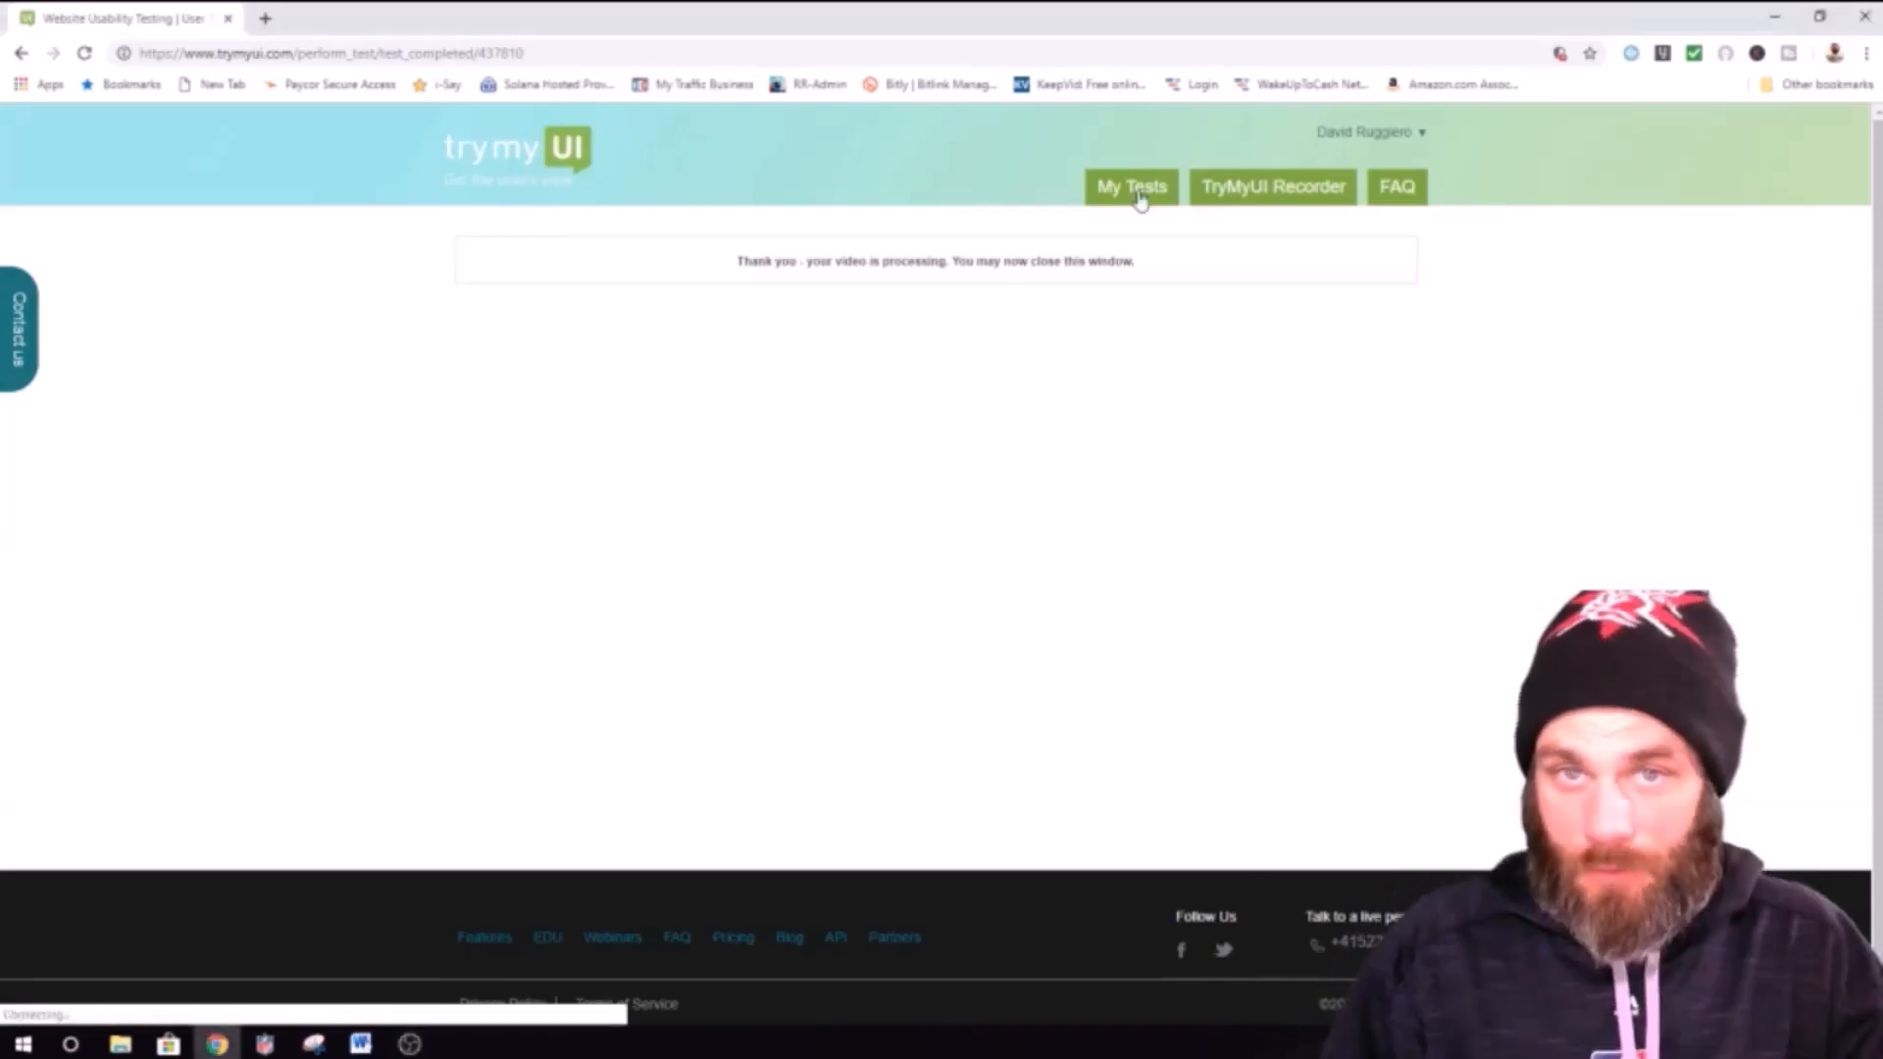
pyautogui.click(1130, 187)
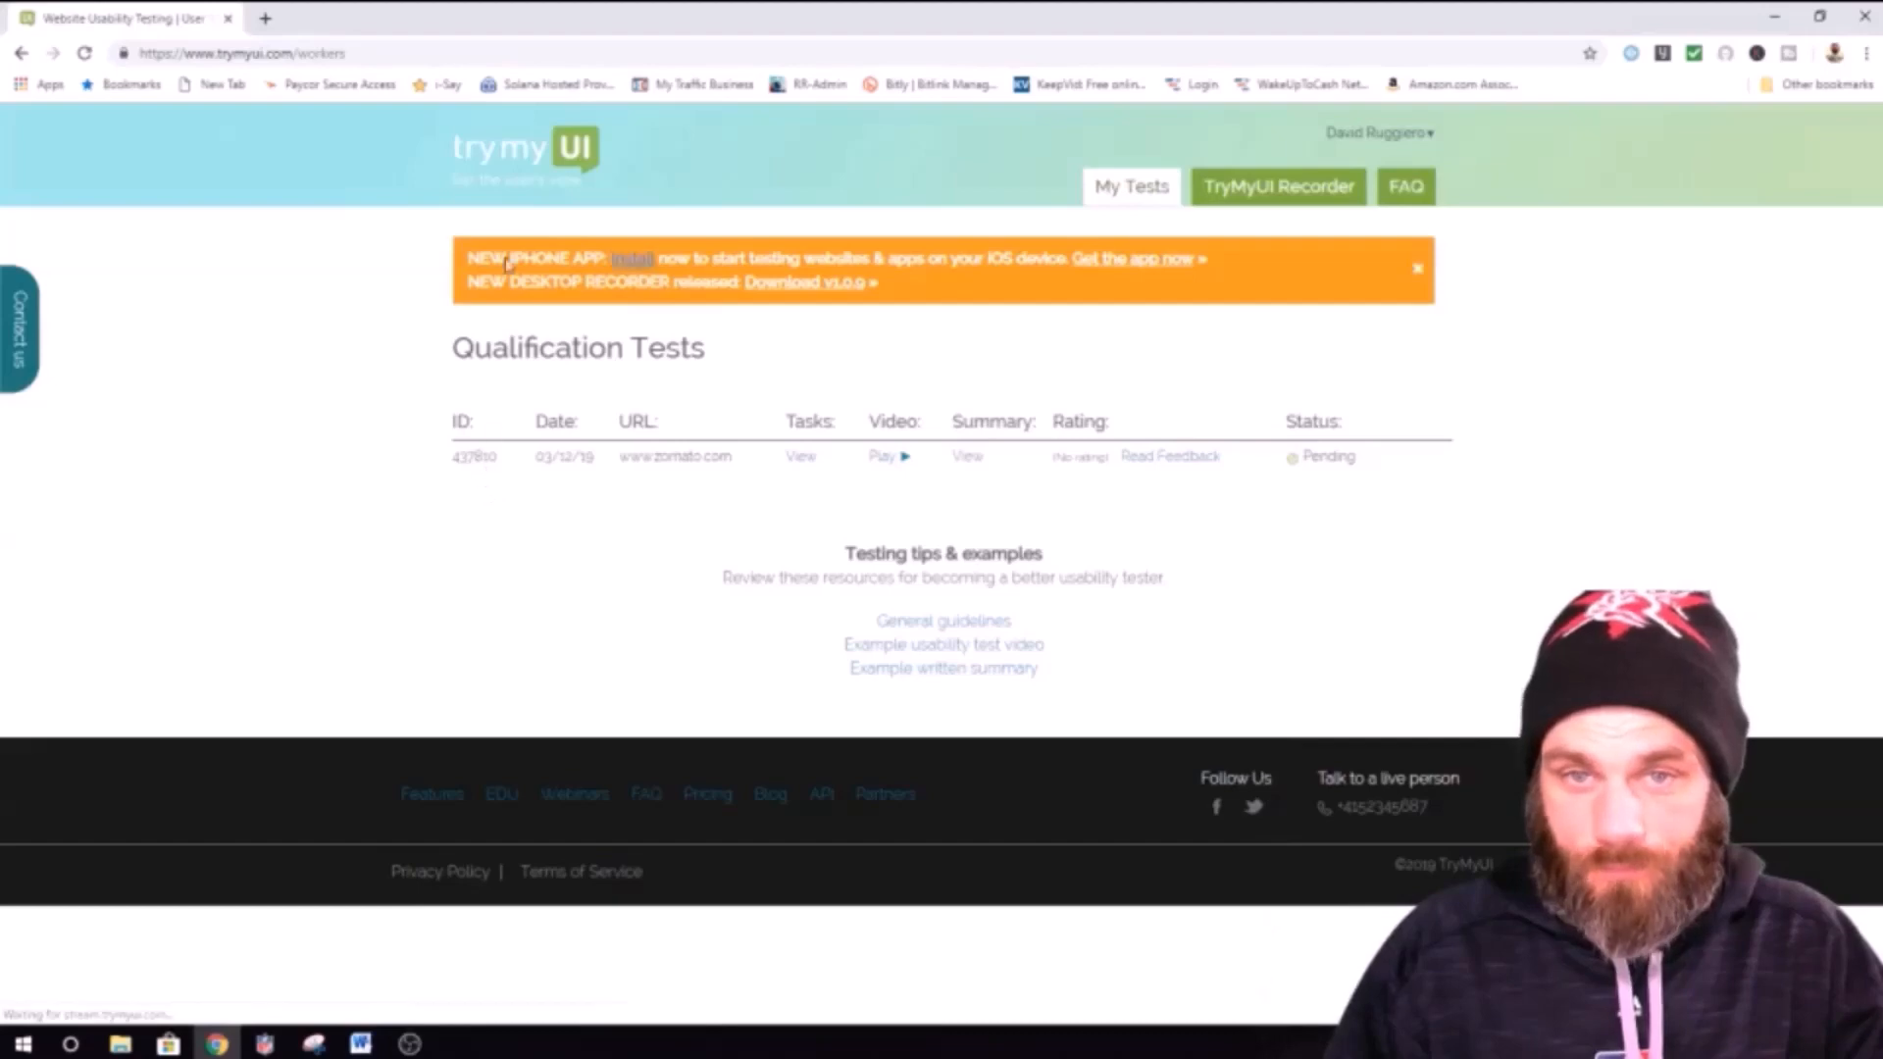
pyautogui.moveTo(1296, 497)
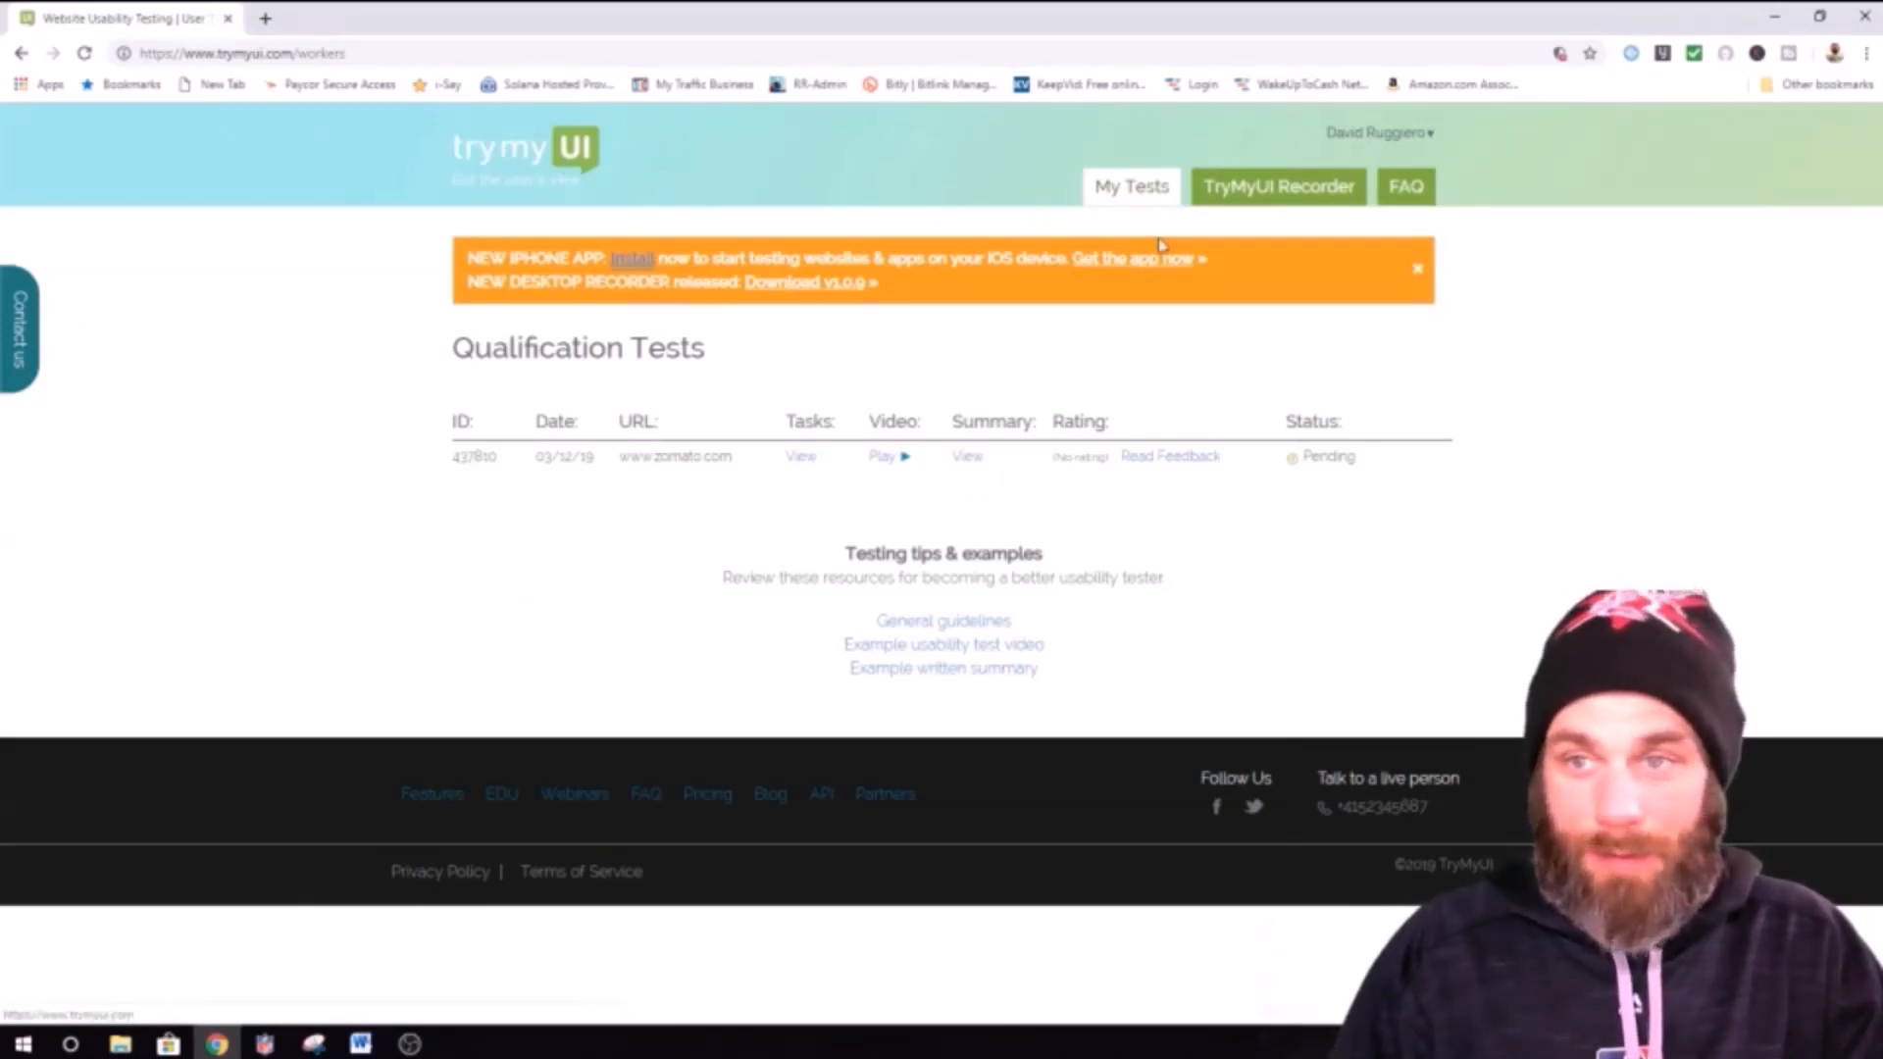
pyautogui.moveTo(1240, 226)
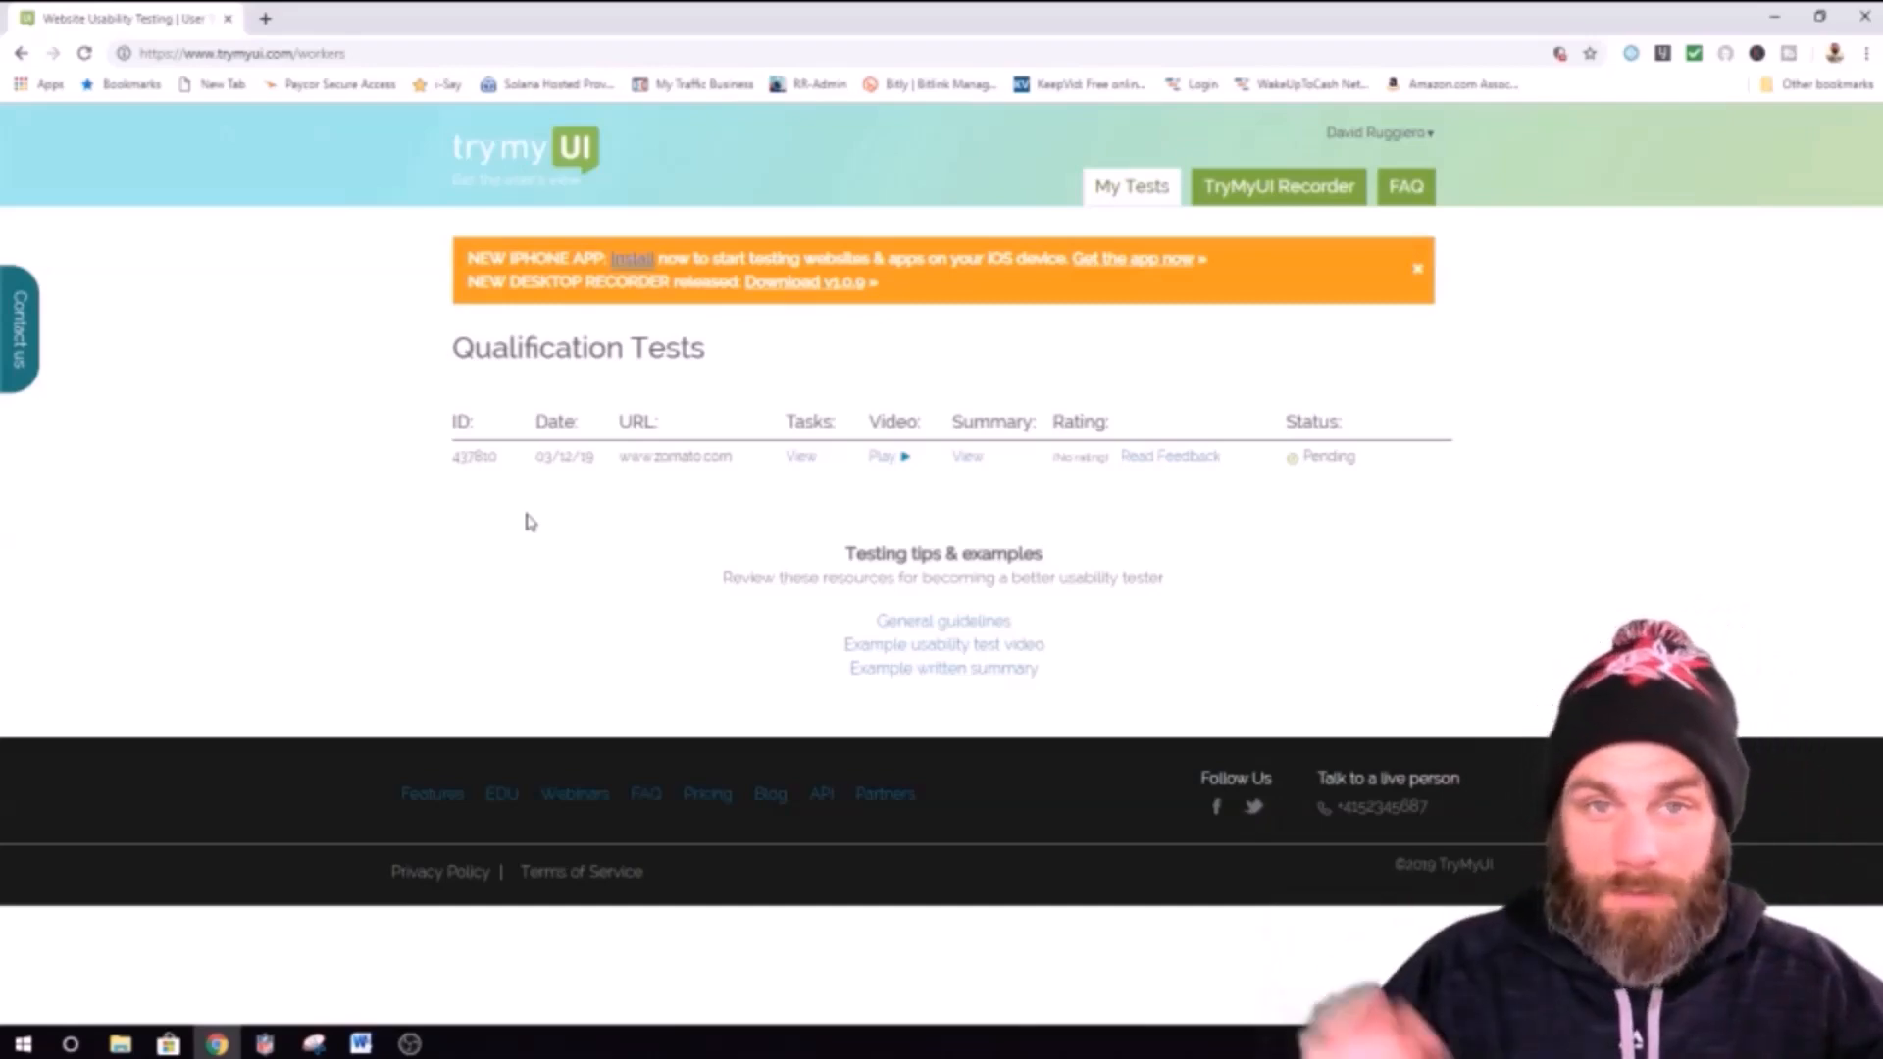
pyautogui.moveTo(602, 538)
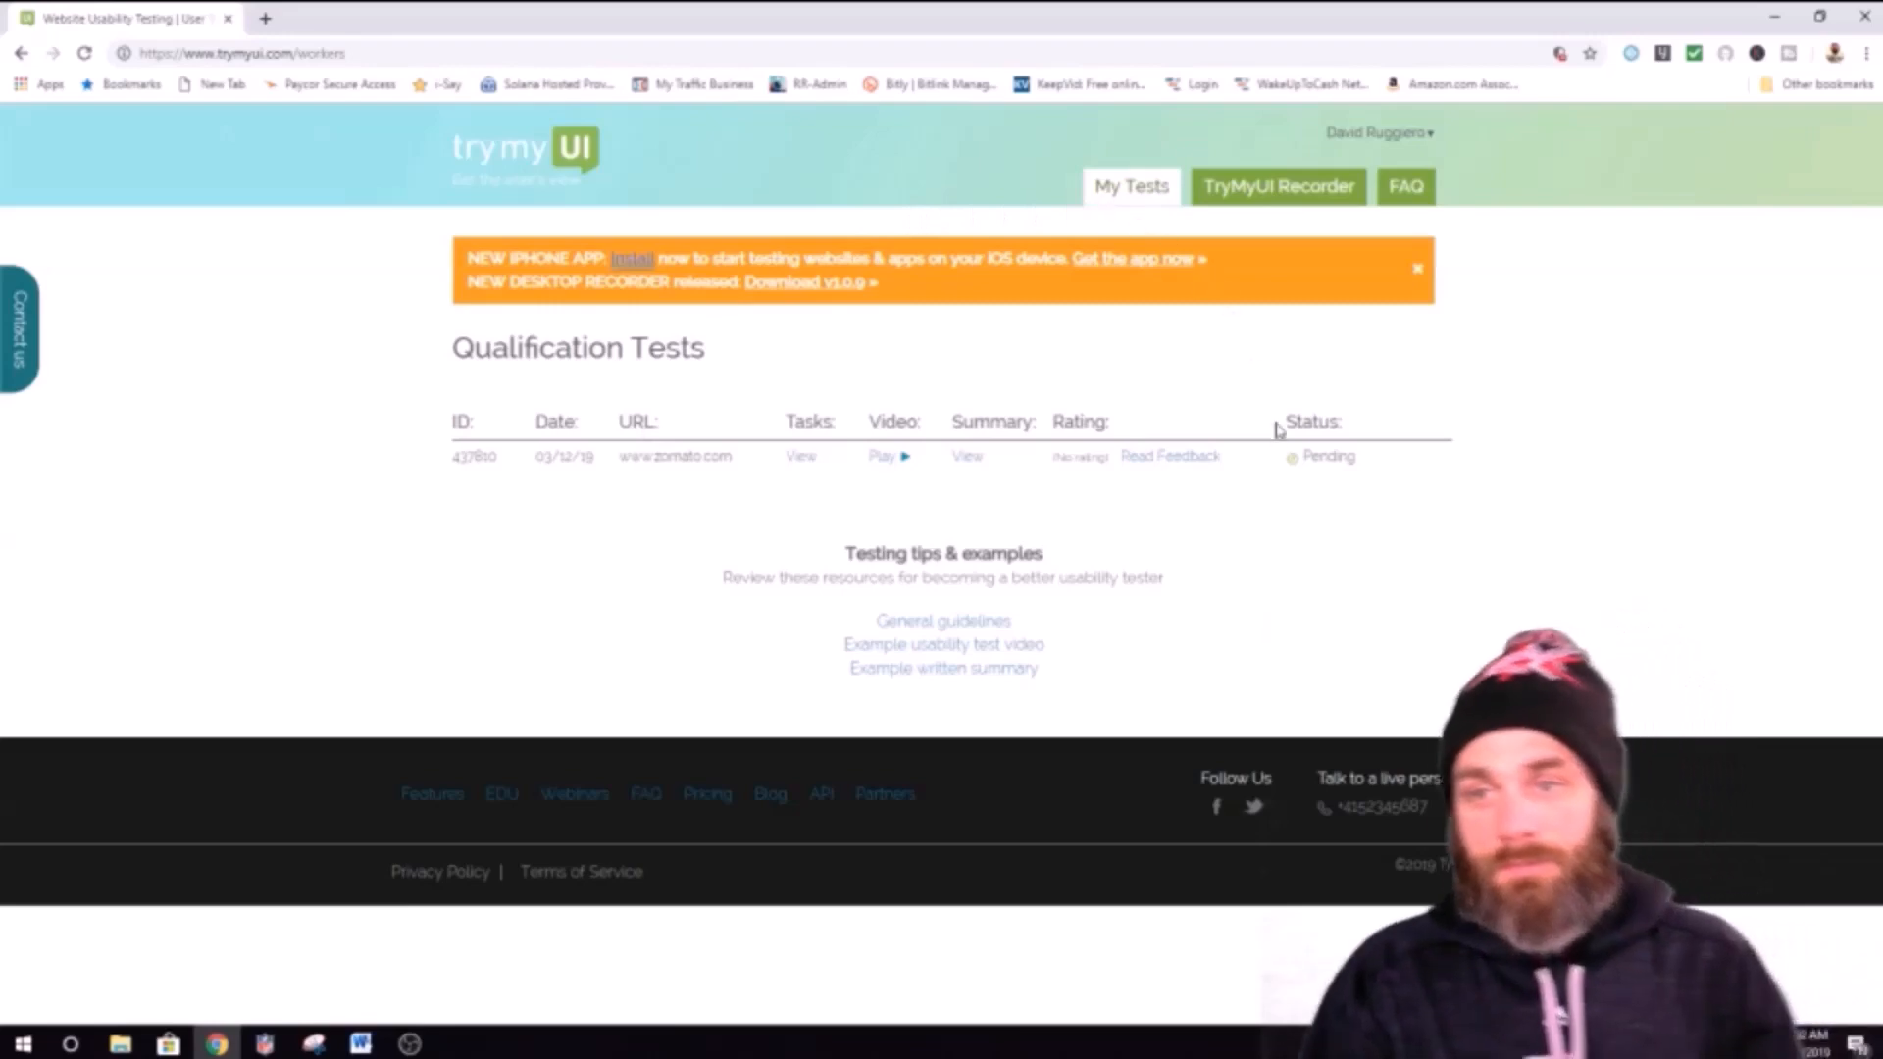
pyautogui.moveTo(969, 192)
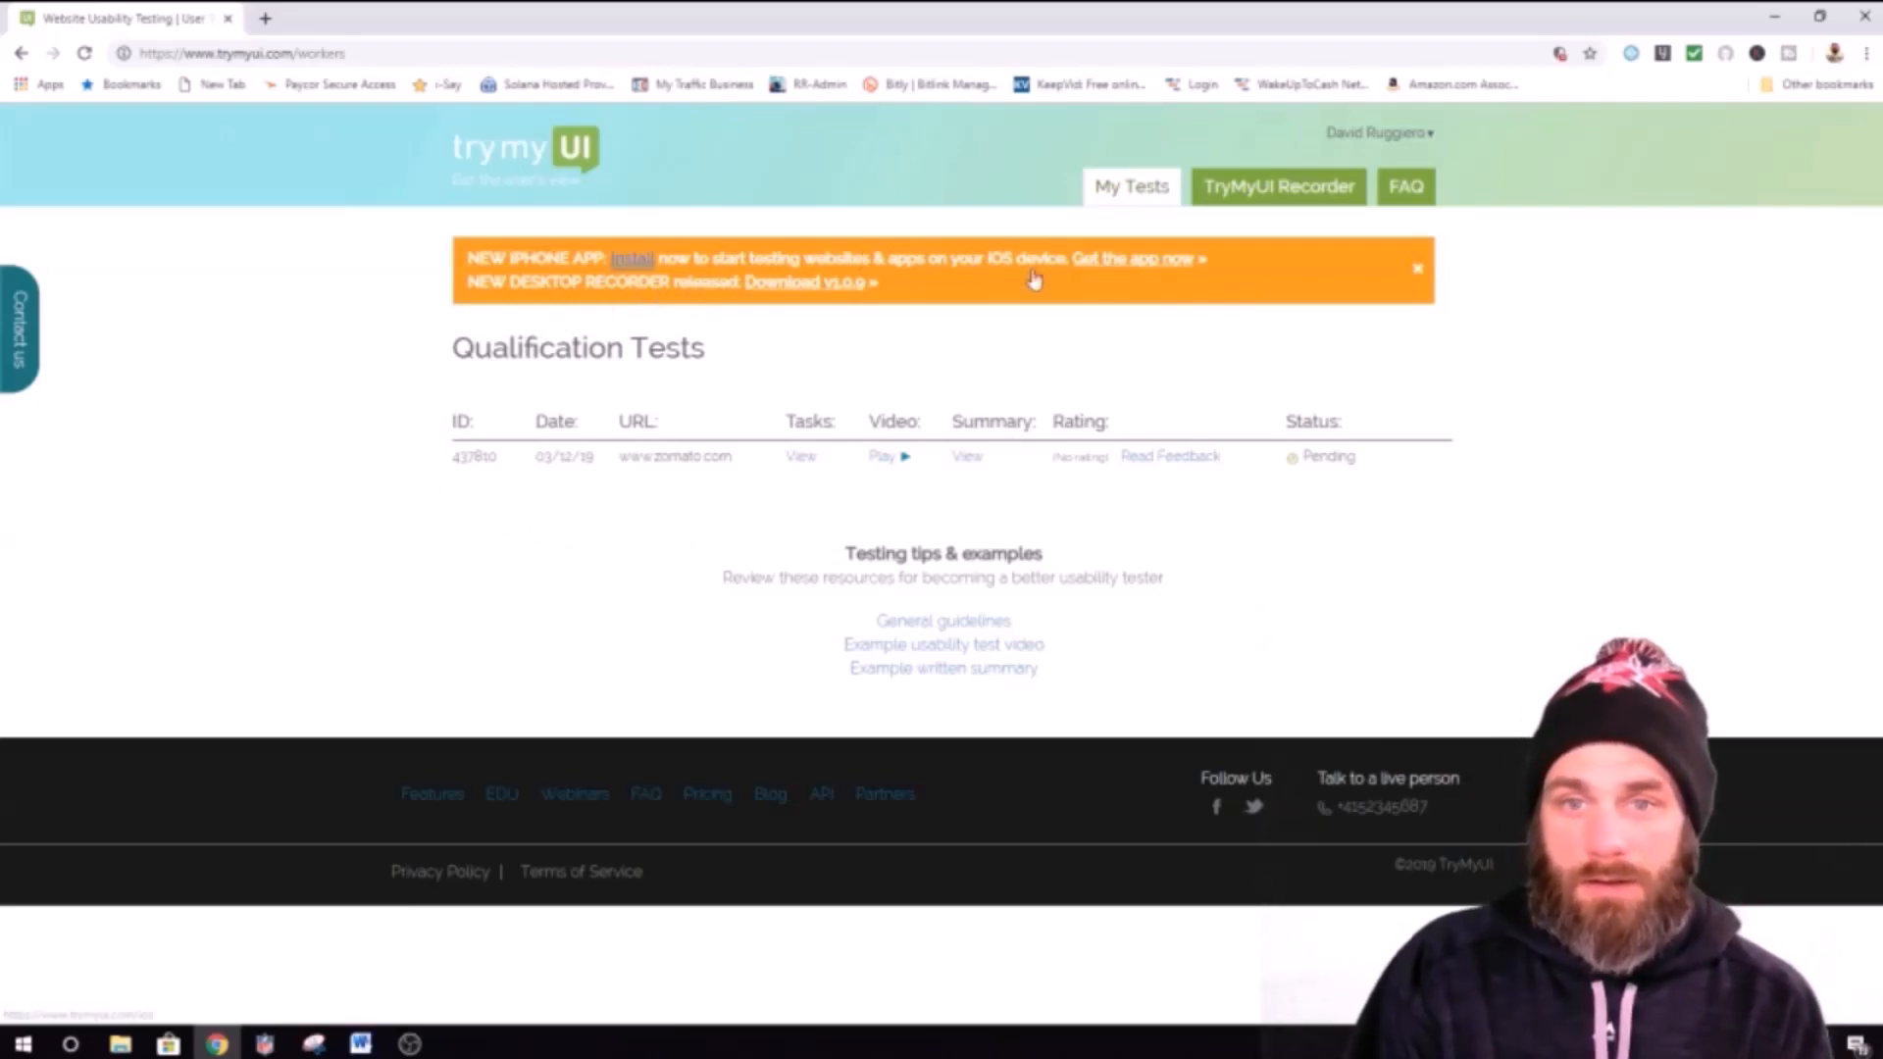
pyautogui.moveTo(740, 247)
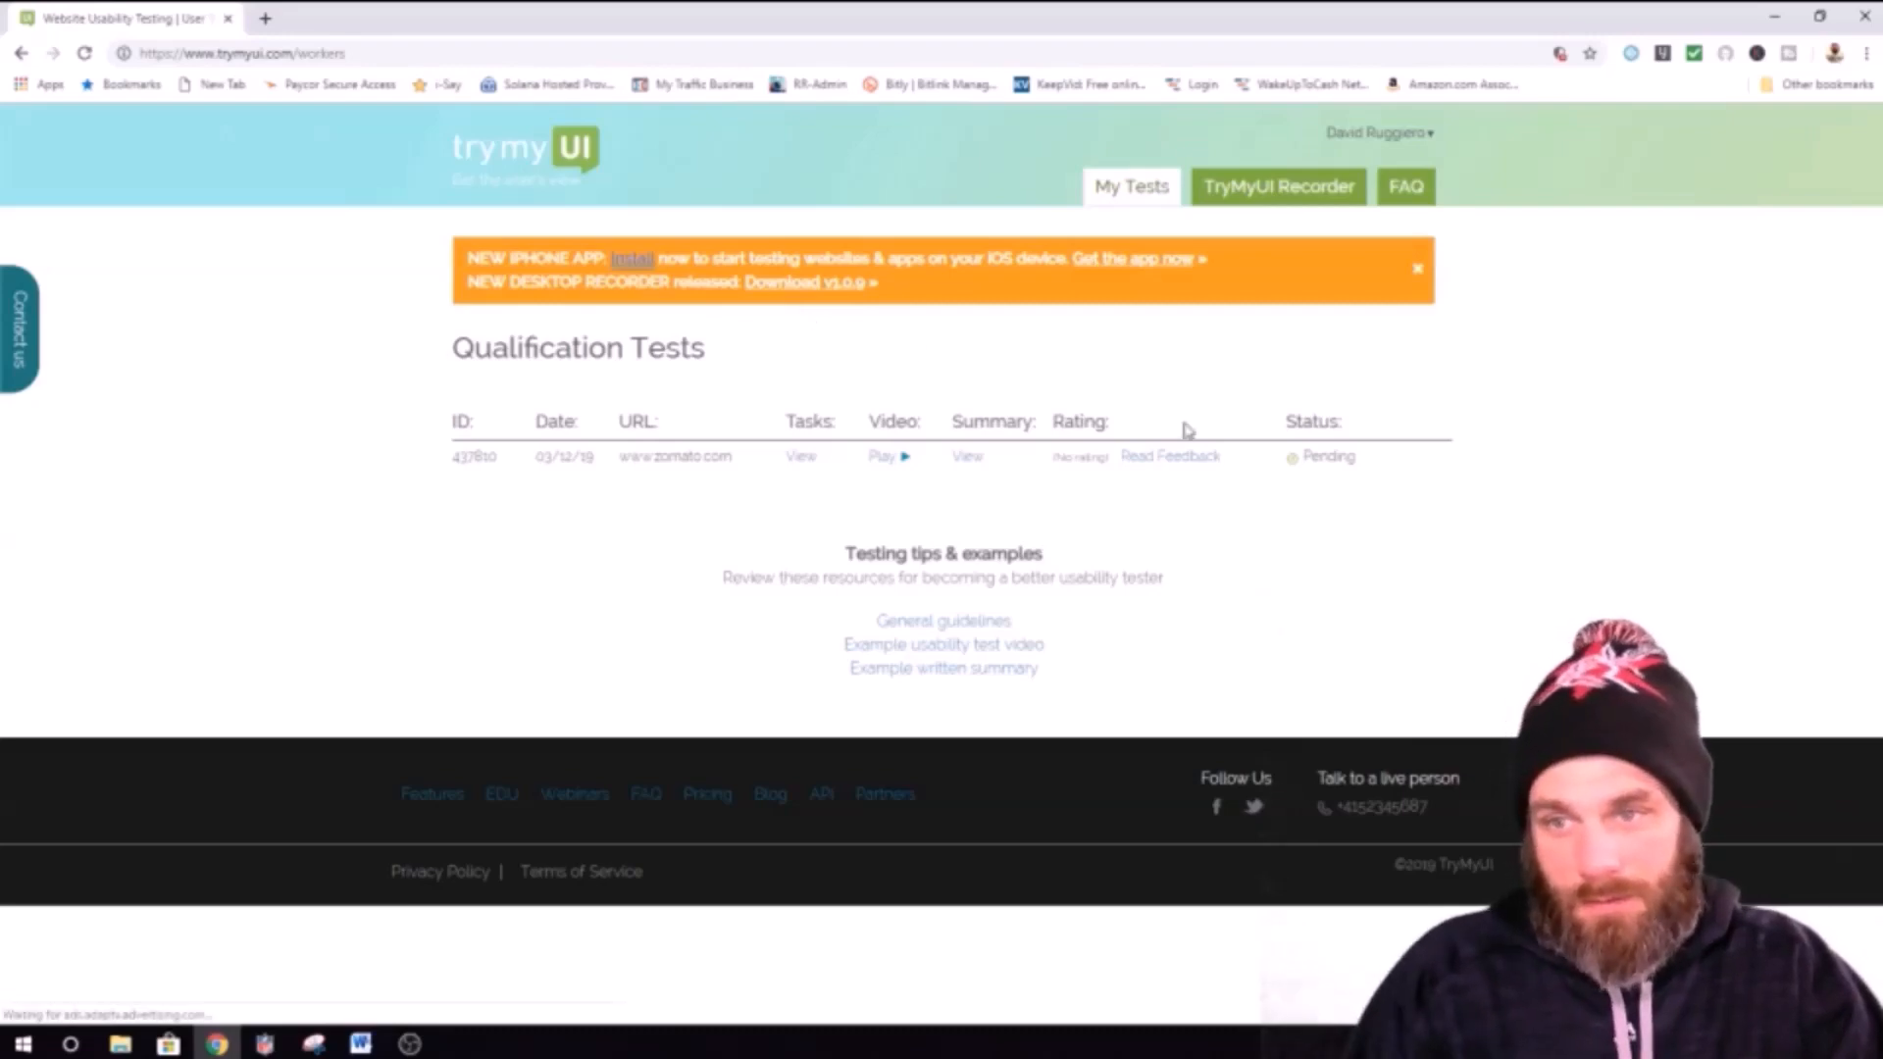
pyautogui.moveTo(1295, 468)
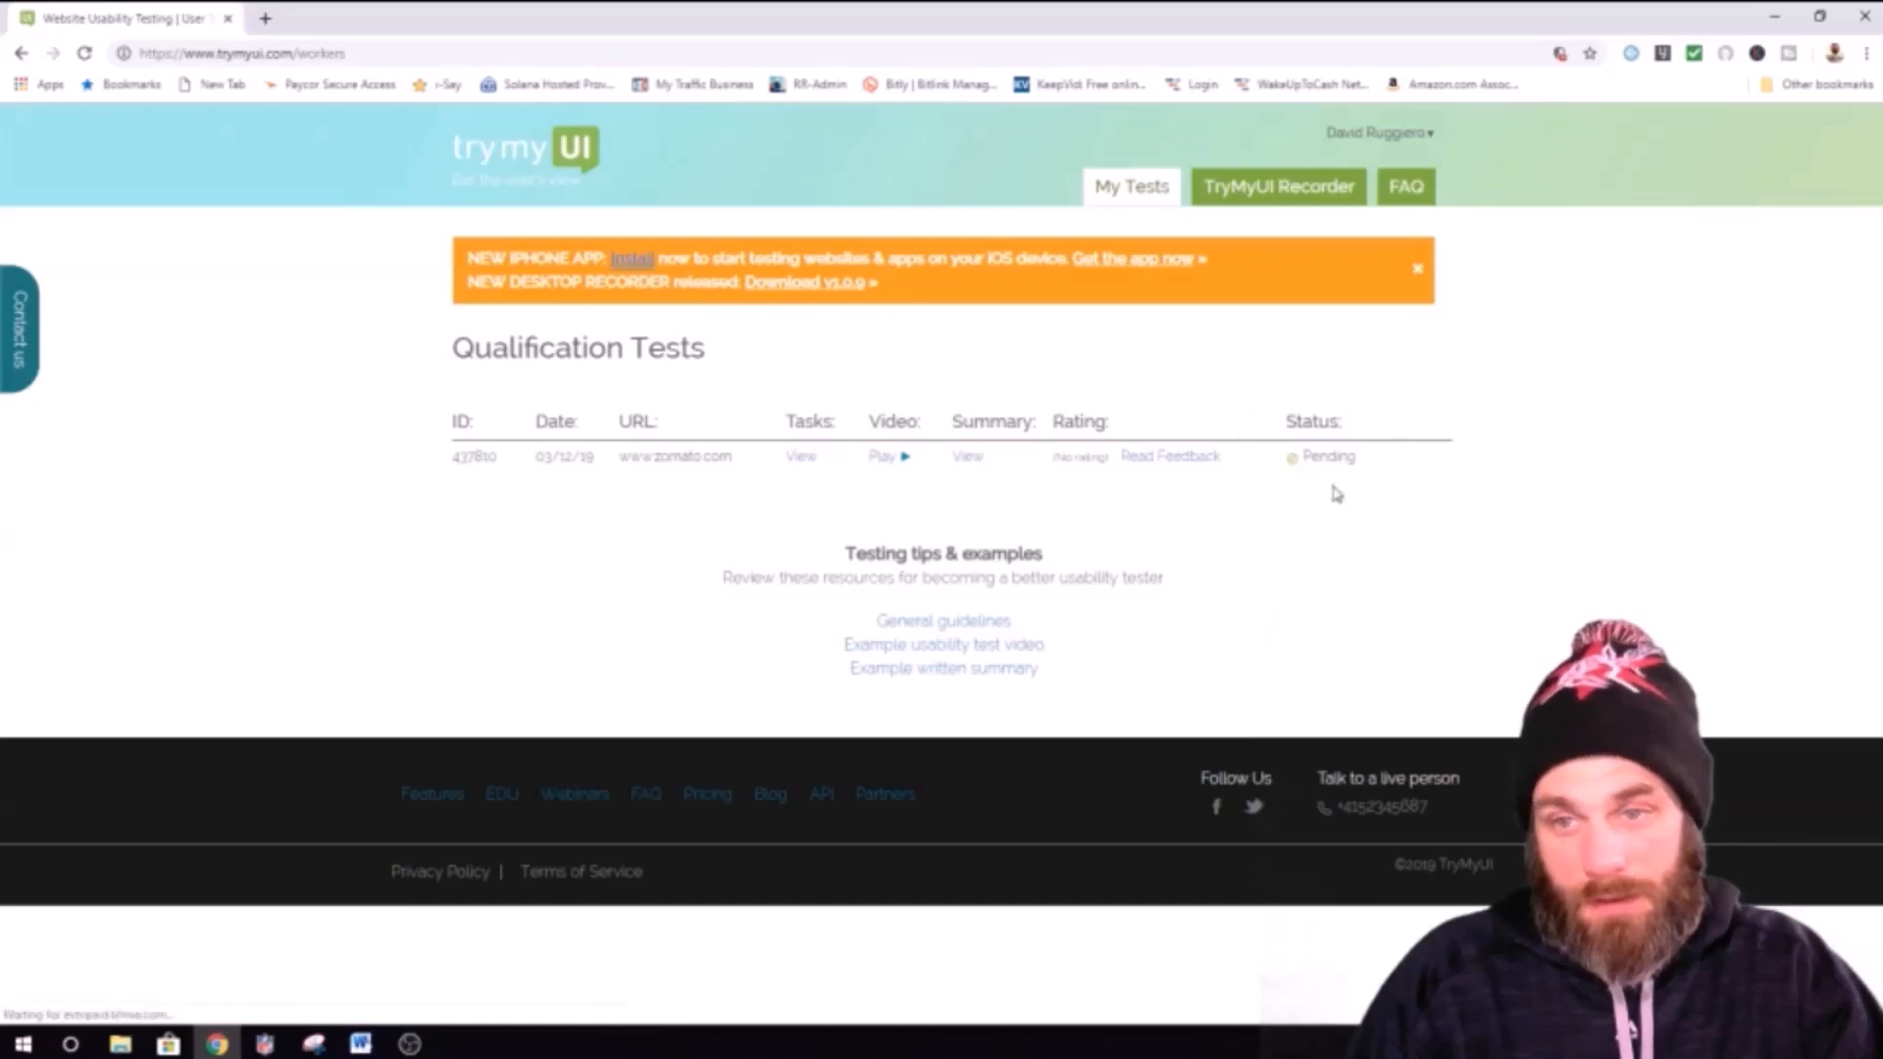
pyautogui.moveTo(1320, 393)
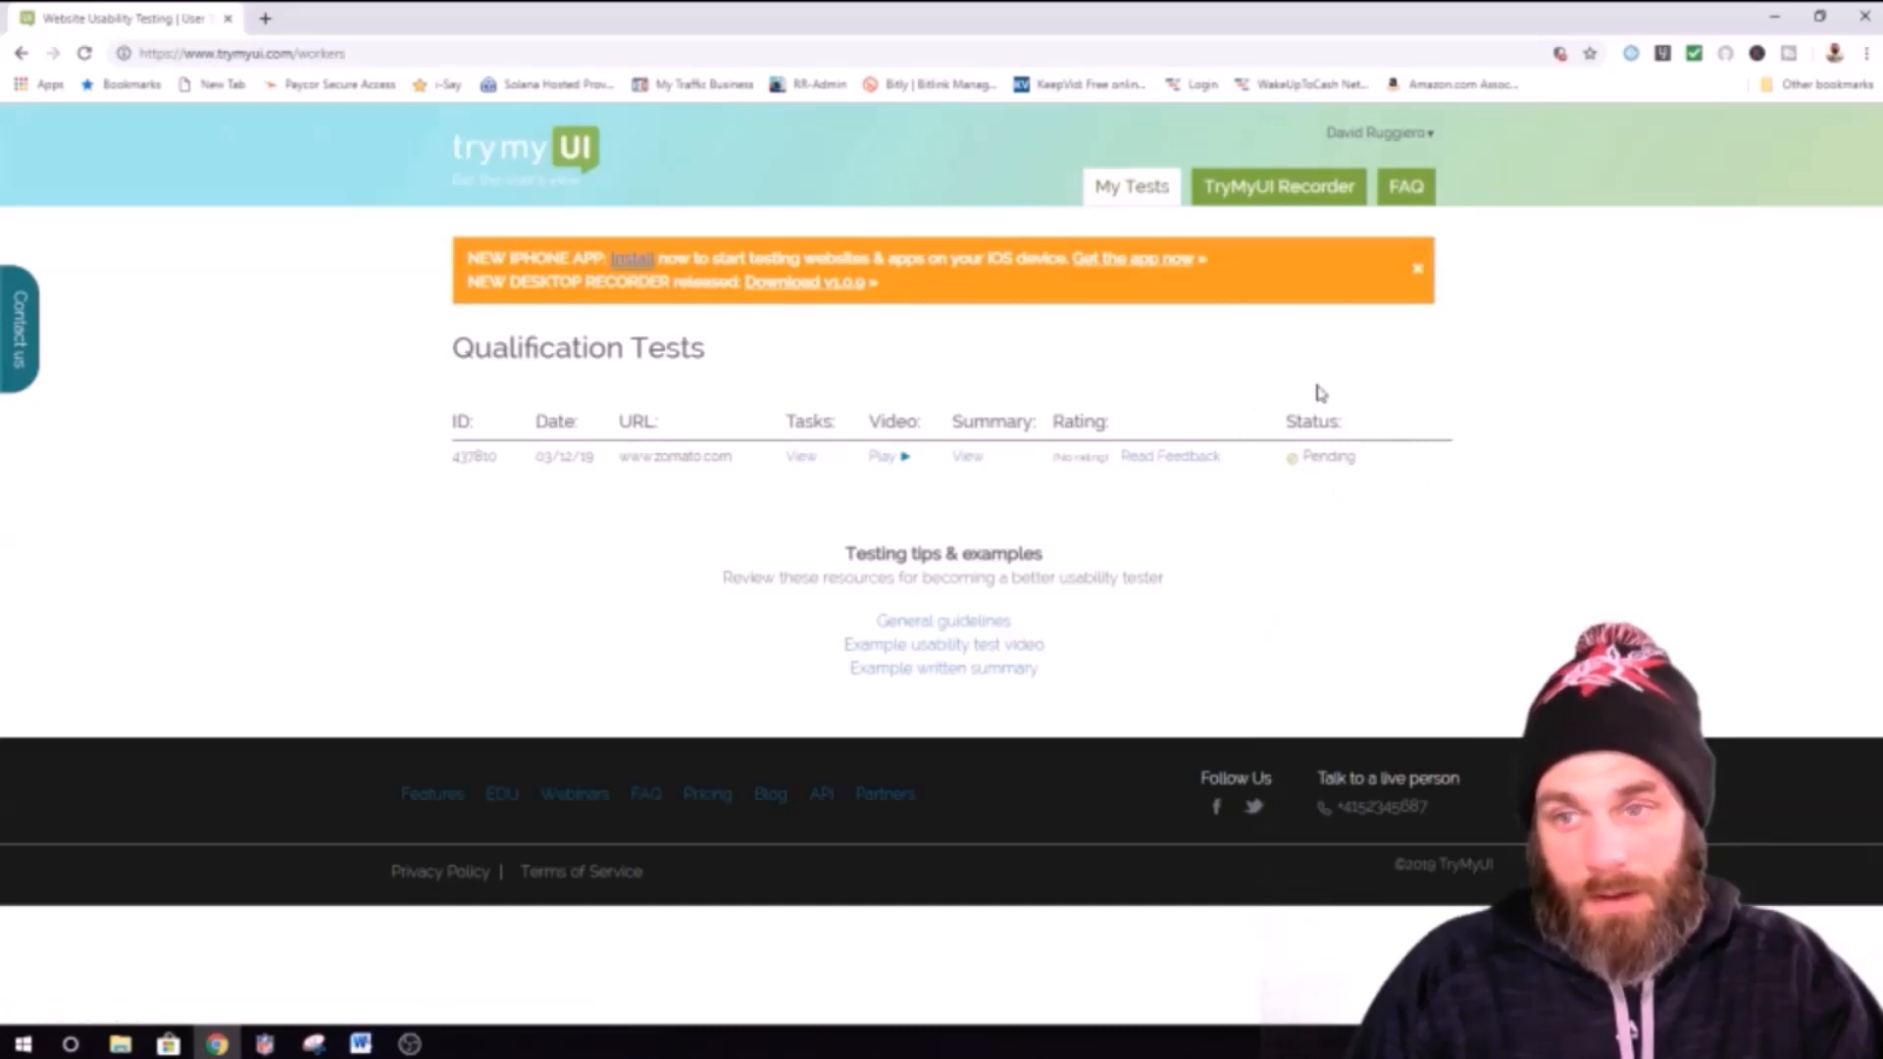
pyautogui.moveTo(1302, 400)
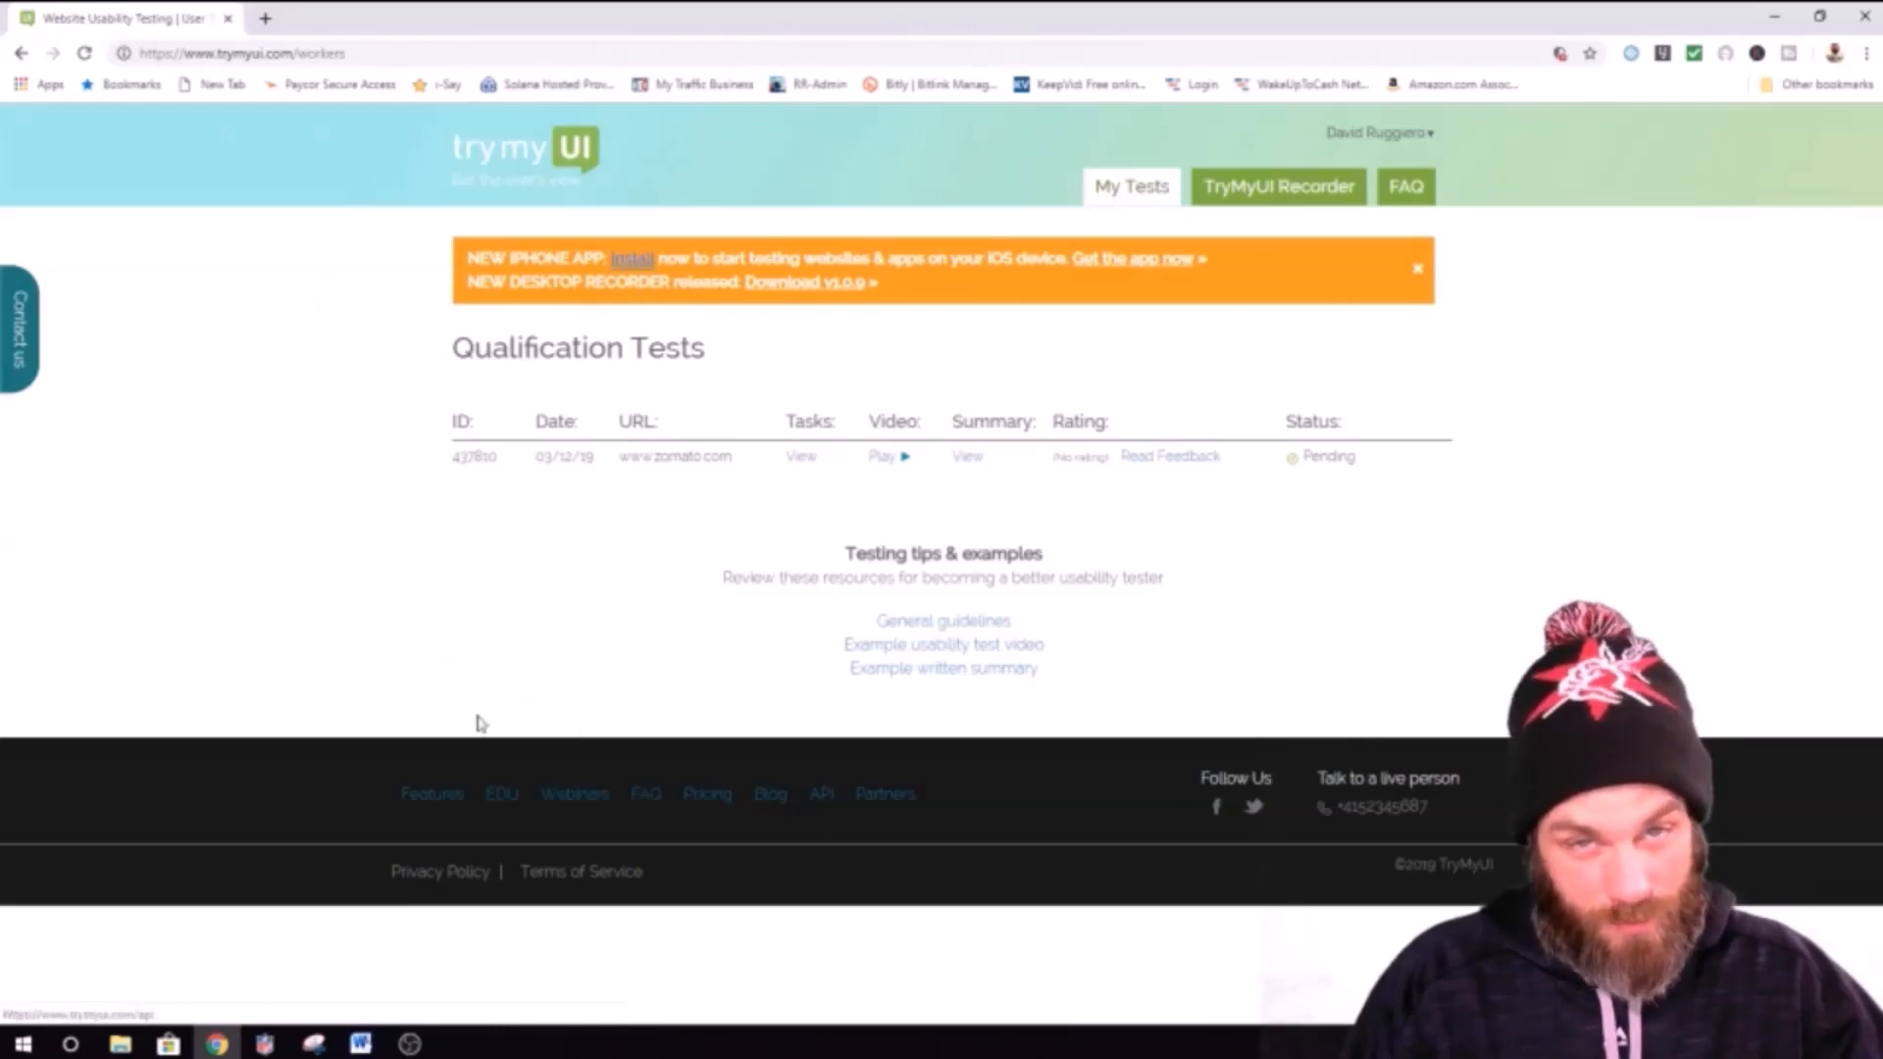
pyautogui.moveTo(431, 363)
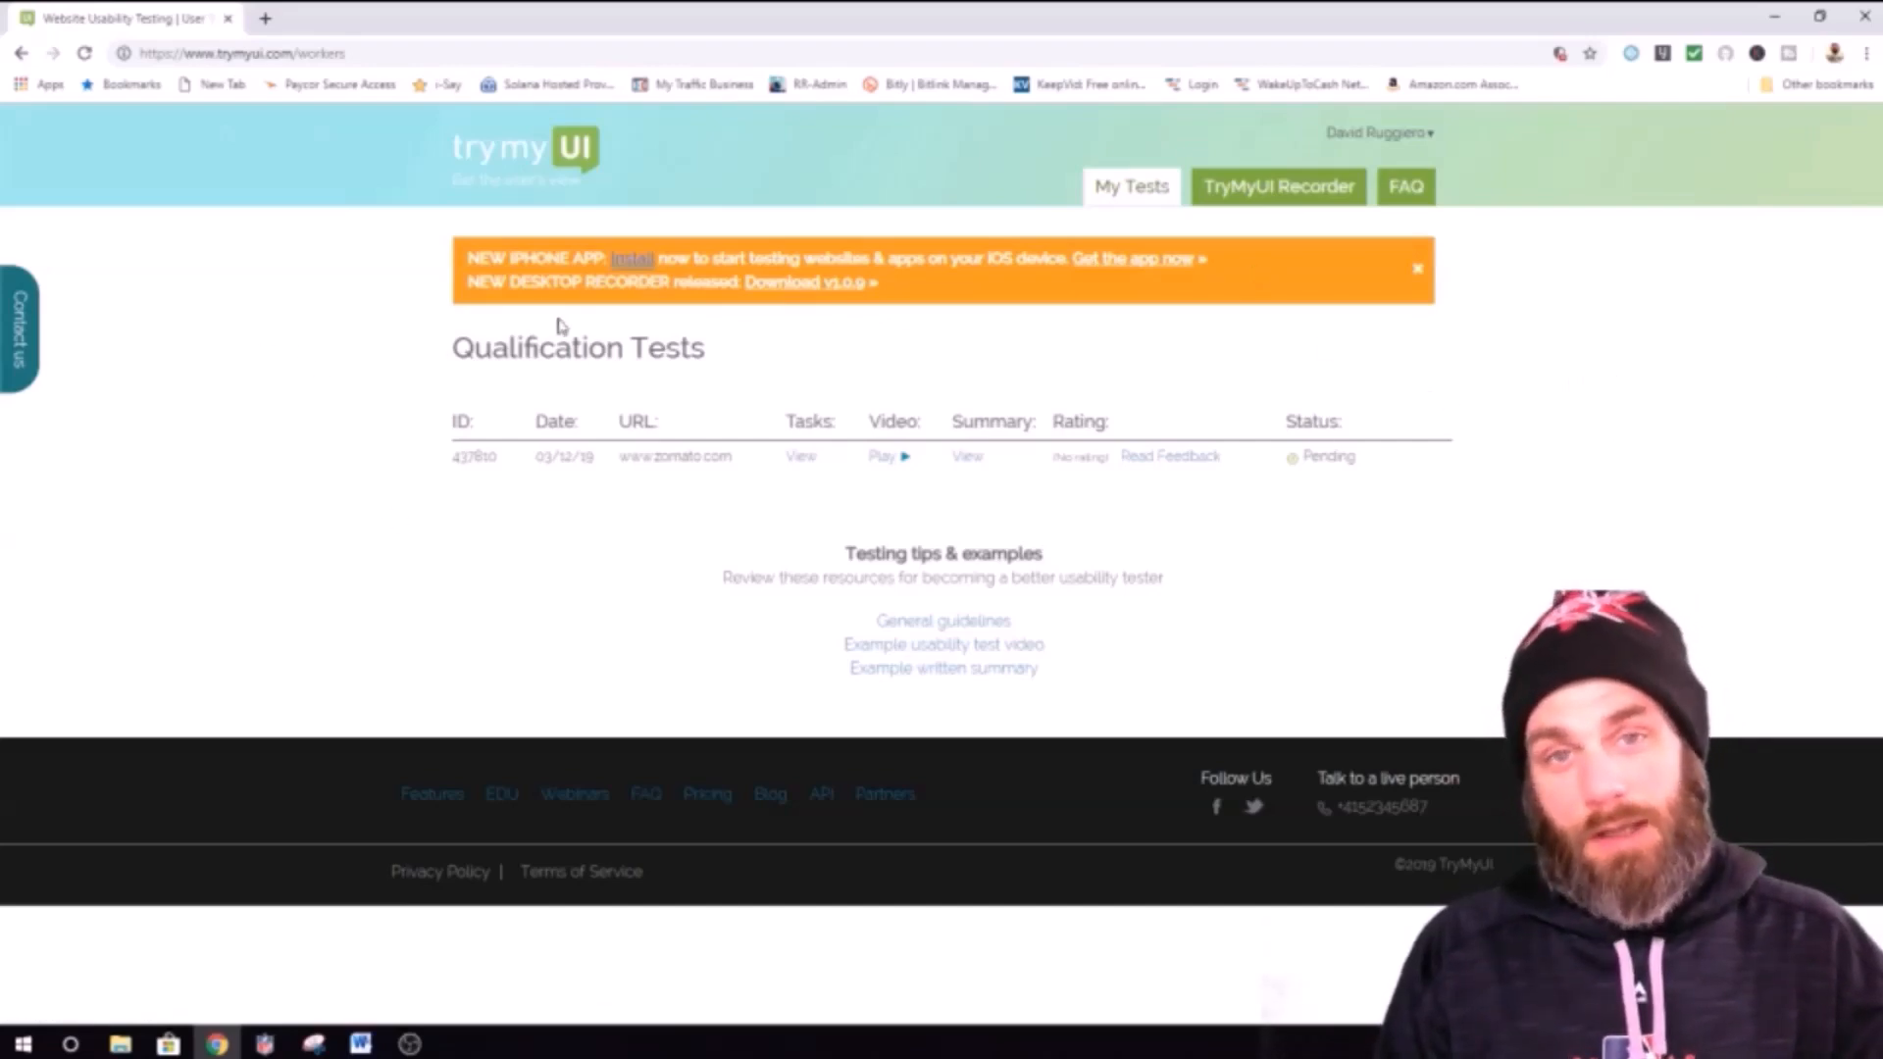
pyautogui.moveTo(550, 498)
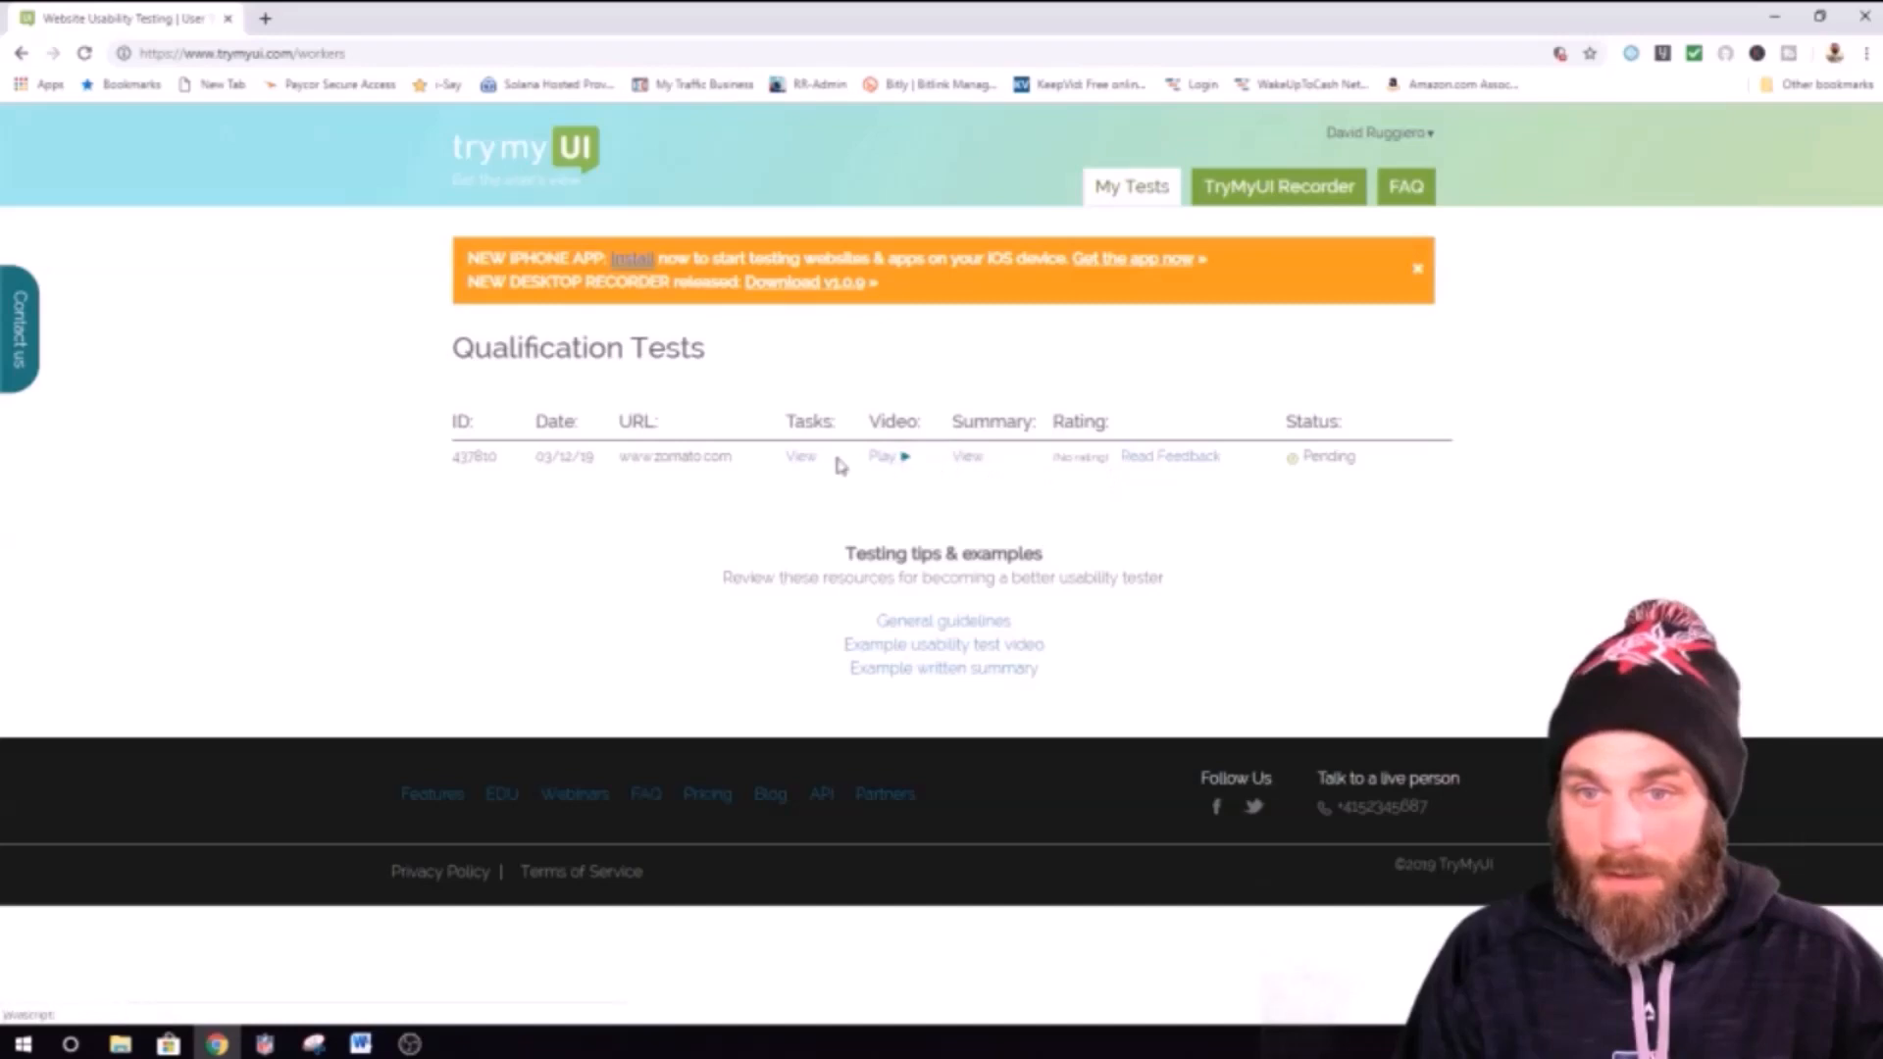
pyautogui.moveTo(890, 467)
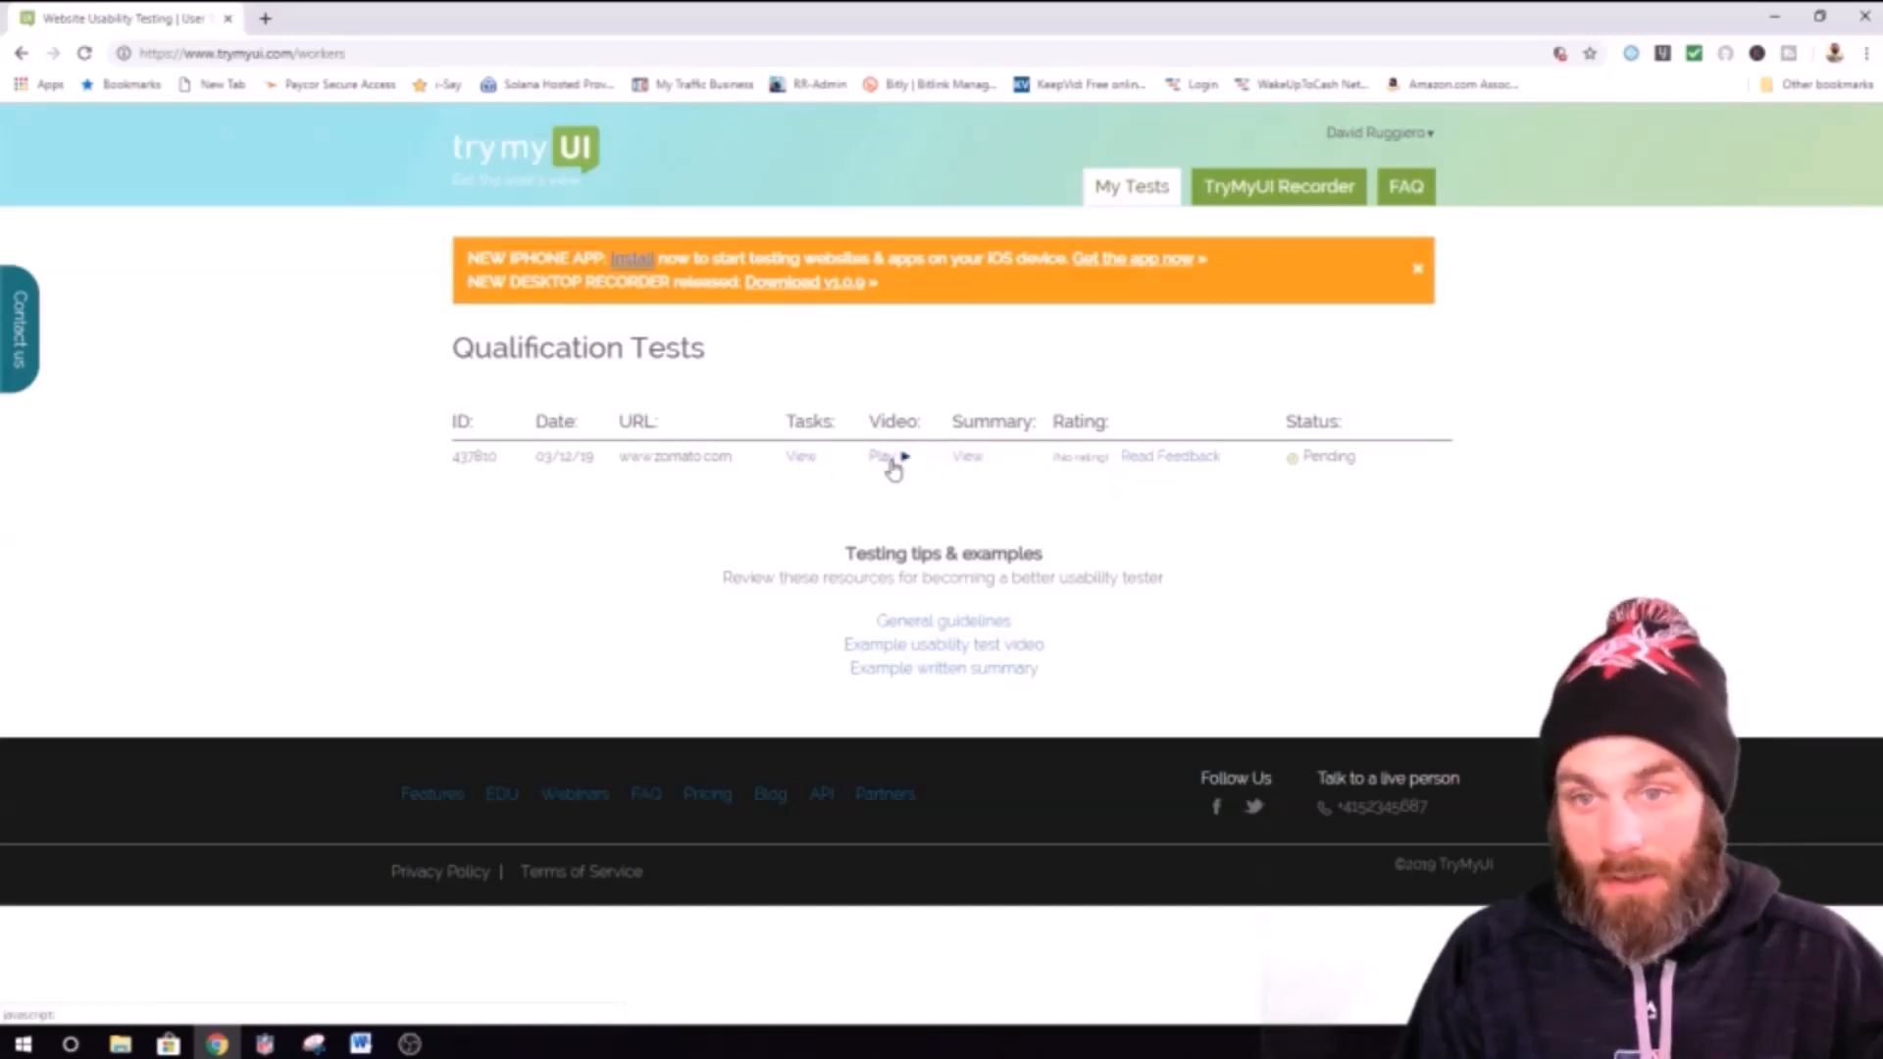
# Step: Play the zomato.com test recording and dismiss the 'Video is still processing' message
pyautogui.click(884, 457)
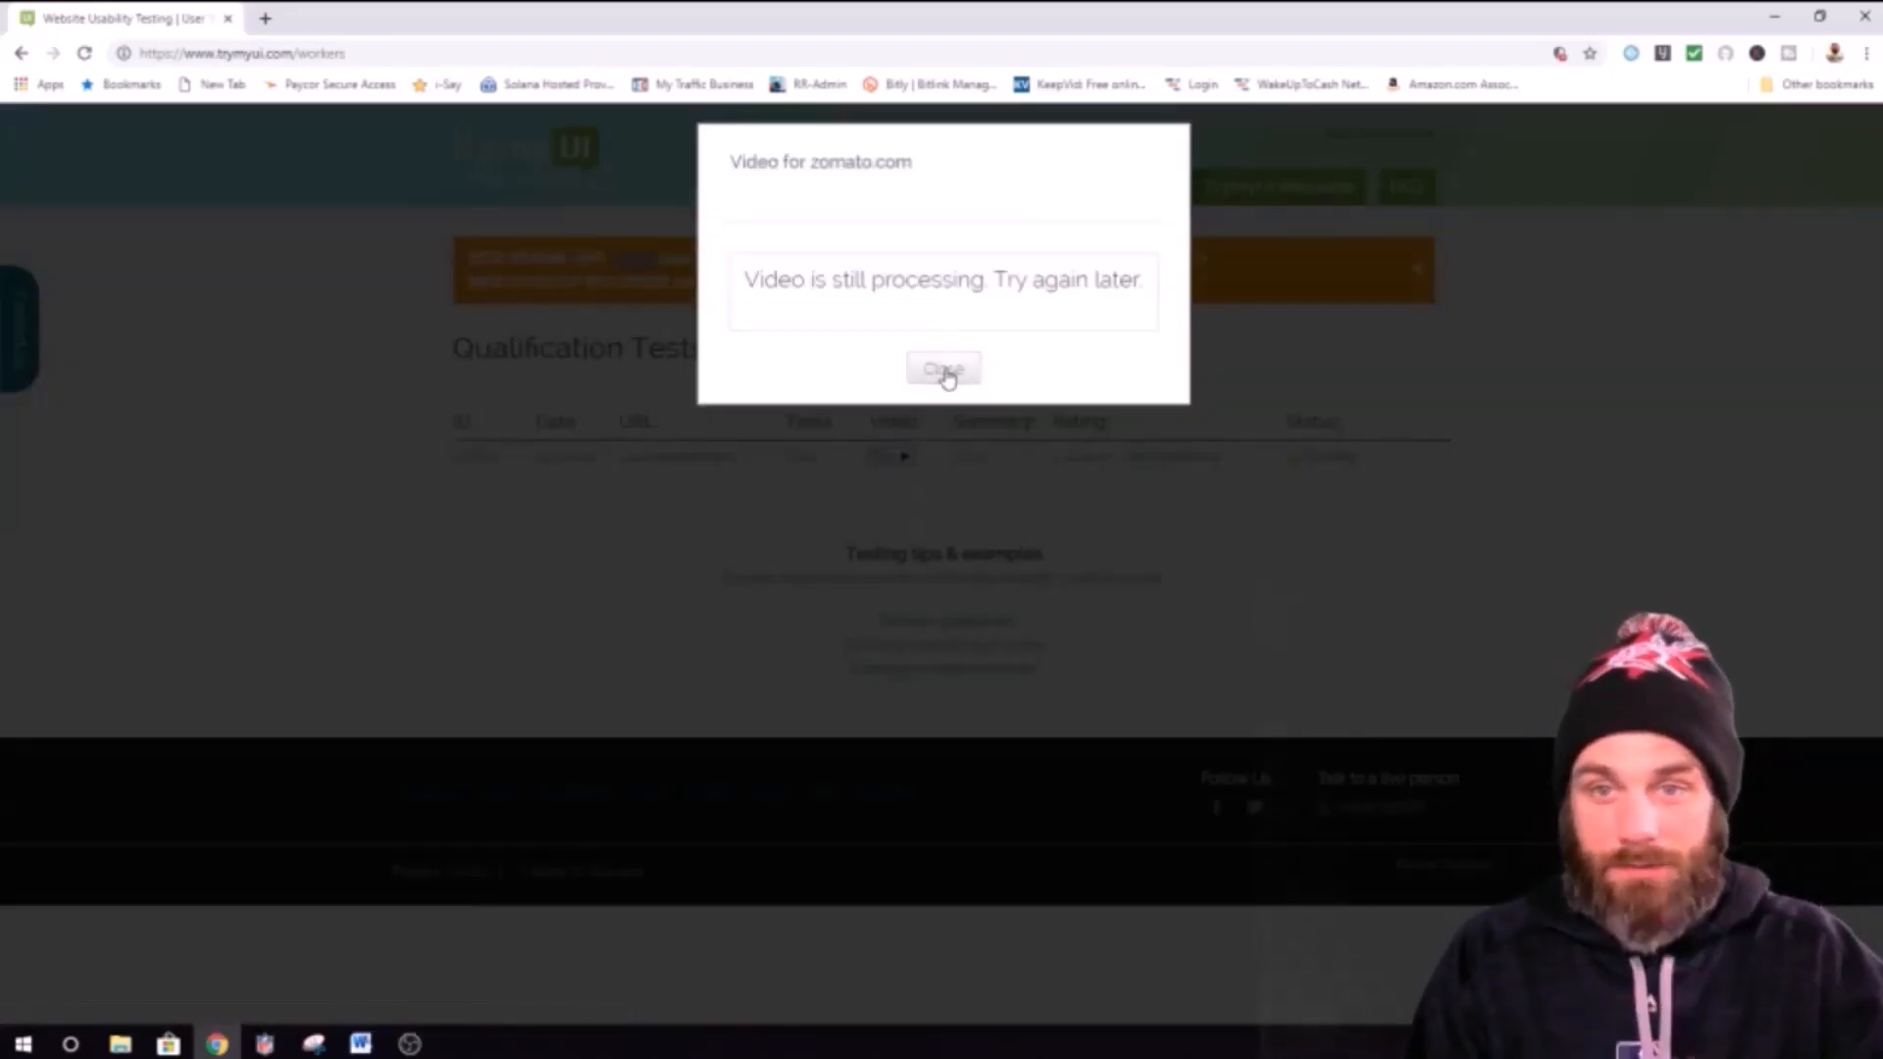
pyautogui.click(943, 371)
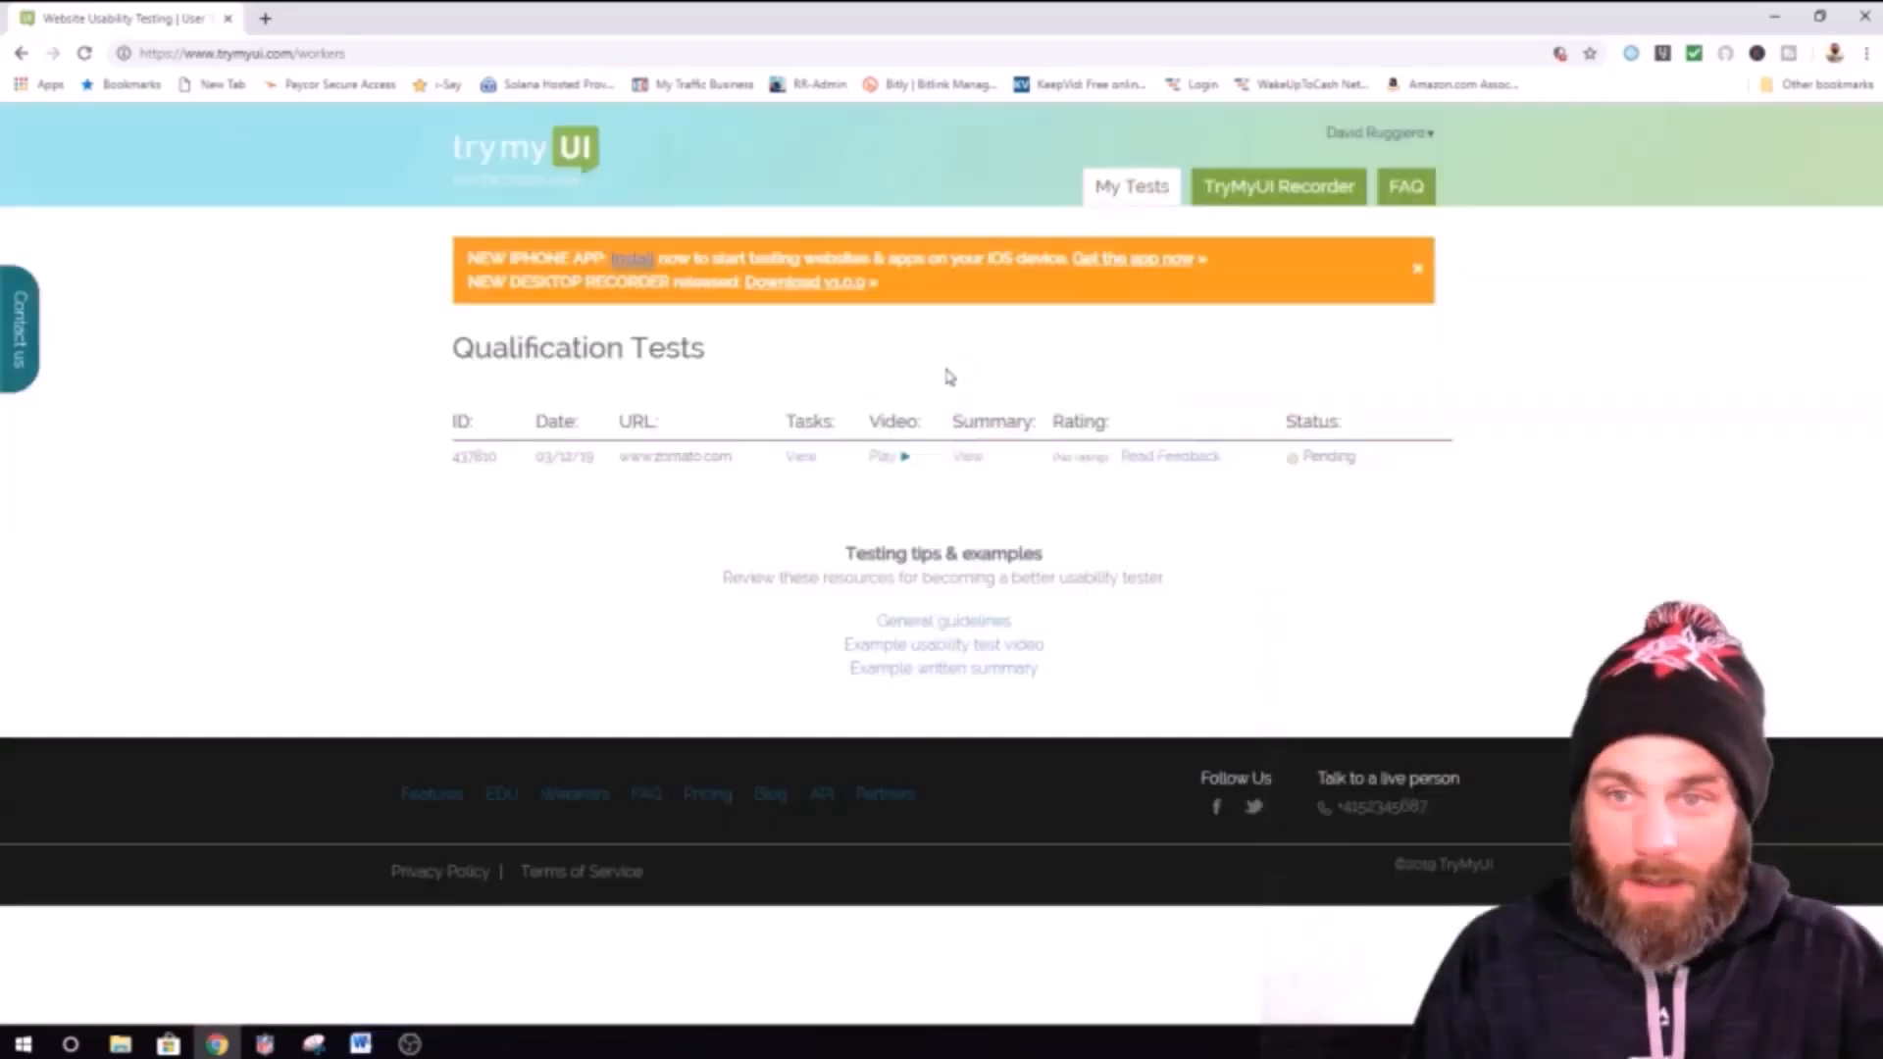
pyautogui.moveTo(1096, 385)
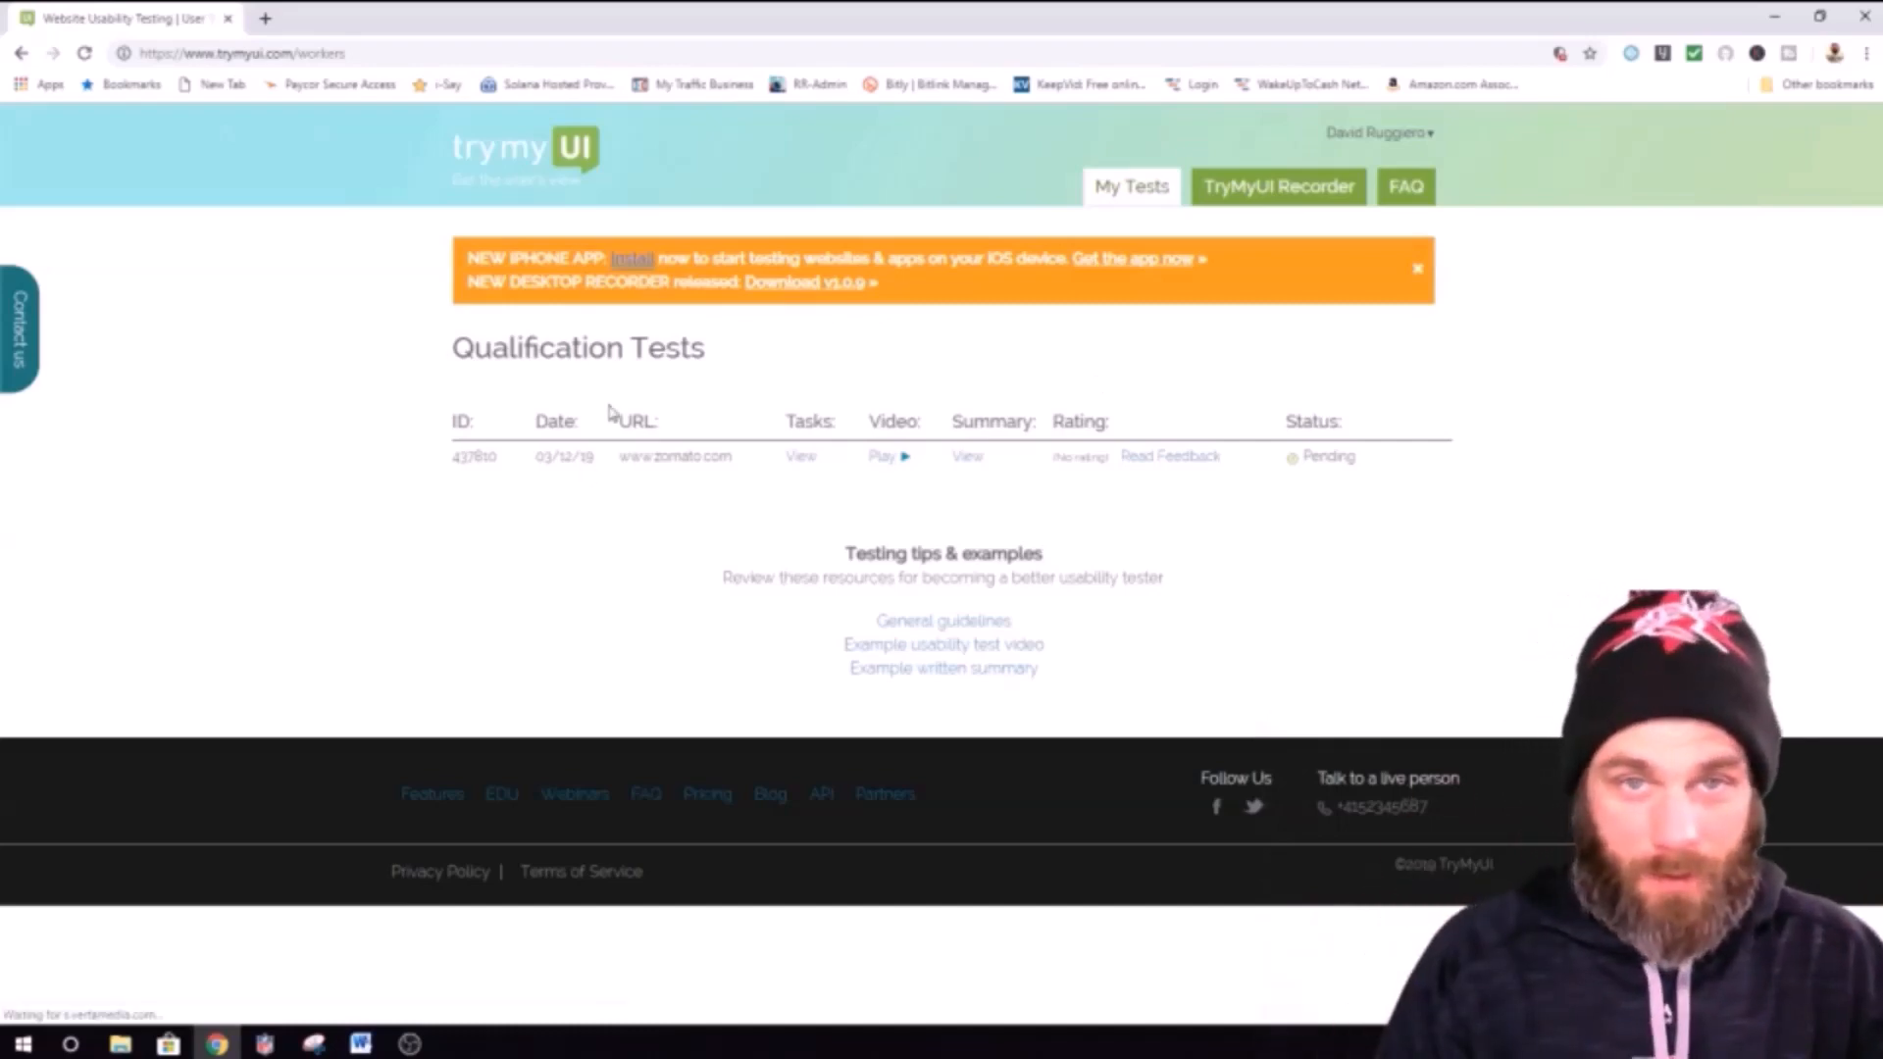
pyautogui.moveTo(396, 84)
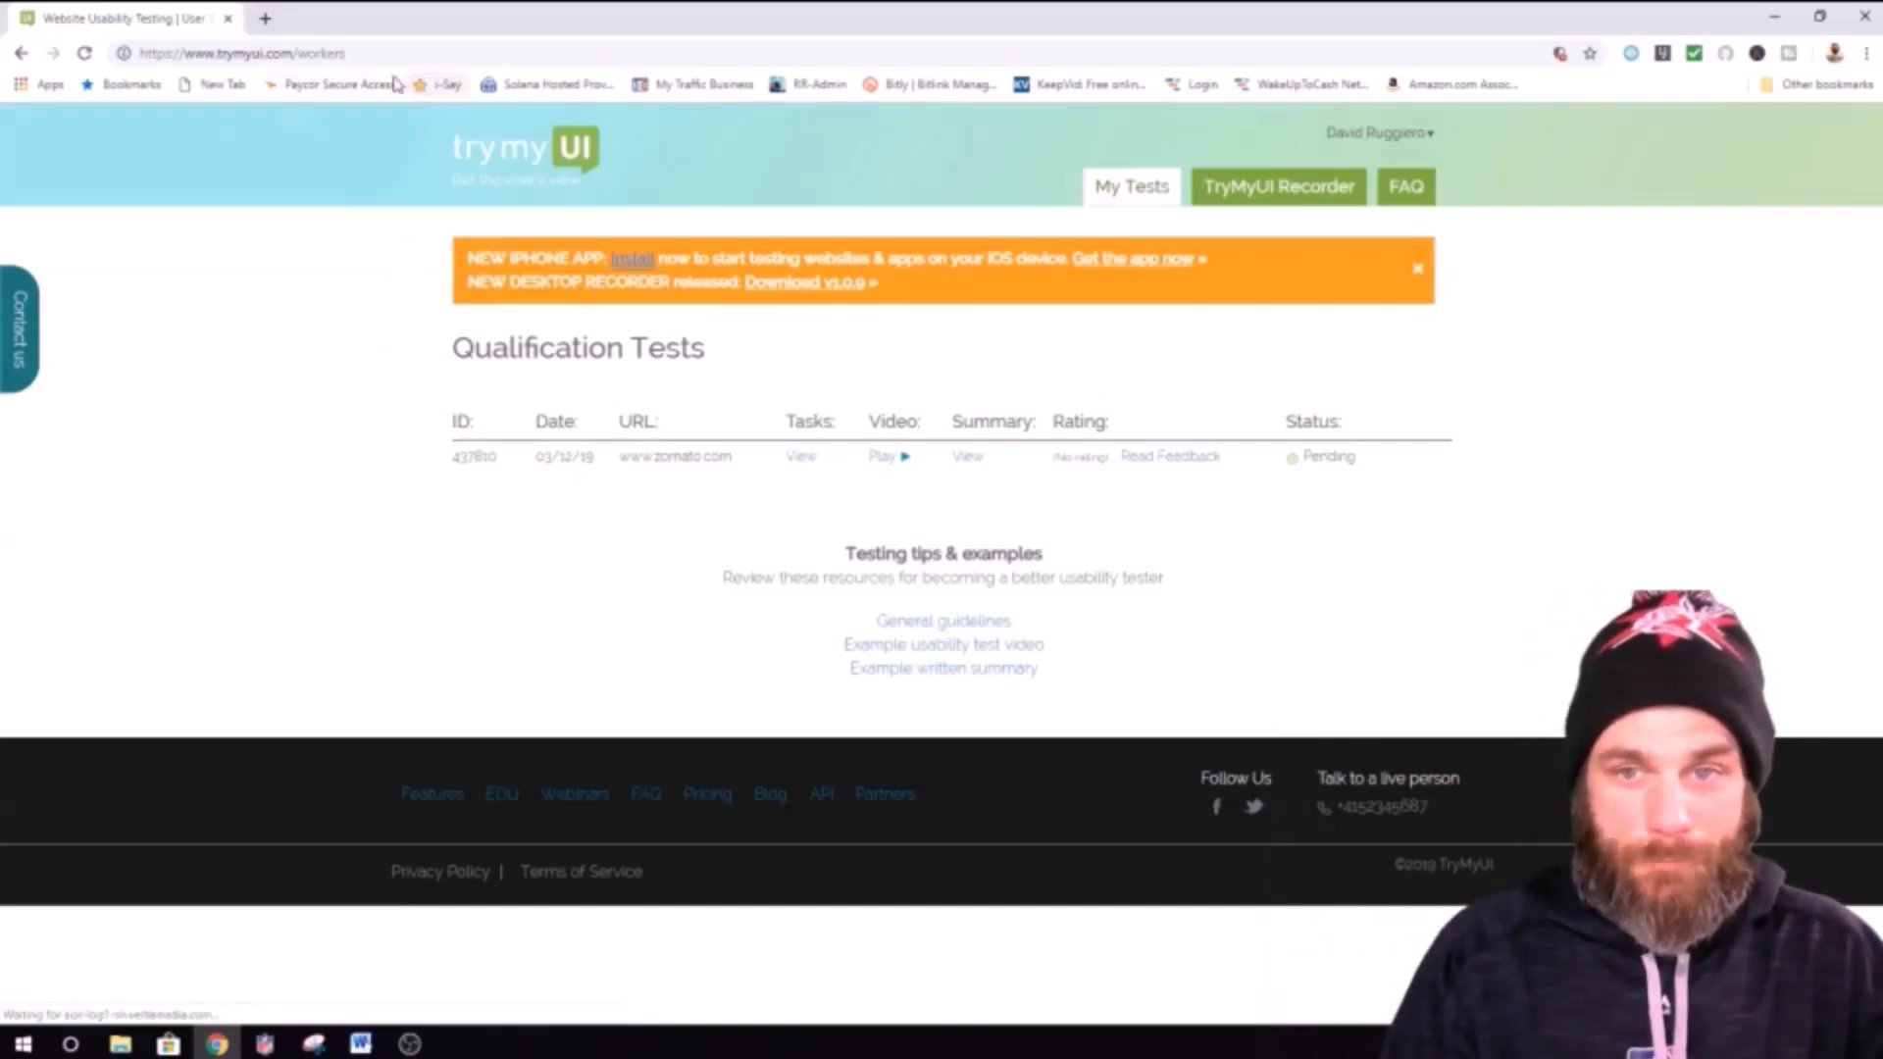